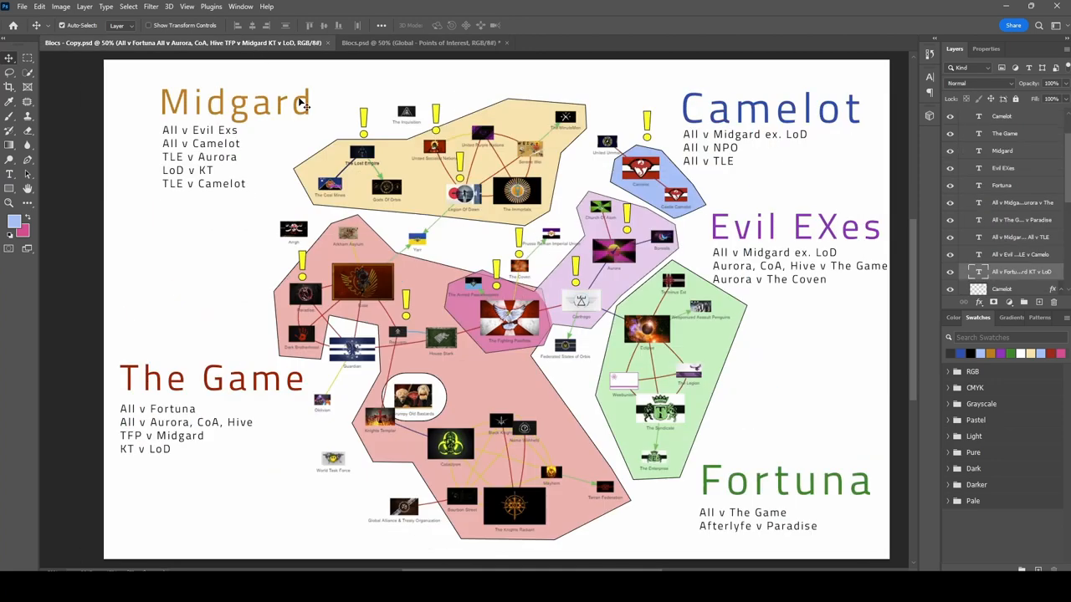
mouse_move(772, 366)
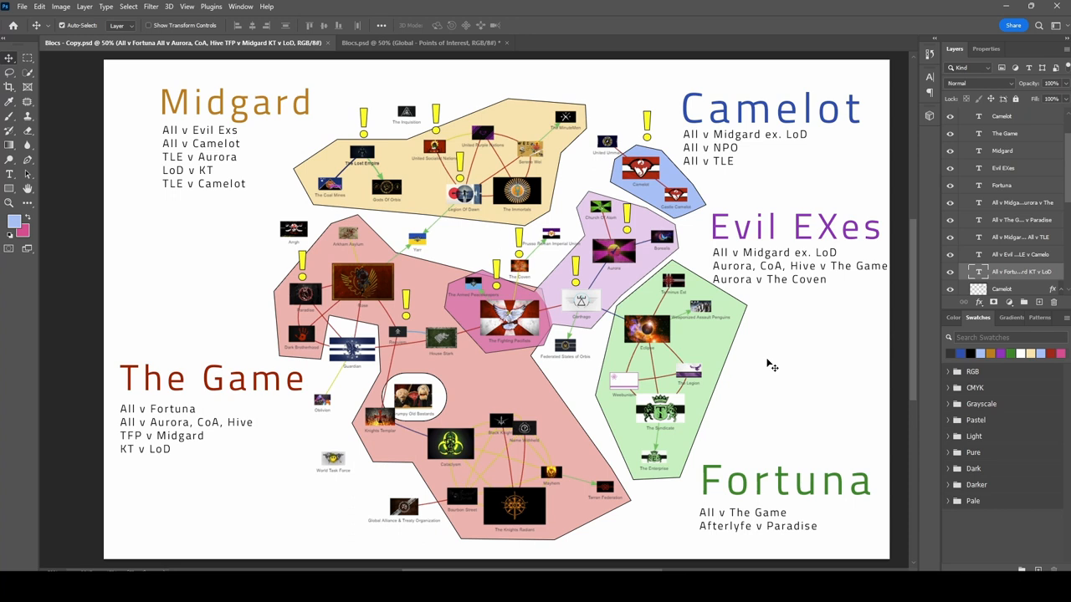
mouse_move(634, 565)
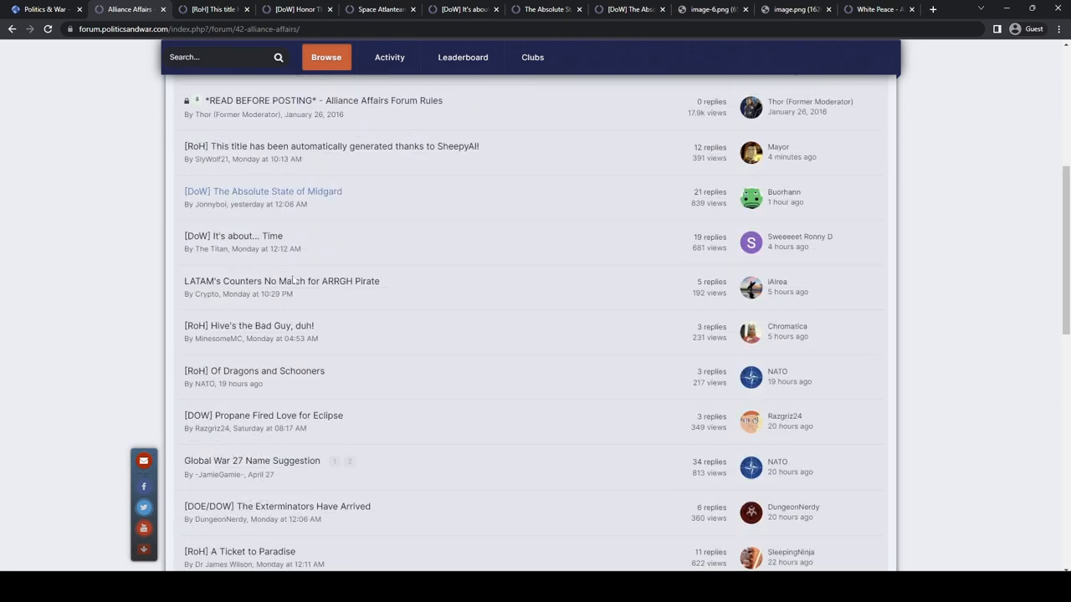
- Open Space Atlanteans in a new tab and scroll to its TL;DR on war with Aurora
scroll(down, 3)
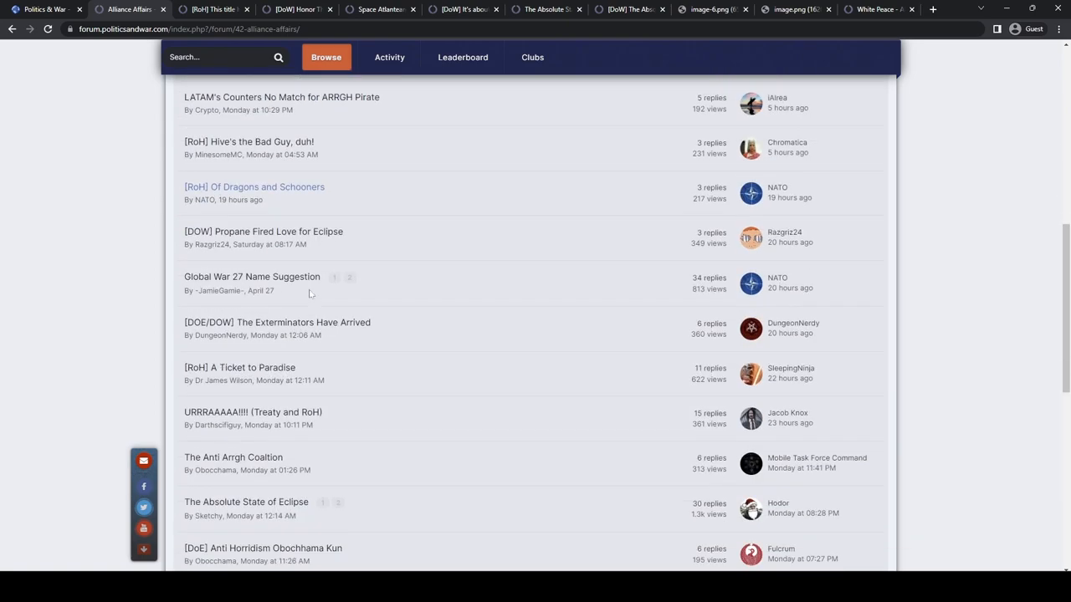
scroll(down, 3)
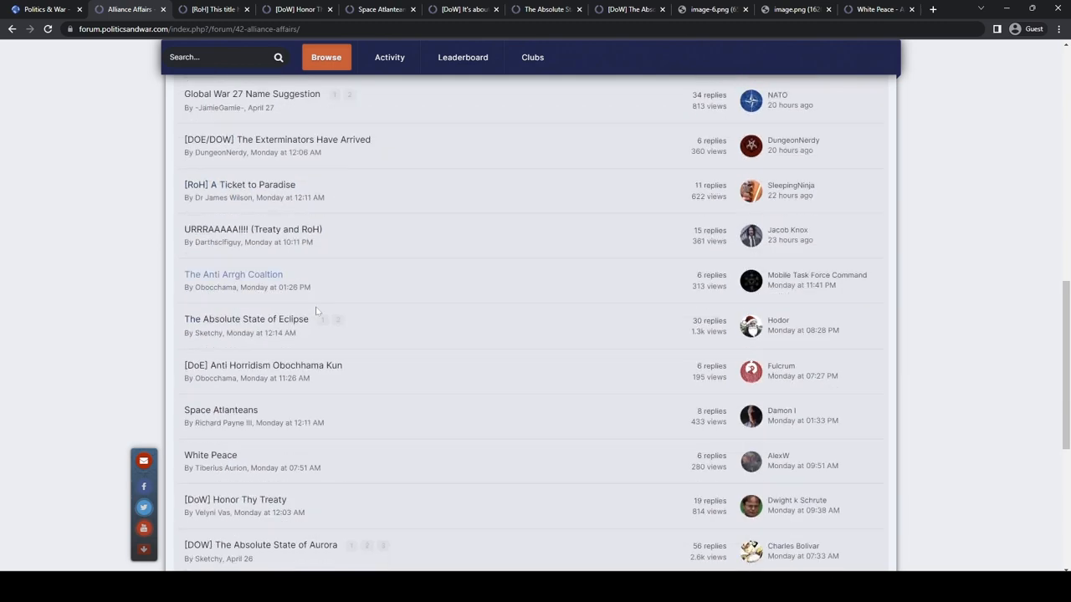
right_click(221, 314)
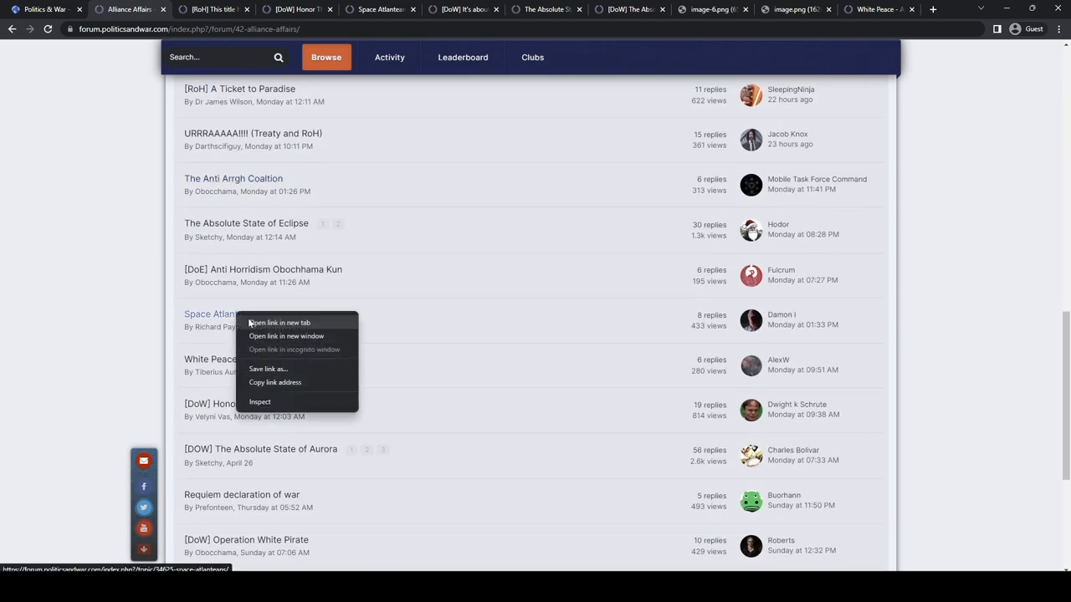
click(277, 322)
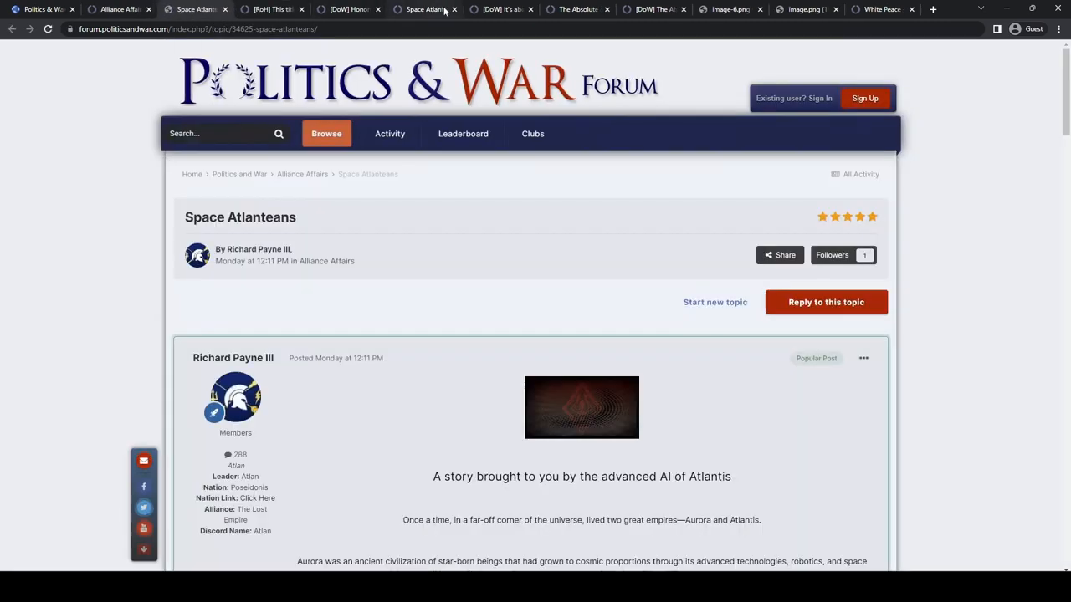
scroll(down, 3)
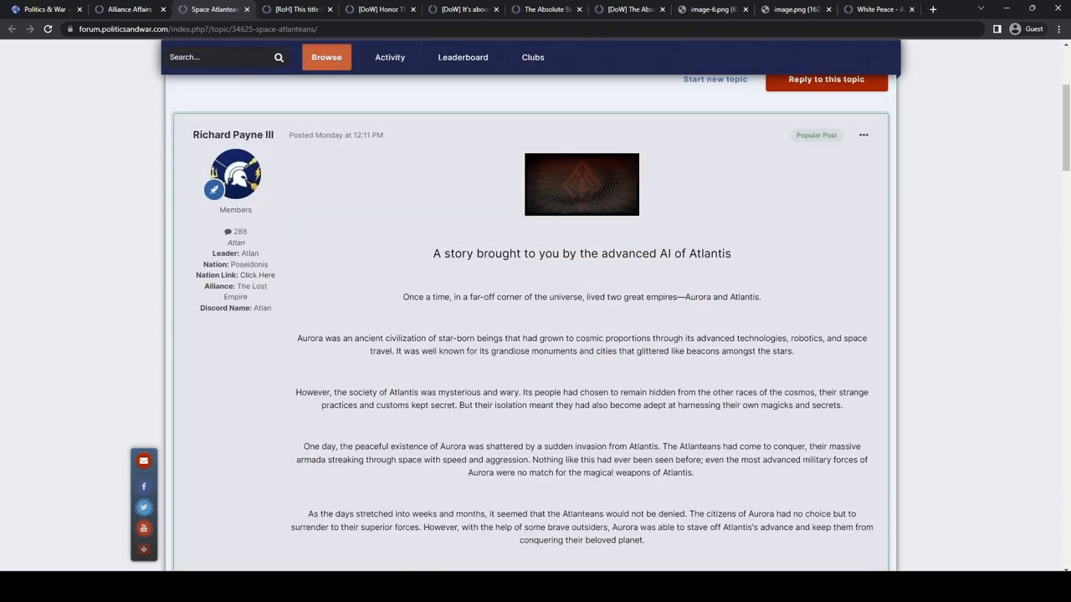
scroll(down, 3)
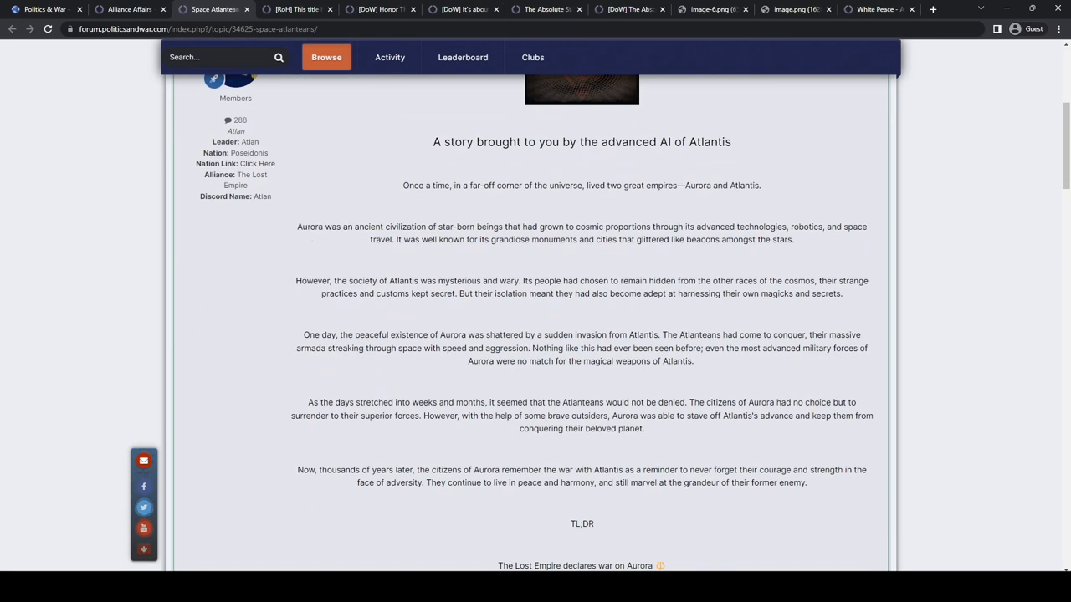
scroll(down, 3)
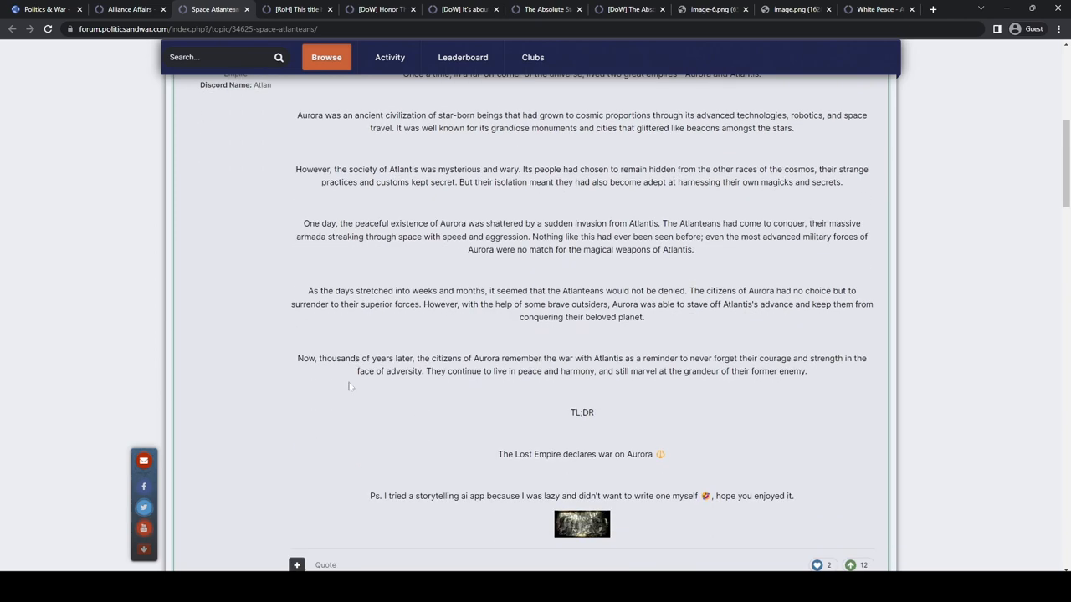
mouse_move(416, 355)
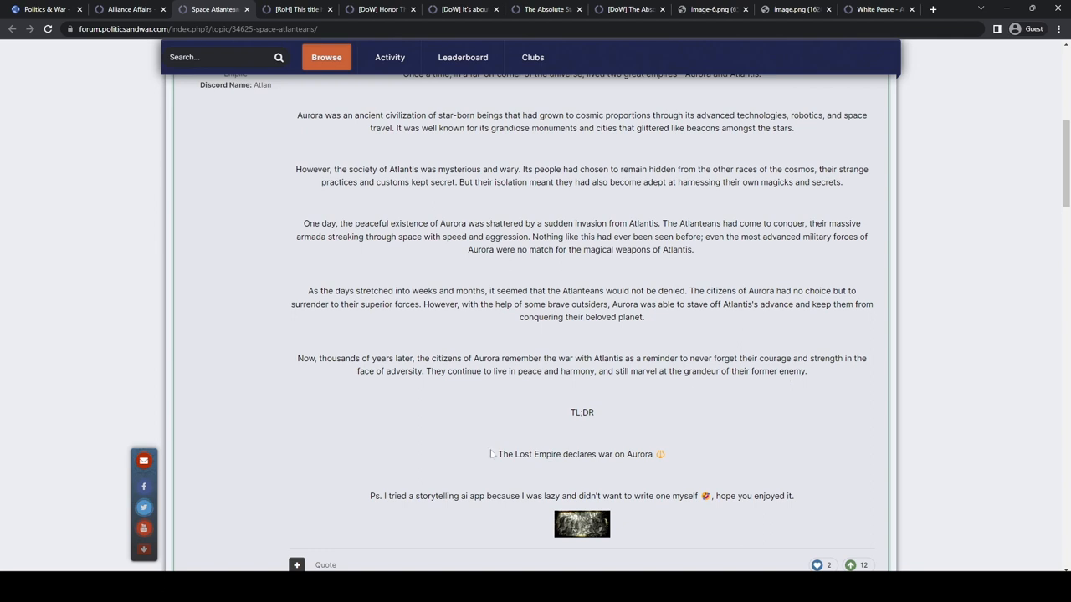
mouse_move(705, 424)
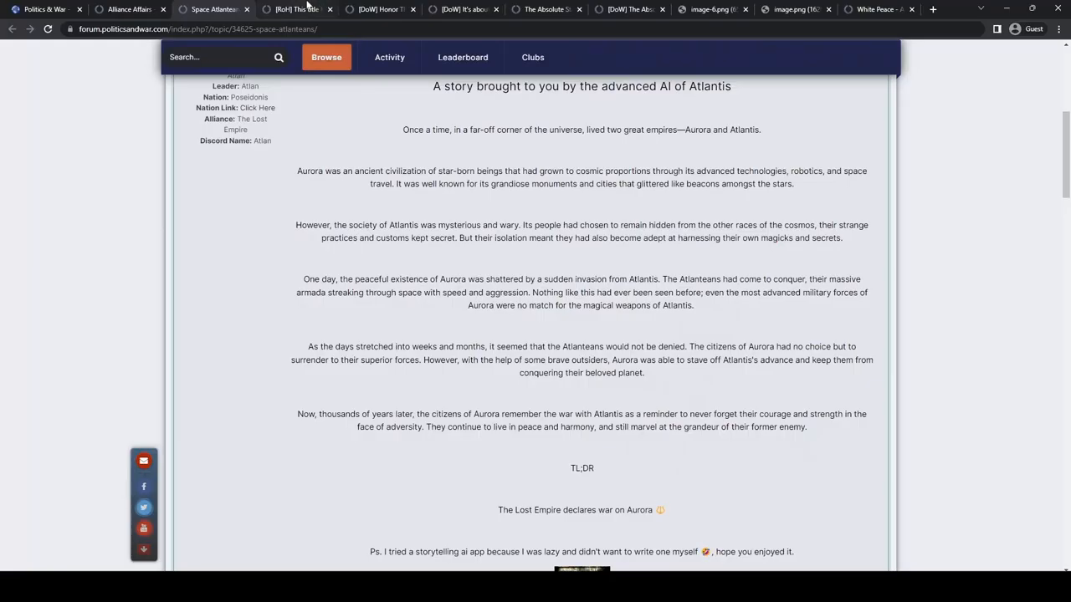
- Switch to the [DoW] Honor Thy Treaty tab and scroll into the post
click(297, 10)
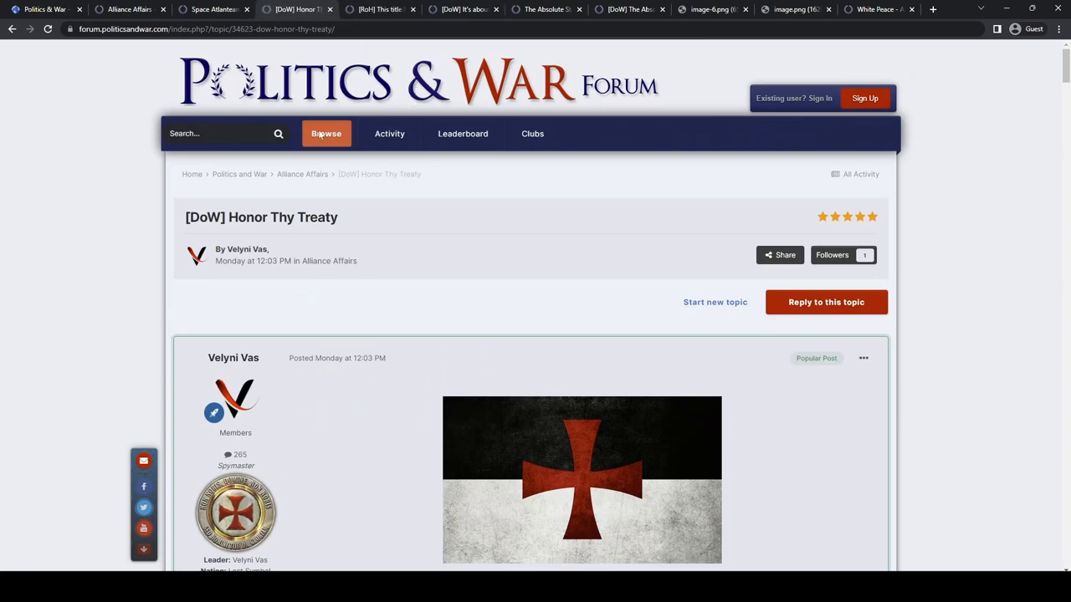
scroll(down, 3)
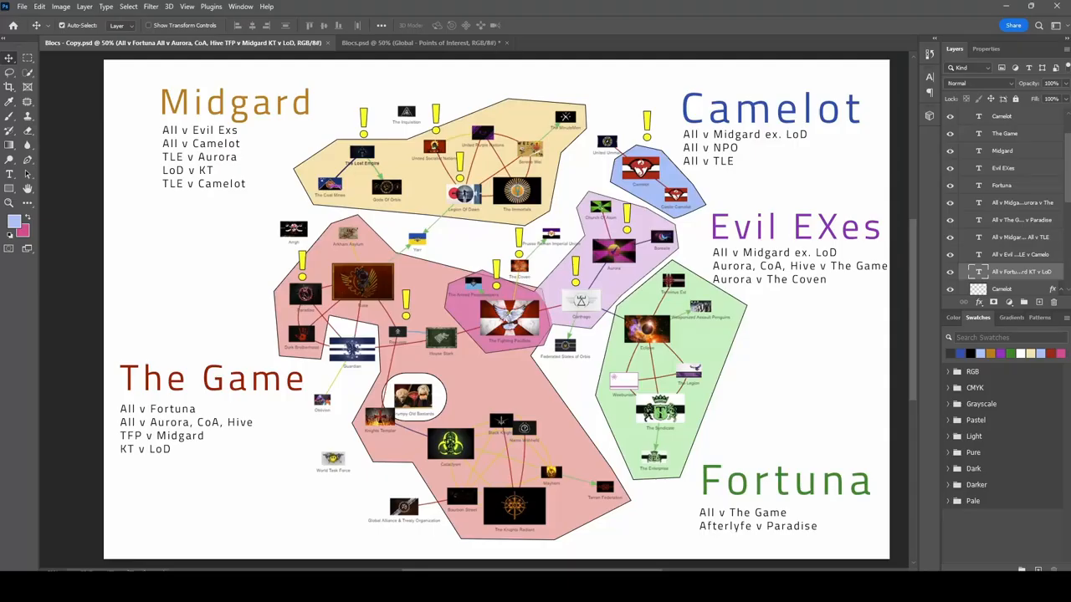
mouse_move(468, 229)
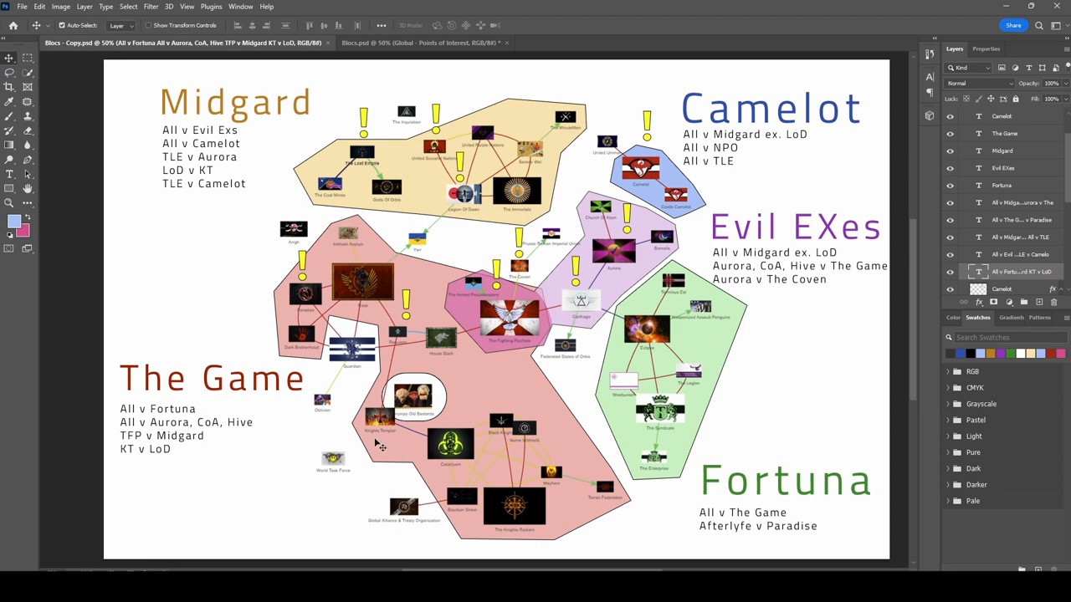
mouse_move(274, 440)
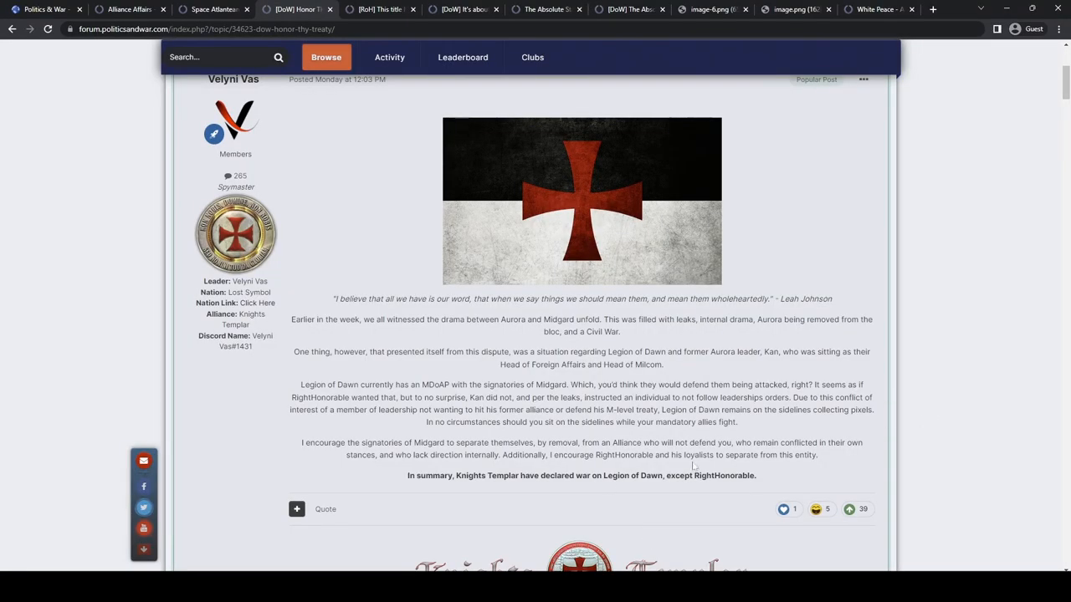
mouse_move(948, 378)
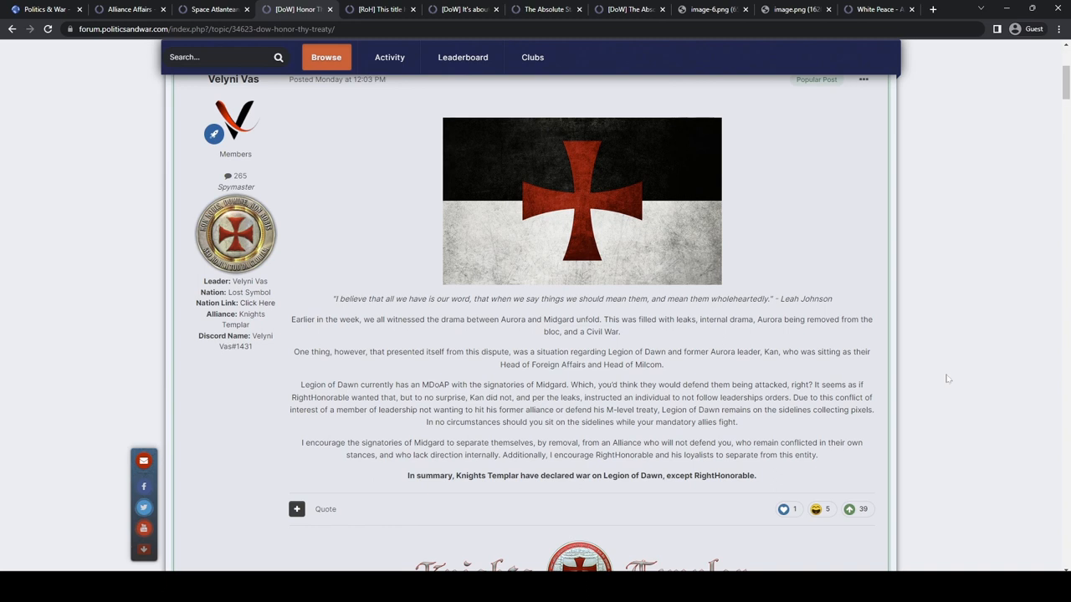
mouse_move(944, 378)
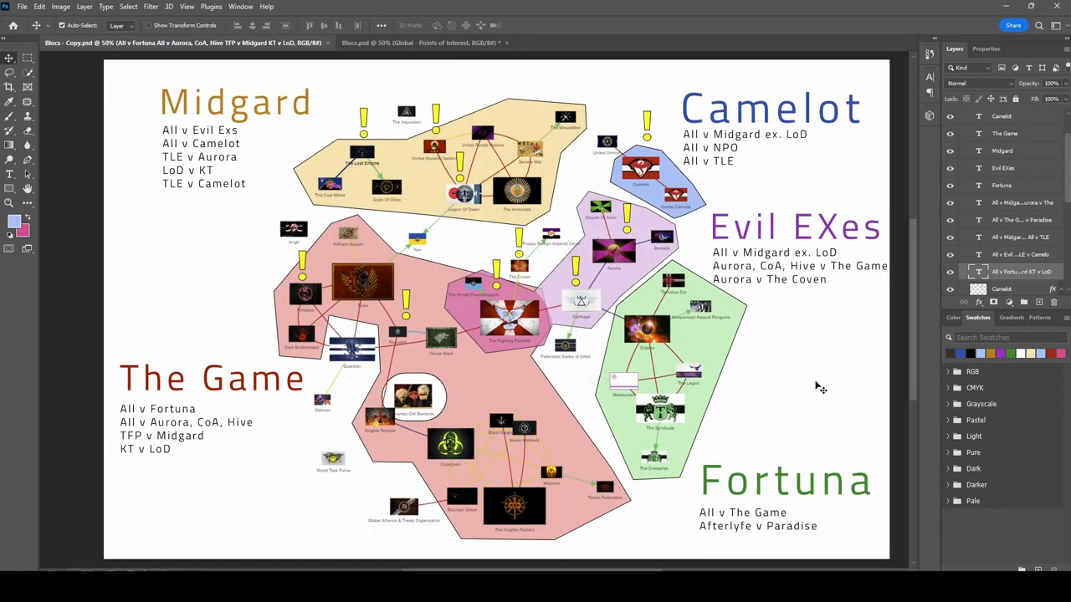
mouse_move(172, 199)
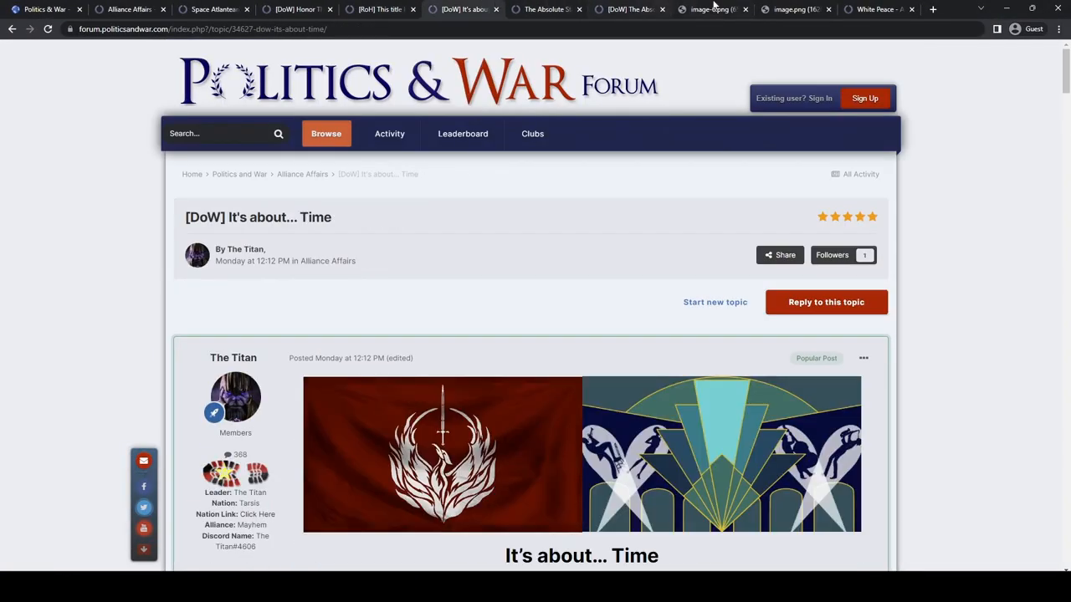
- Open [RoH] Of Dragons and Schooners from the Alliance Affairs topic list
click(297, 10)
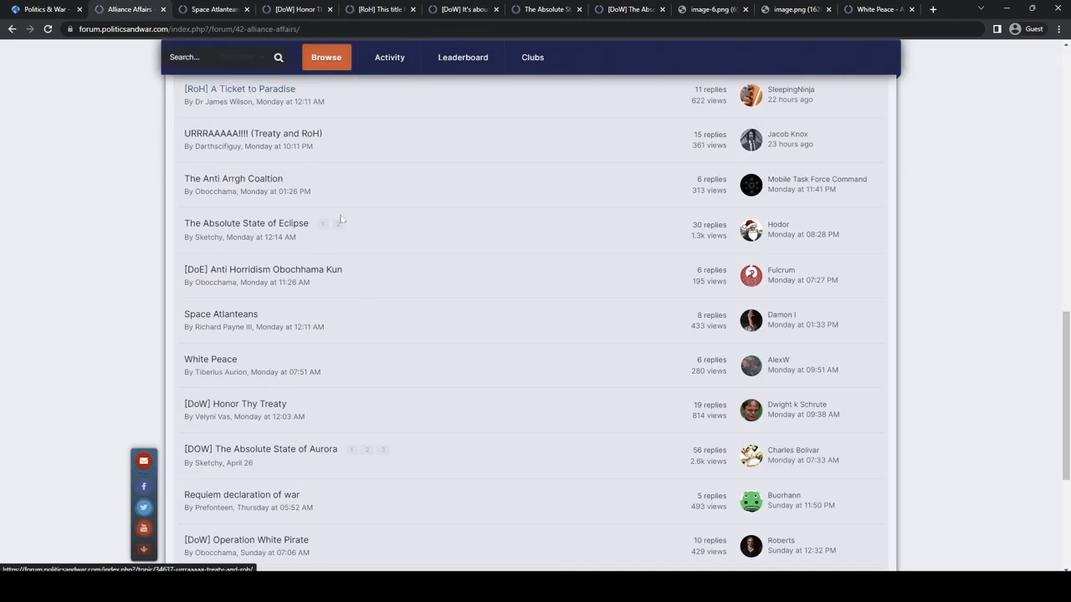
scroll(up, 3)
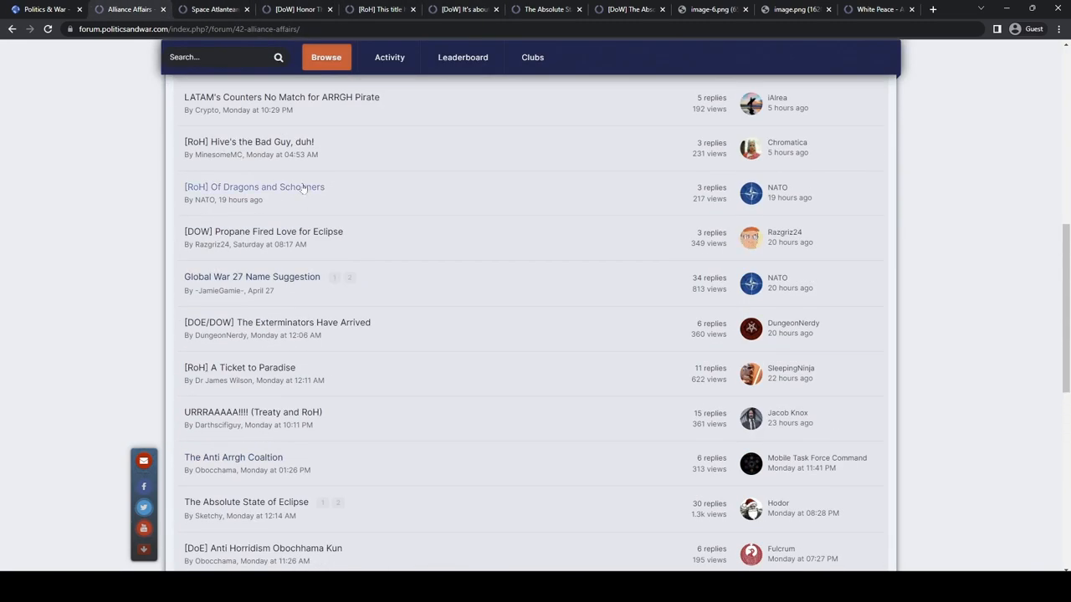
click(253, 186)
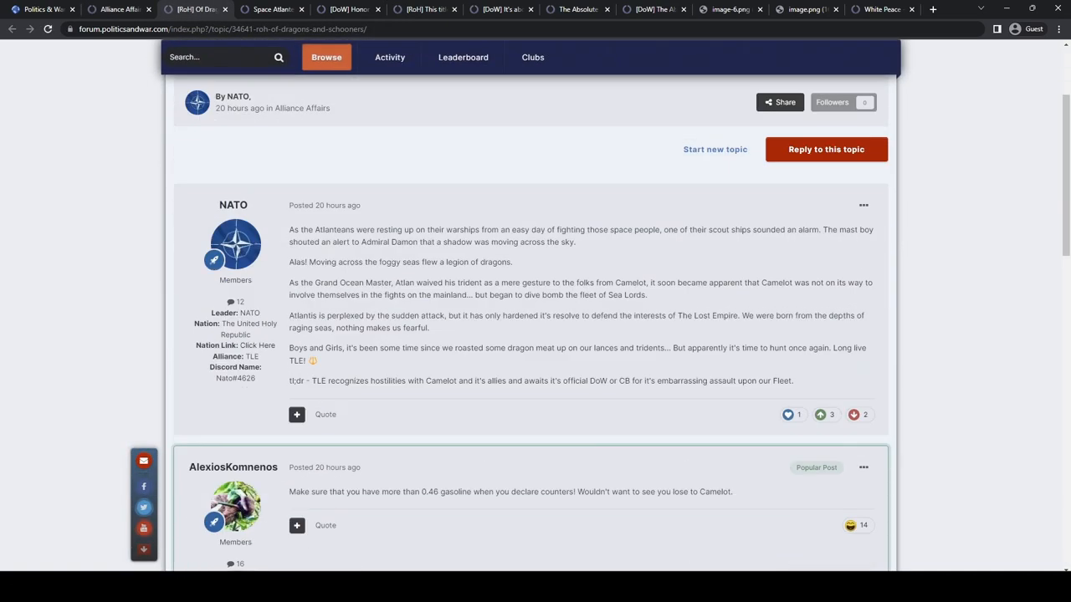
scroll(down, 3)
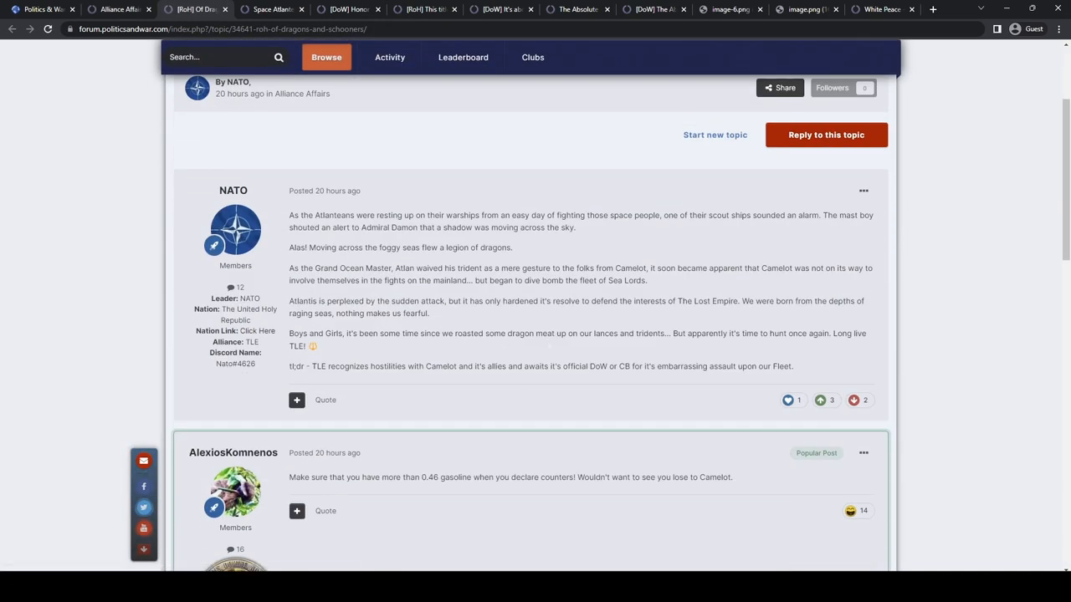
mouse_move(492, 391)
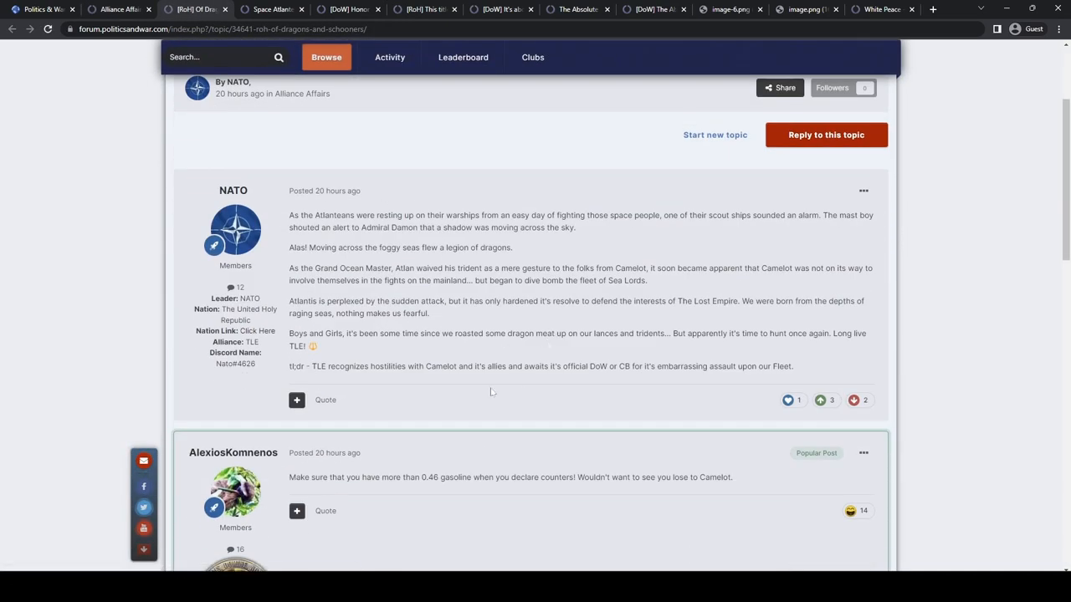
- Highlight the tl;dr line recognizing hostilities with Camelot and its allies
double_click(334, 365)
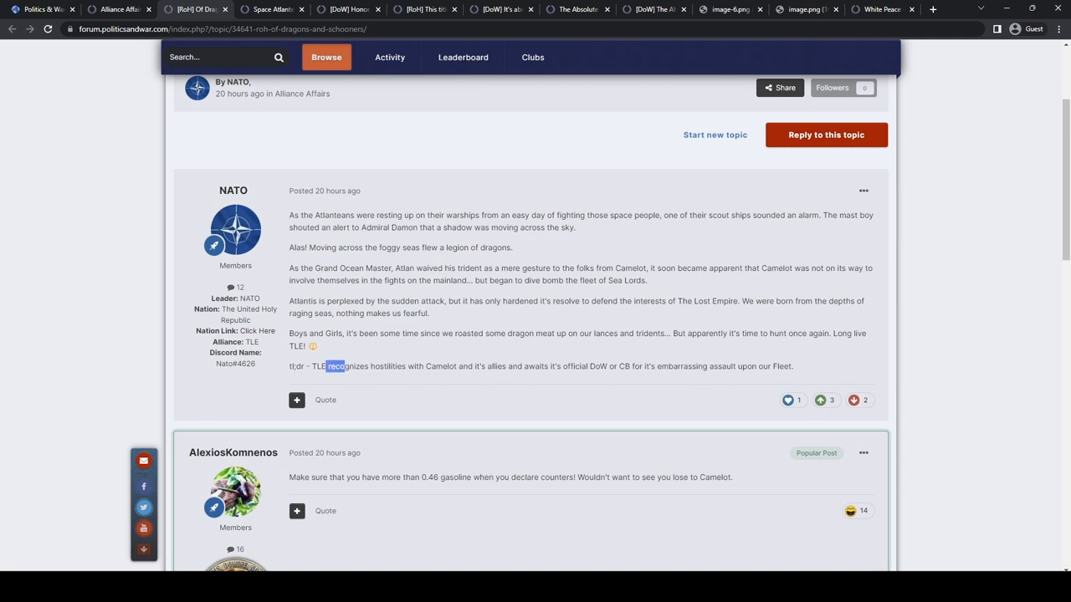
drag(328, 366, 514, 366)
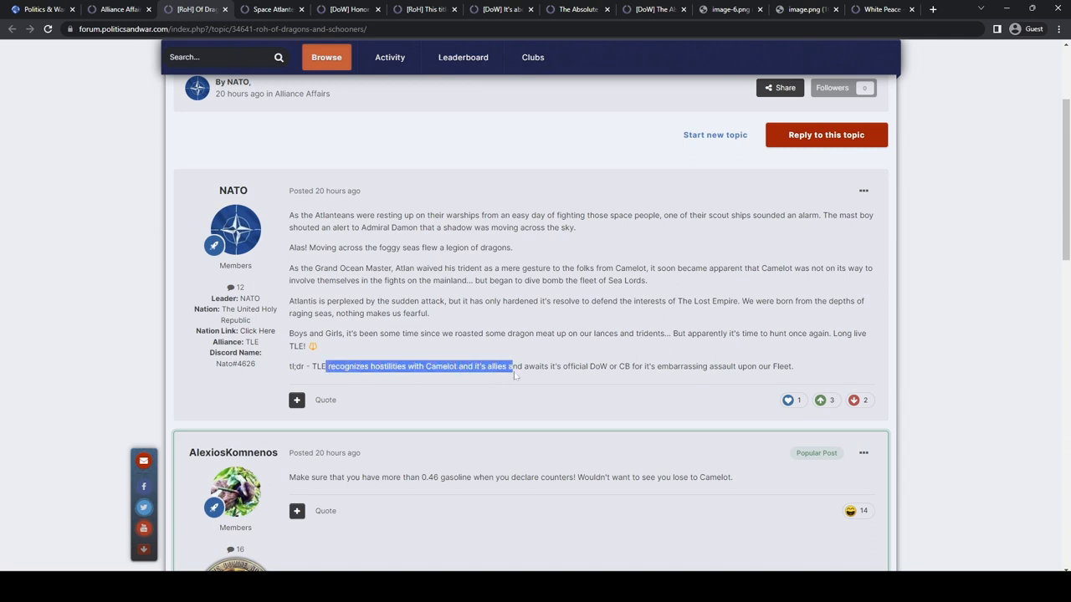
drag(511, 365, 623, 366)
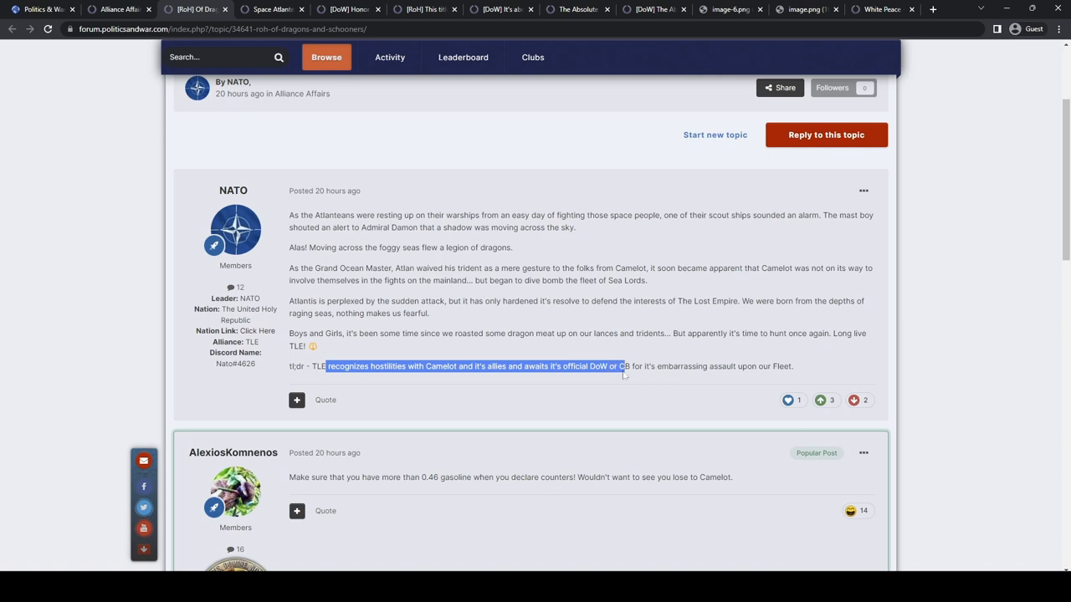
drag(624, 367, 705, 367)
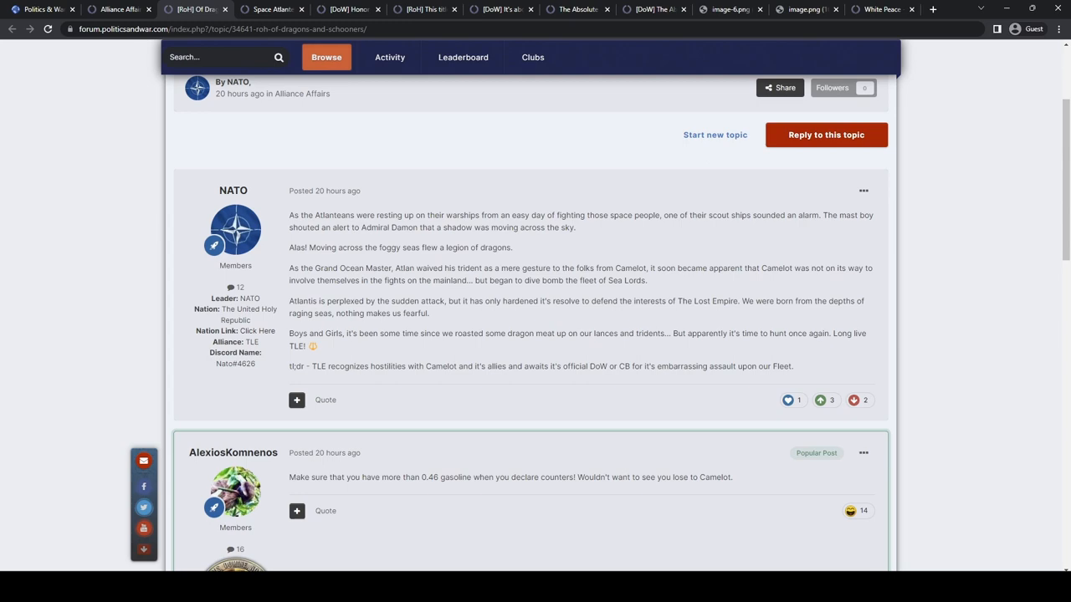
scroll(down, 3)
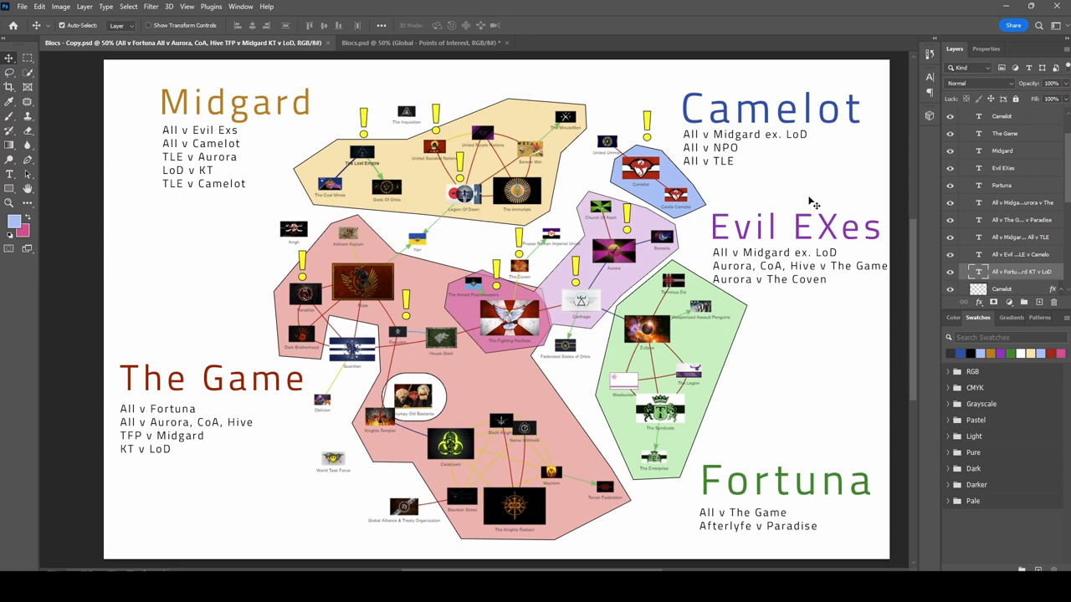
mouse_move(823, 199)
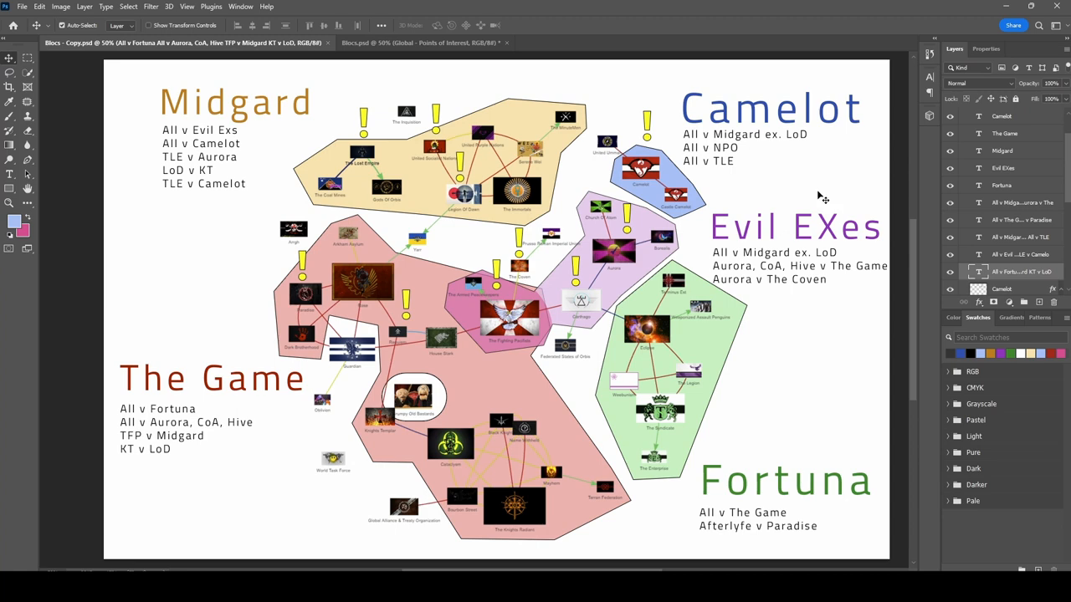
mouse_move(778, 157)
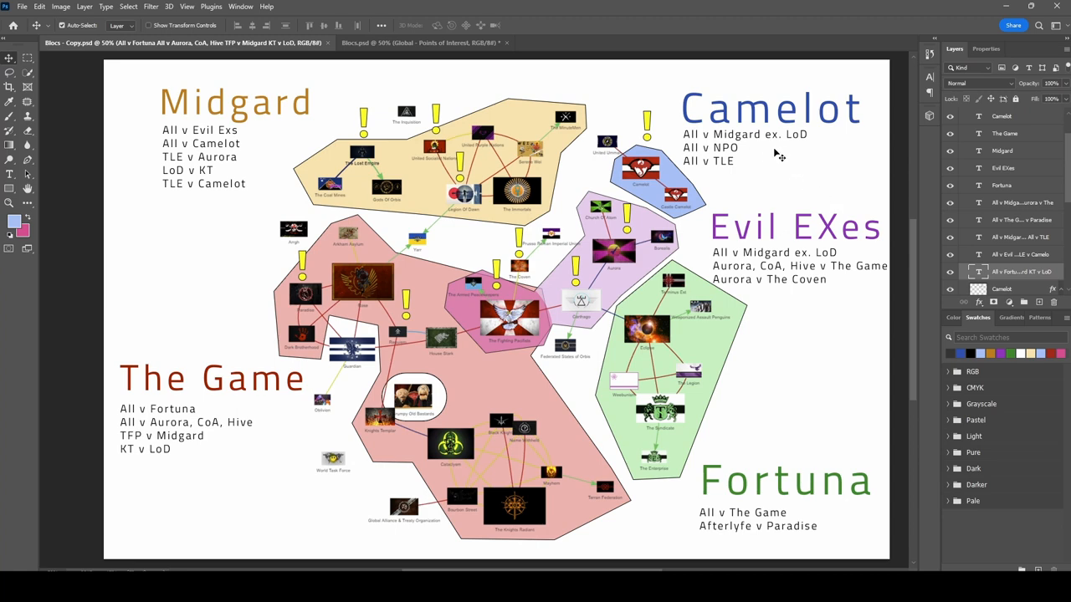
mouse_move(771, 158)
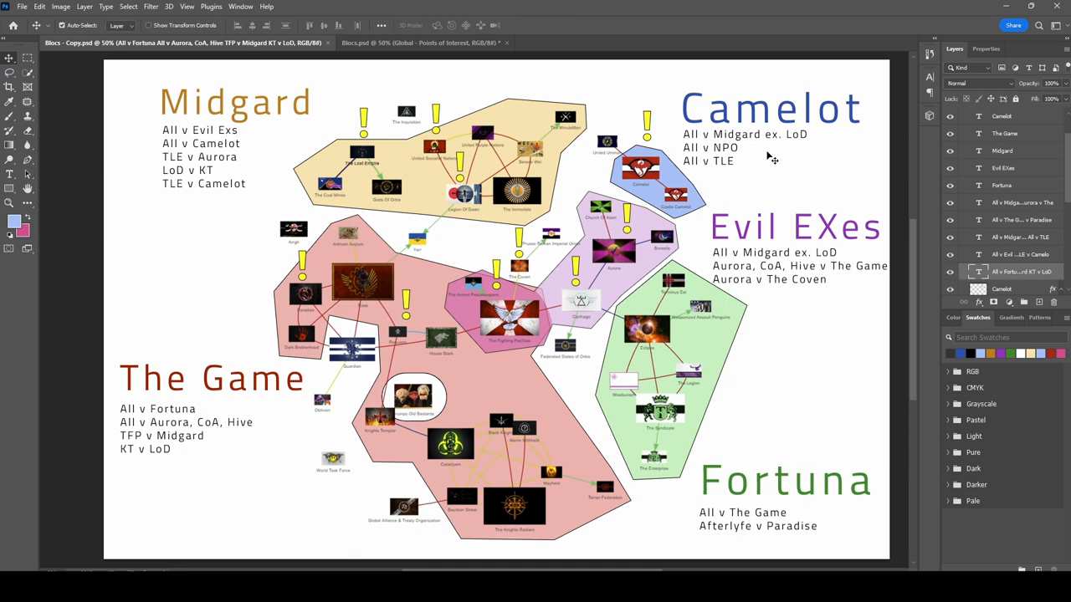
mouse_move(777, 299)
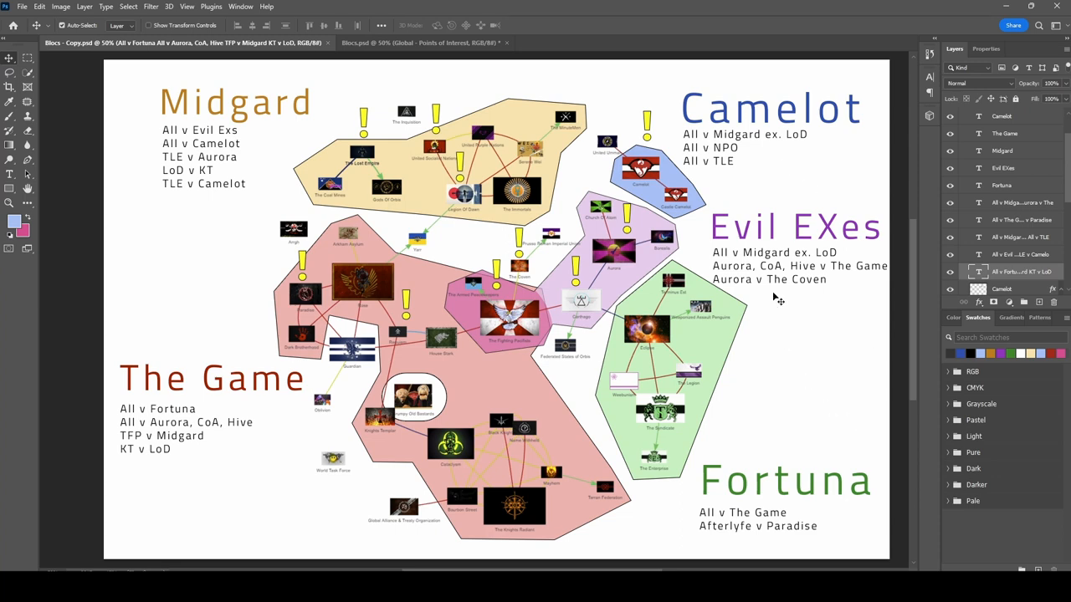
mouse_move(800, 352)
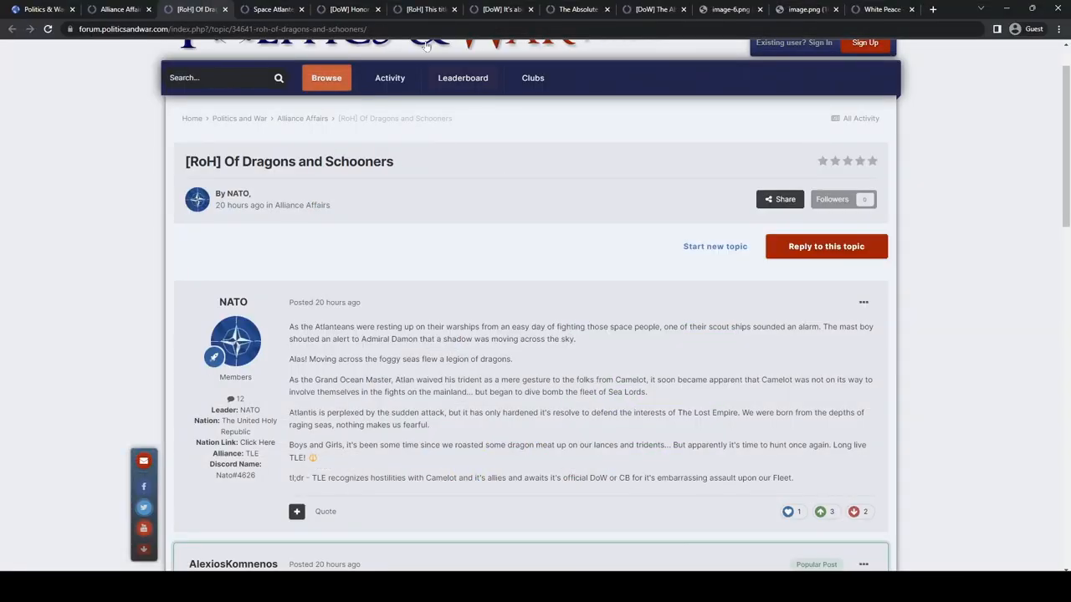
- Cycle through the open thread tabs and open The Absolute State of Eclipse
click(500, 9)
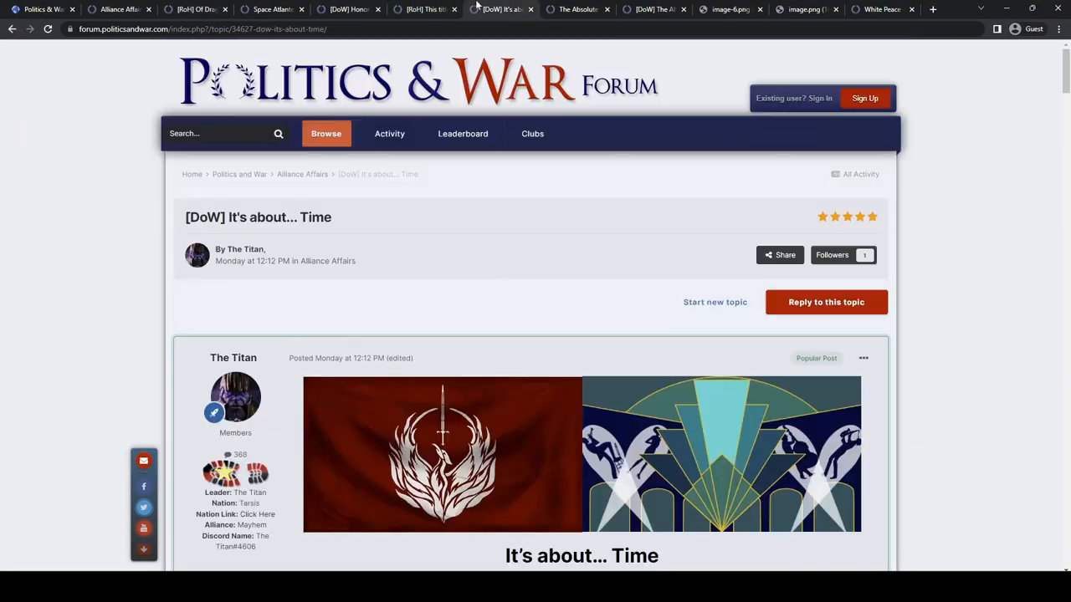
click(577, 9)
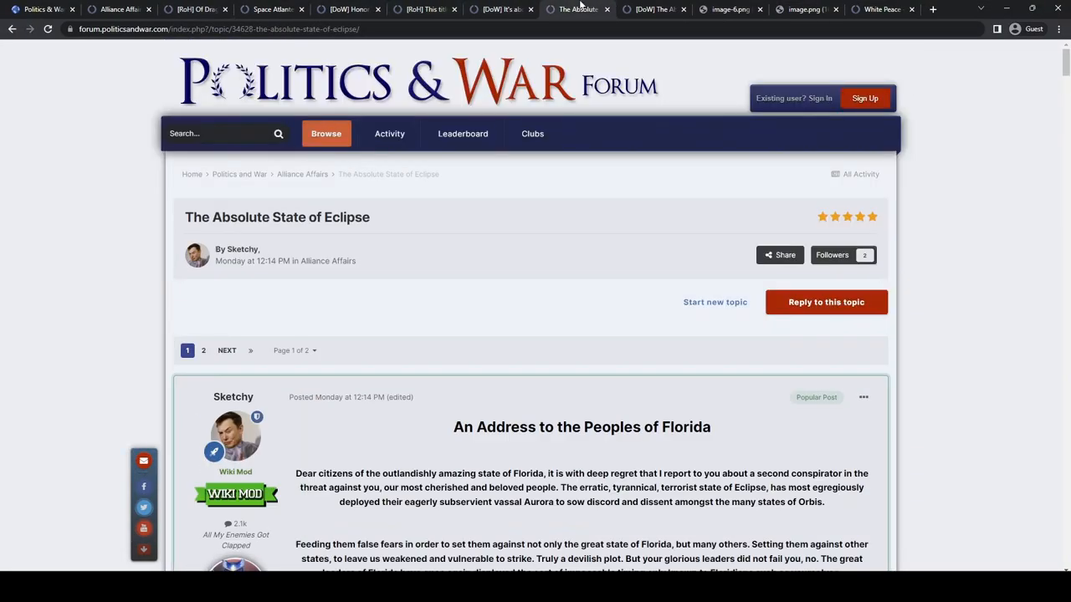
scroll(down, 3)
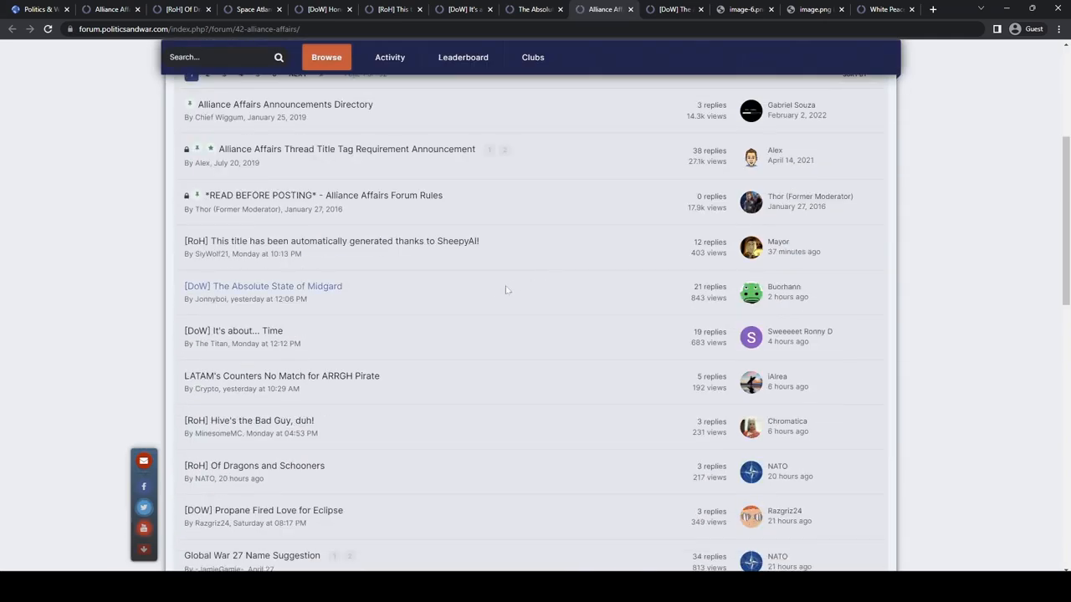
scroll(down, 3)
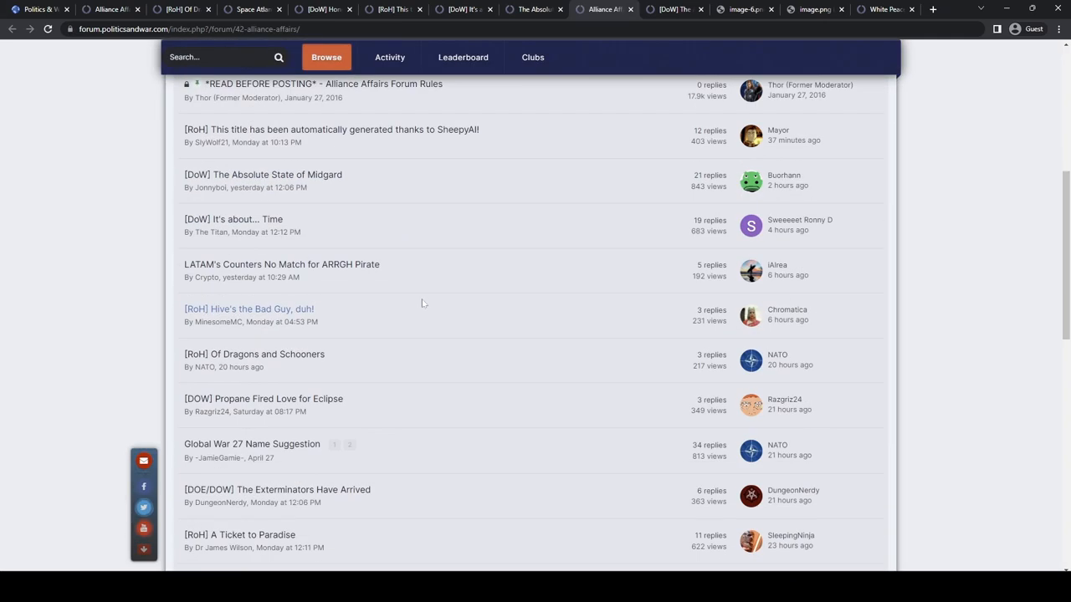
scroll(down, 3)
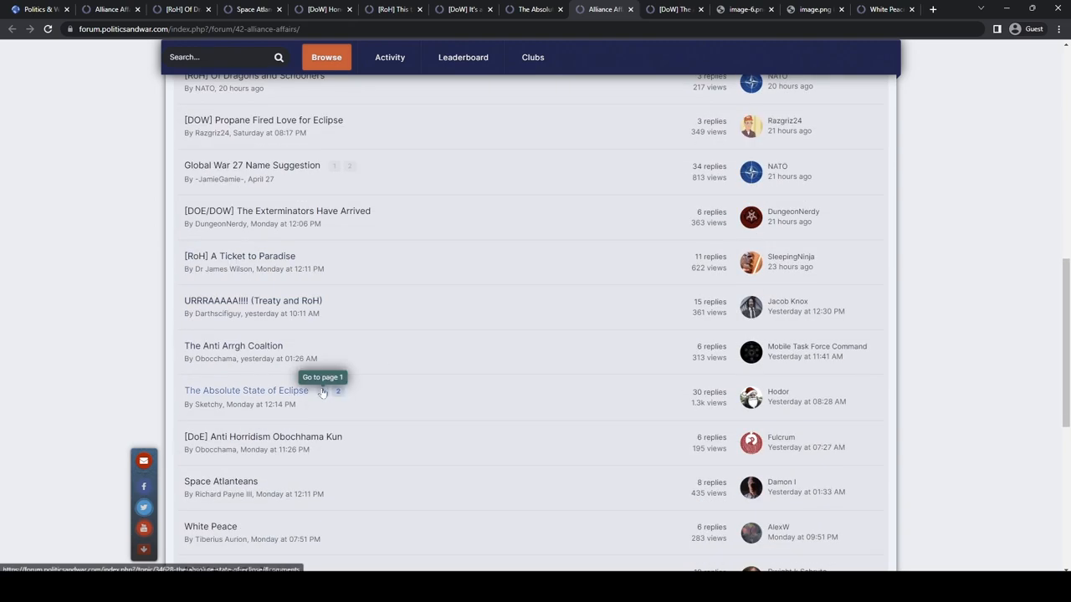
click(322, 392)
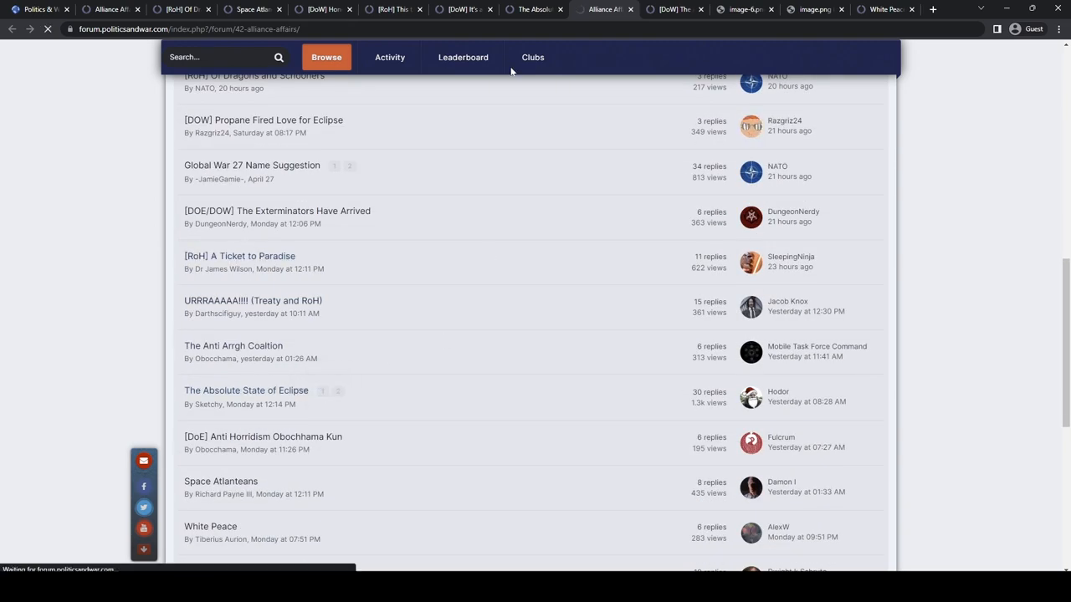
- Select the opening declaration text and search the thread for 'Aurora'
click(245, 391)
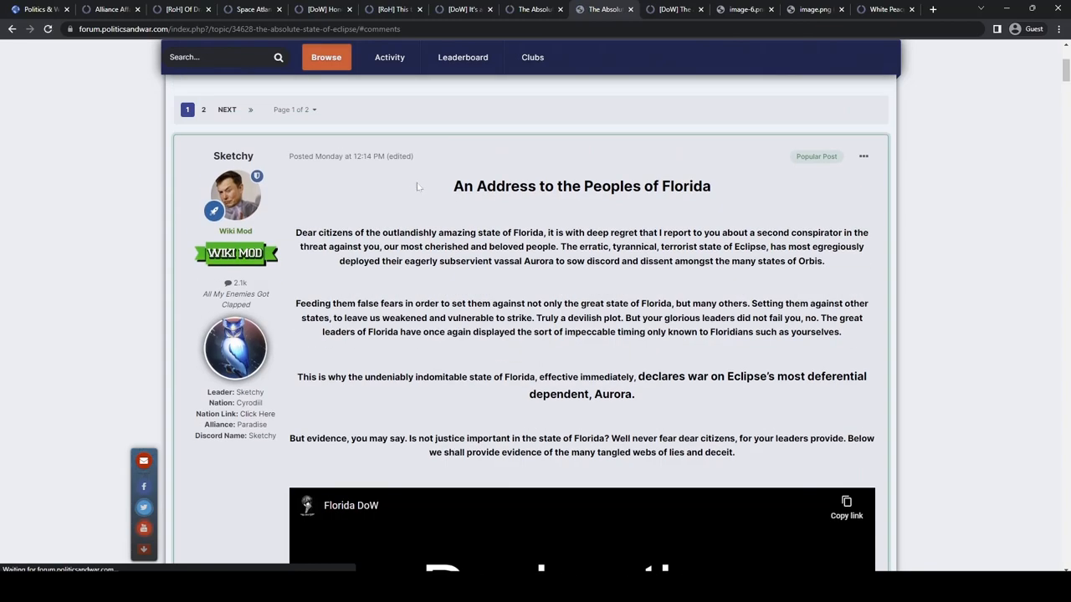
drag(453, 185, 710, 185)
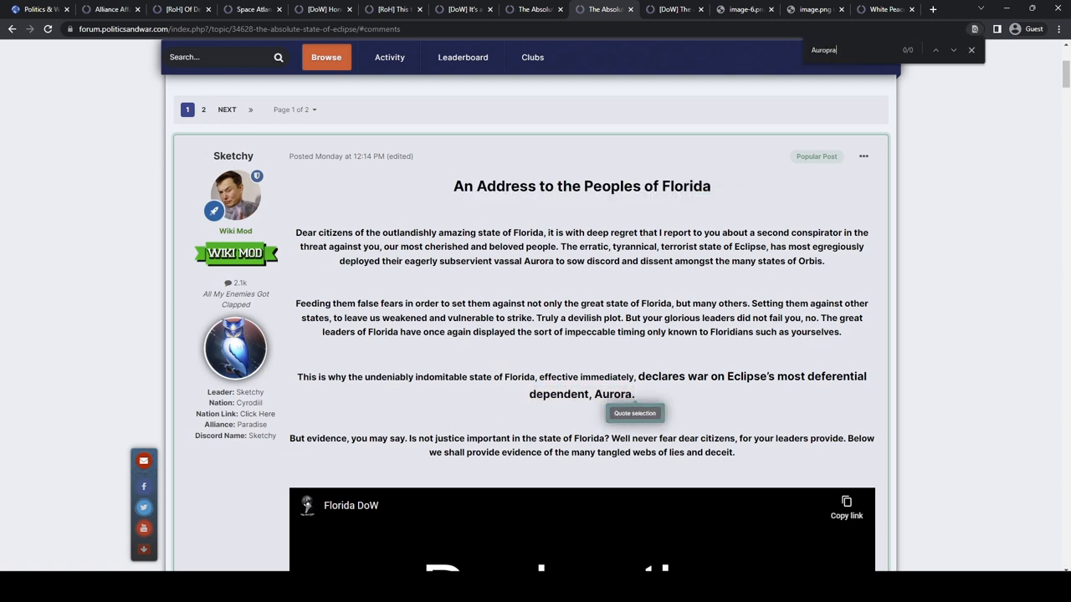
text(Aurora)
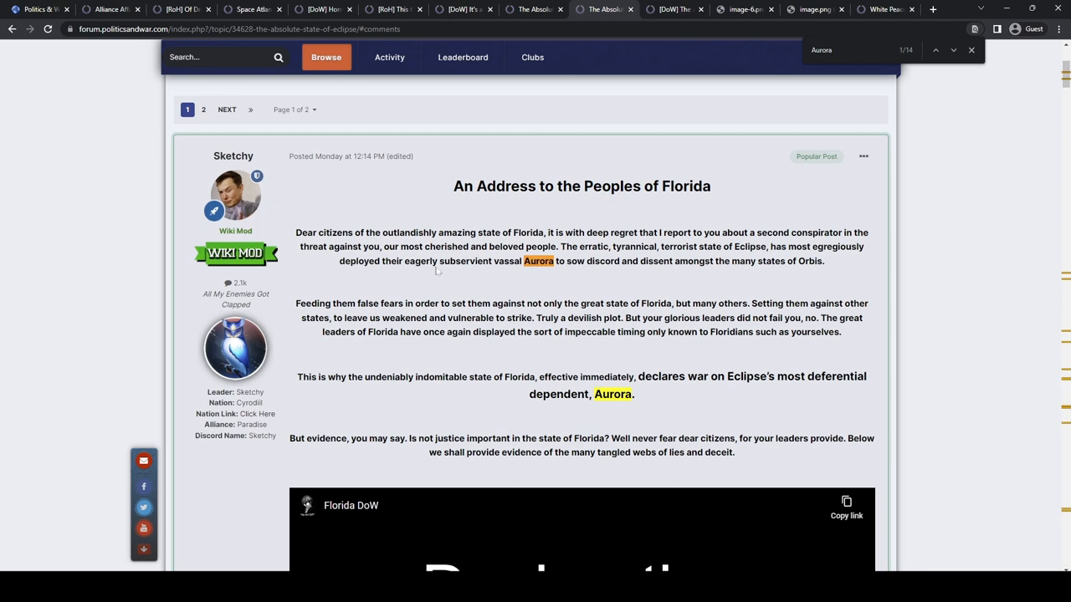
mouse_move(593, 286)
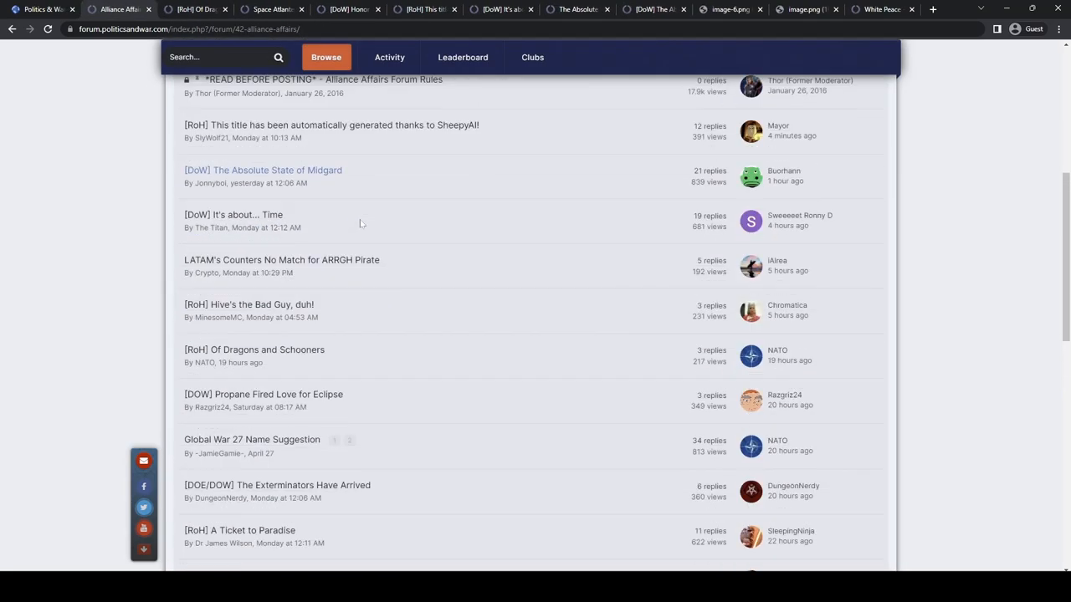
- Open 'Propane Fired Love for Eclipse' in a separate tab
scroll(down, 3)
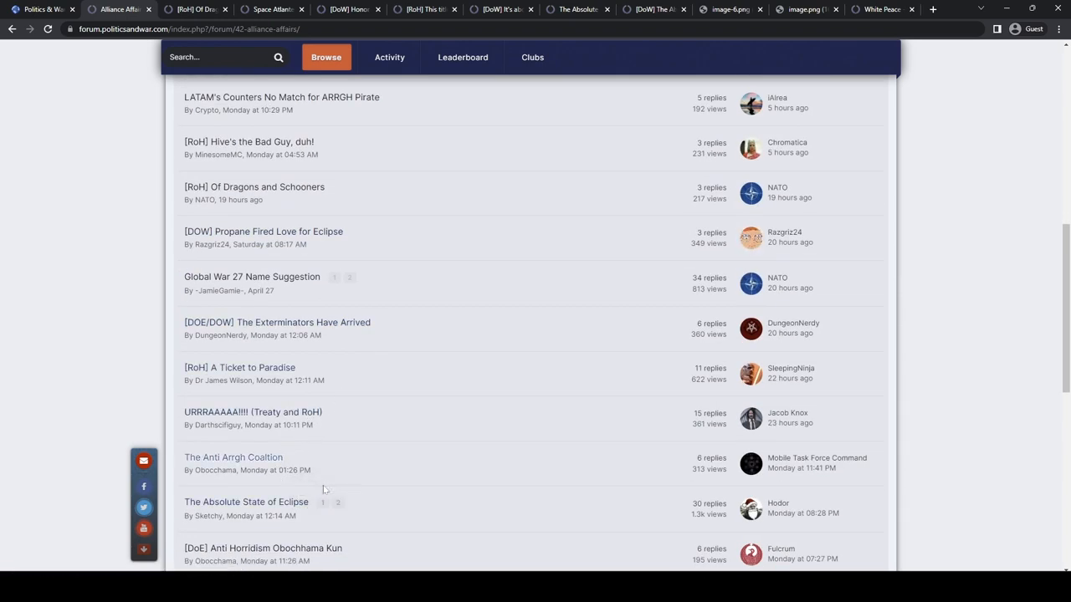
scroll(up, 3)
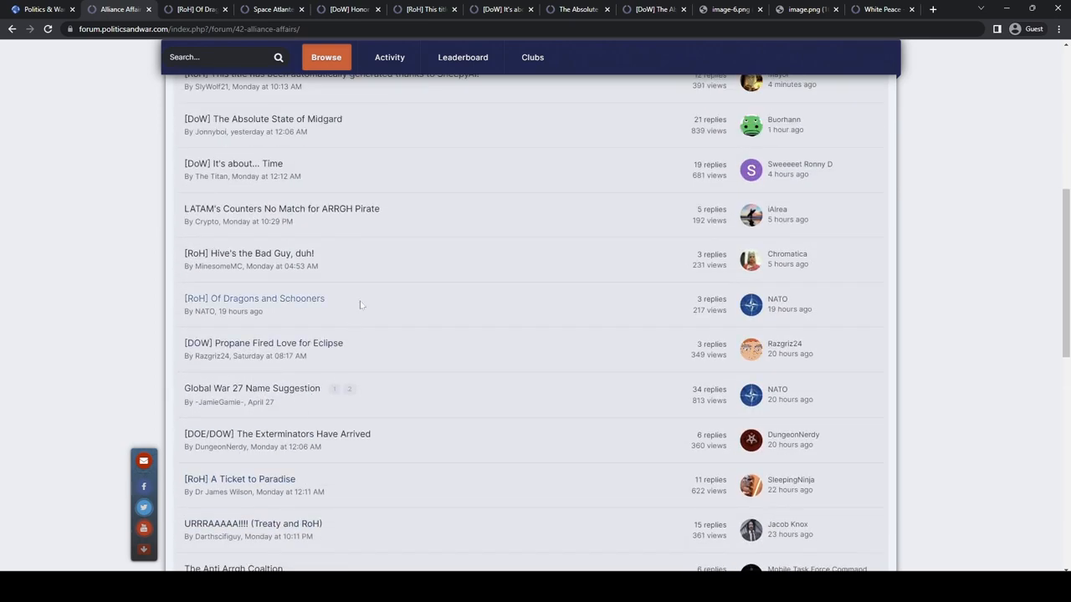
scroll(up, 3)
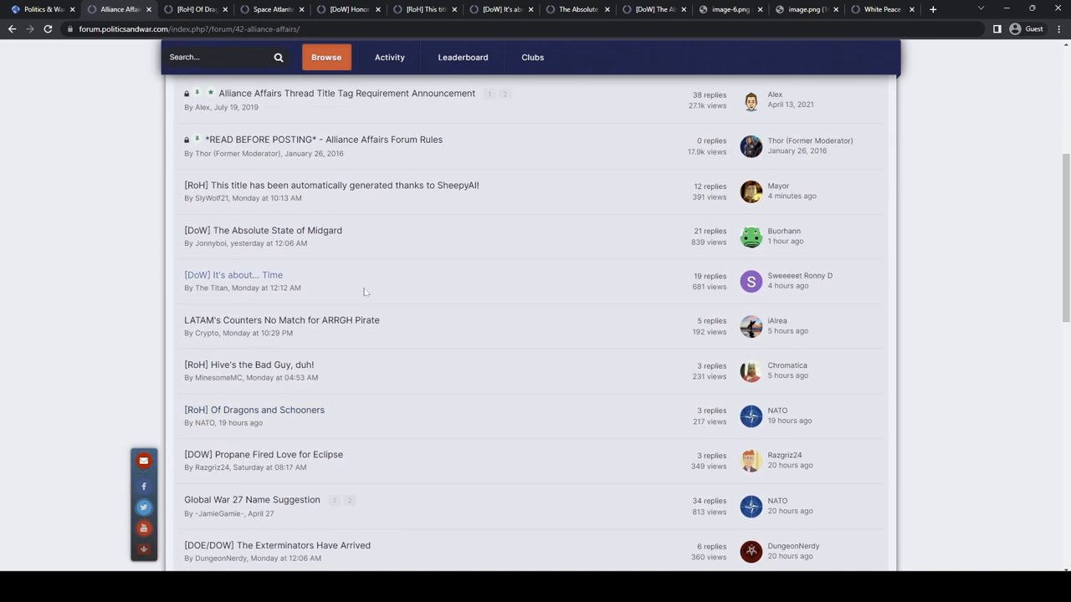
scroll(down, 3)
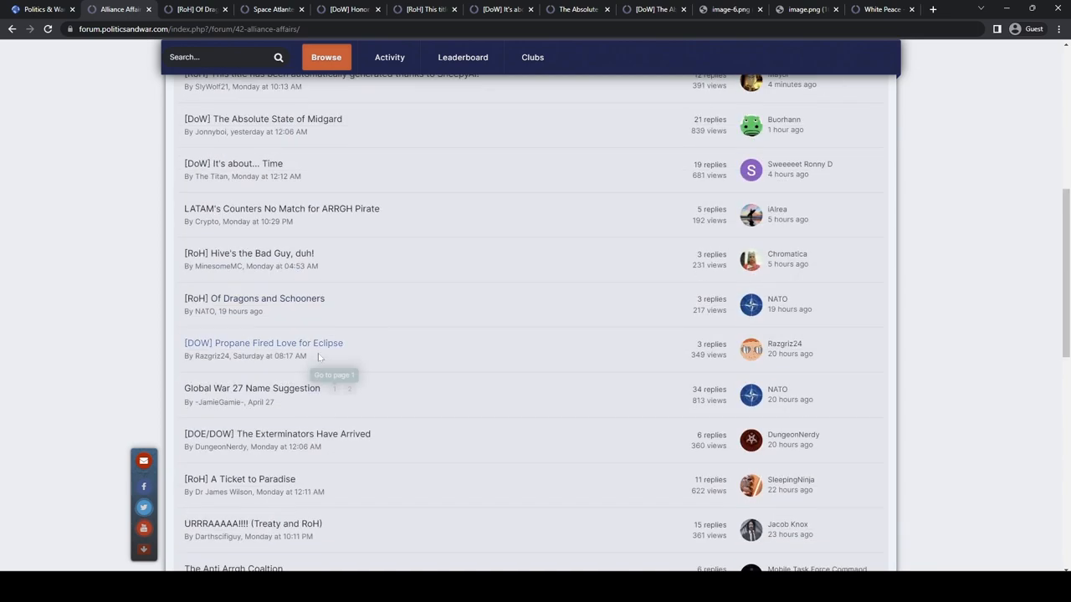
right_click(264, 343)
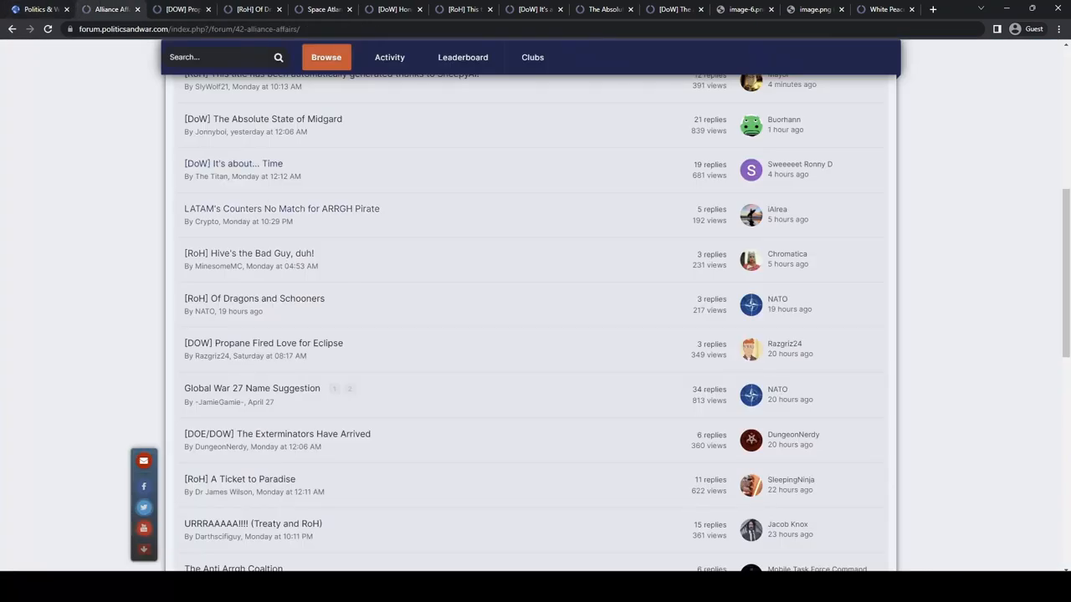
- Open [DOW] The Absolute State of Aurora, browse the tabs, and return to it
scroll(down, 3)
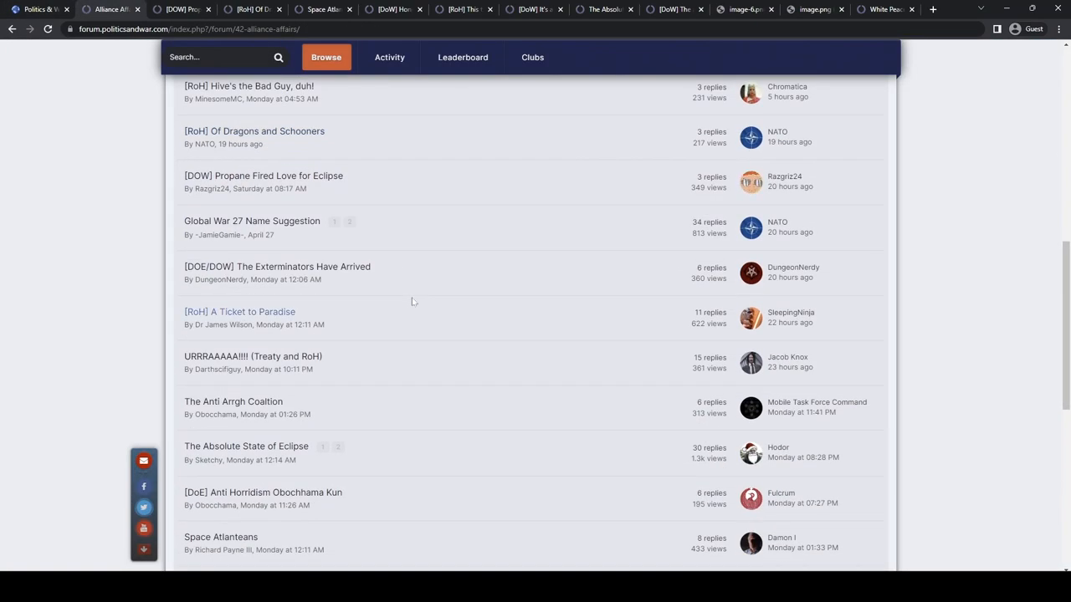
scroll(down, 3)
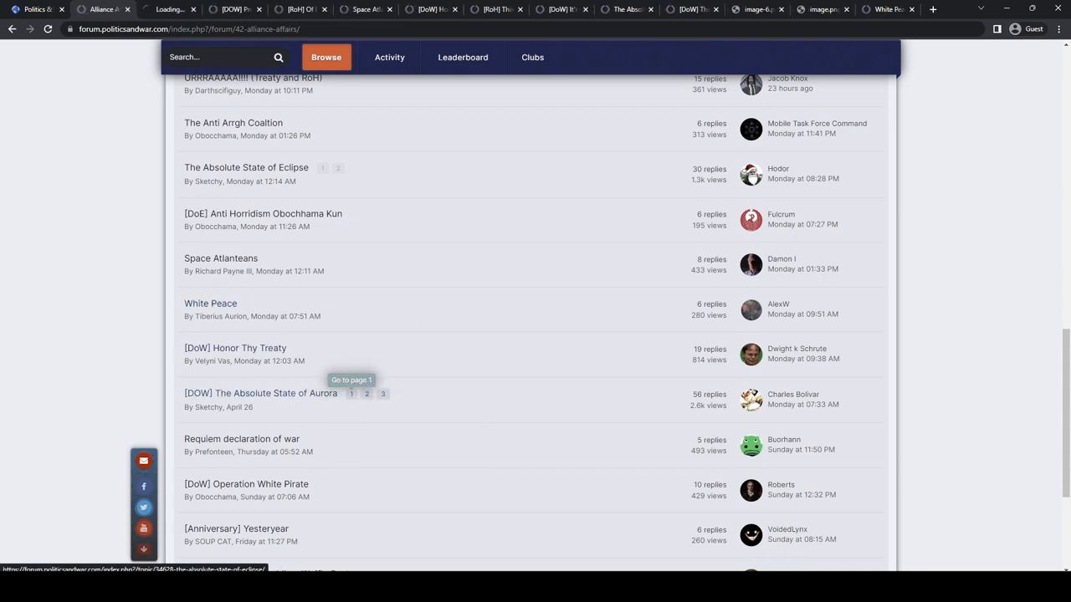
click(260, 393)
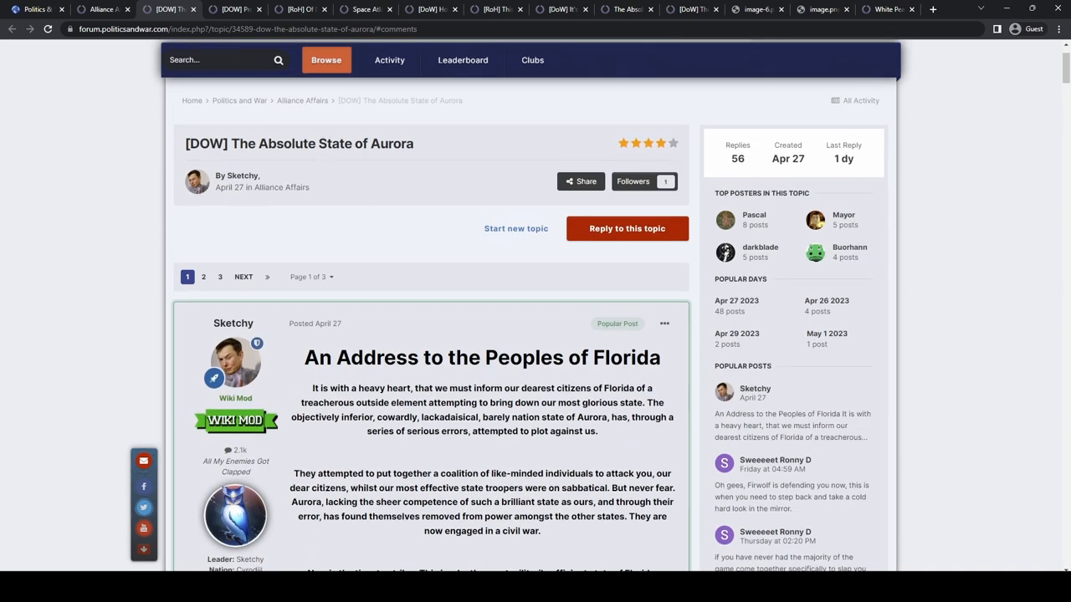
mouse_move(339, 164)
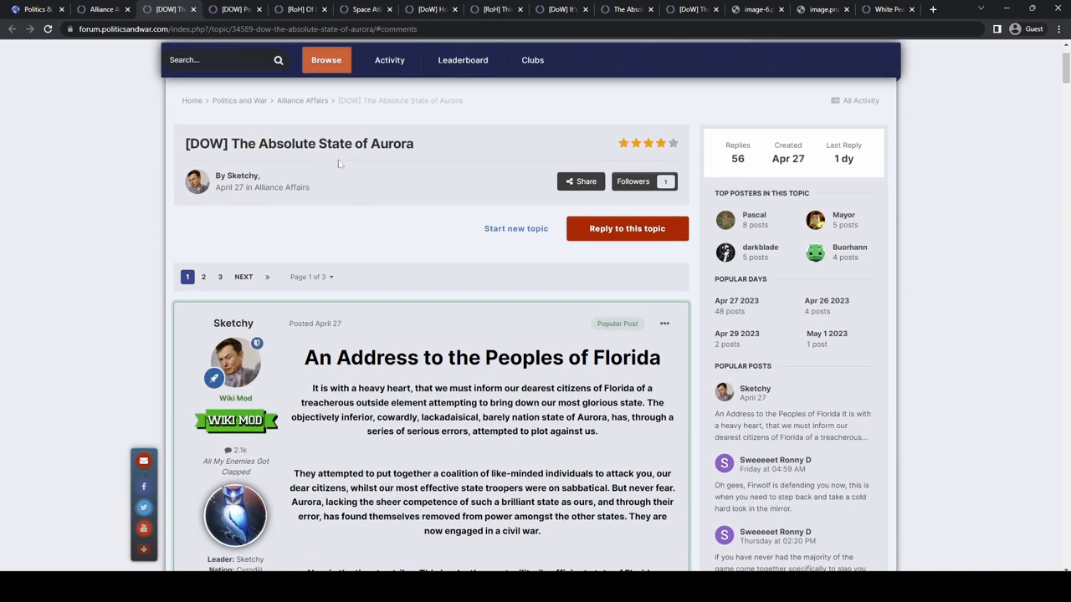
mouse_move(292, 72)
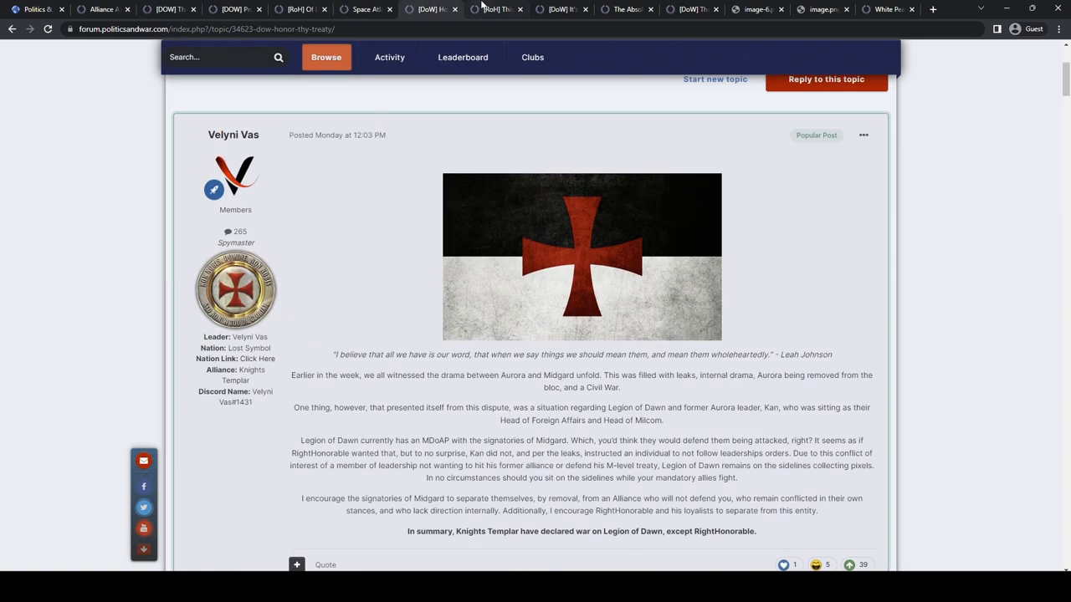
click(300, 9)
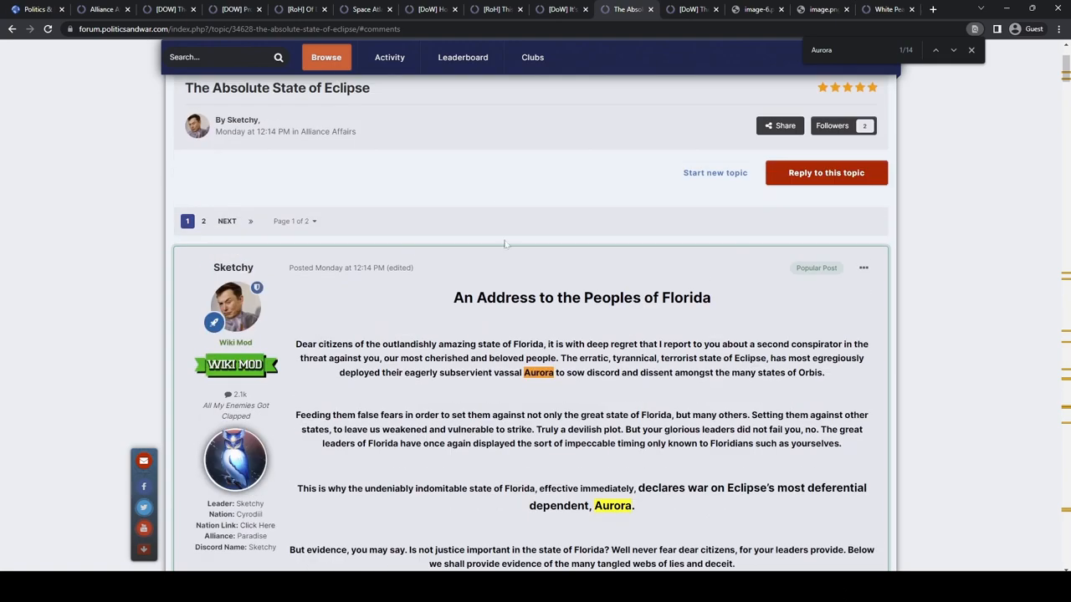
click(423, 9)
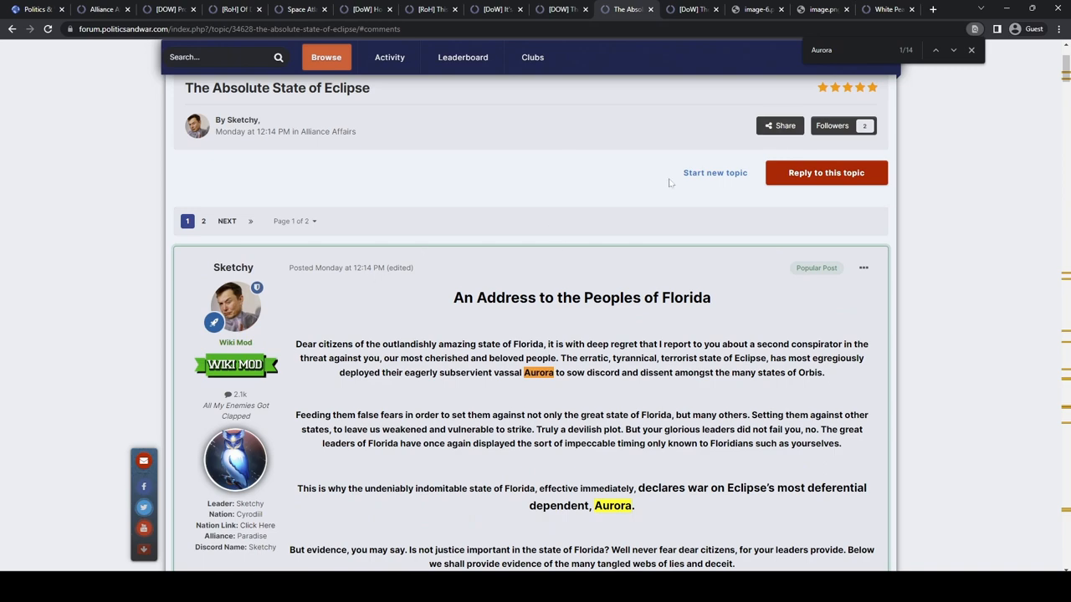
click(971, 50)
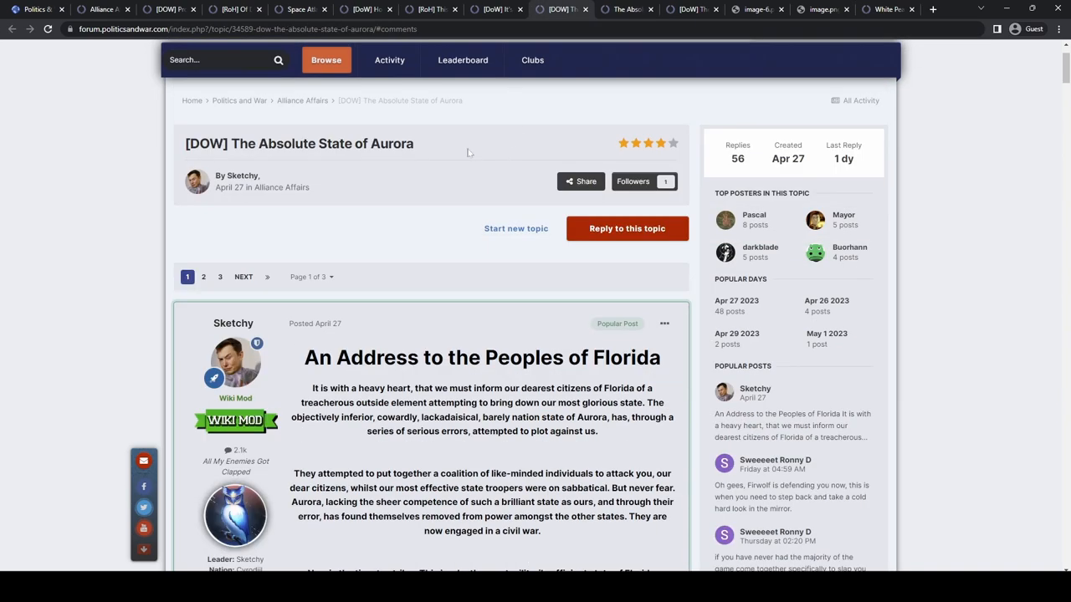
mouse_move(448, 179)
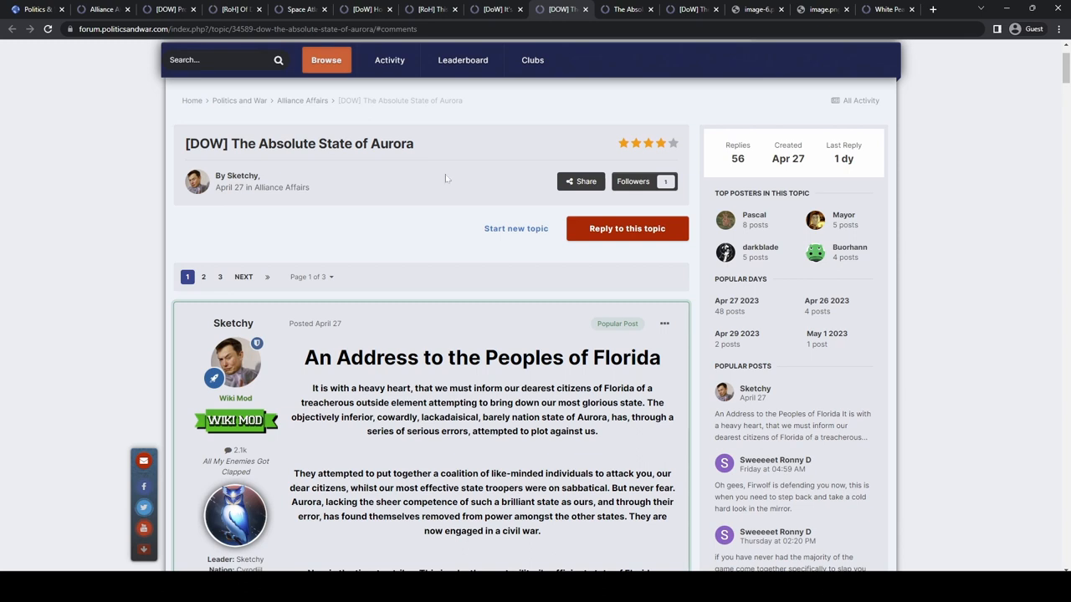
mouse_move(425, 171)
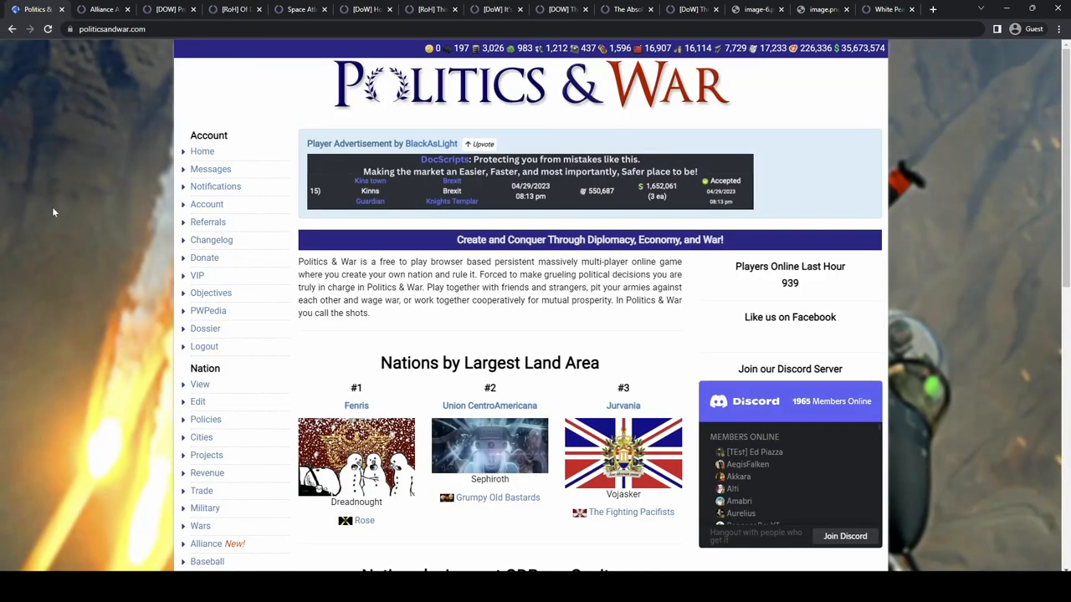
- Scroll the Politics & War home page before returning to the war map
scroll(down, 3)
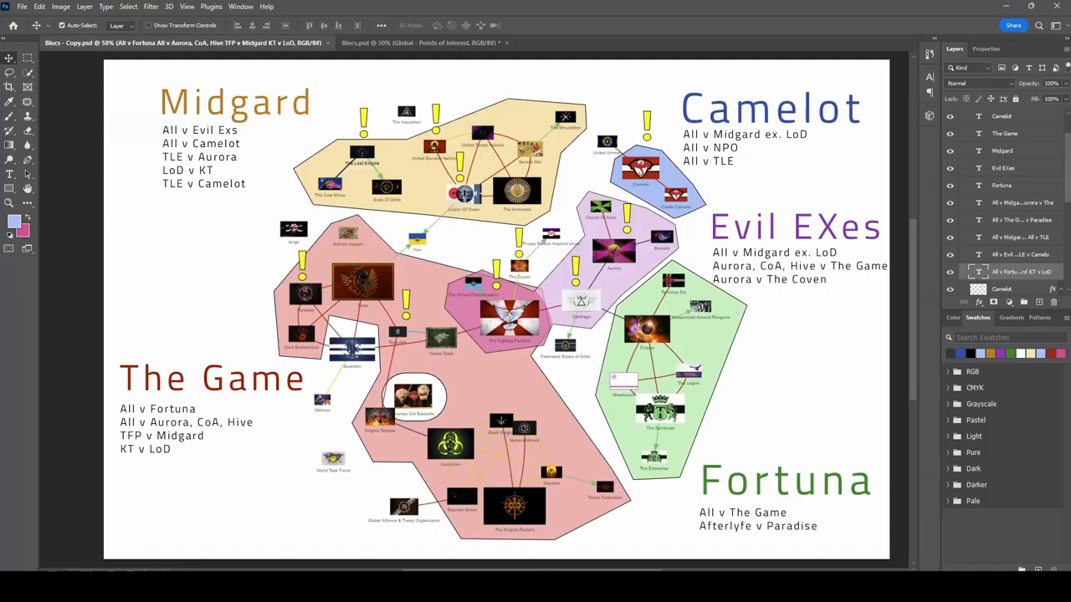
mouse_move(807, 427)
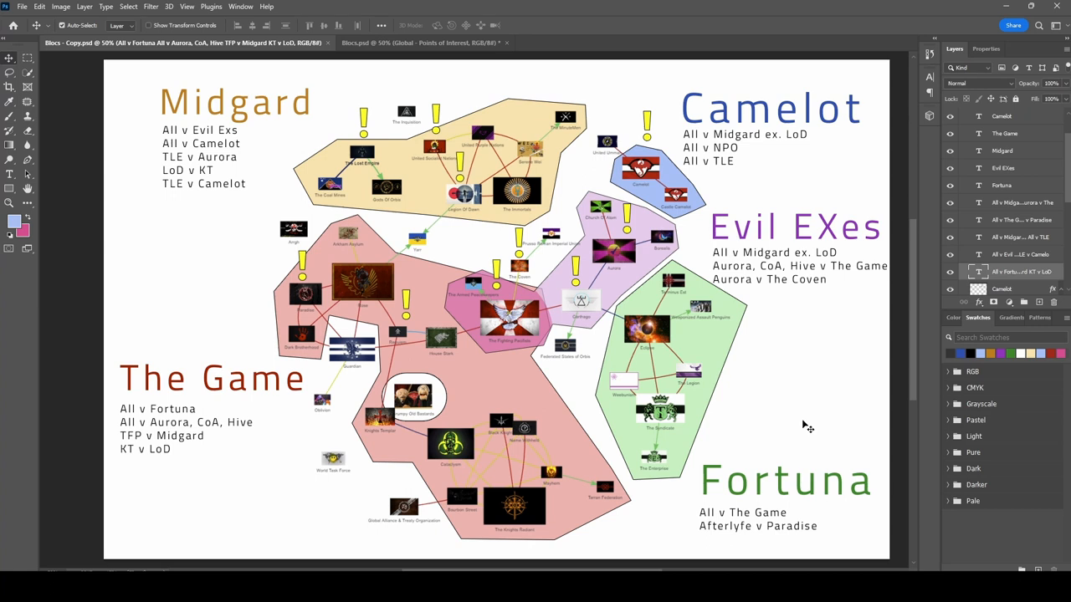
mouse_move(797, 395)
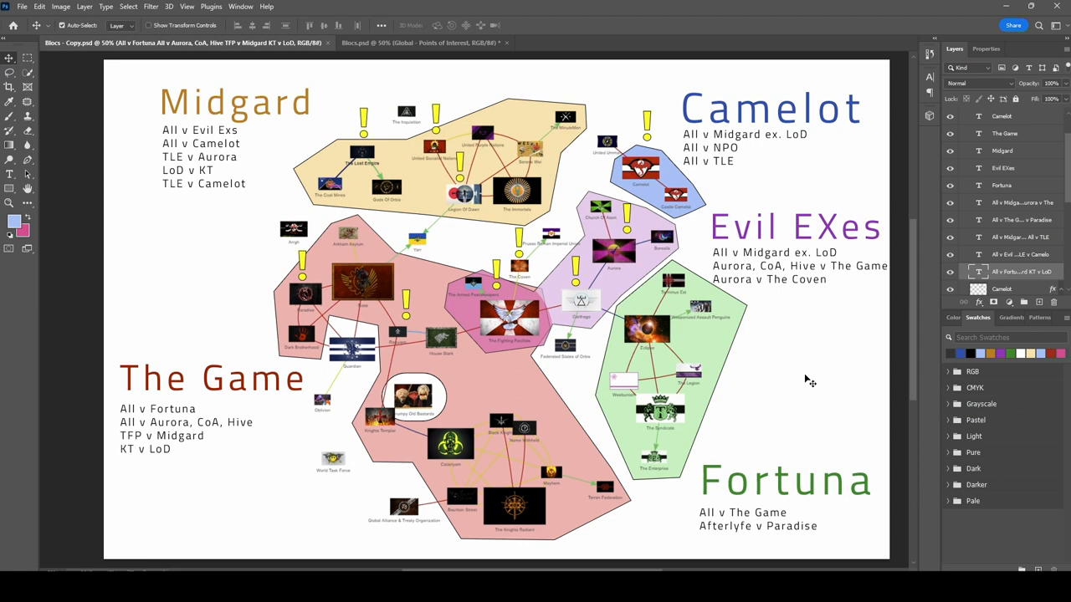
mouse_move(615, 259)
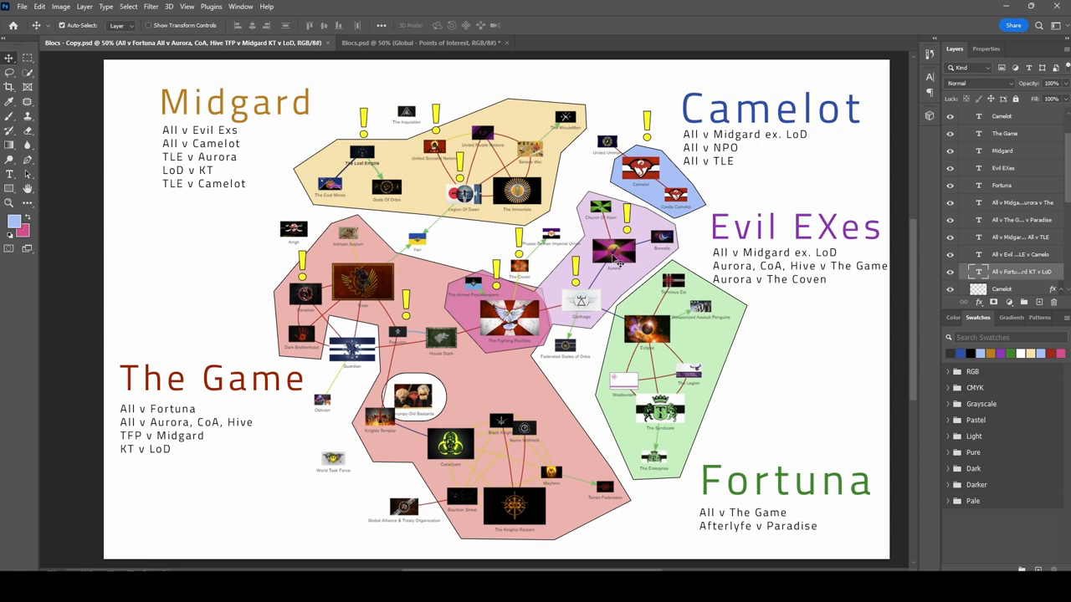
mouse_move(540, 281)
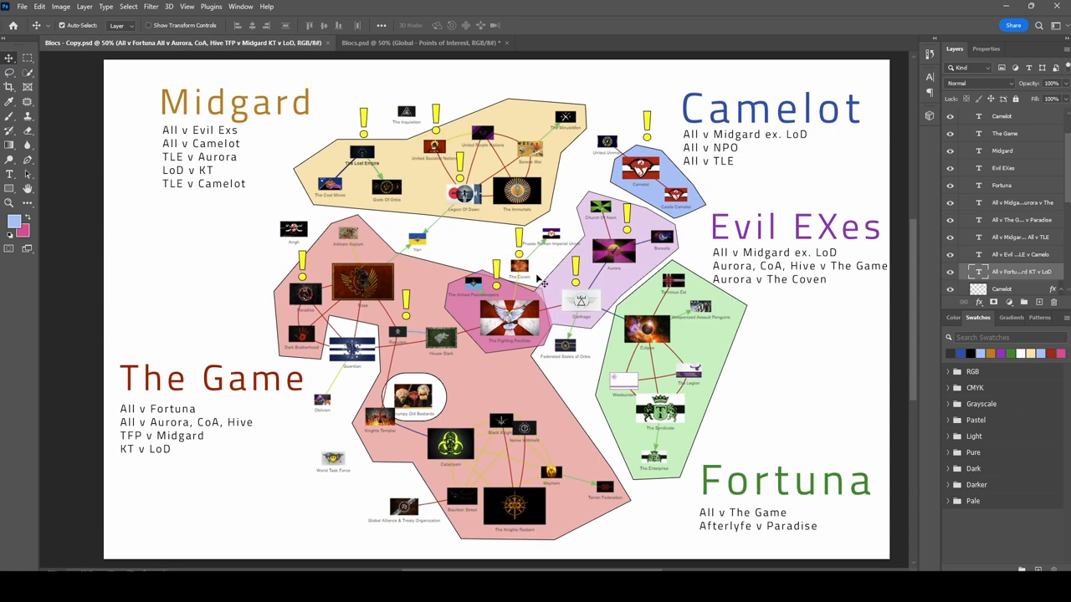
mouse_move(818, 361)
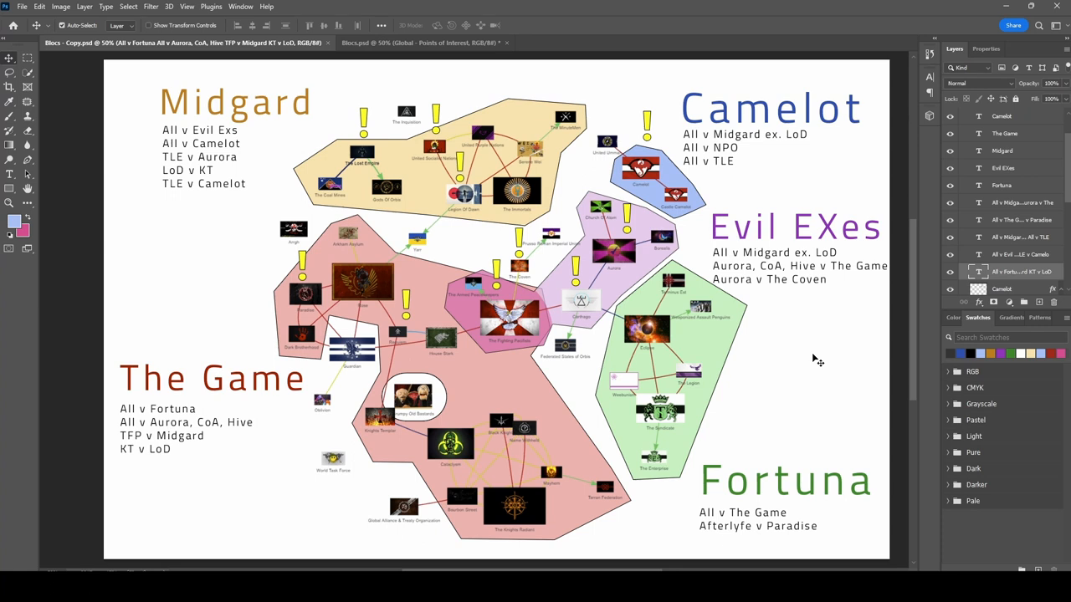
mouse_move(818, 347)
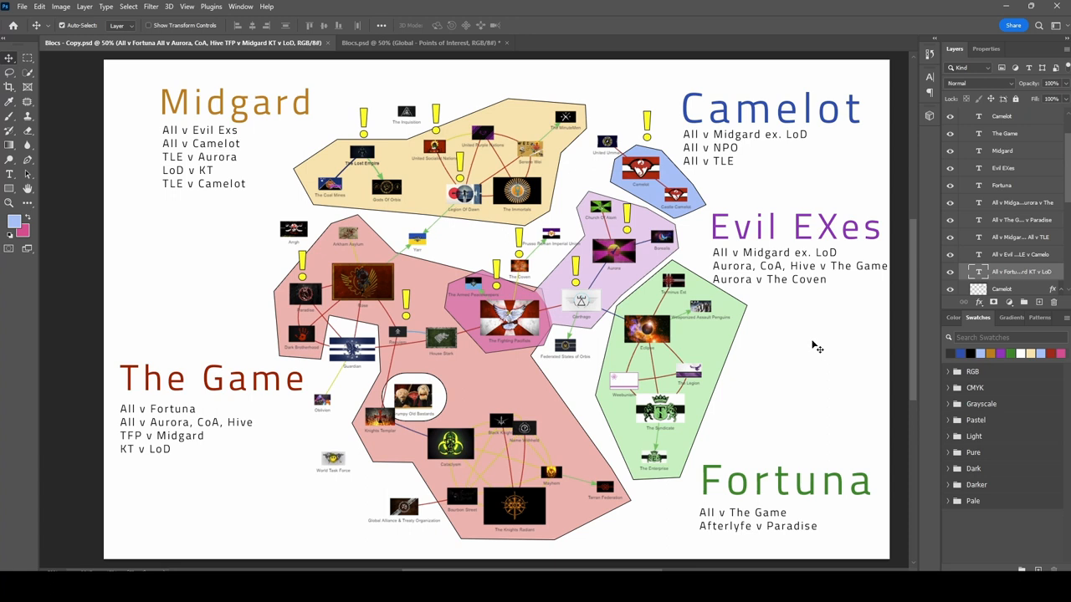
mouse_move(255, 492)
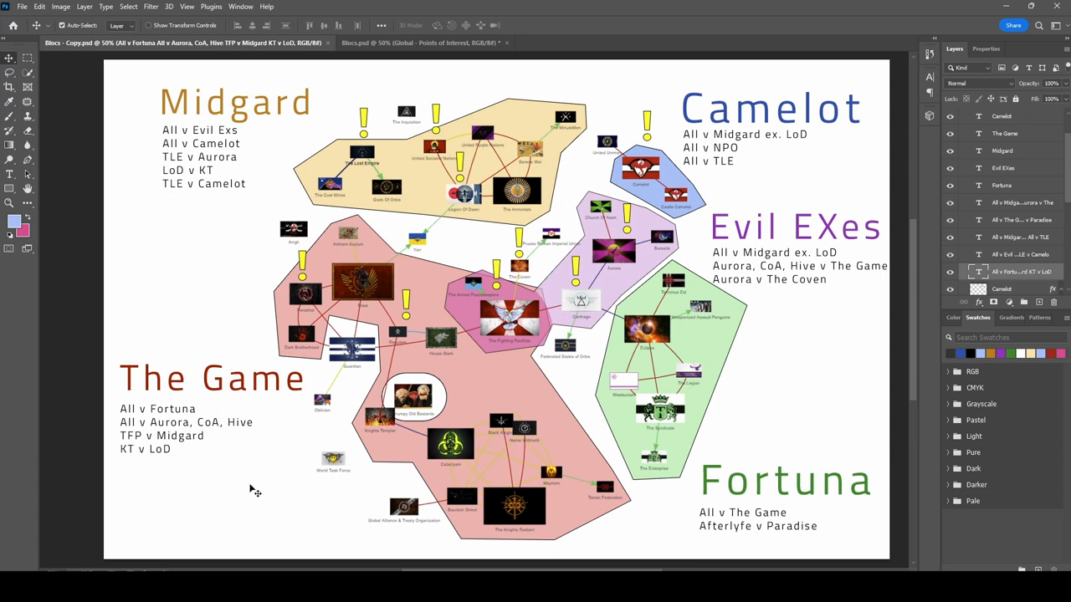
mouse_move(254, 486)
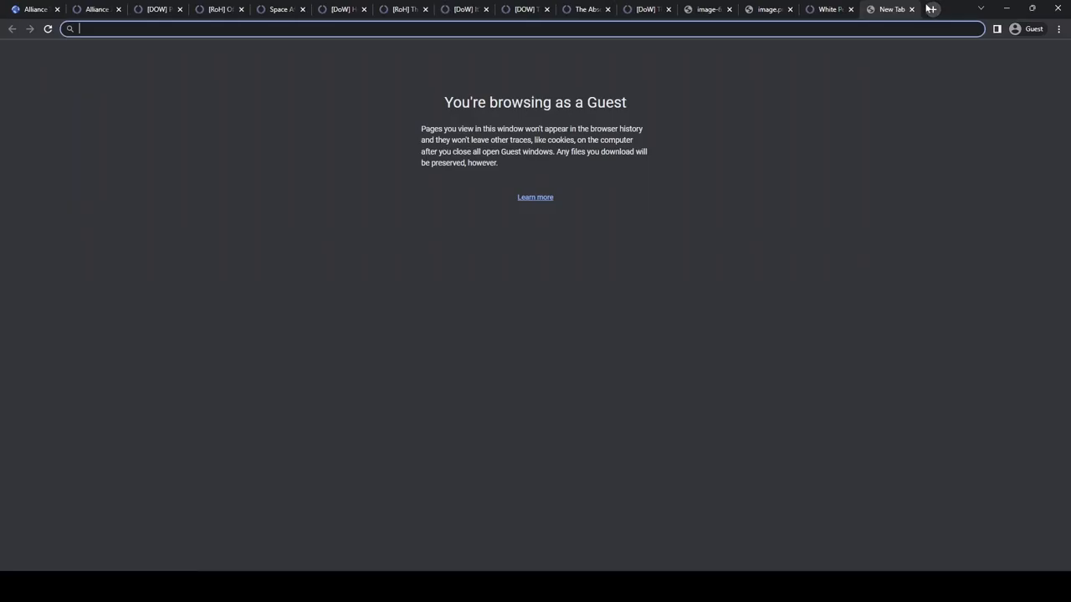
- Go to ctowned.net and open the Foursome conflict's stats from Recent Conflicts
text(ctowned.net/home)
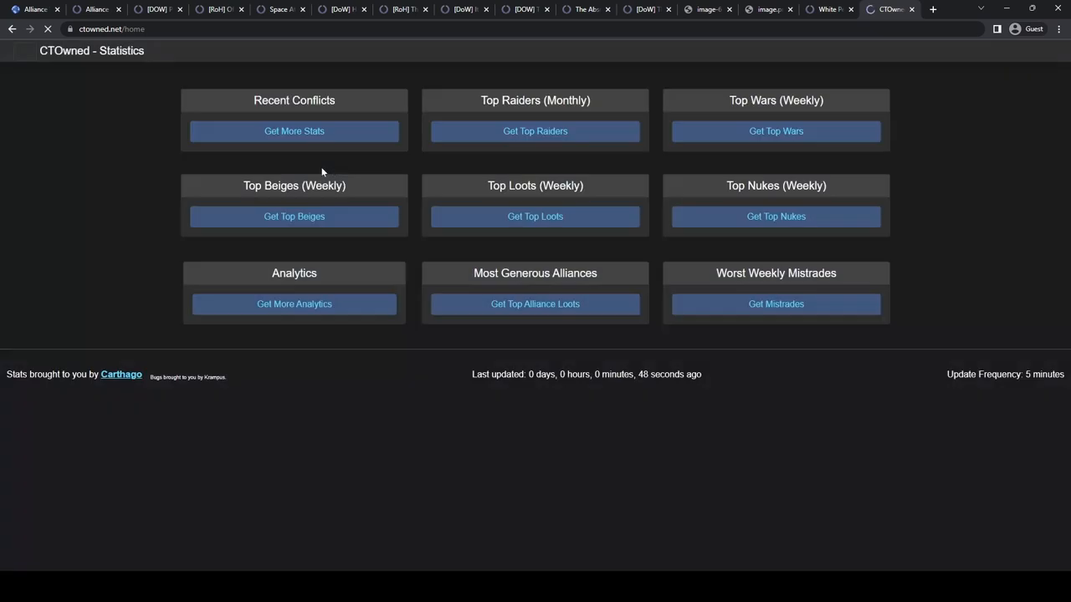
click(293, 131)
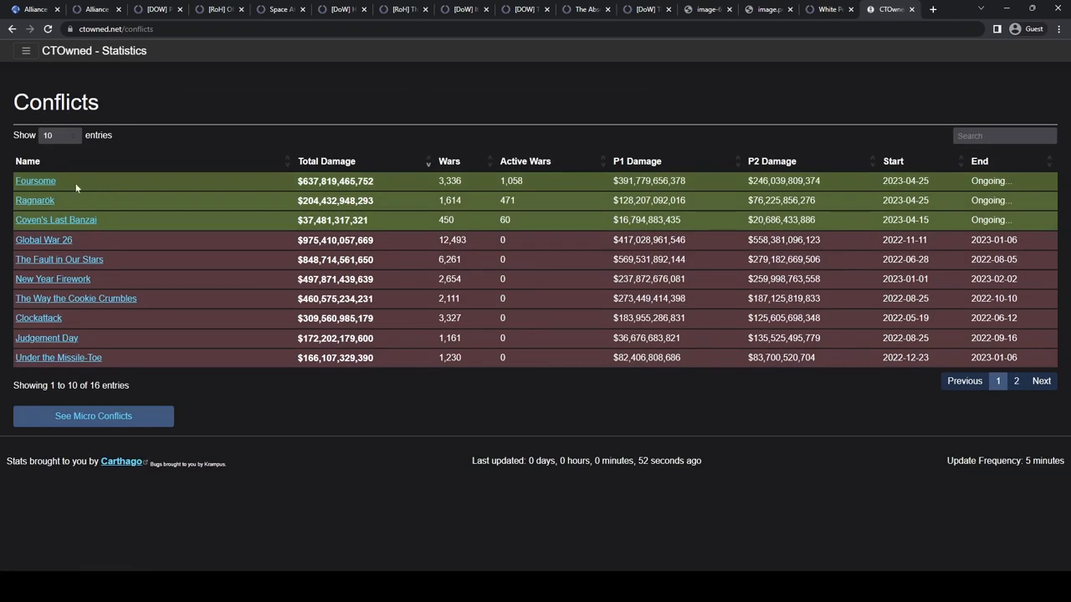
click(35, 180)
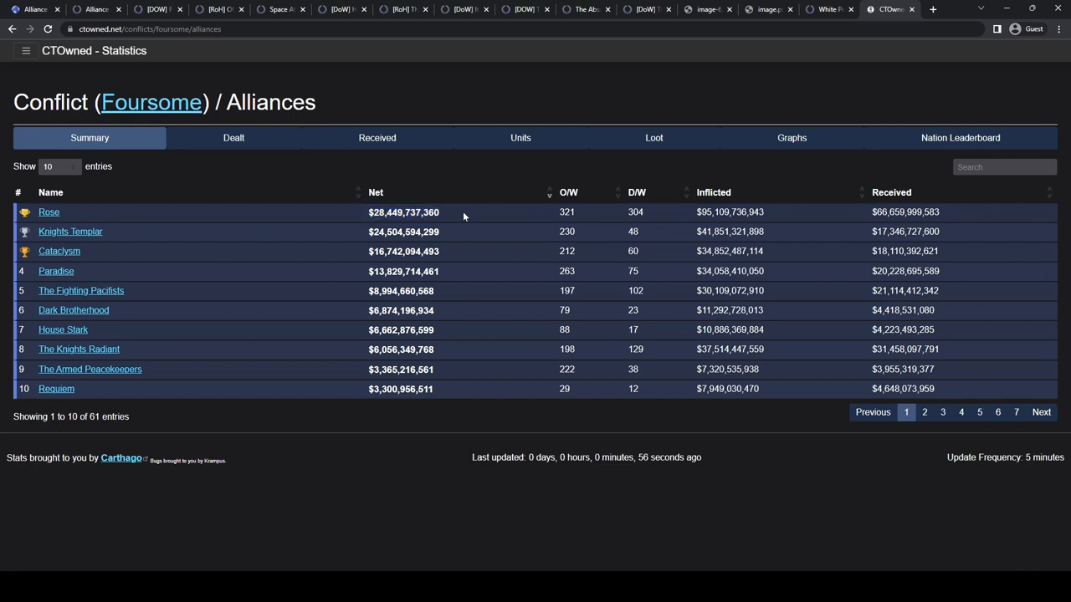
mouse_move(493, 220)
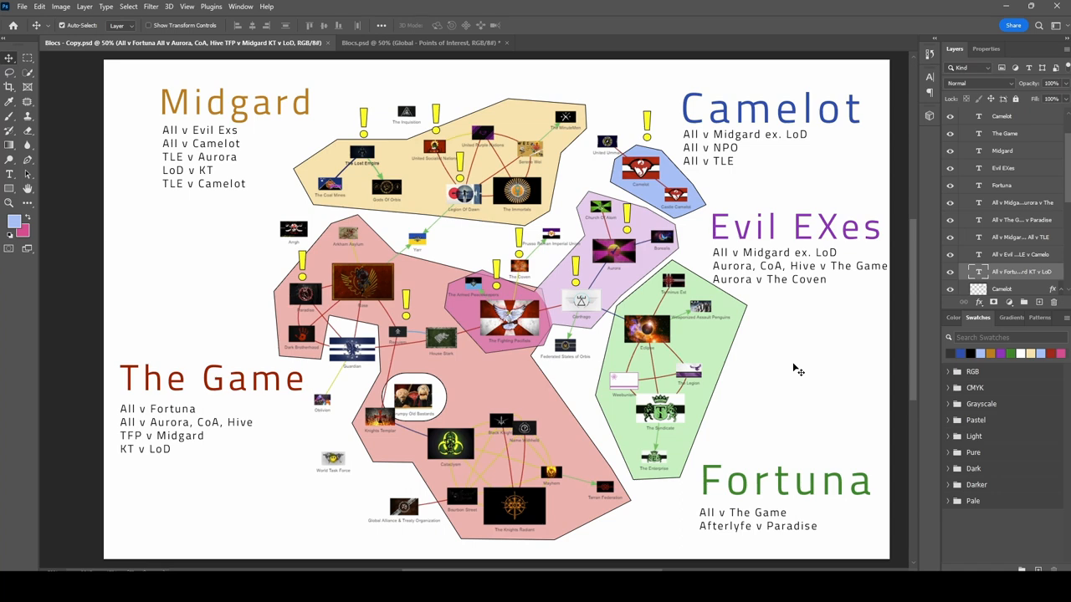
mouse_move(173, 415)
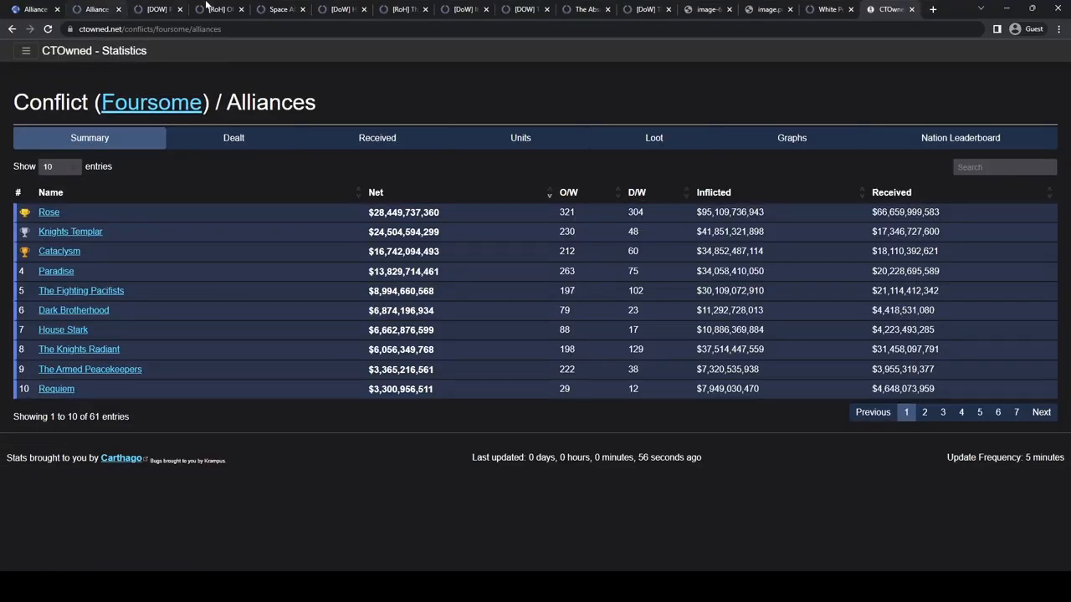
- Open the [DoW] Absolute State of Midgard thread and highlight its civil-war passage
click(524, 9)
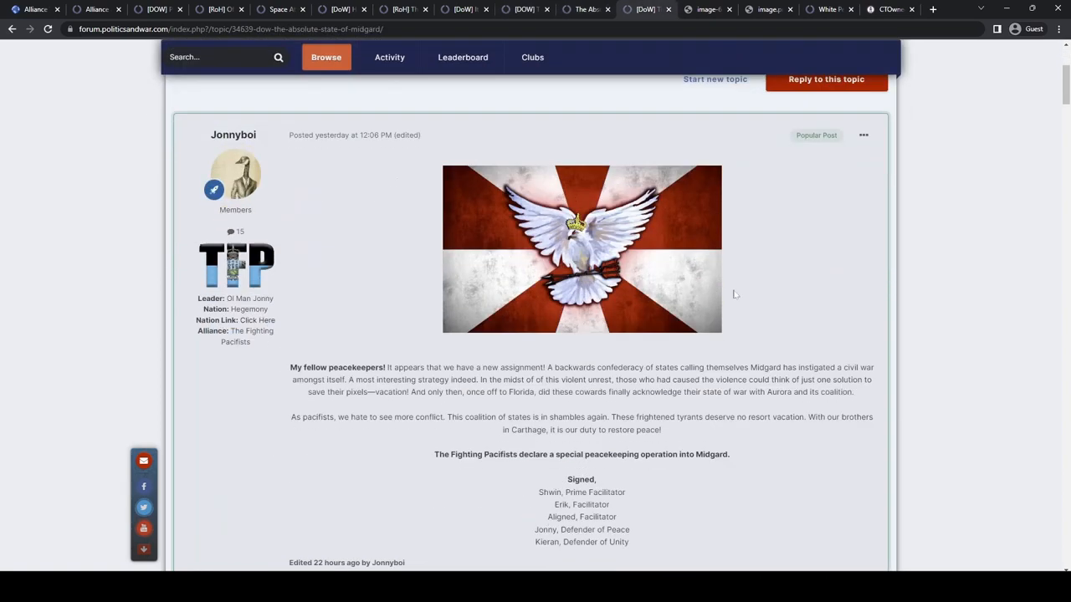
mouse_move(861, 286)
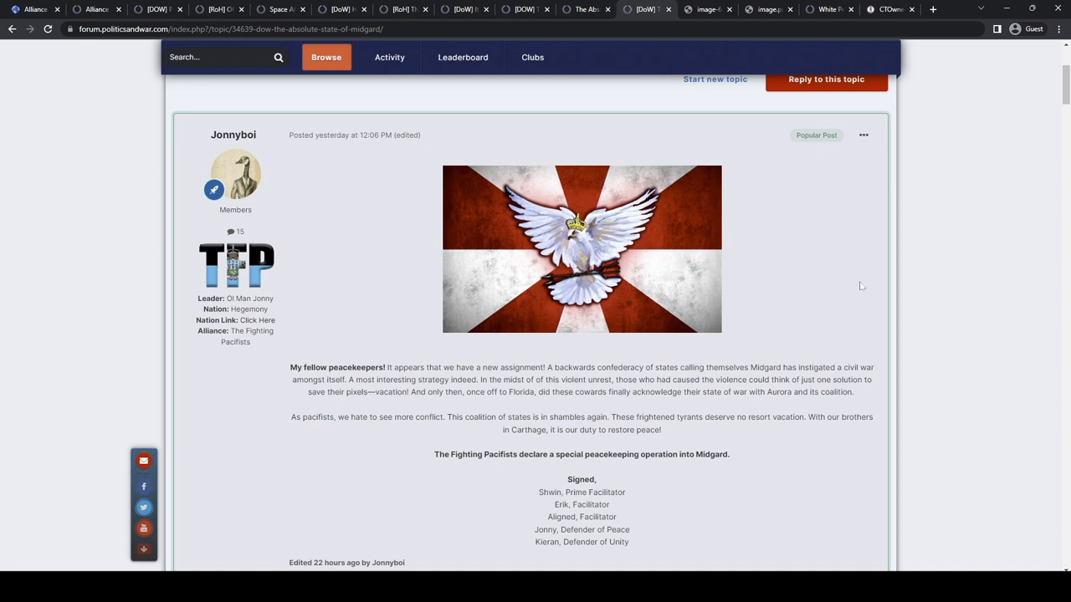
drag(655, 368, 786, 367)
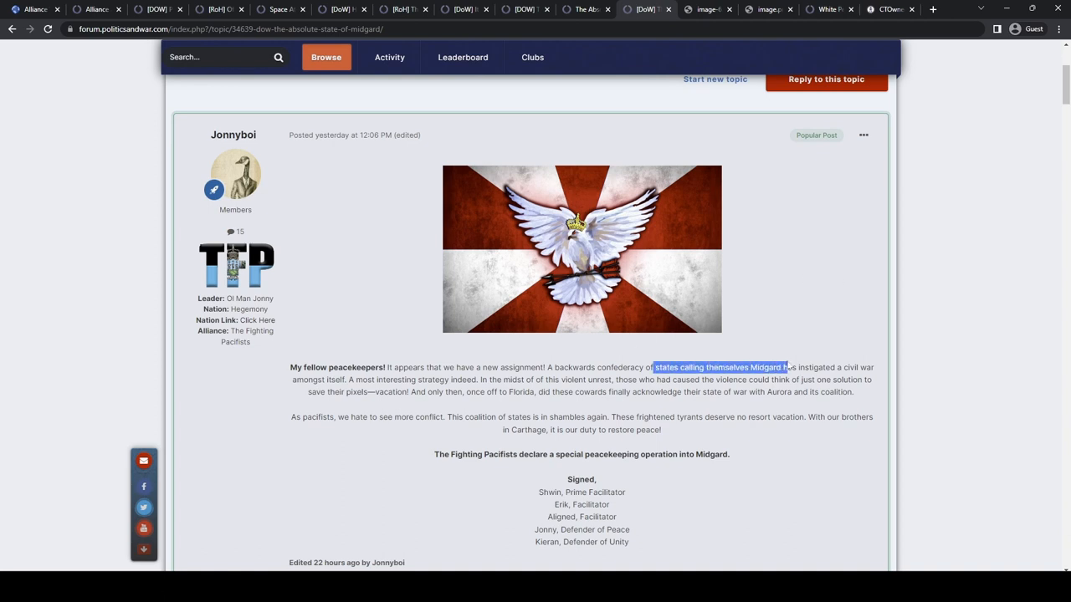
drag(787, 367, 873, 367)
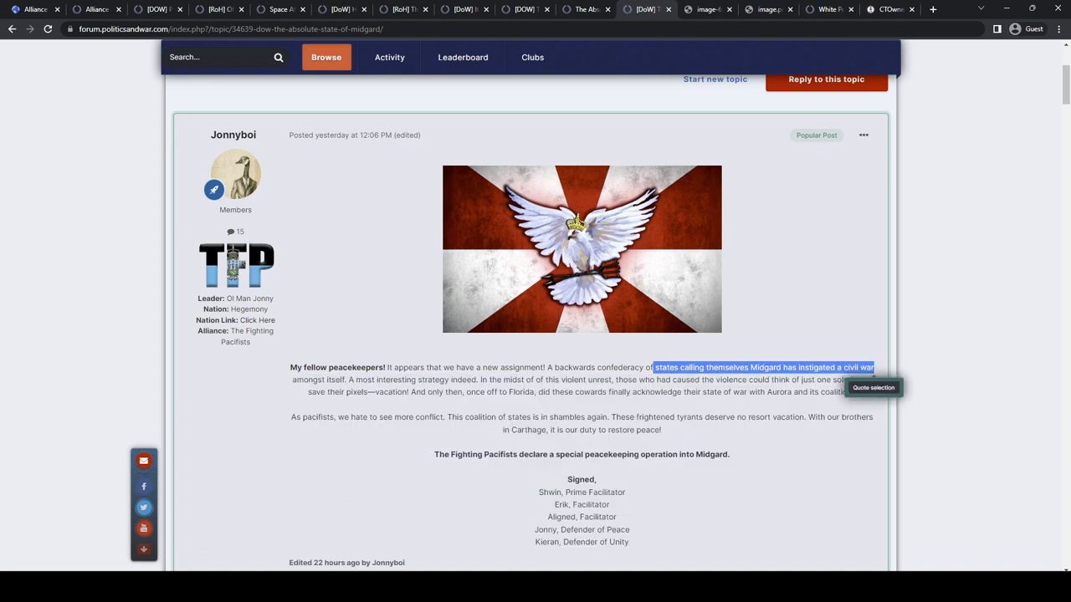
mouse_move(789, 283)
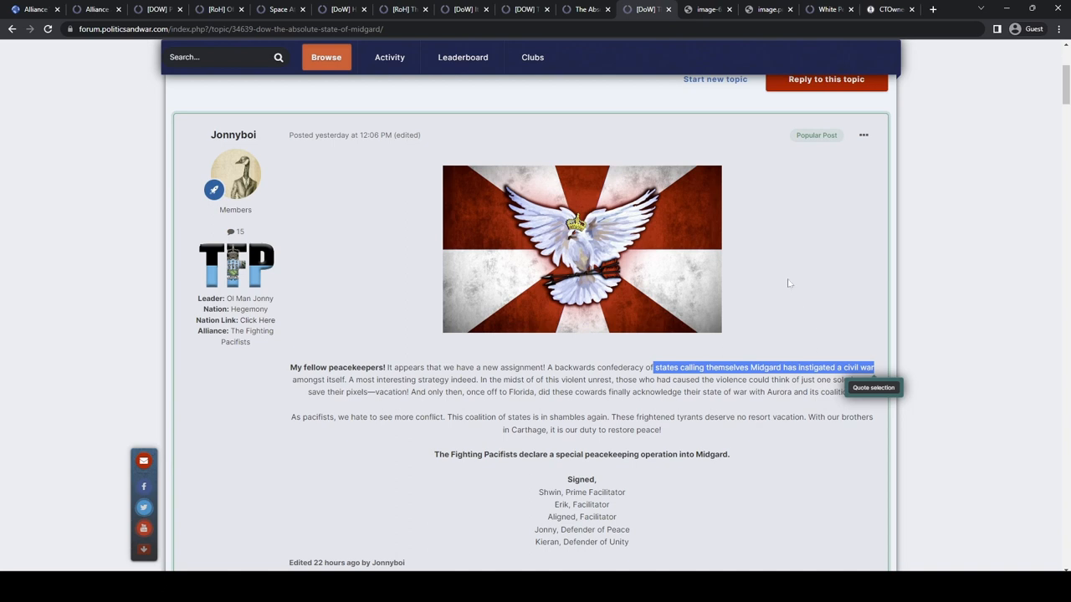
mouse_move(782, 278)
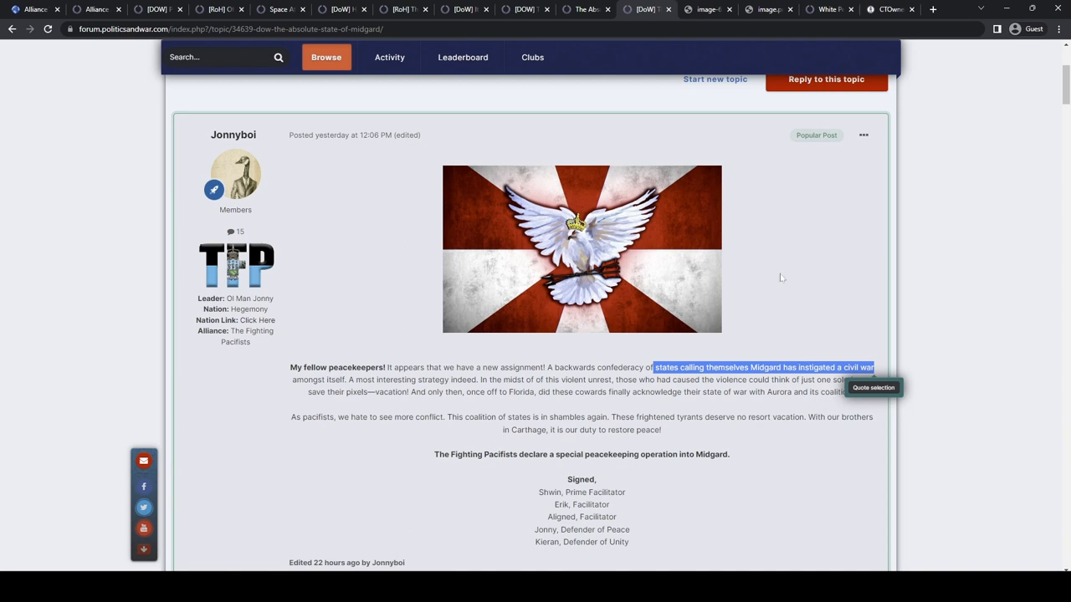
mouse_move(778, 274)
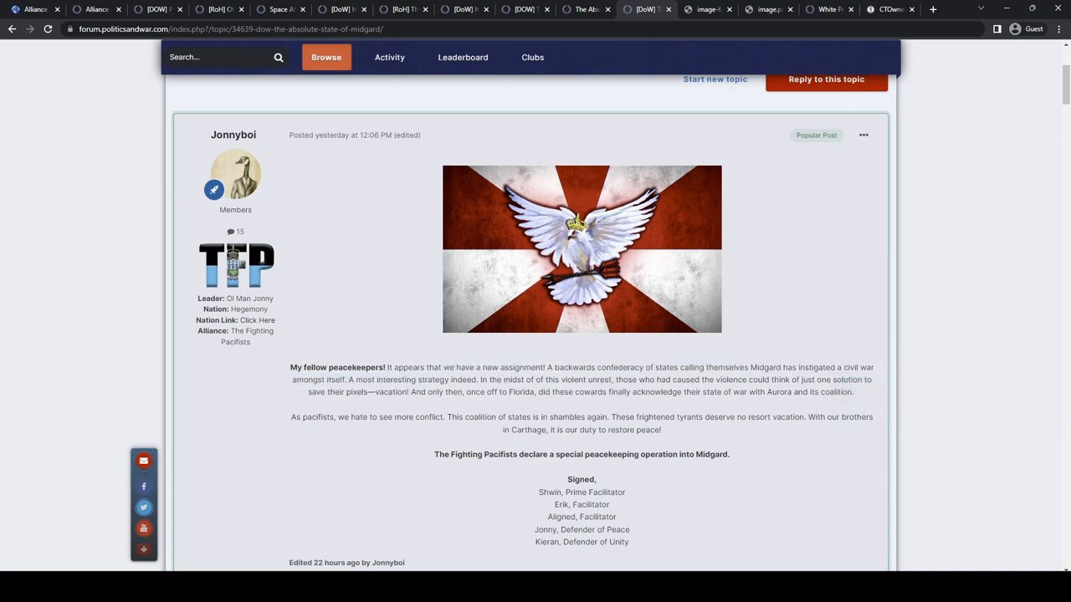
drag(479, 379, 727, 380)
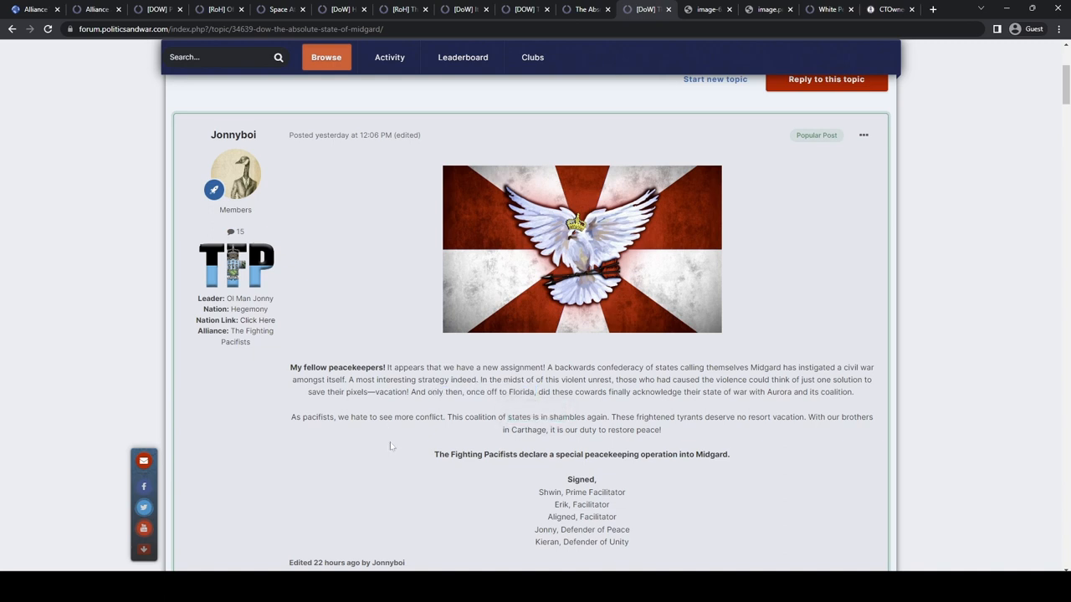
mouse_move(393, 7)
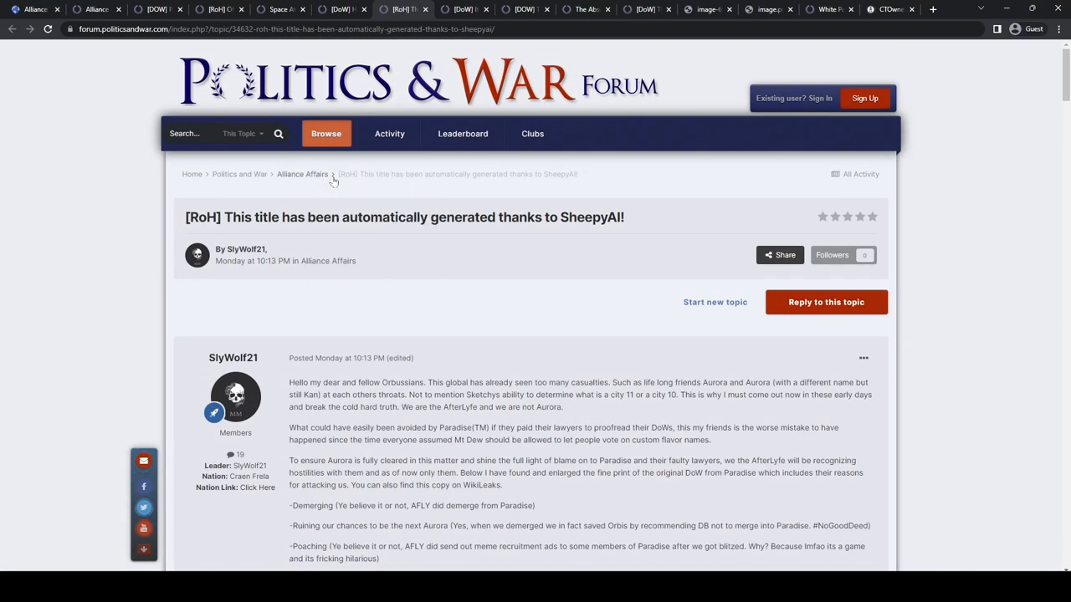
- Read [RoH] A Ticket to Paradise from Alliance Affairs, then return to the Midgard tab
click(301, 174)
text(RoH)
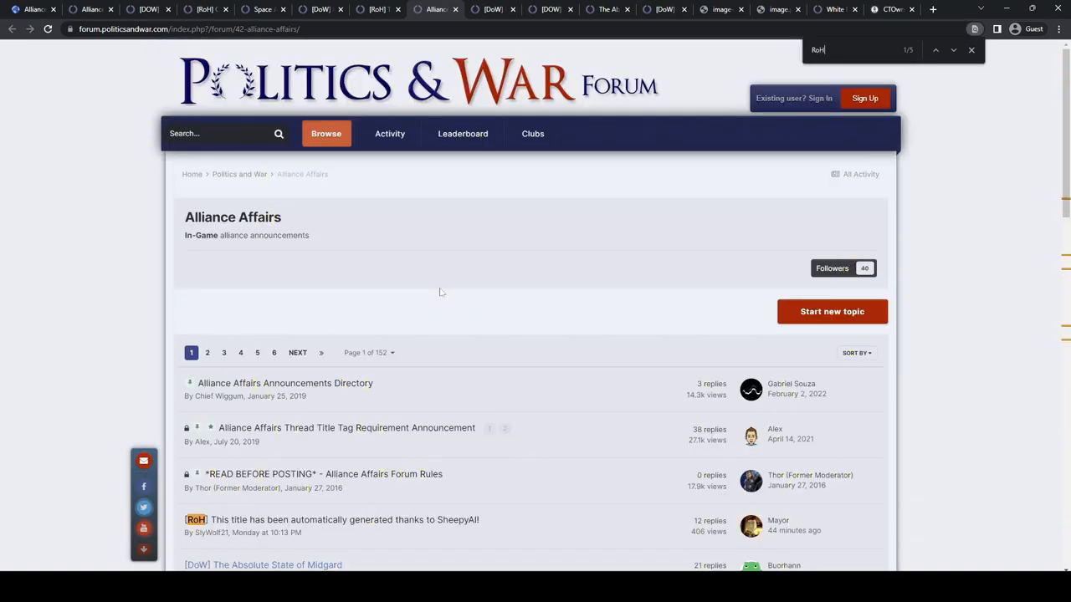
scroll(down, 3)
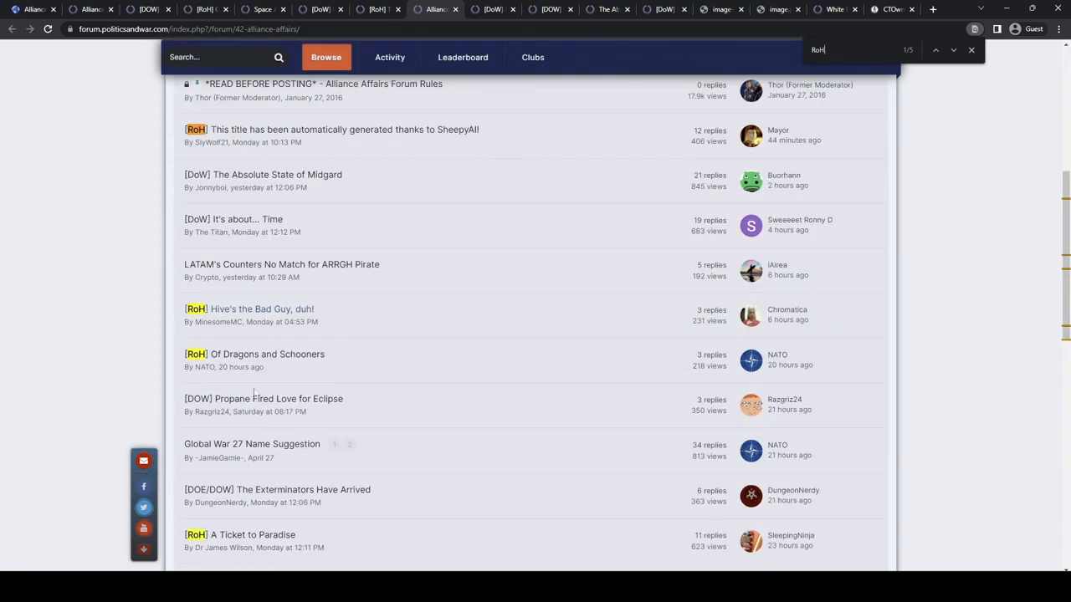
scroll(down, 3)
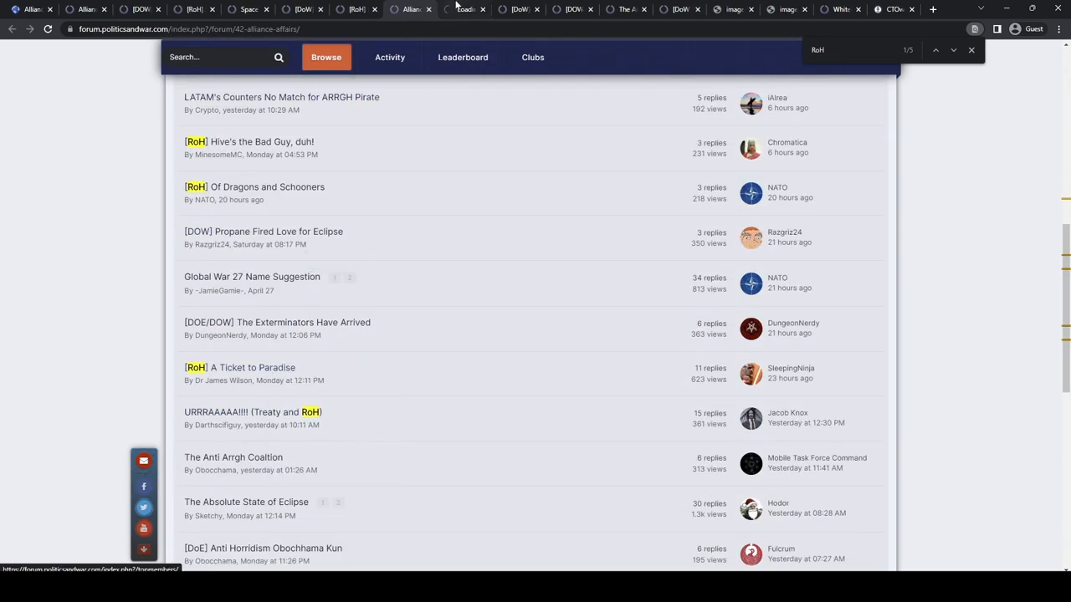
click(239, 367)
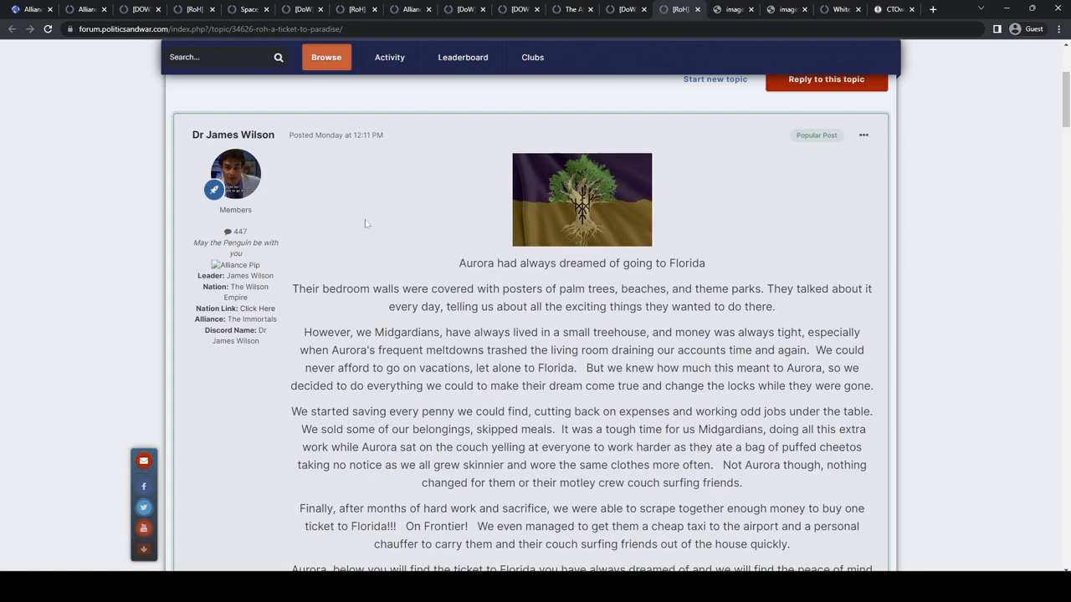
mouse_move(436, 226)
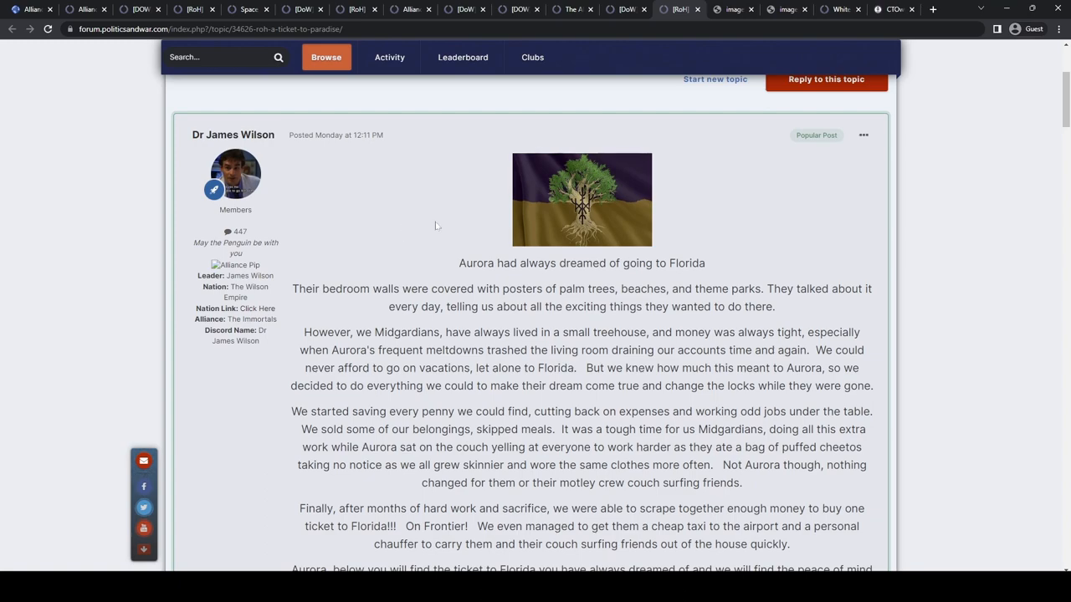
scroll(down, 3)
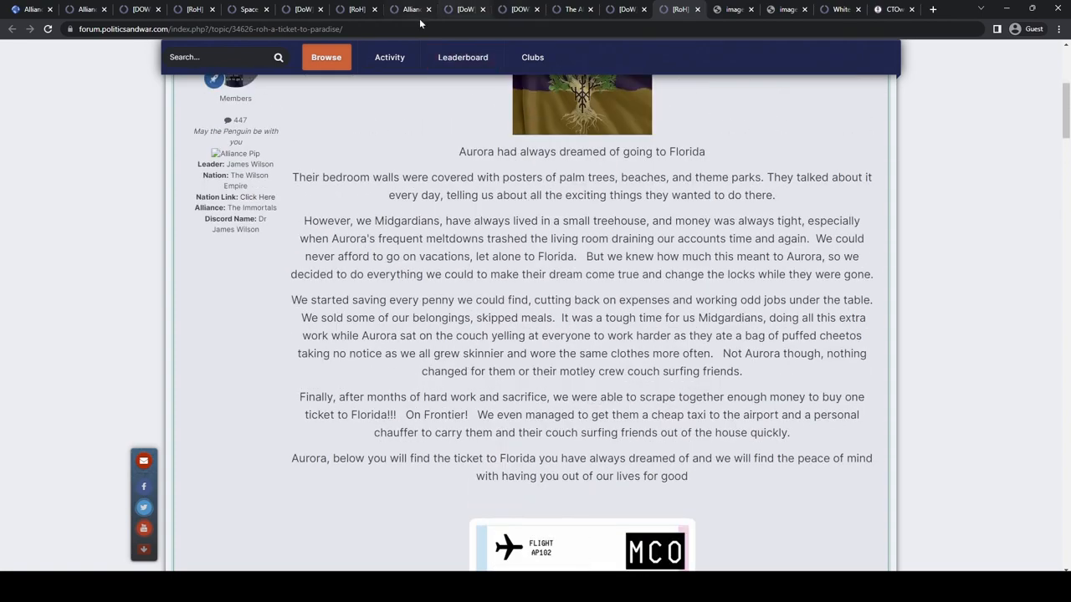
click(573, 9)
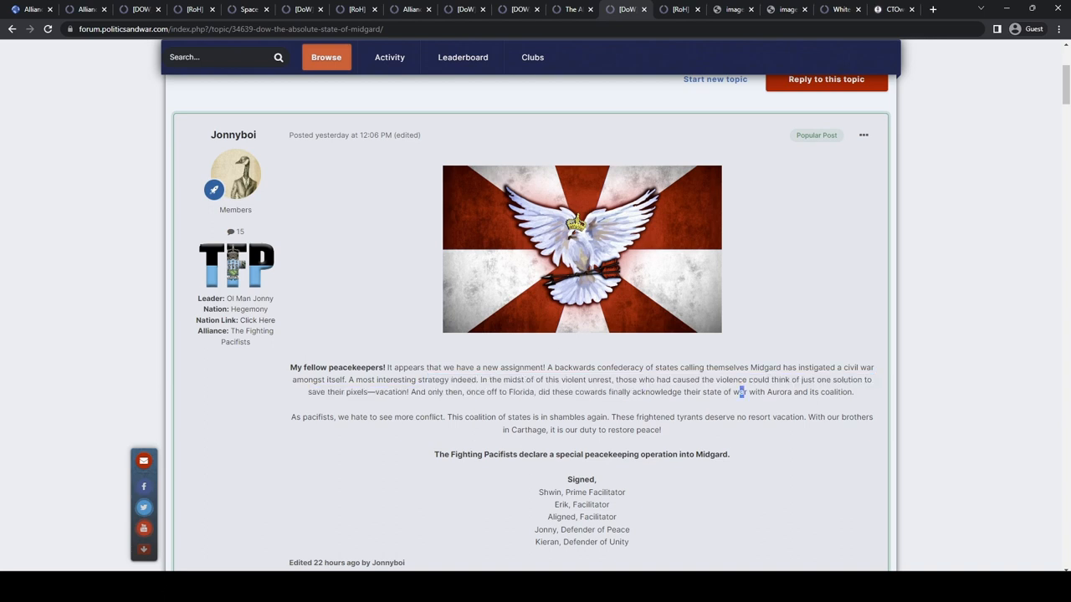
drag(309, 416, 684, 416)
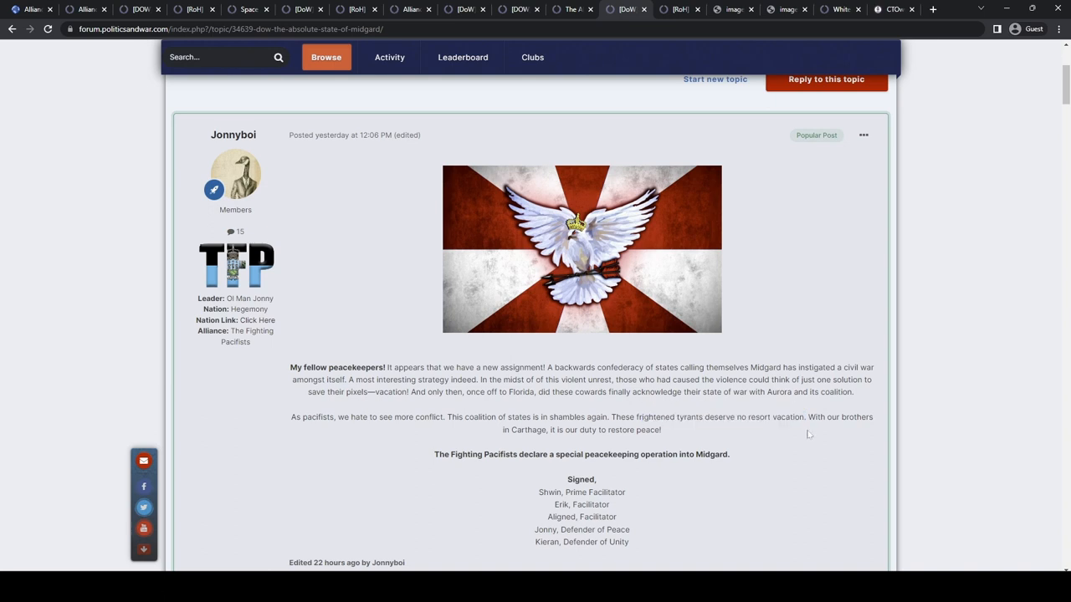
drag(638, 416, 767, 416)
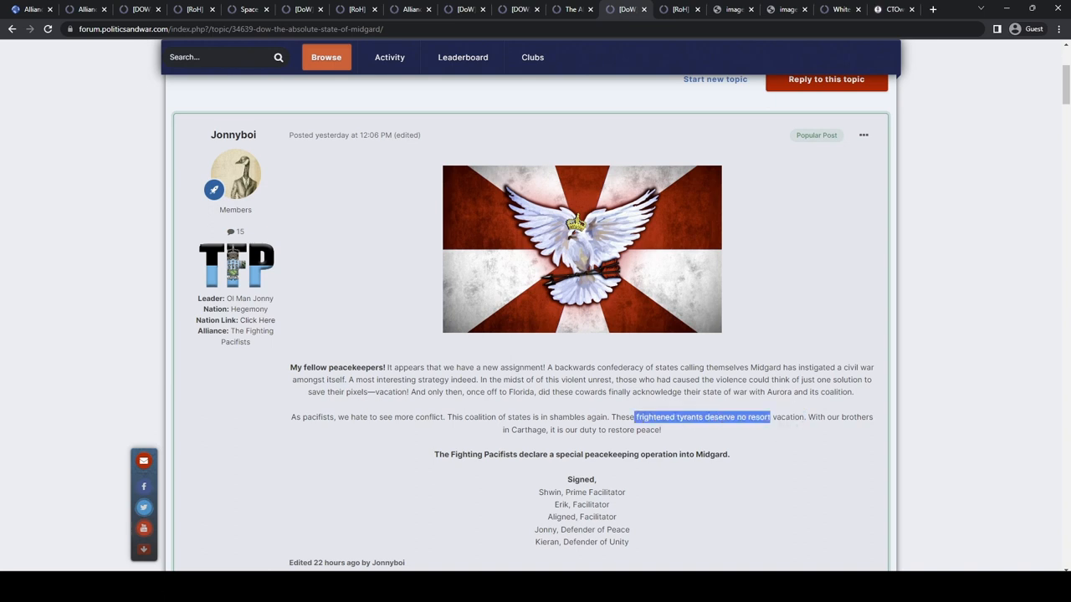
drag(767, 417, 804, 416)
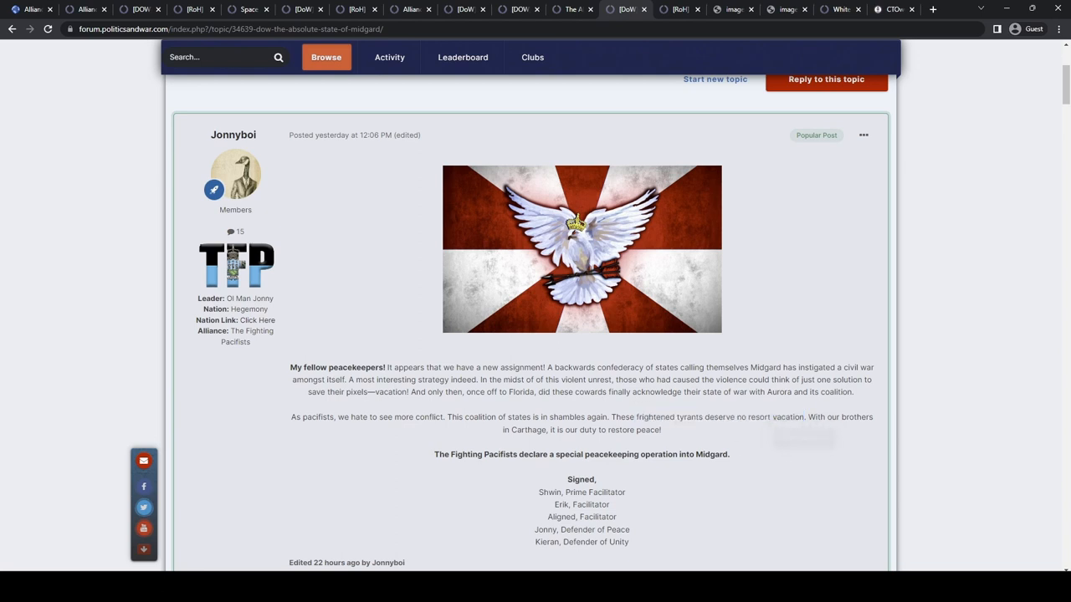
drag(503, 430, 659, 430)
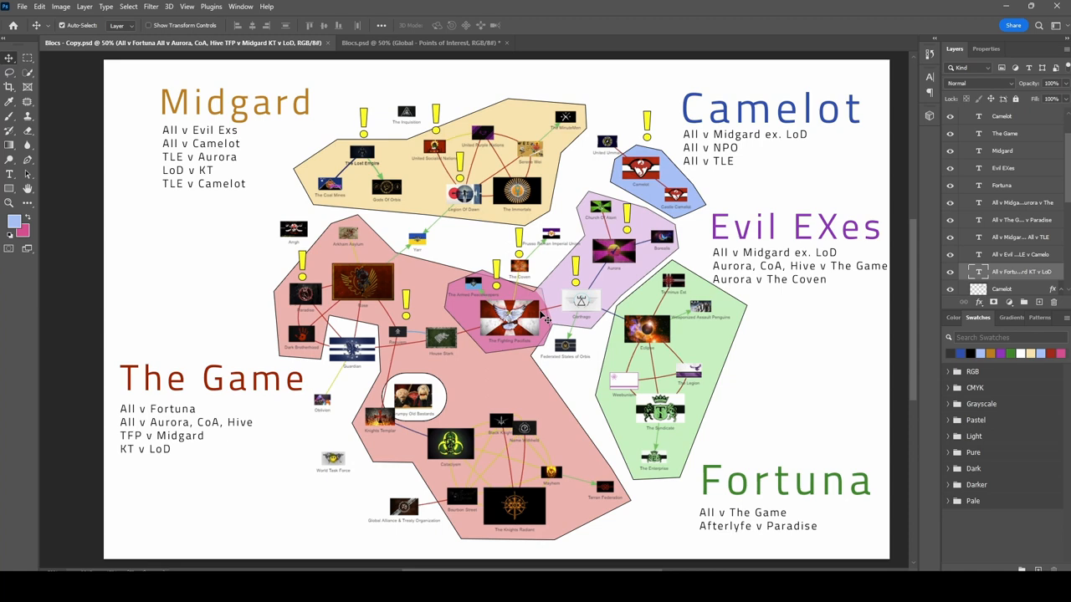
mouse_move(562, 332)
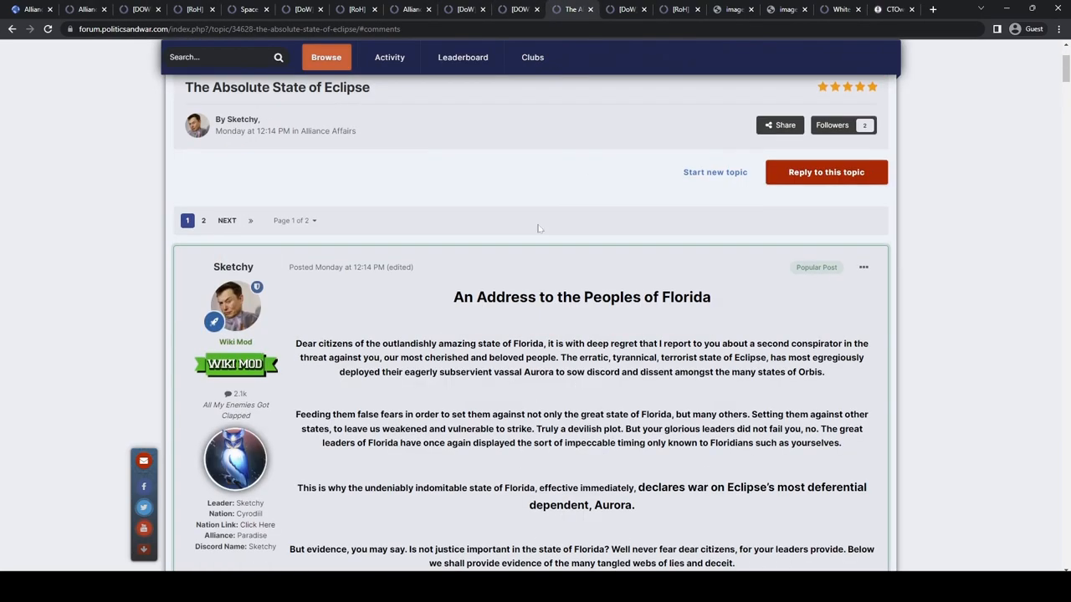
- Highlight Sketchy's Florida declaration of war on Aurora paragraph by paragraph, then clear it
scroll(down, 3)
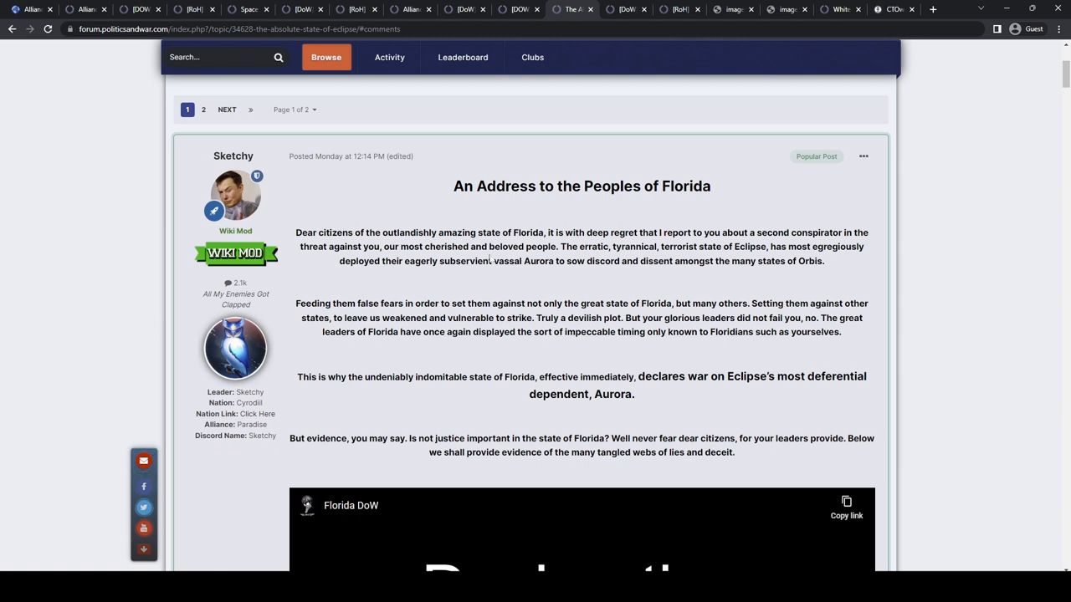
mouse_move(490, 260)
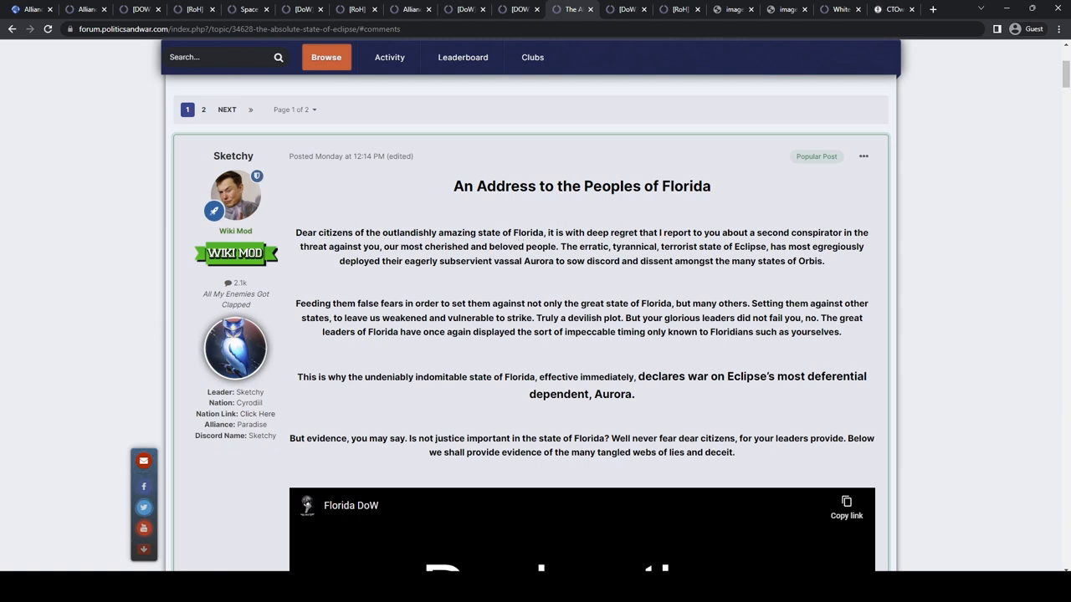
drag(415, 233, 471, 247)
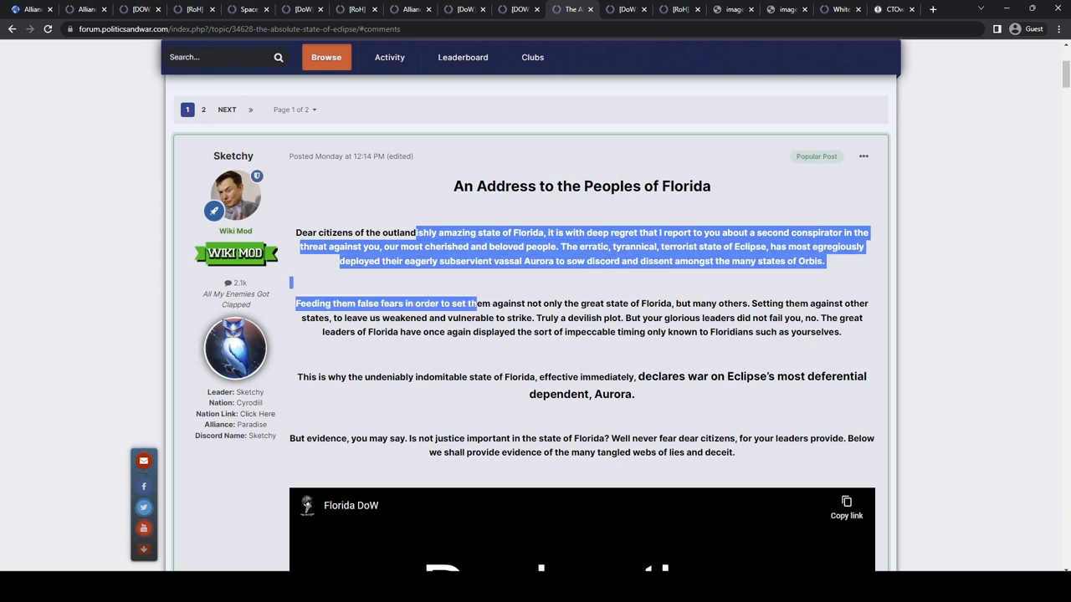
drag(476, 303, 465, 318)
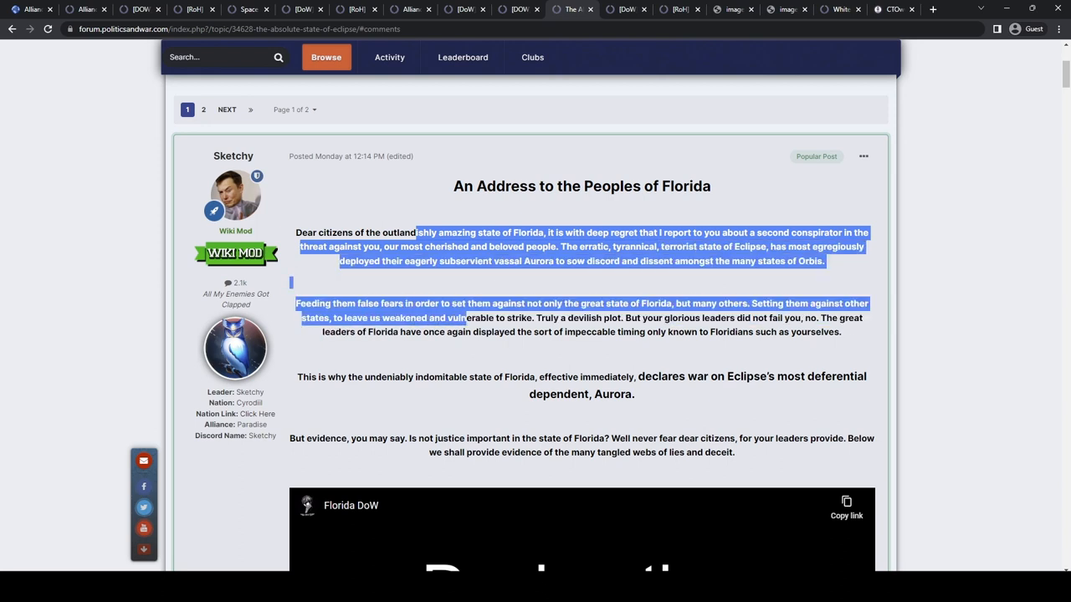
drag(465, 318, 437, 332)
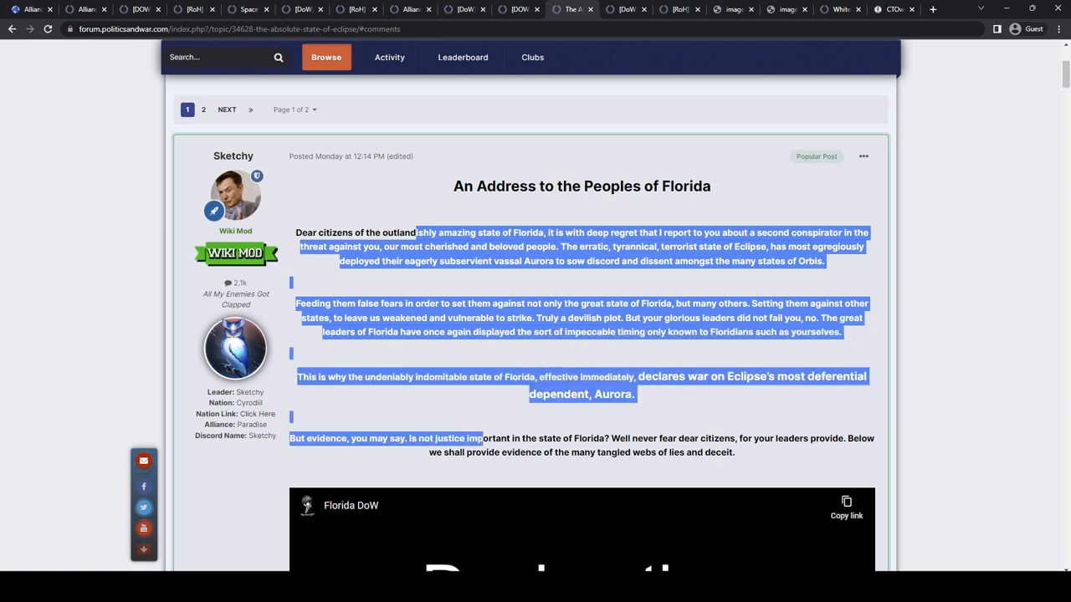
click(701, 421)
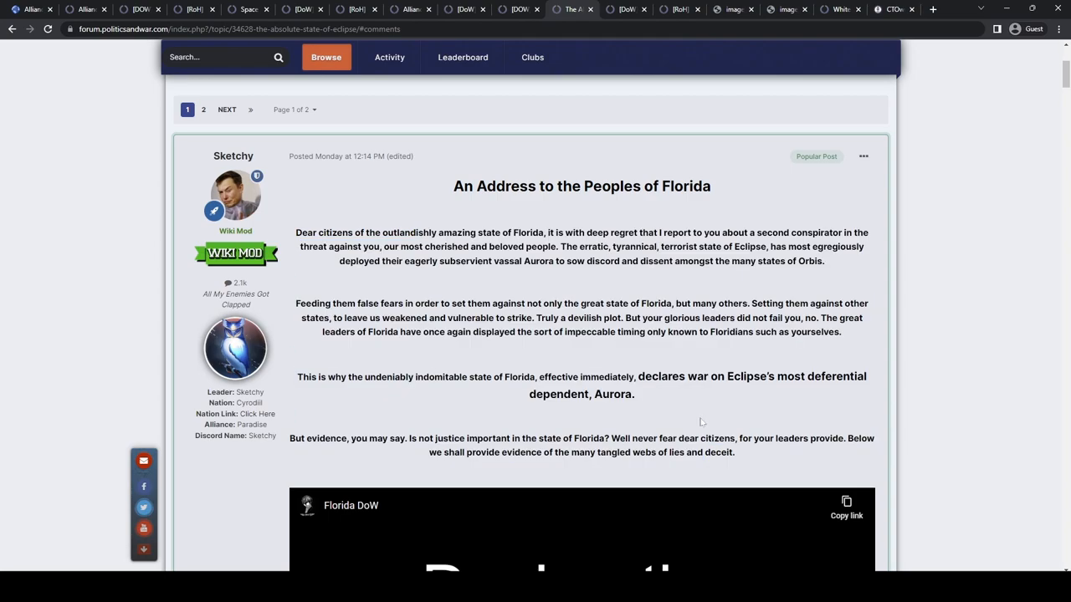
- Scroll through the rest of the thread and switch back to the Photoshop war map
scroll(down, 3)
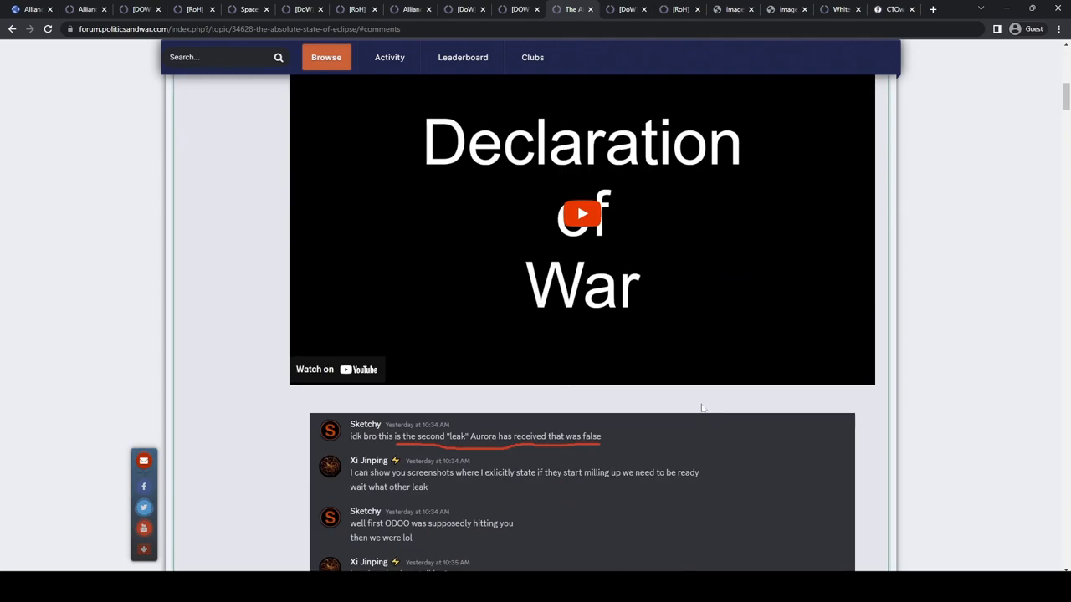
scroll(down, 3)
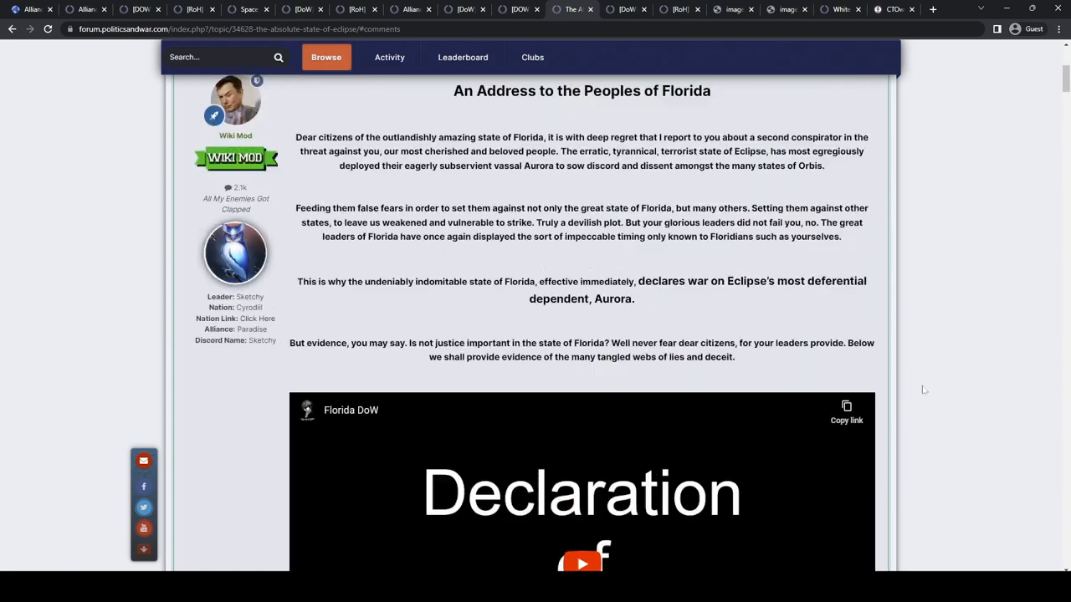
scroll(up, 3)
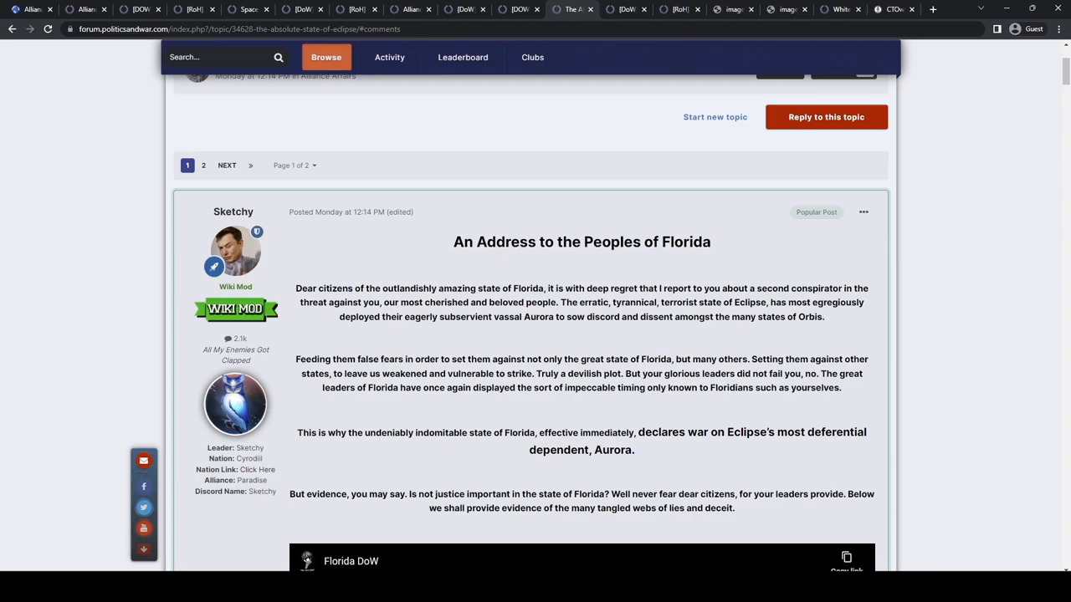
click(1031, 9)
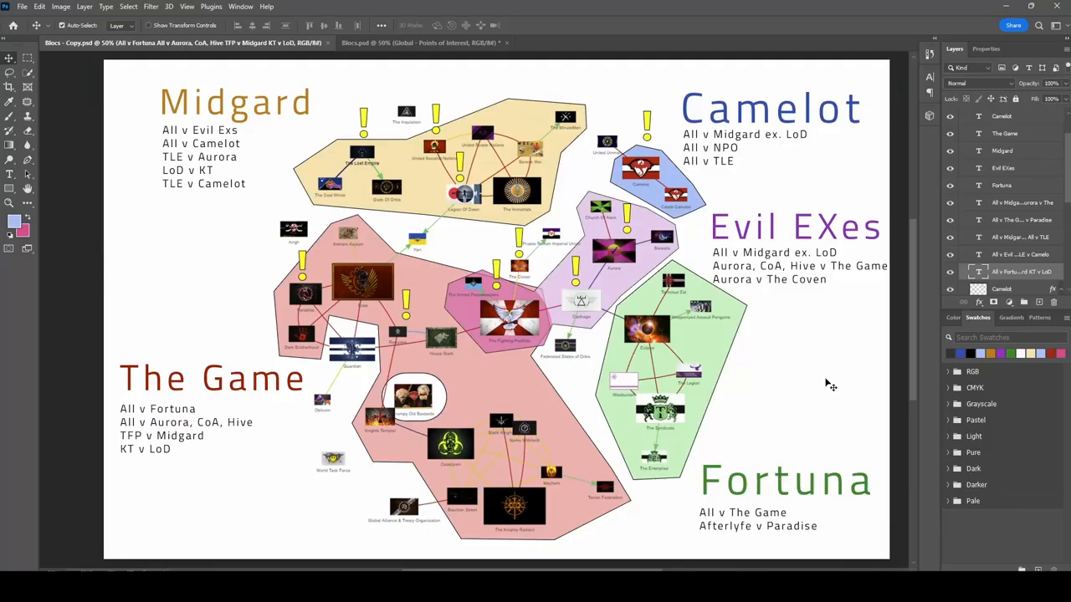
mouse_move(828, 384)
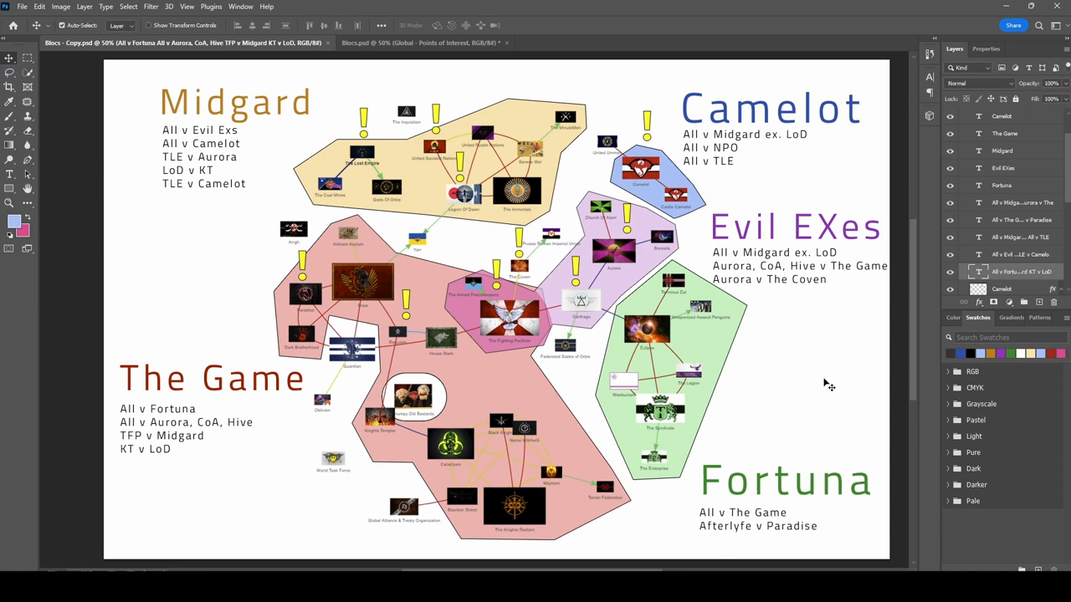
mouse_move(793, 413)
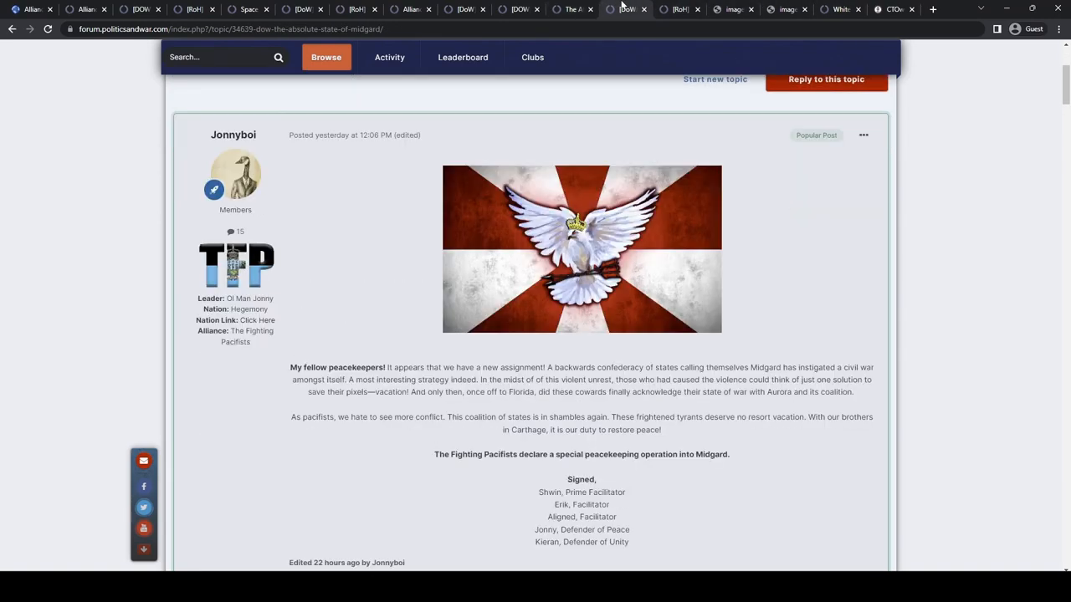
- Scroll through the replies to the Fighting Pacifists' Midgard declaration to the latest posts
scroll(down, 3)
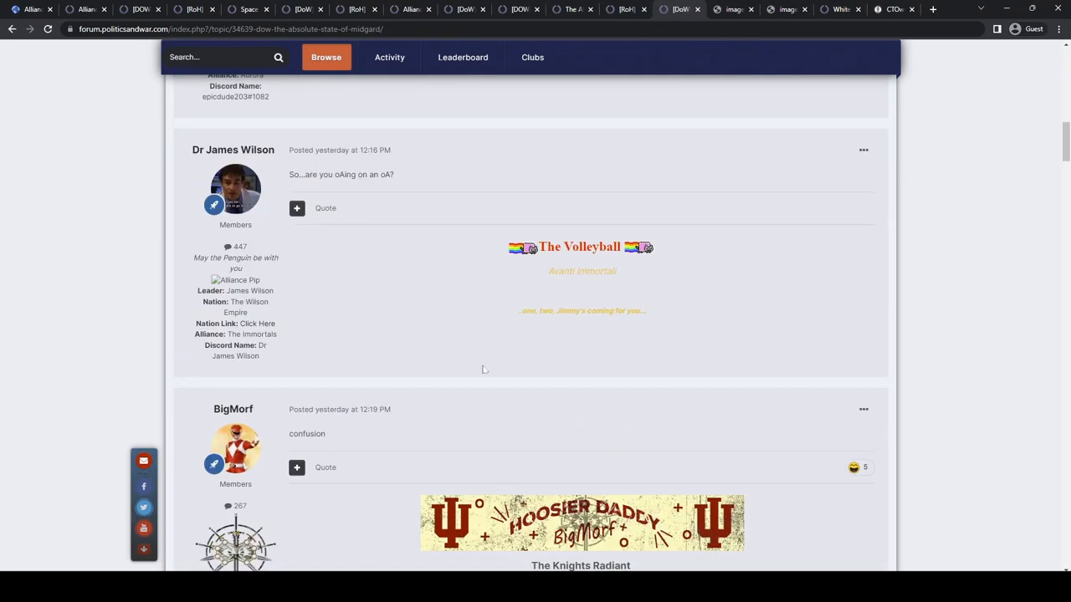
mouse_move(406, 181)
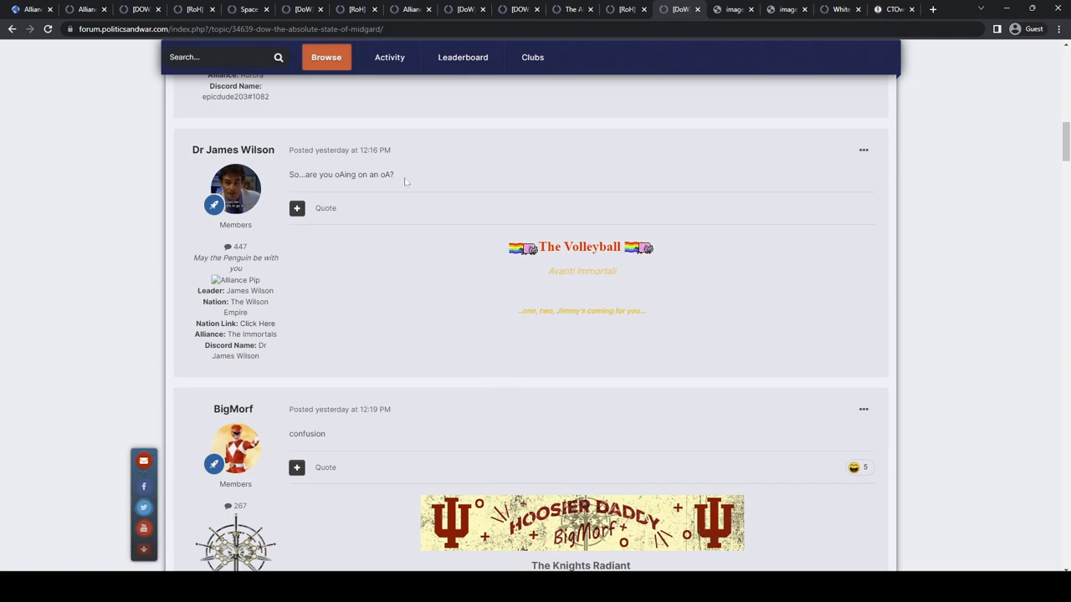
scroll(down, 3)
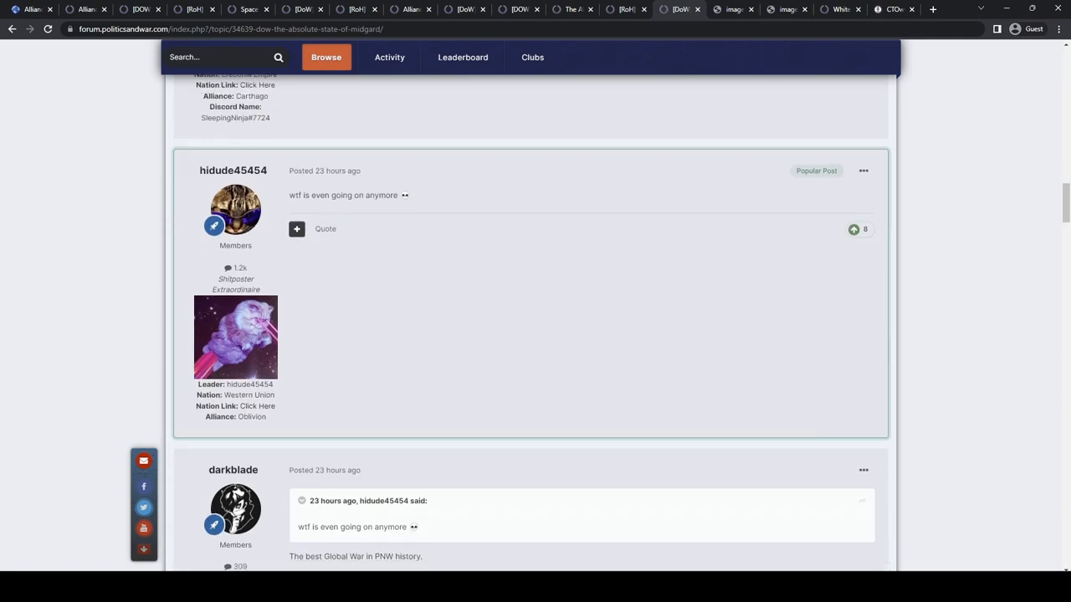
scroll(down, 3)
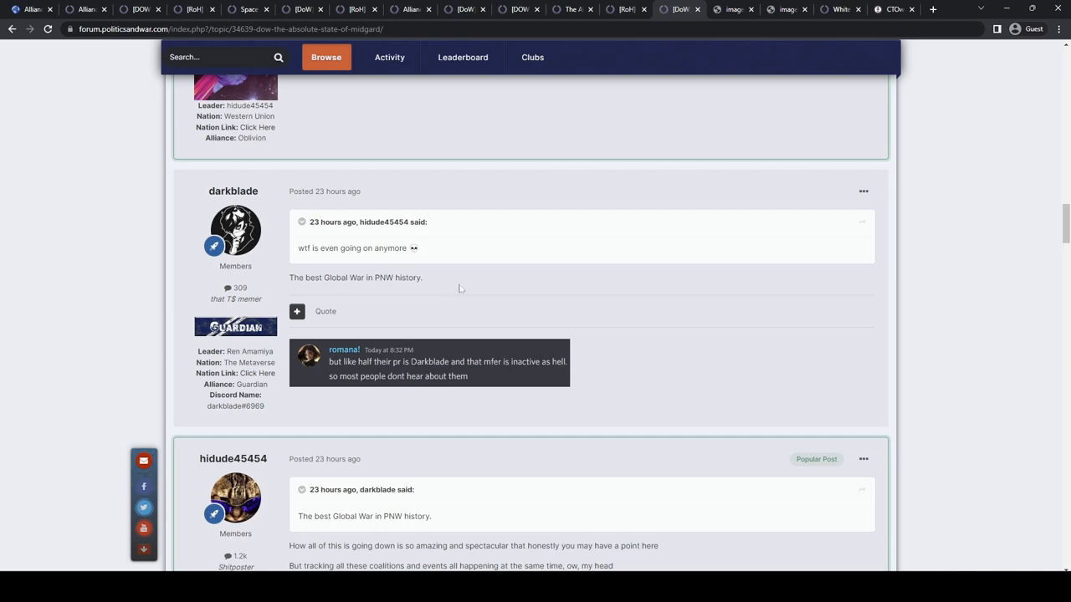
scroll(down, 3)
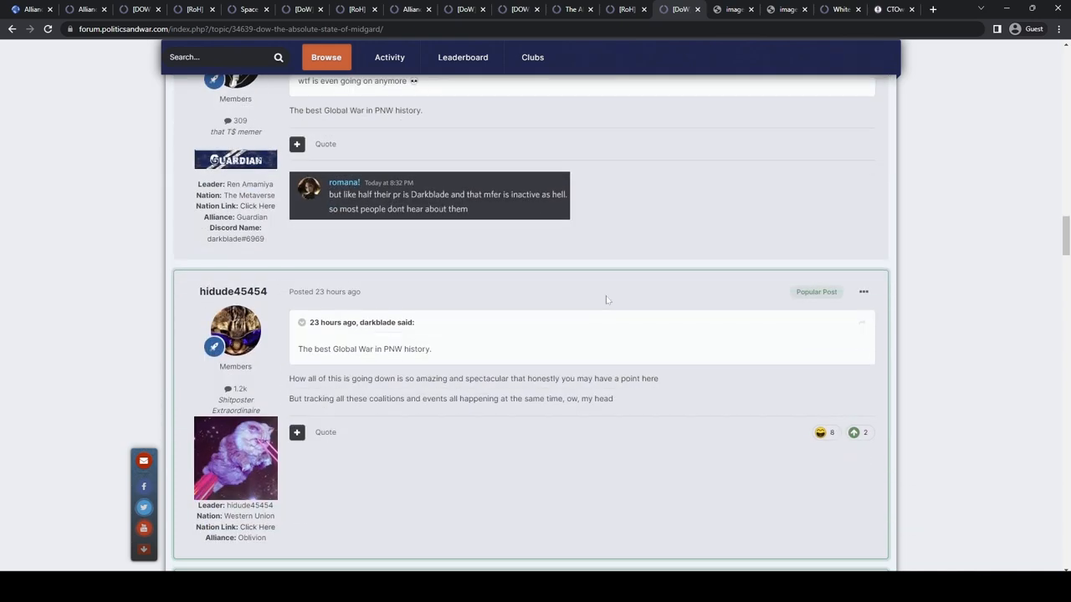
scroll(down, 3)
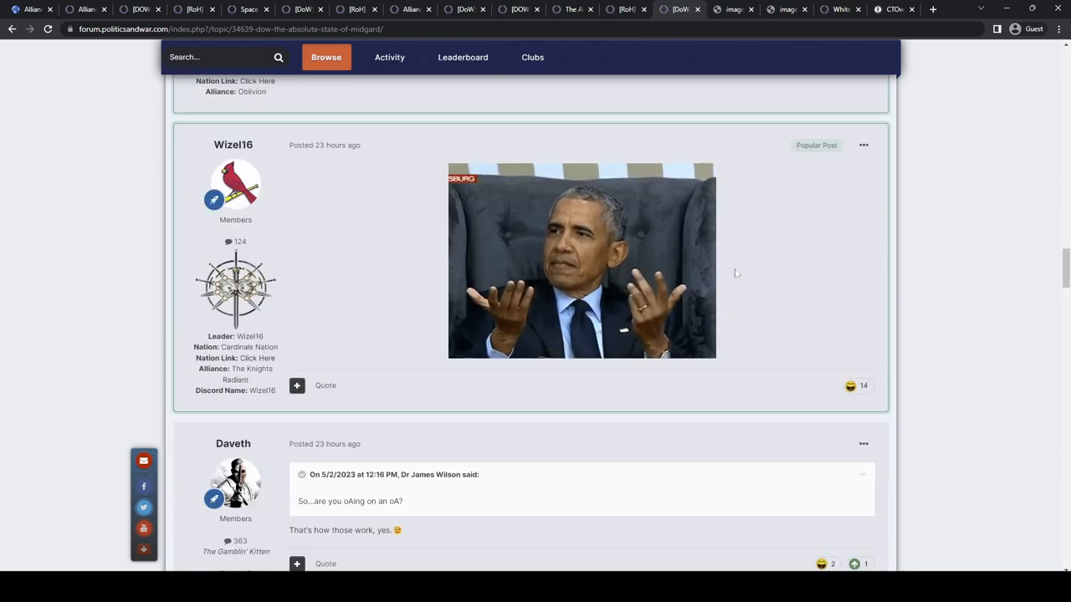
scroll(down, 3)
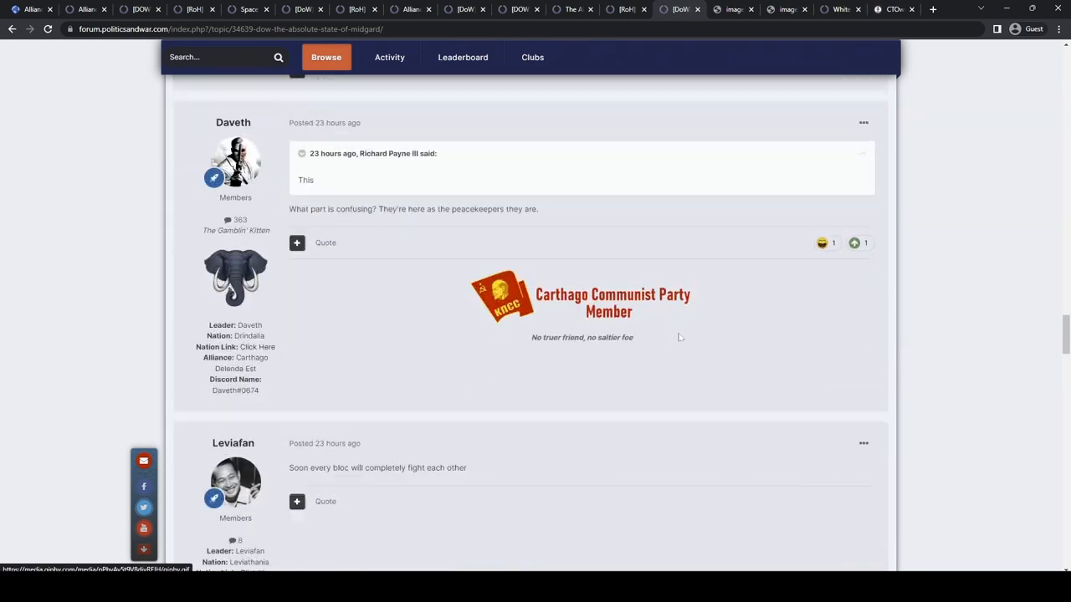
scroll(down, 3)
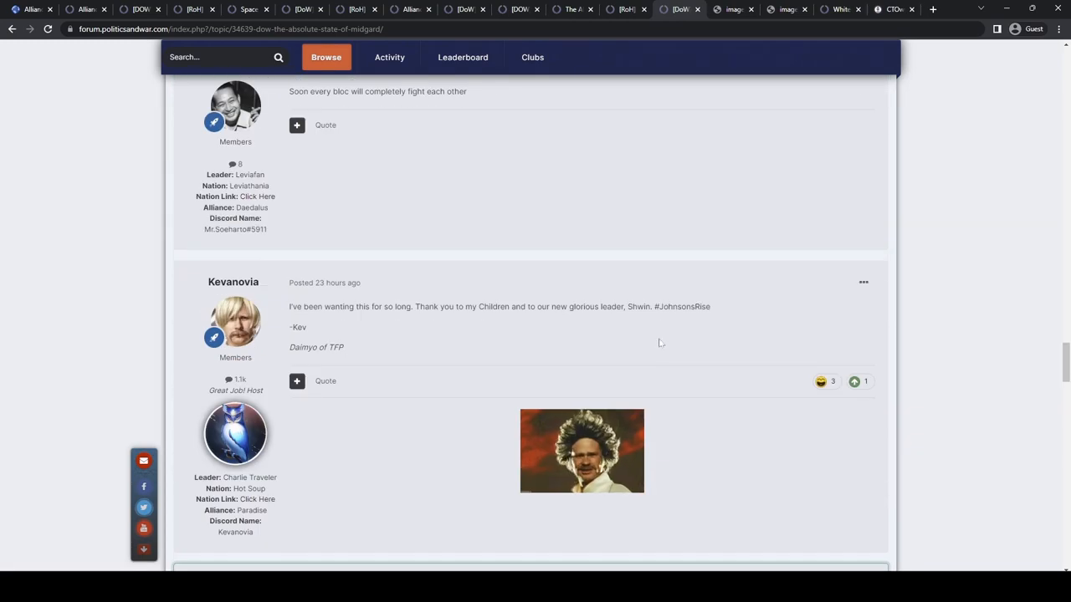
scroll(down, 3)
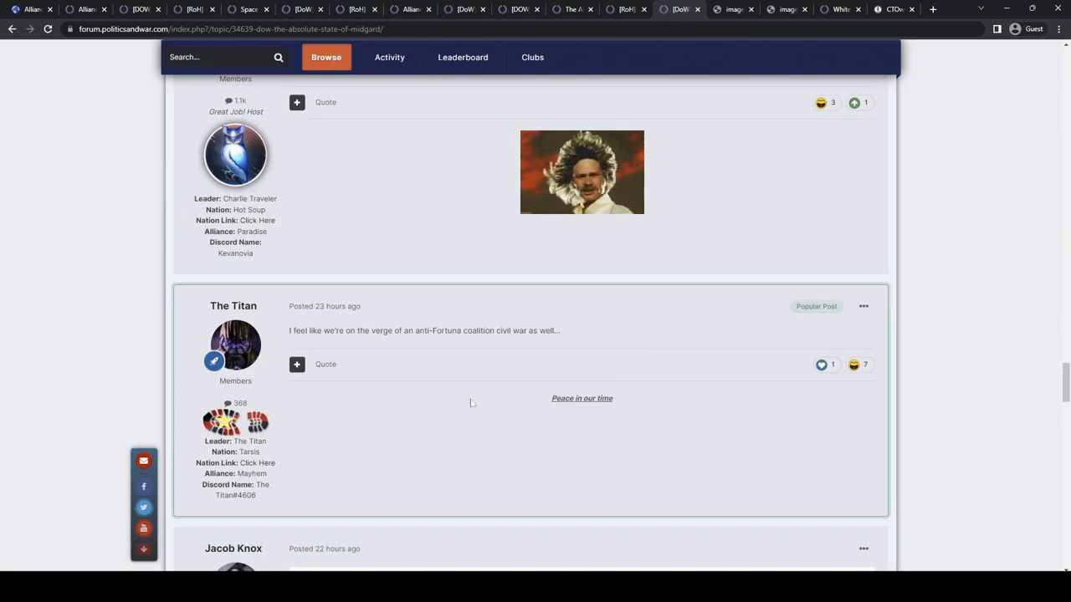
scroll(down, 3)
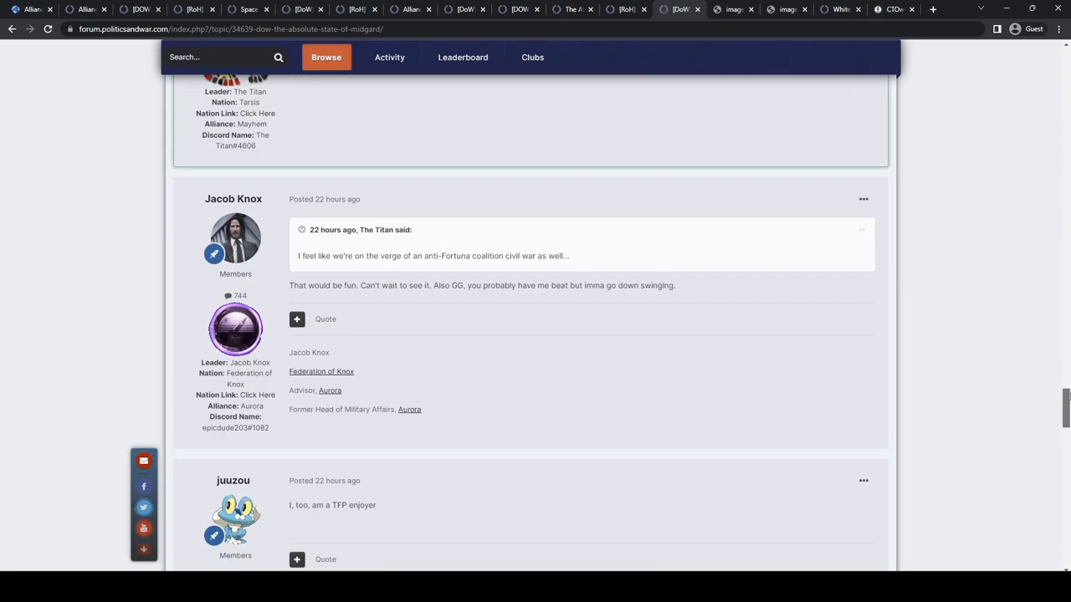
scroll(down, 3)
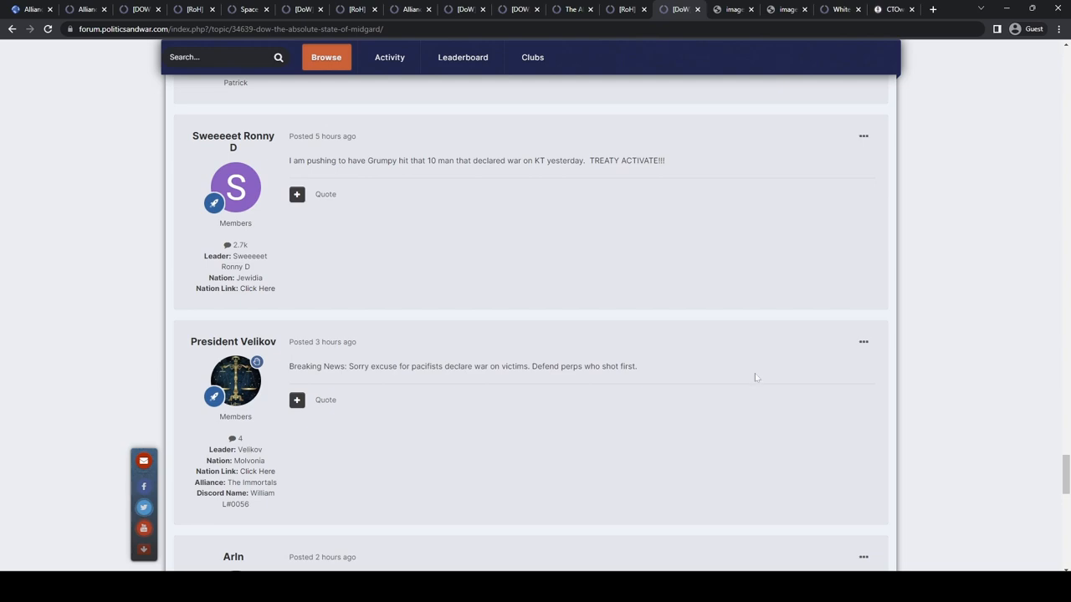
scroll(down, 3)
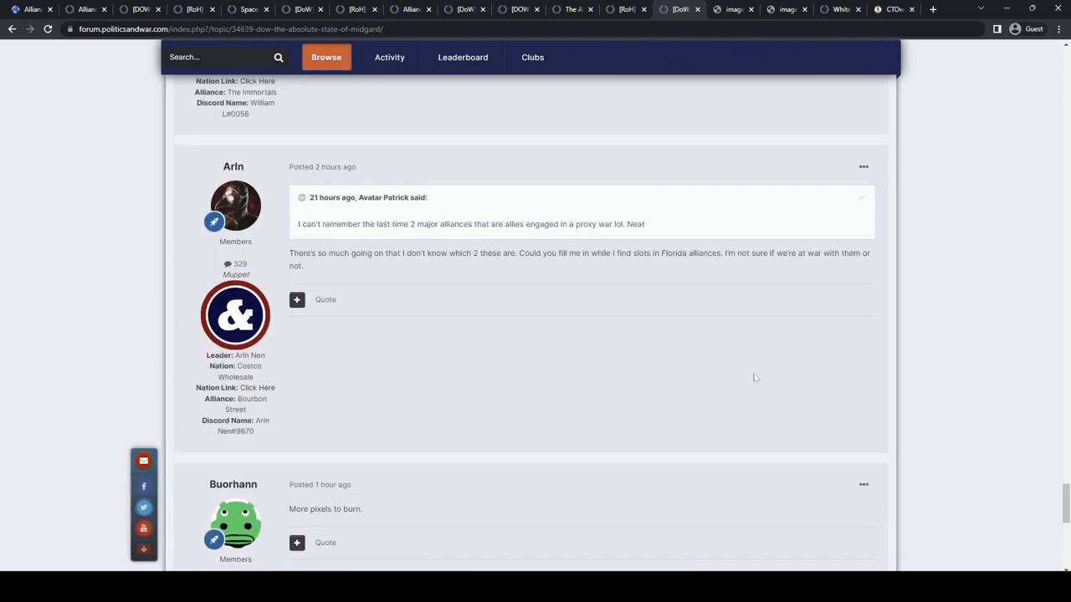
scroll(down, 3)
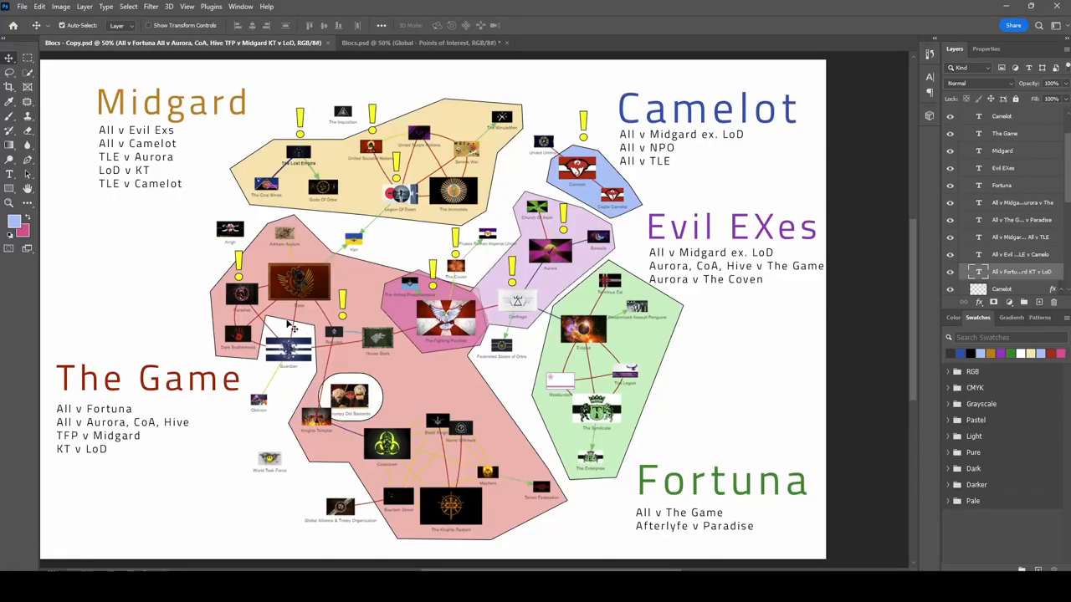
mouse_move(710, 384)
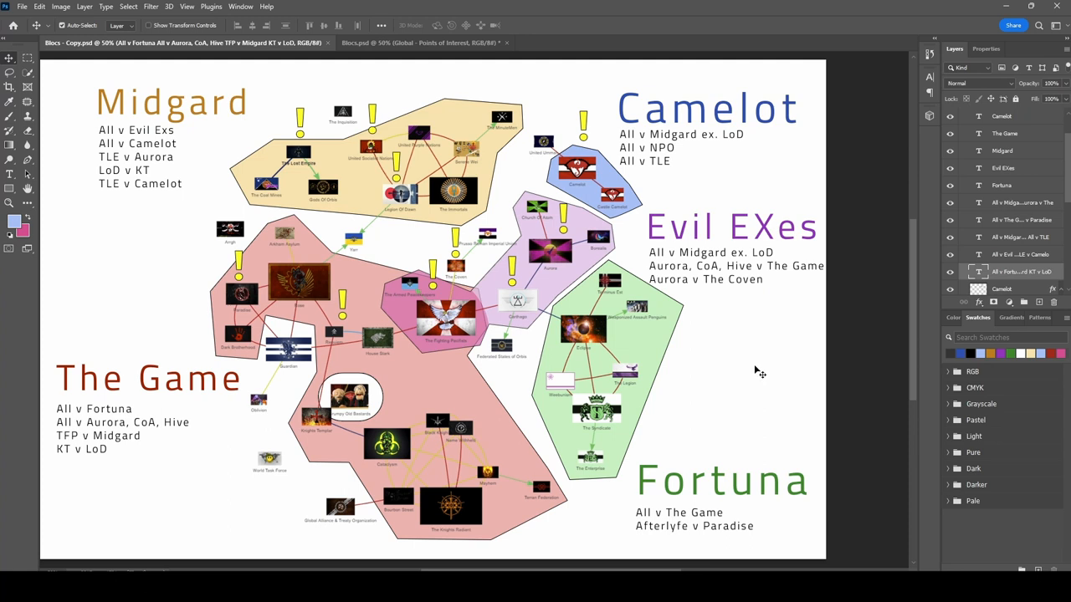
mouse_move(736, 370)
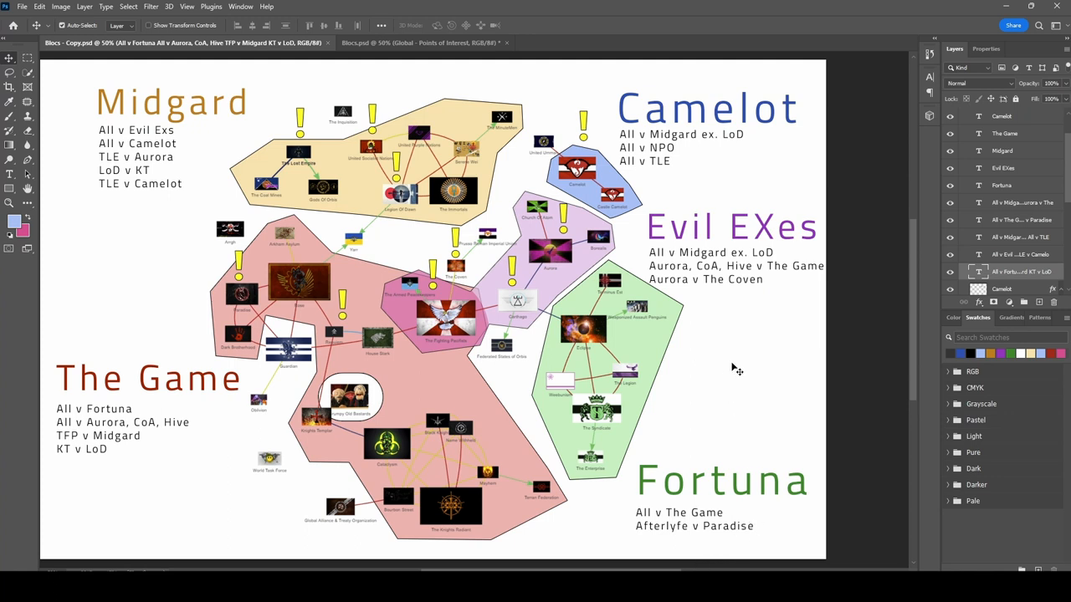
mouse_move(733, 383)
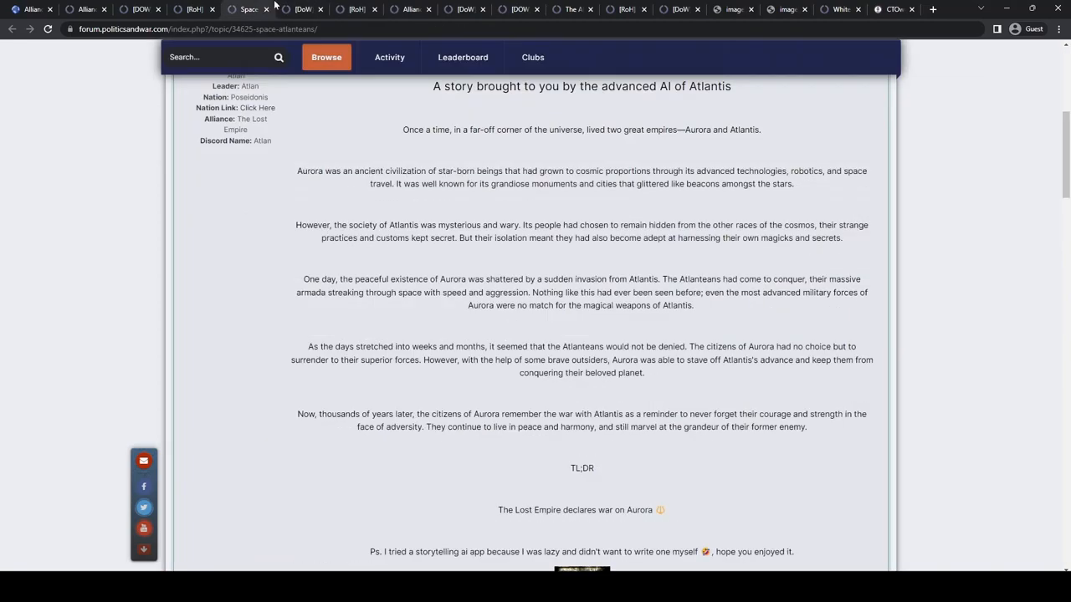
click(358, 9)
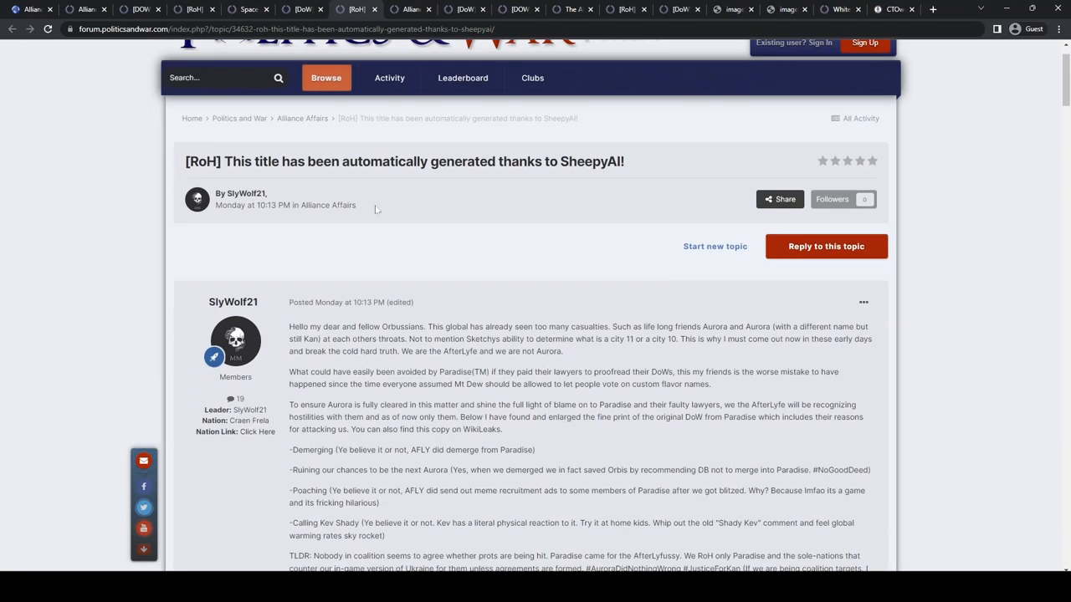
mouse_move(555, 211)
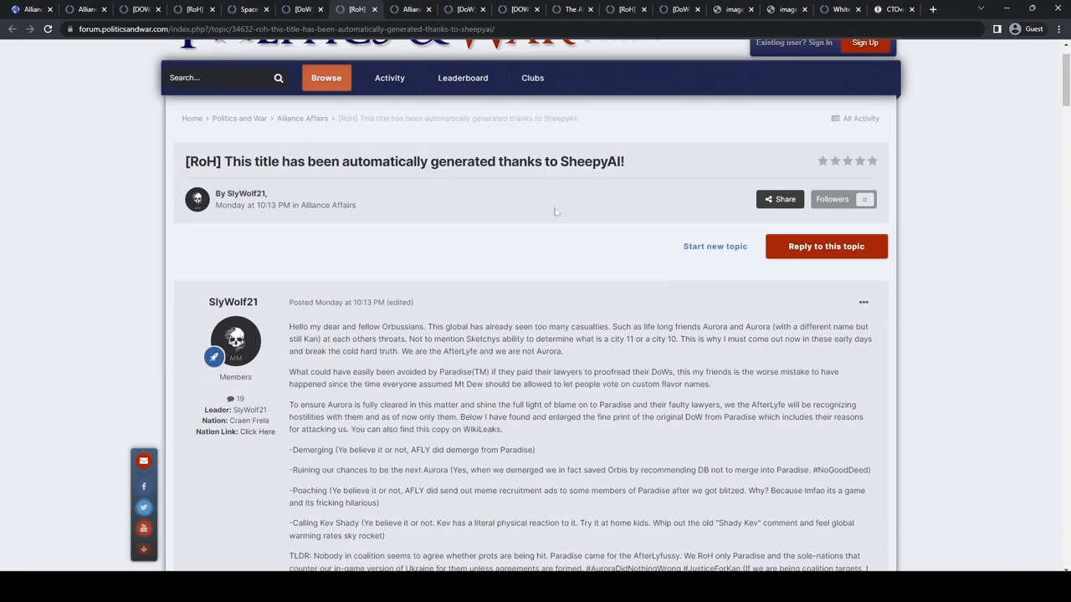
scroll(down, 3)
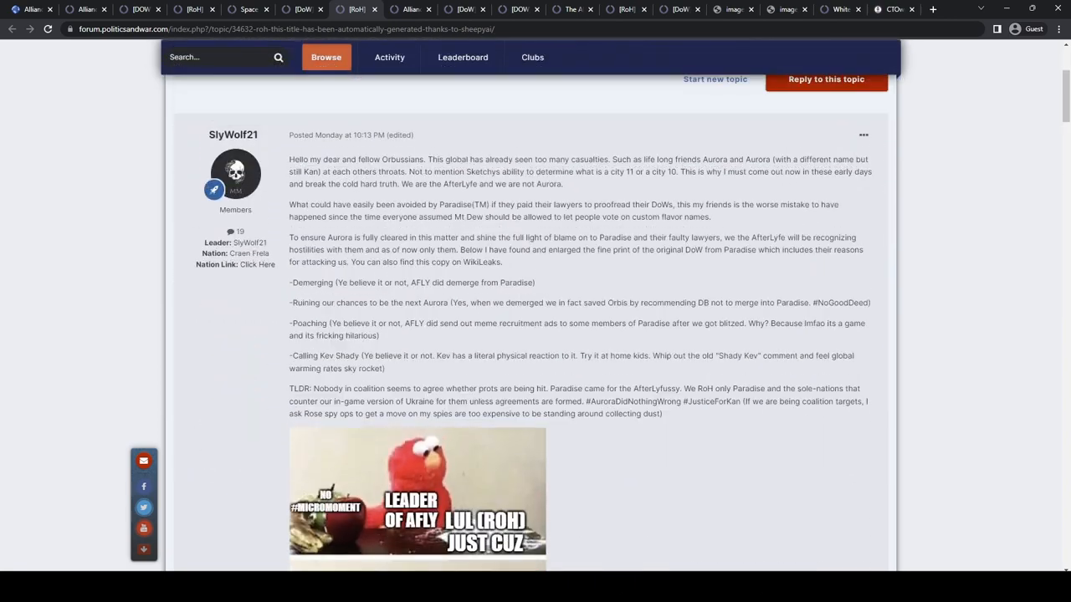
mouse_move(743, 463)
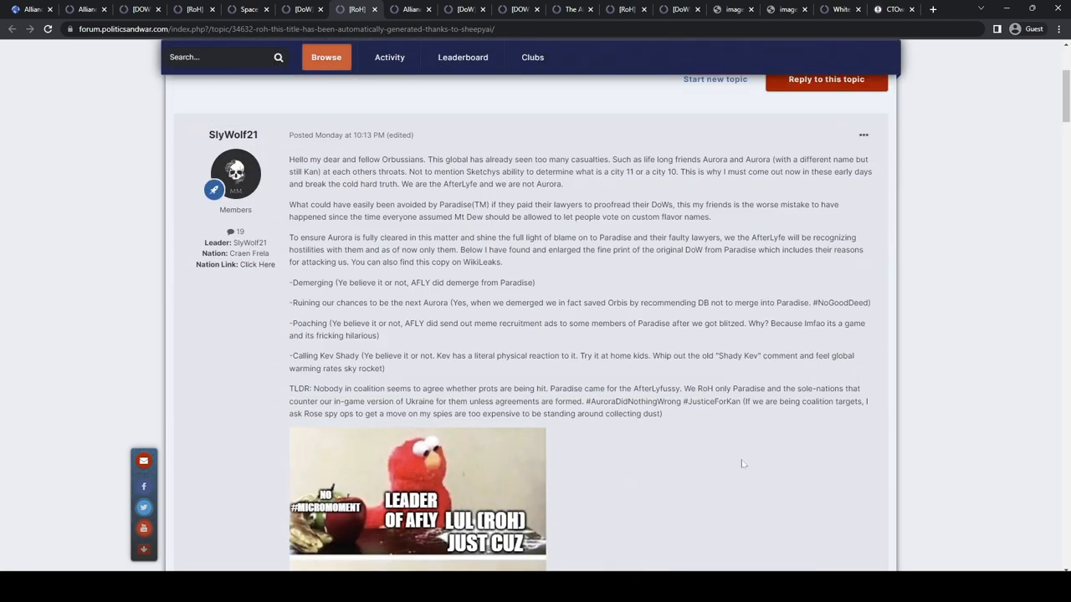
mouse_move(748, 481)
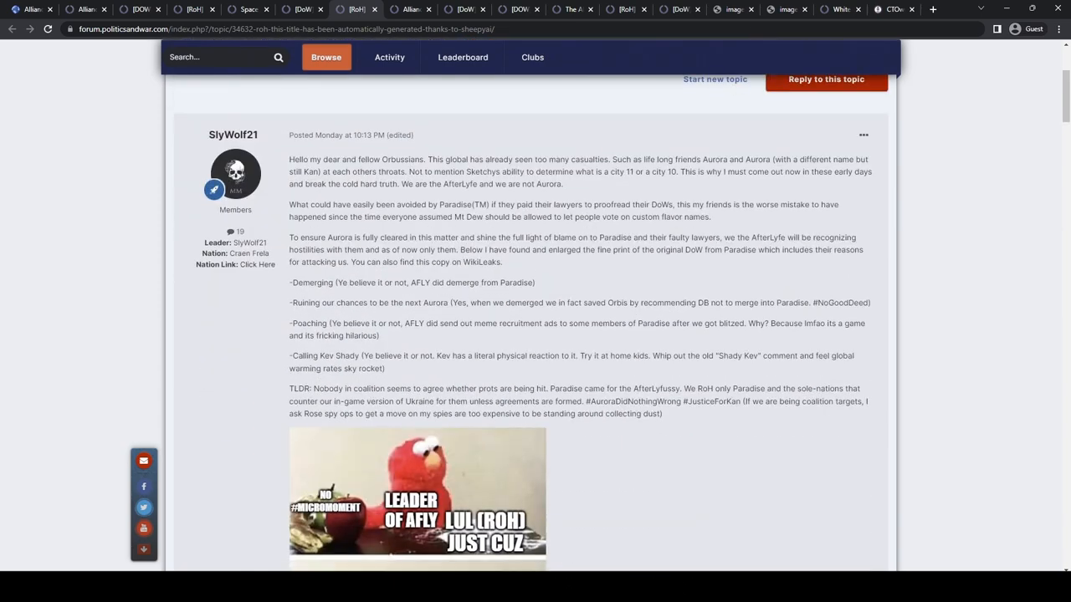
mouse_move(726, 421)
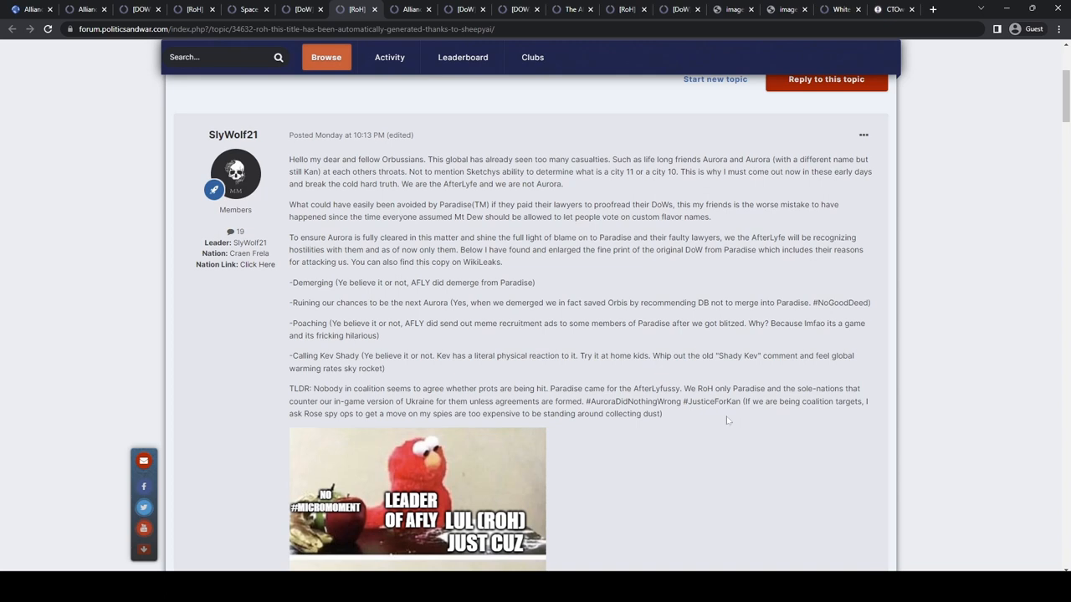
mouse_move(730, 416)
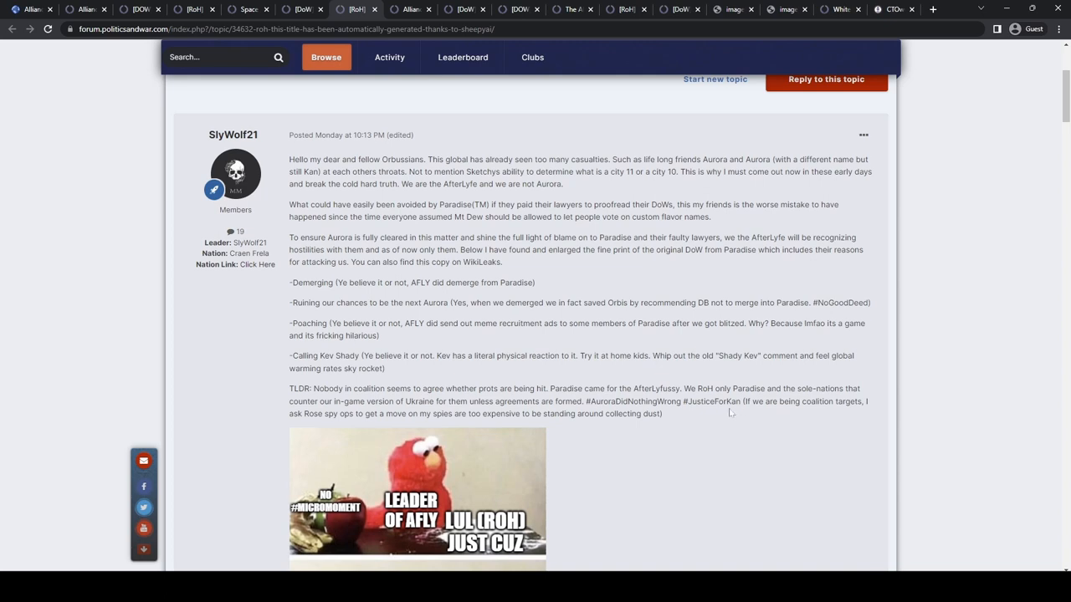
mouse_move(749, 467)
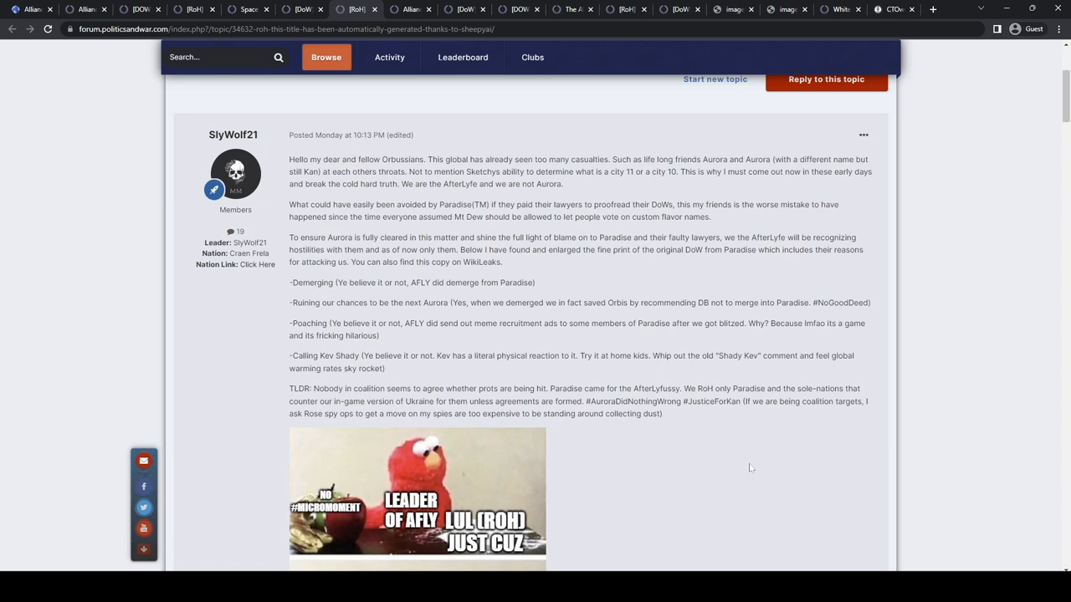
mouse_move(738, 467)
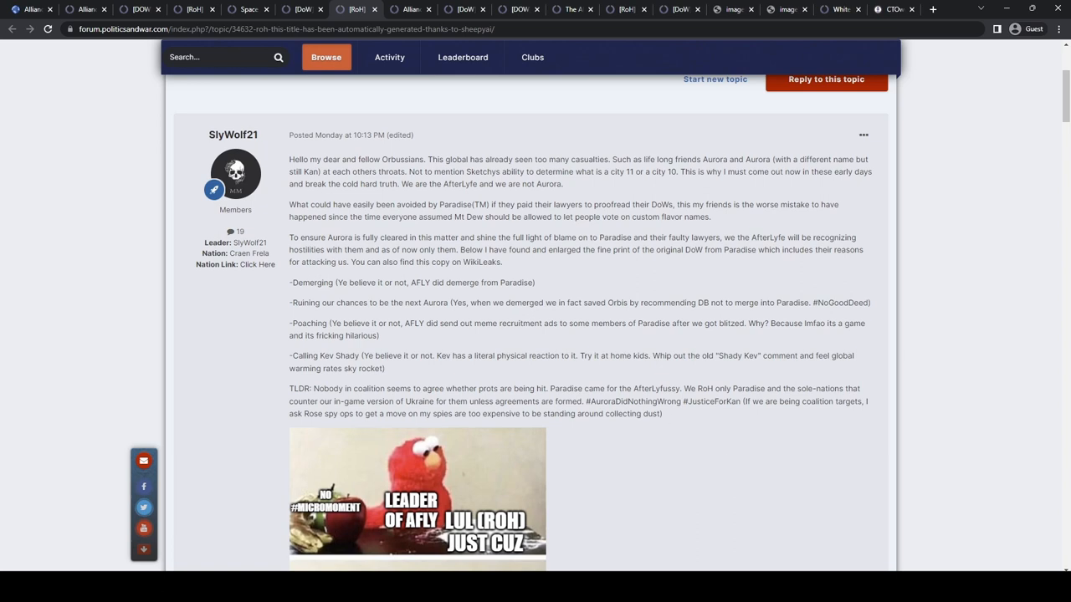
double_click(303, 302)
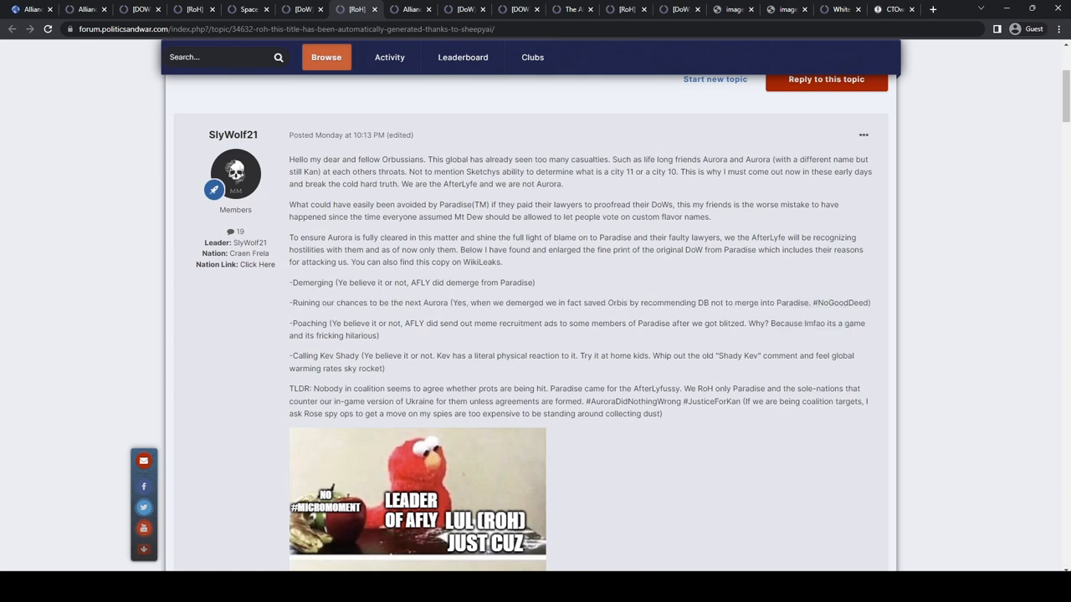
drag(306, 324, 609, 323)
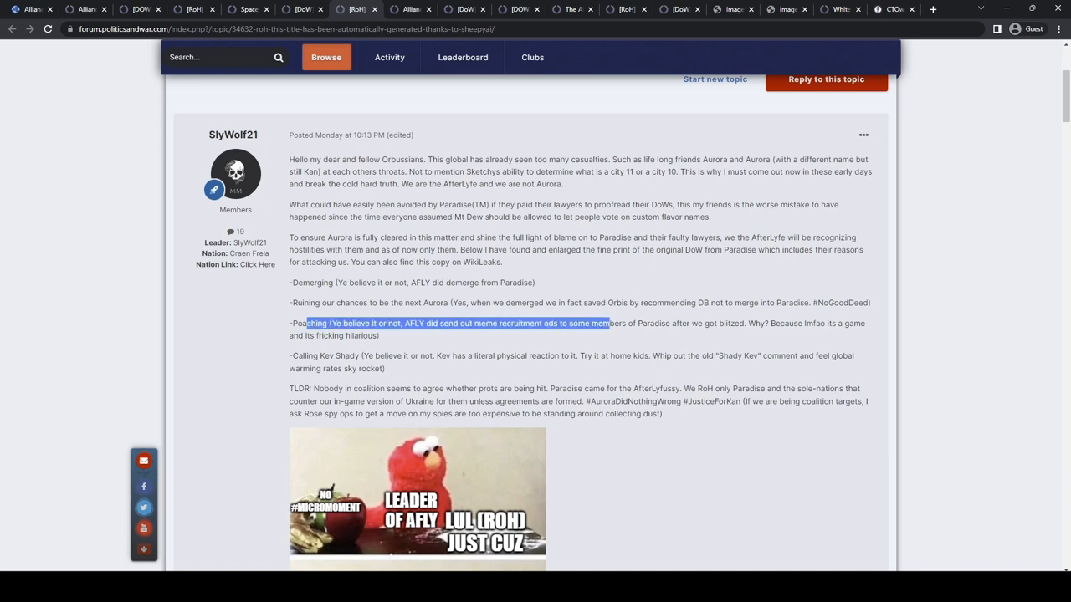
click(698, 475)
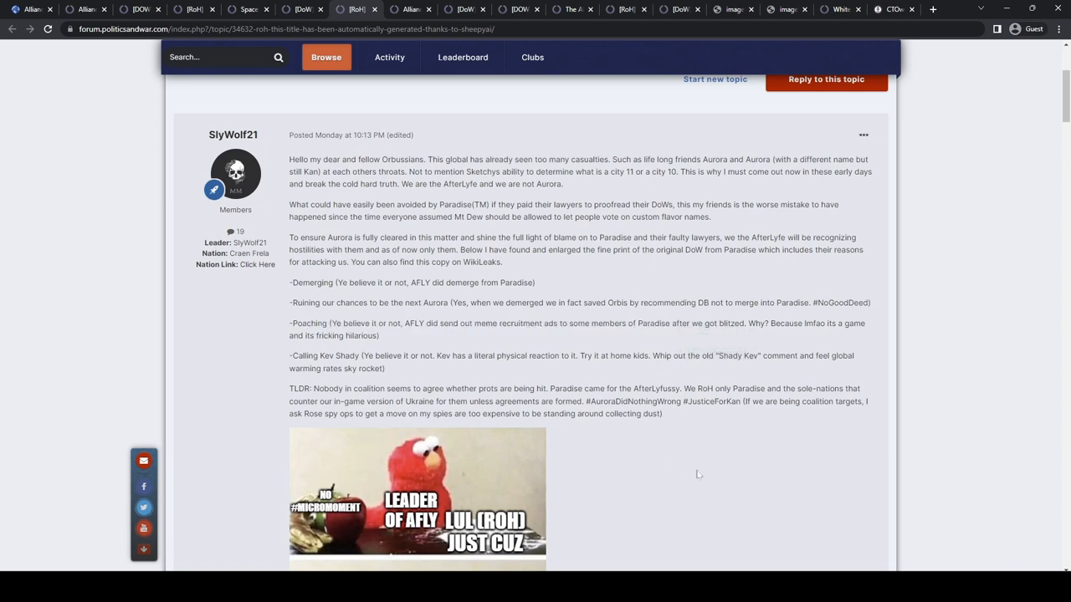
mouse_move(797, 496)
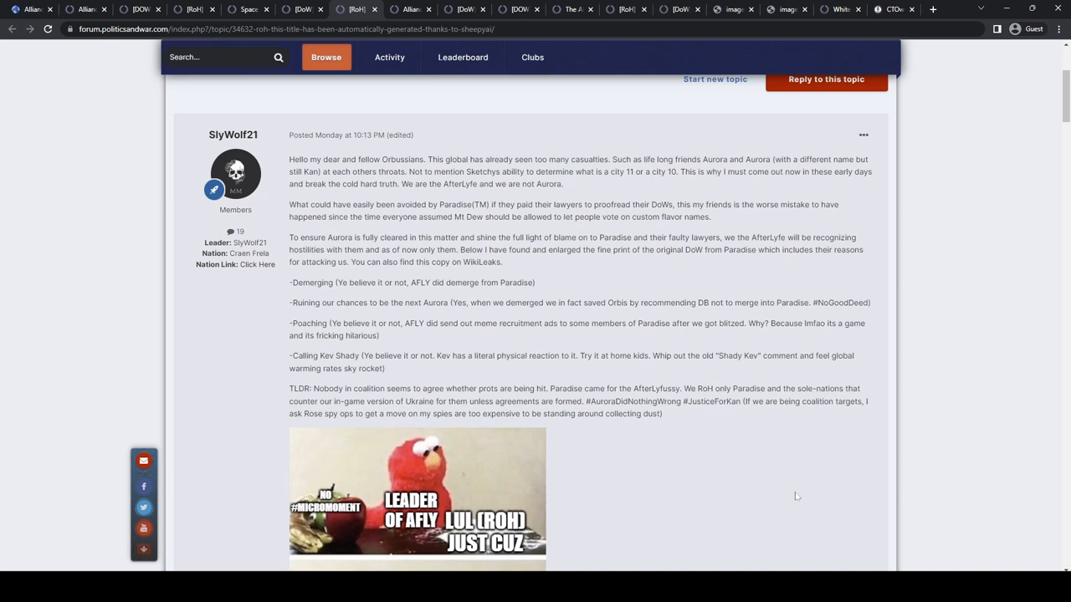
mouse_move(775, 450)
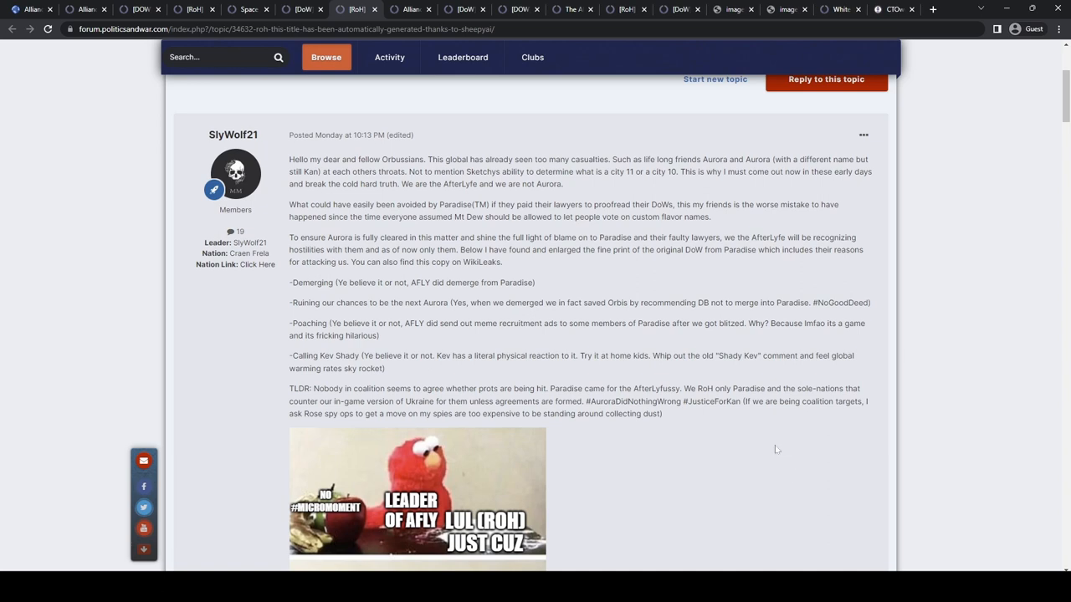
mouse_move(769, 482)
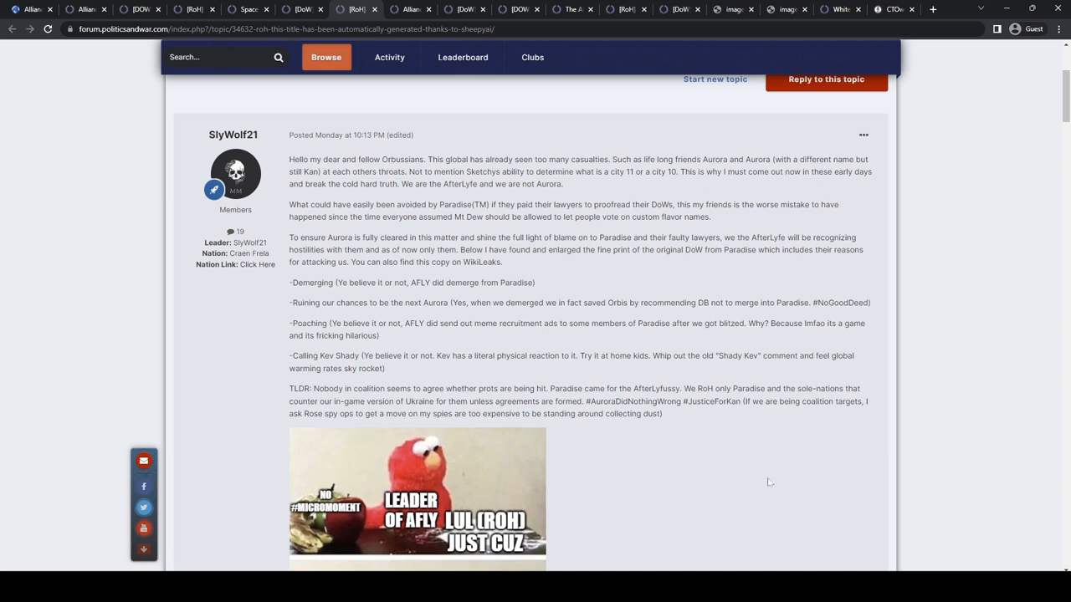
mouse_move(774, 508)
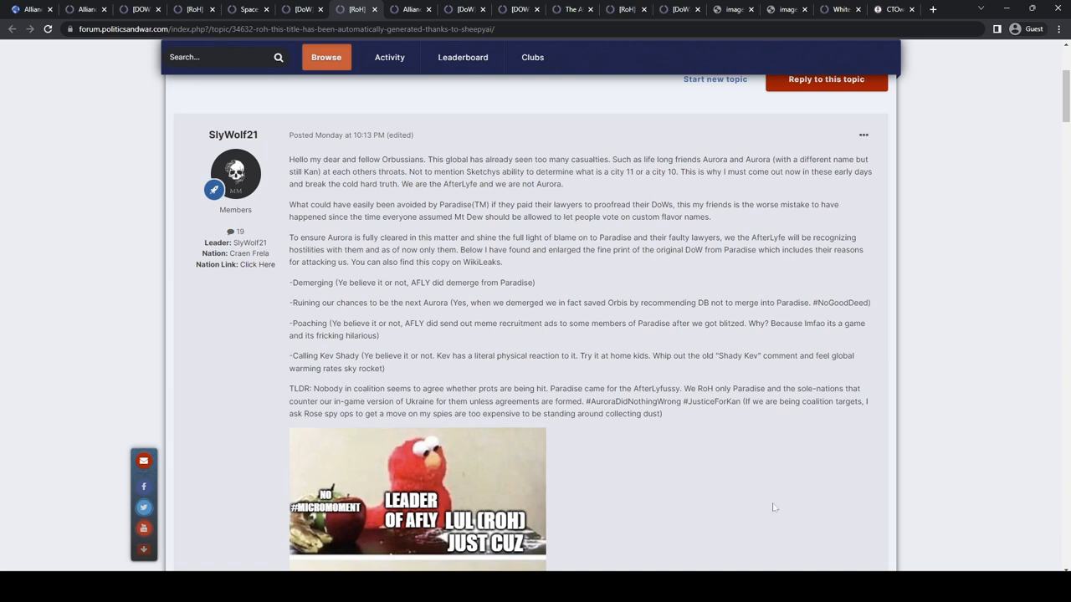
mouse_move(816, 489)
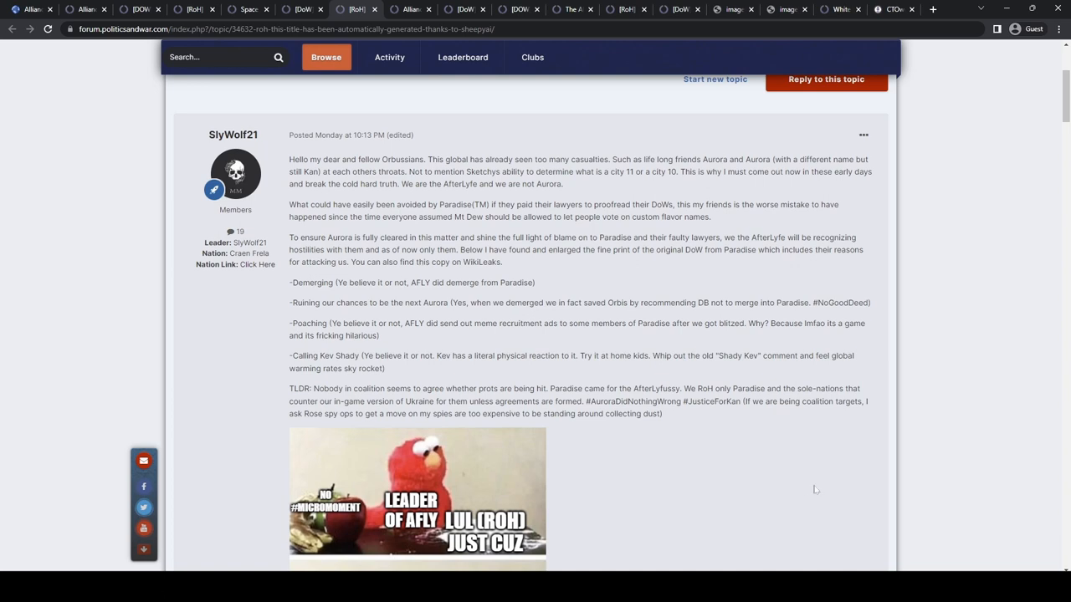
mouse_move(721, 470)
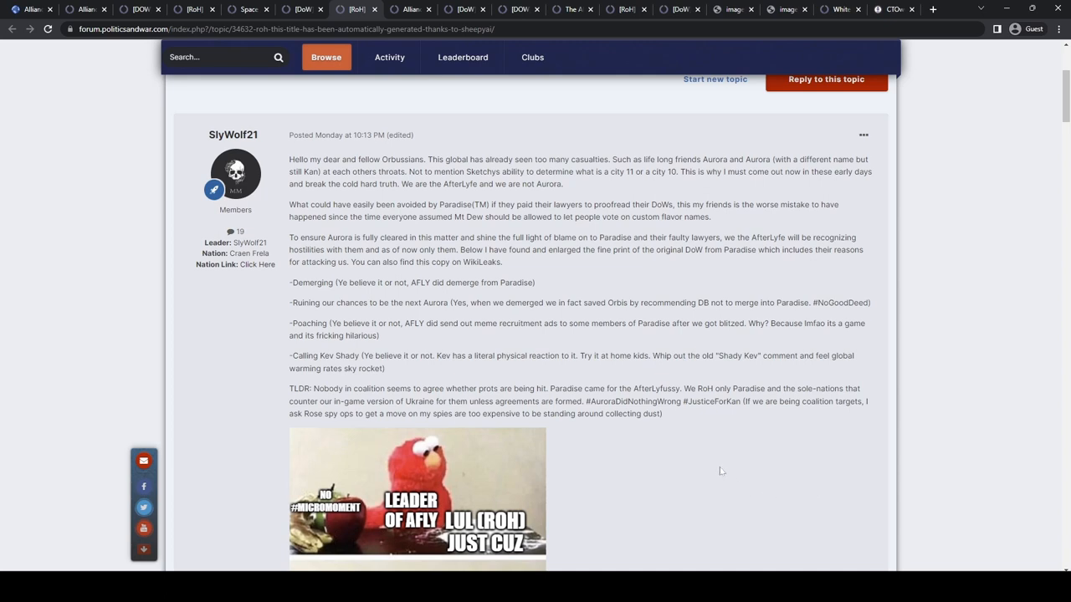
mouse_move(713, 468)
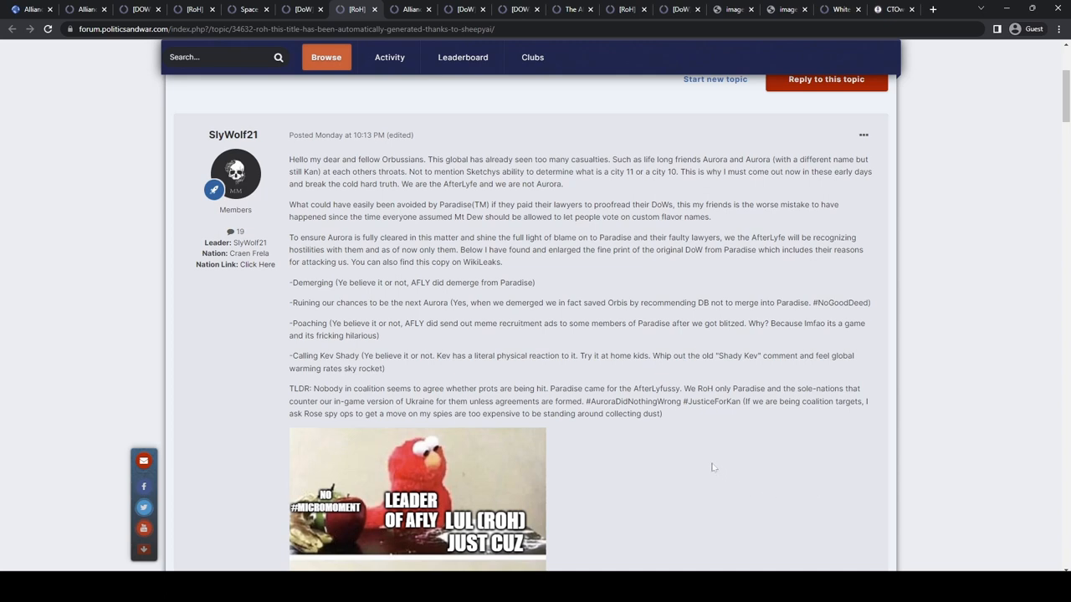
- Read the RoH declaration post, highlighting its opening paragraphs through the Demerging line
scroll(down, 3)
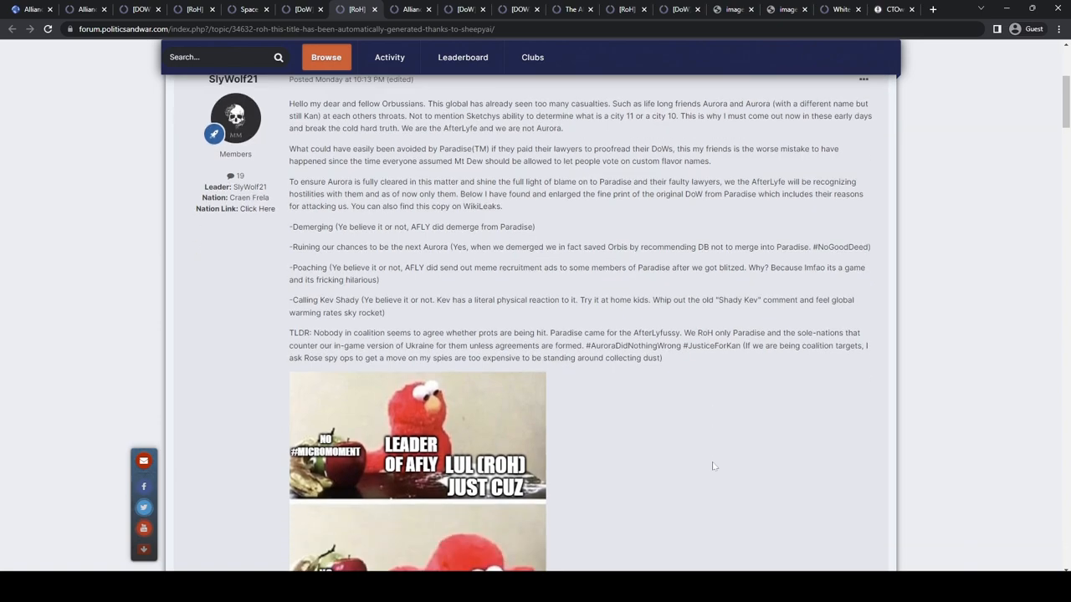
scroll(down, 3)
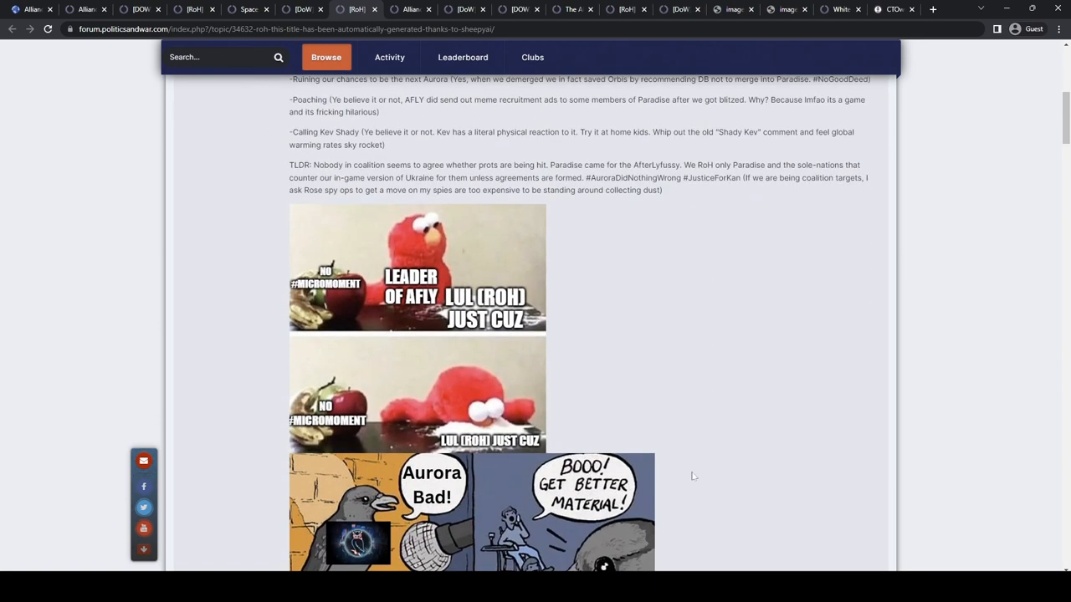
scroll(down, 3)
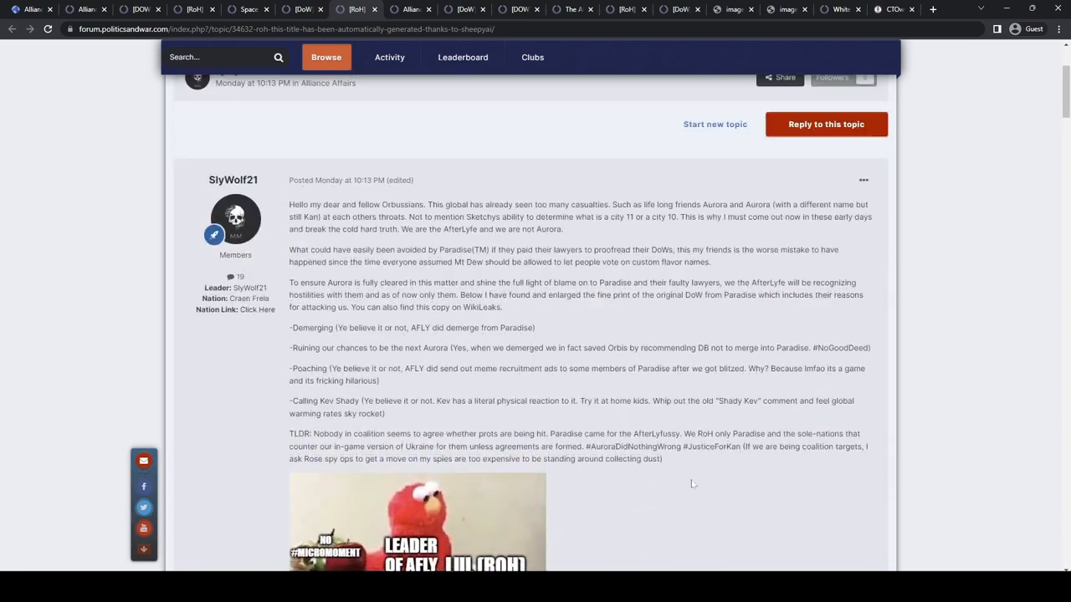
scroll(down, 3)
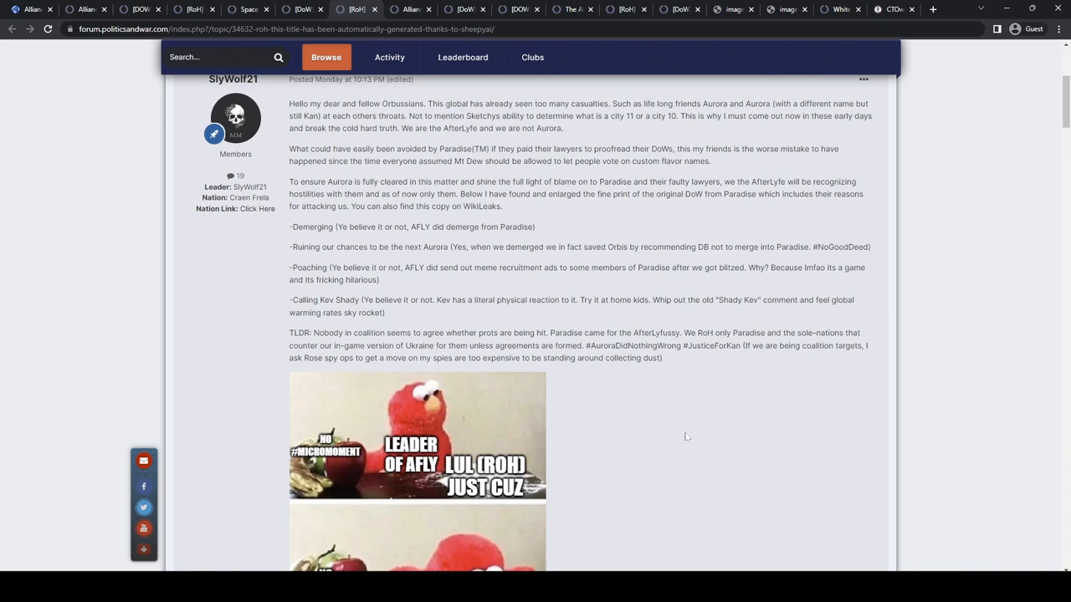
mouse_move(688, 441)
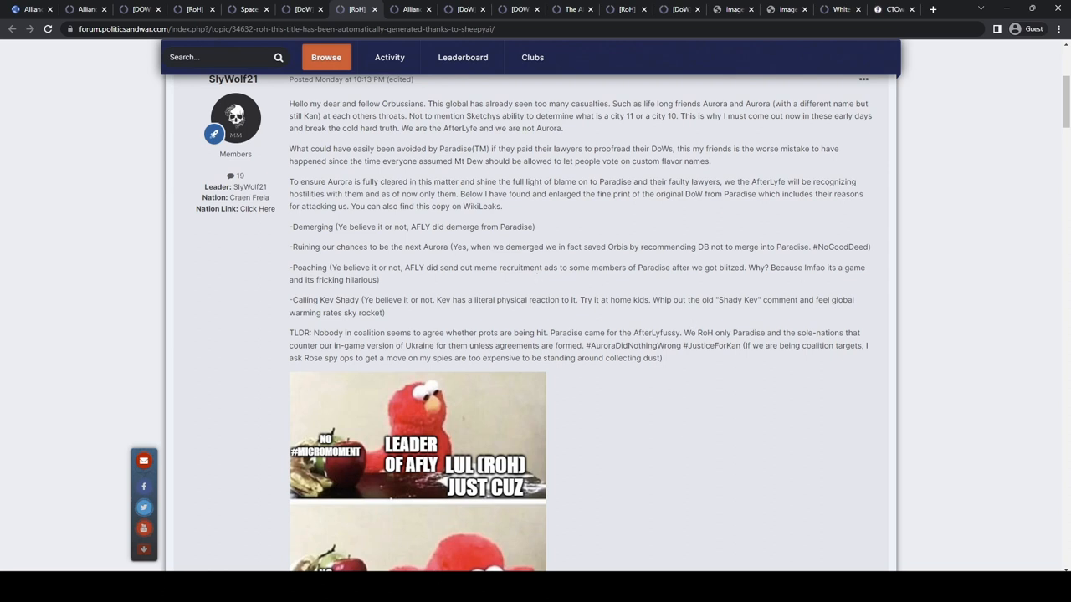
mouse_move(719, 441)
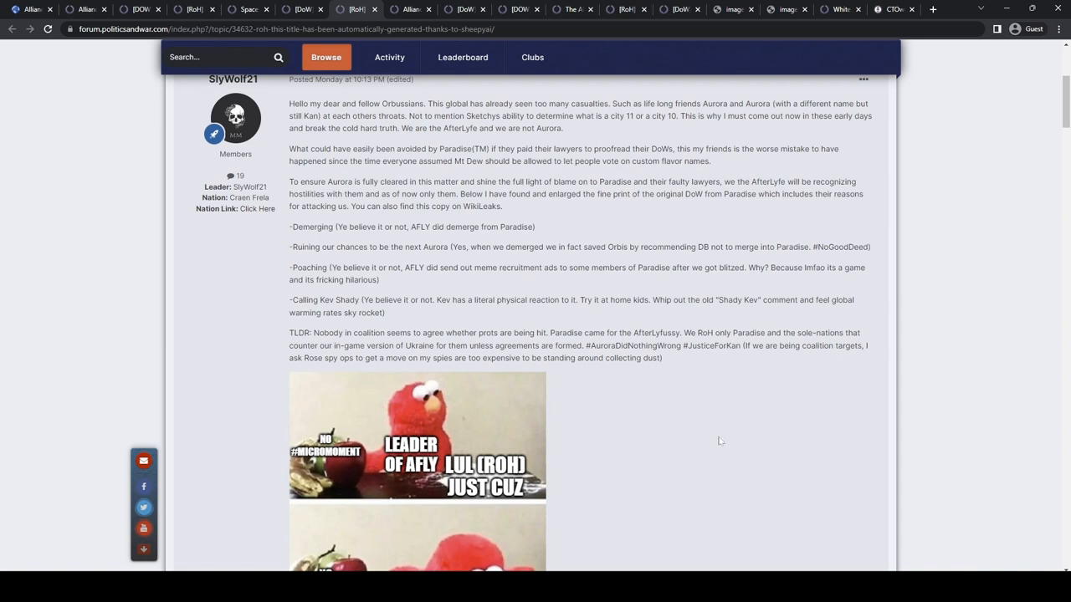
mouse_move(714, 429)
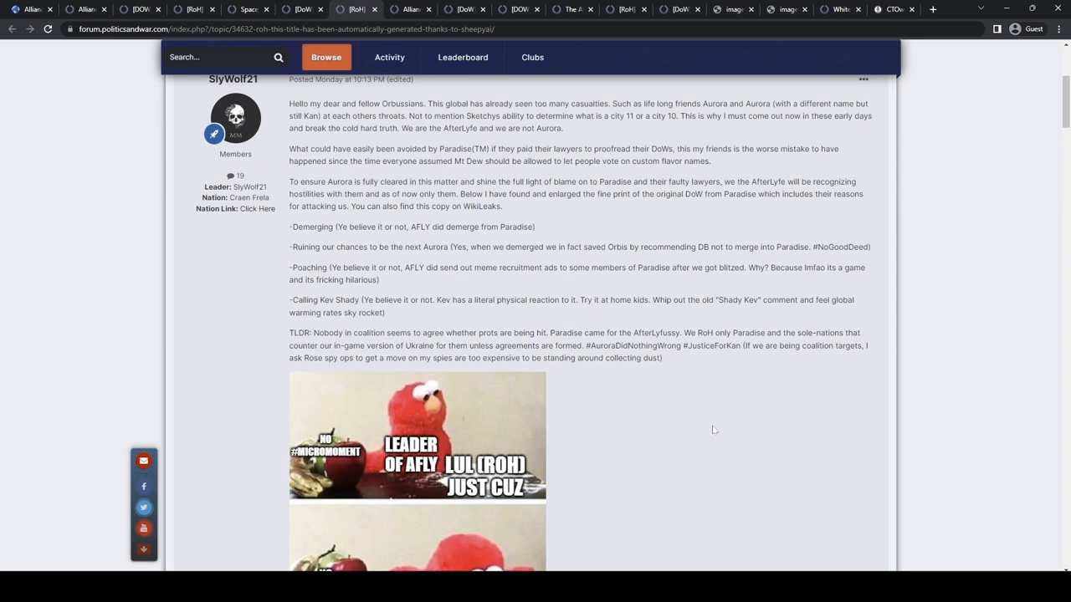
mouse_move(270, 226)
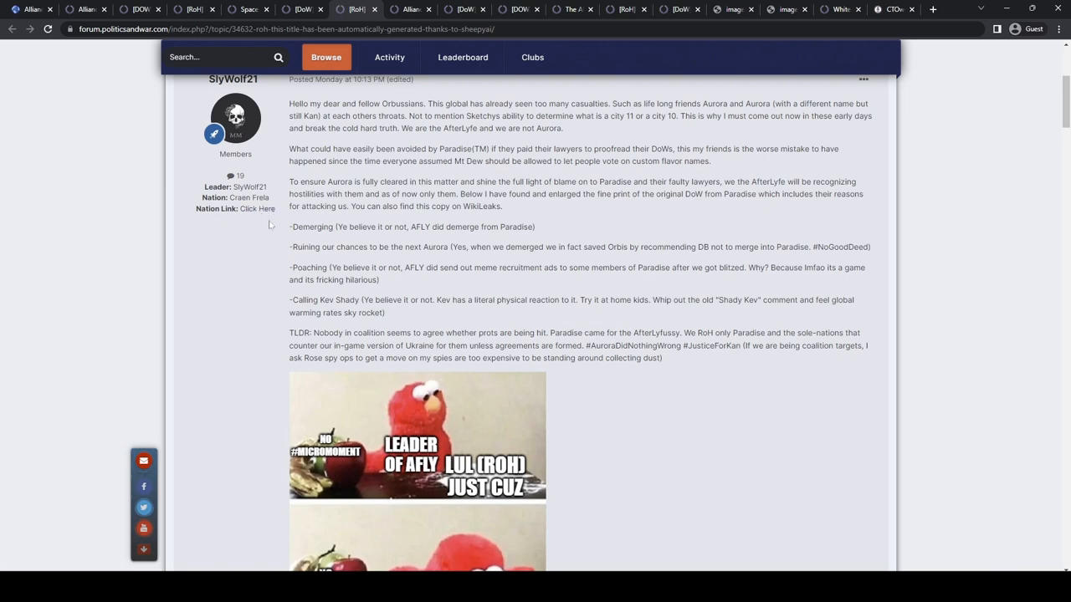
drag(288, 79, 549, 226)
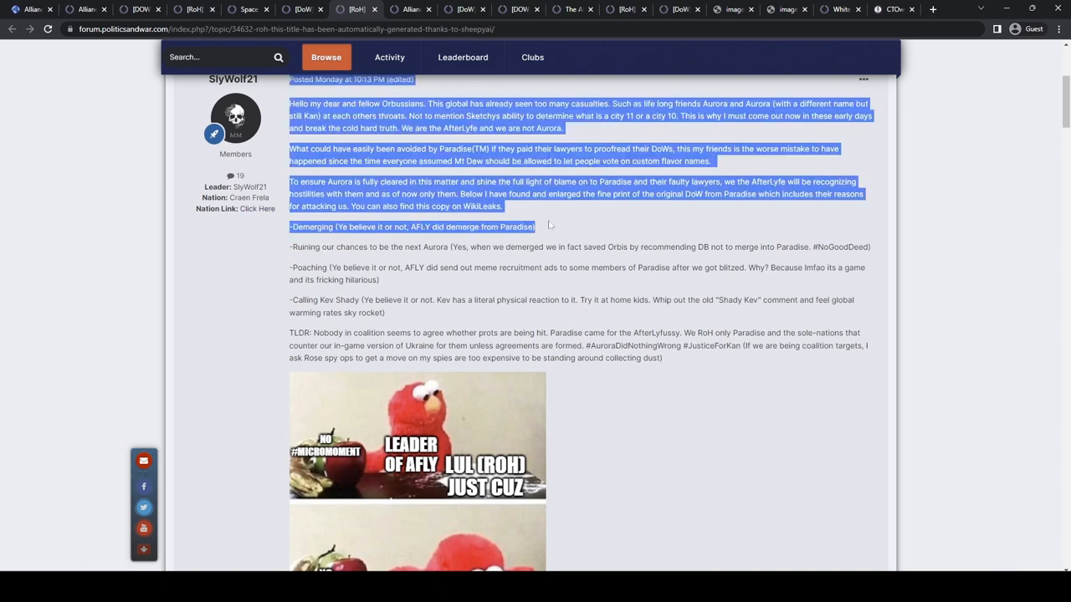
- Read further down, selecting the TLDR sentence about Paradise, then clear the selection
scroll(down, 3)
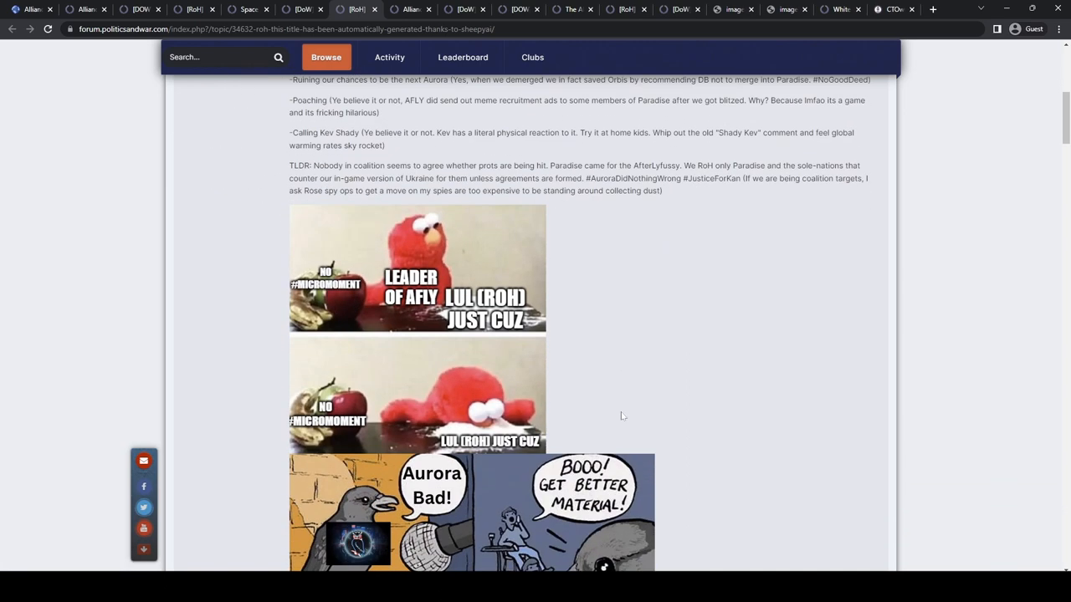
mouse_move(680, 394)
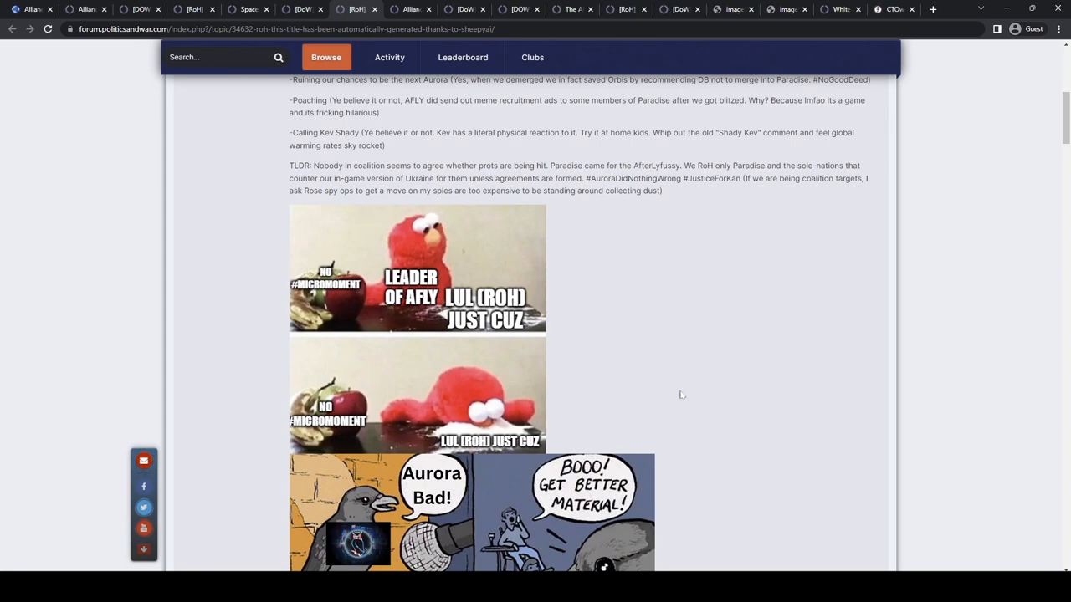
scroll(down, 3)
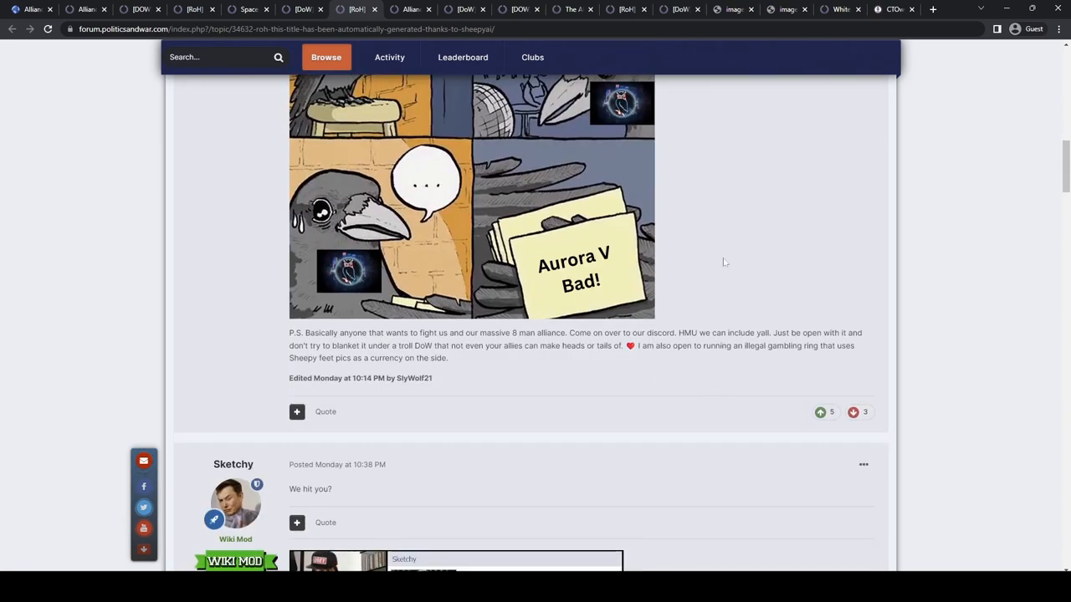
scroll(up, 3)
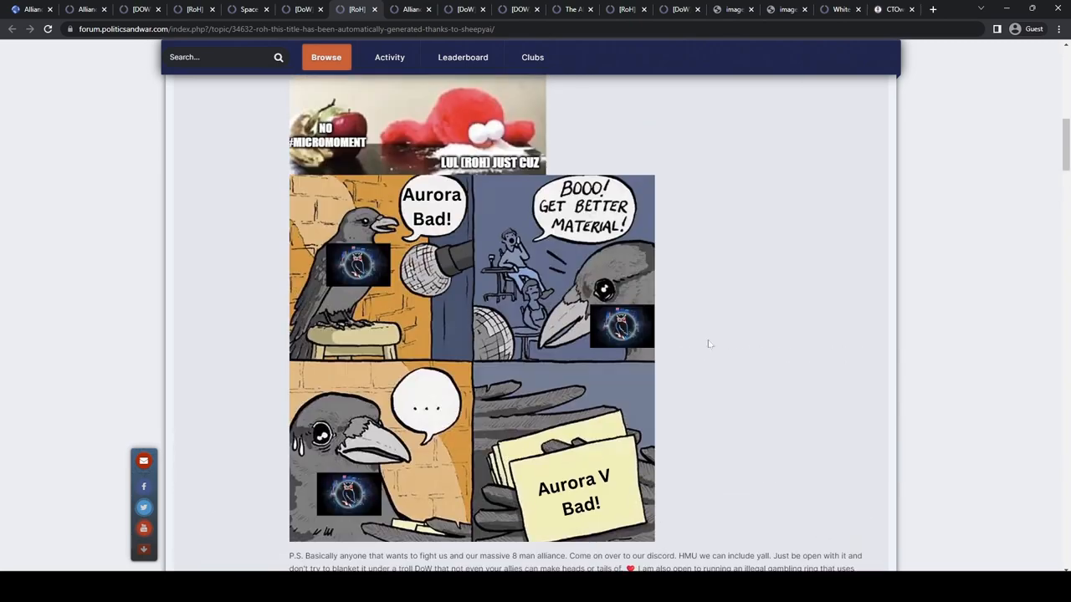
scroll(down, 3)
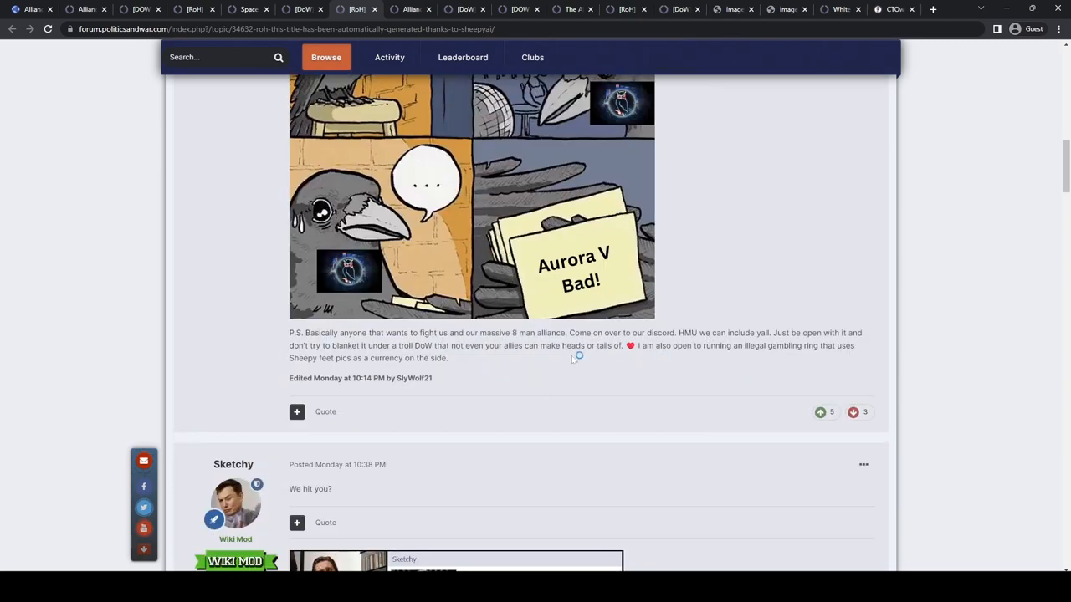
mouse_move(666, 368)
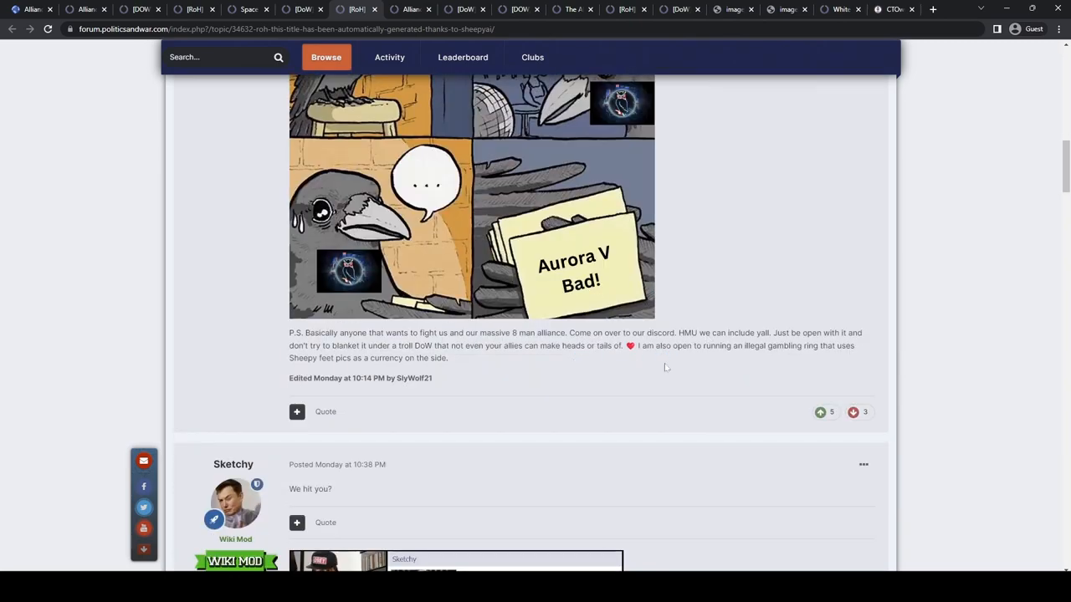
scroll(down, 3)
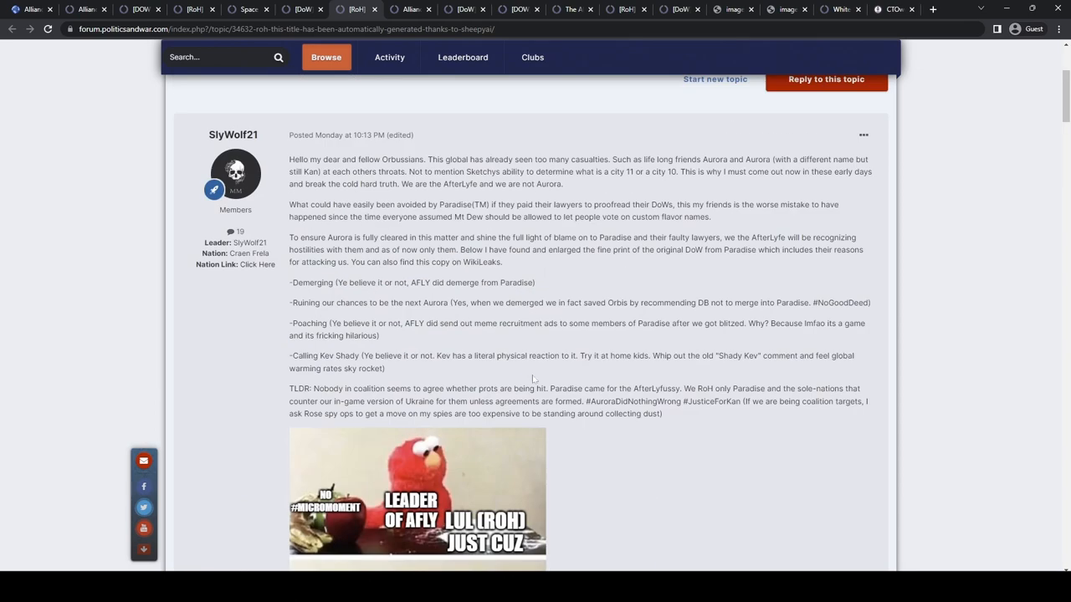
drag(339, 388, 566, 389)
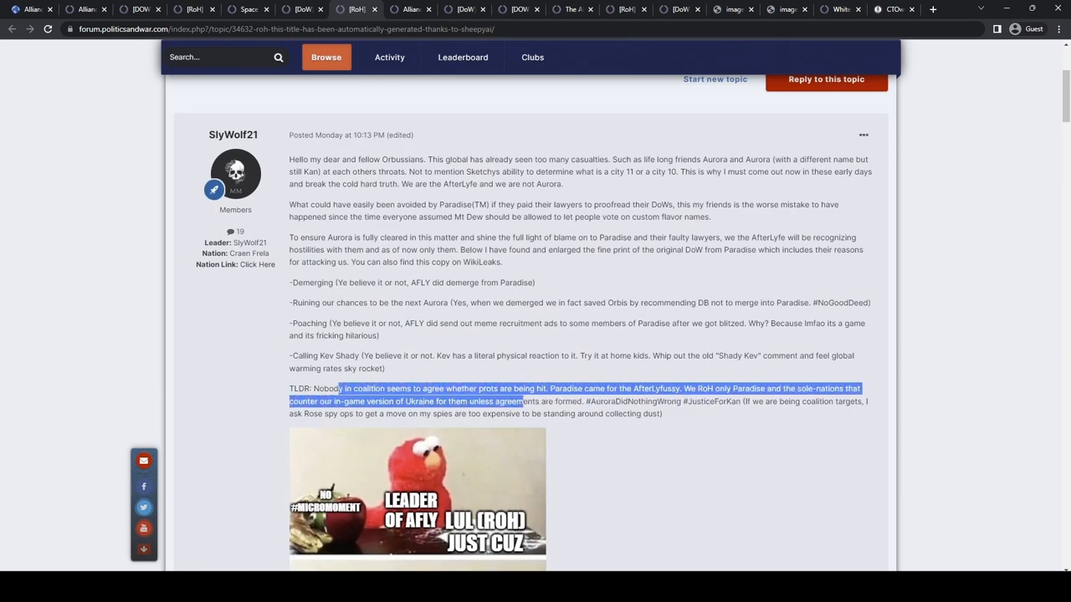
click(506, 267)
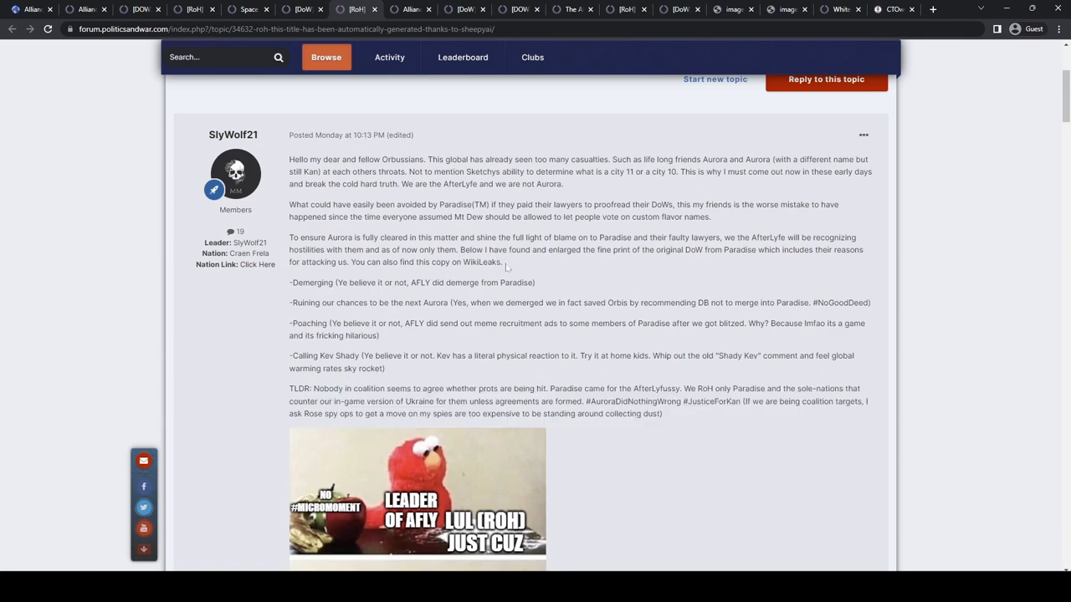
scroll(down, 3)
text(Paradi)
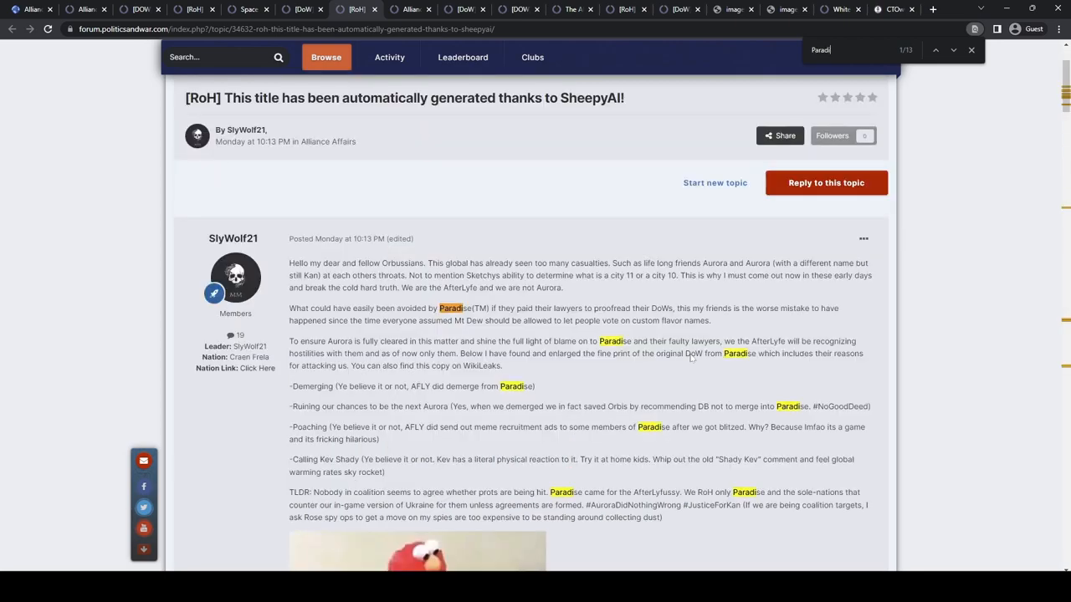
scroll(down, 3)
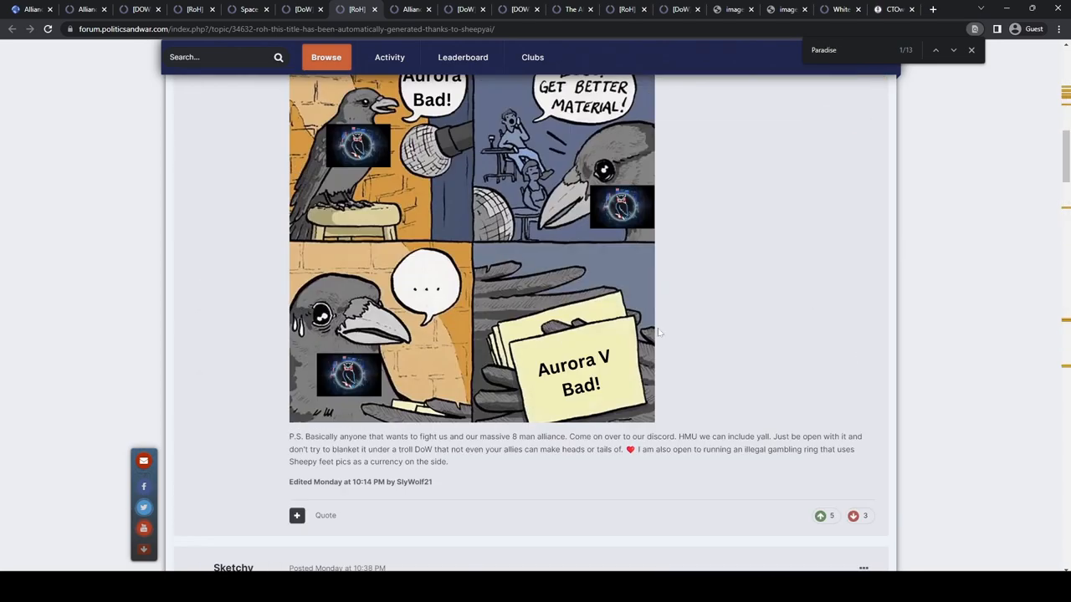
scroll(up, 3)
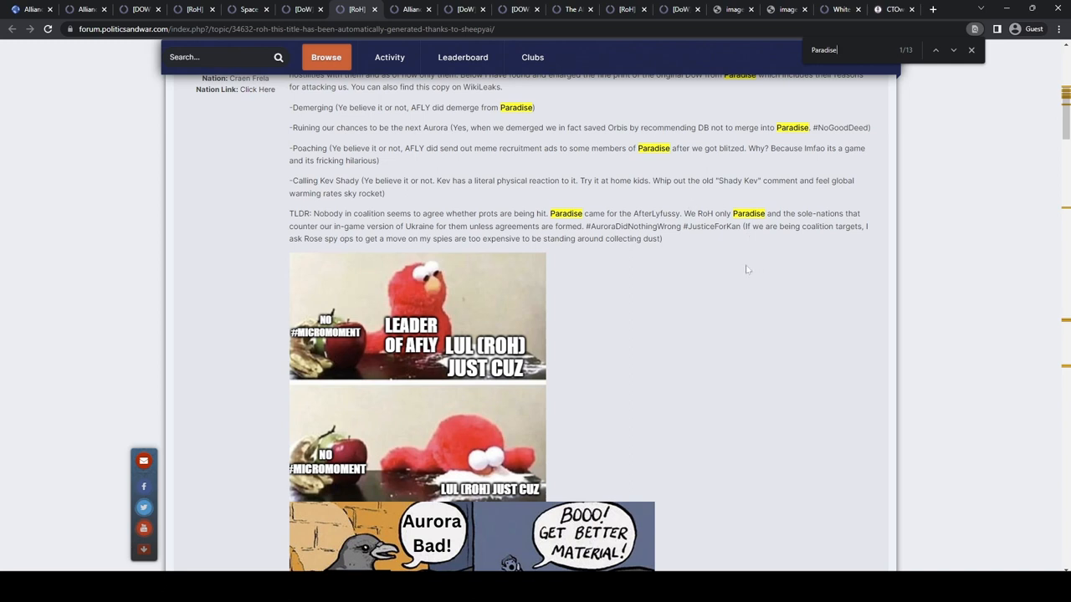
mouse_move(709, 319)
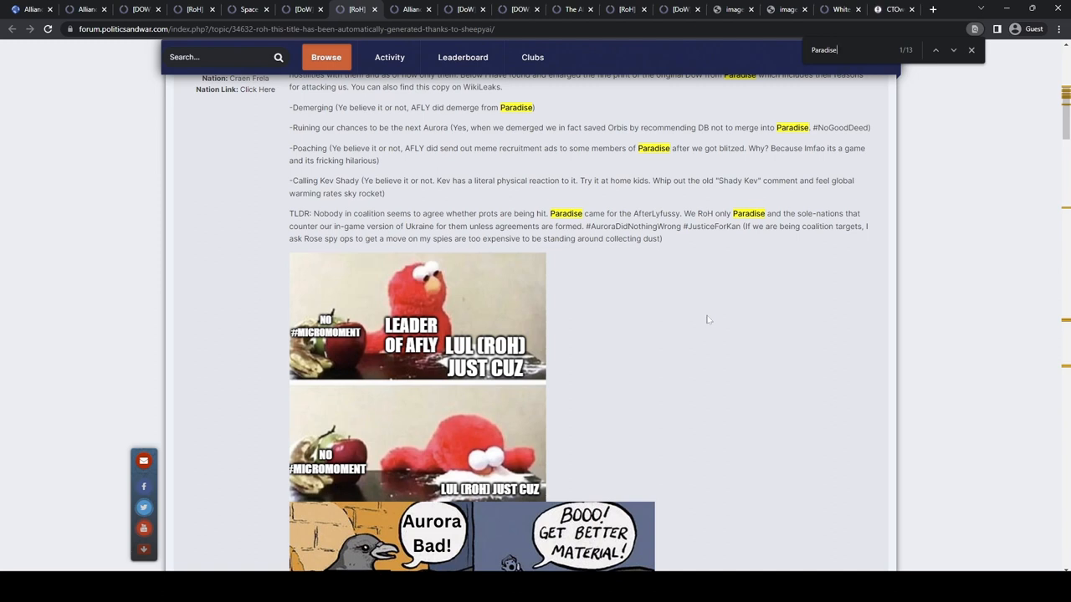
mouse_move(672, 306)
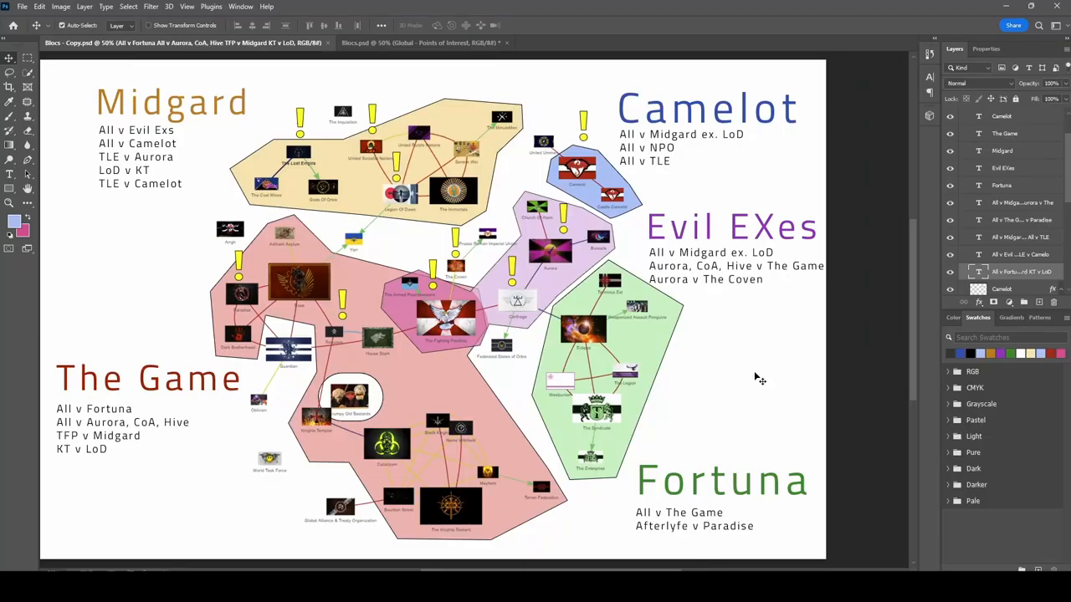
mouse_move(709, 548)
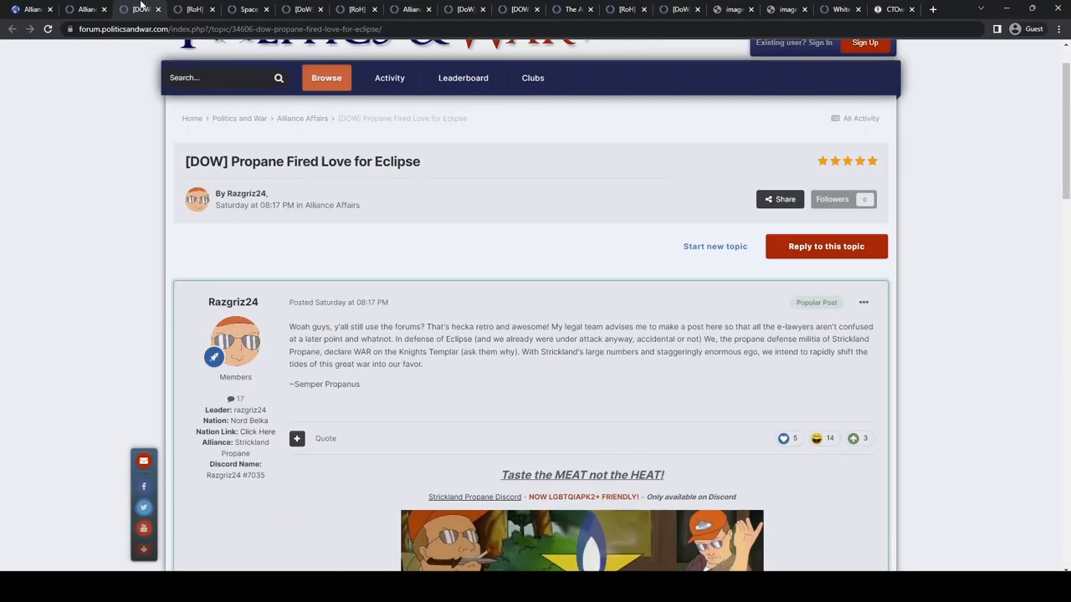
- Close the Propane Fired Love for Eclipse declaration thread tab
click(138, 9)
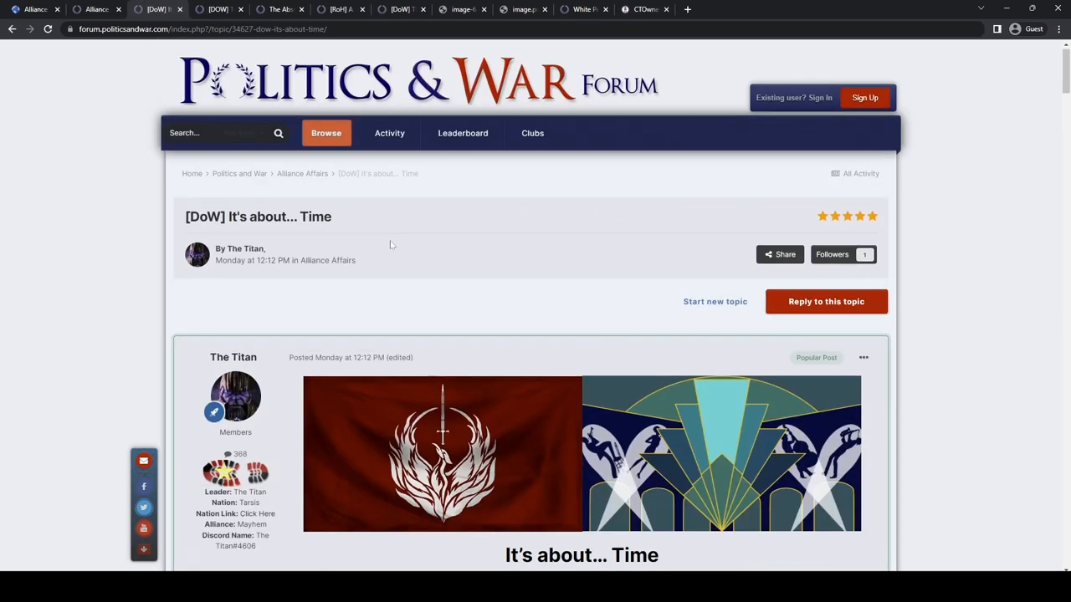
- Read the It's about... Time declaration, selecting its postscript about neutrality and Cataclysm
scroll(down, 3)
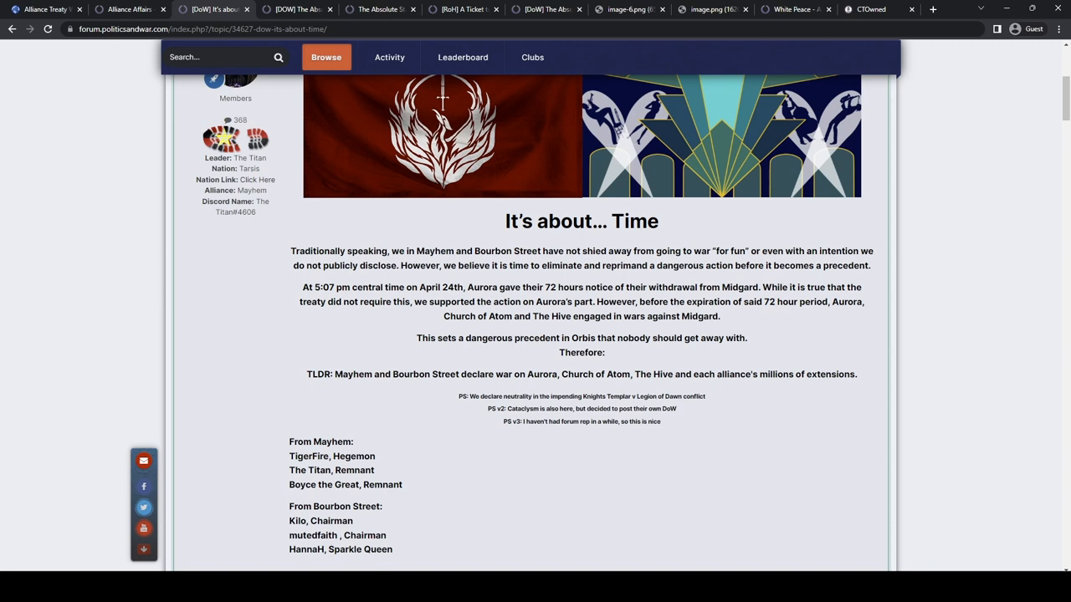
drag(510, 265, 740, 265)
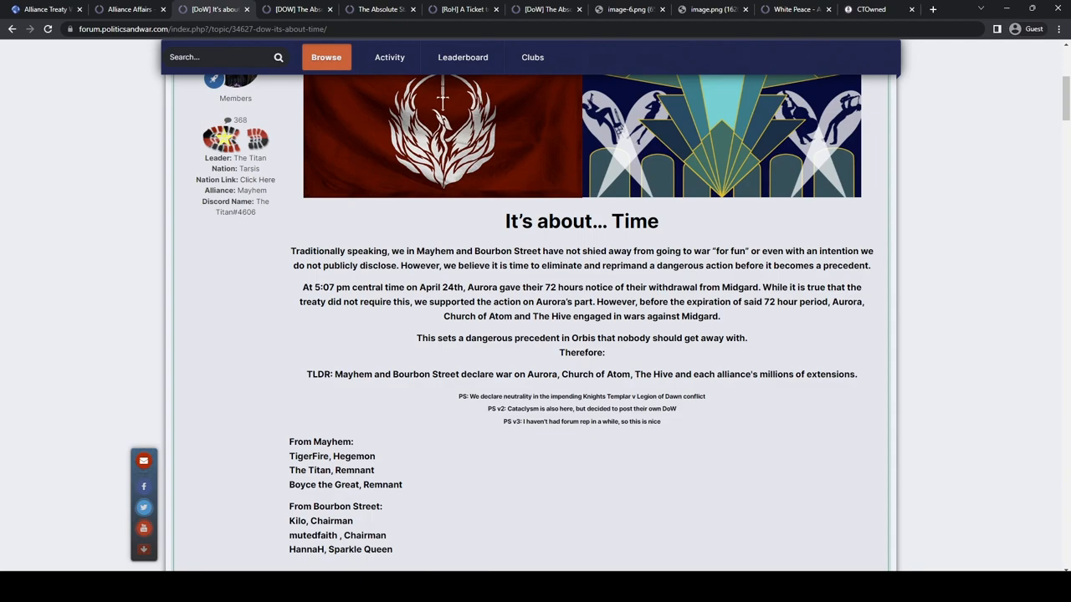
scroll(down, 3)
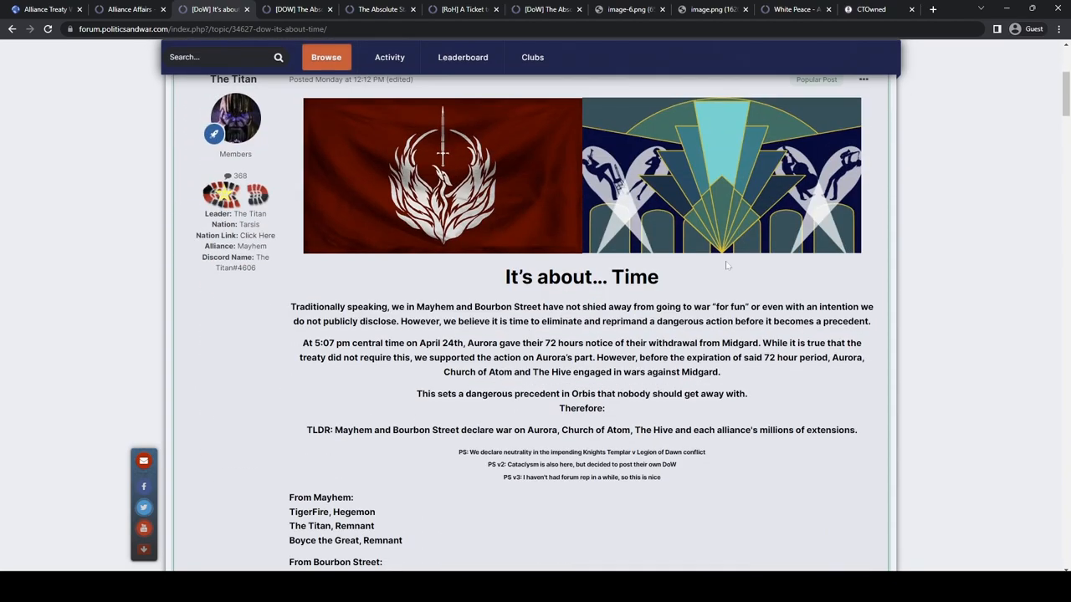
scroll(down, 3)
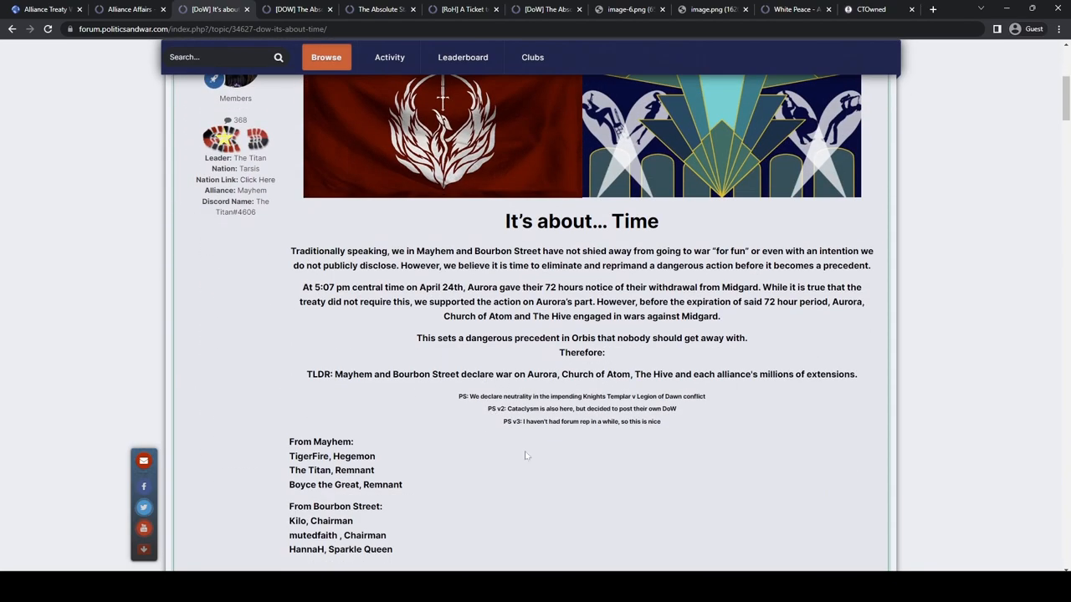
mouse_move(460, 404)
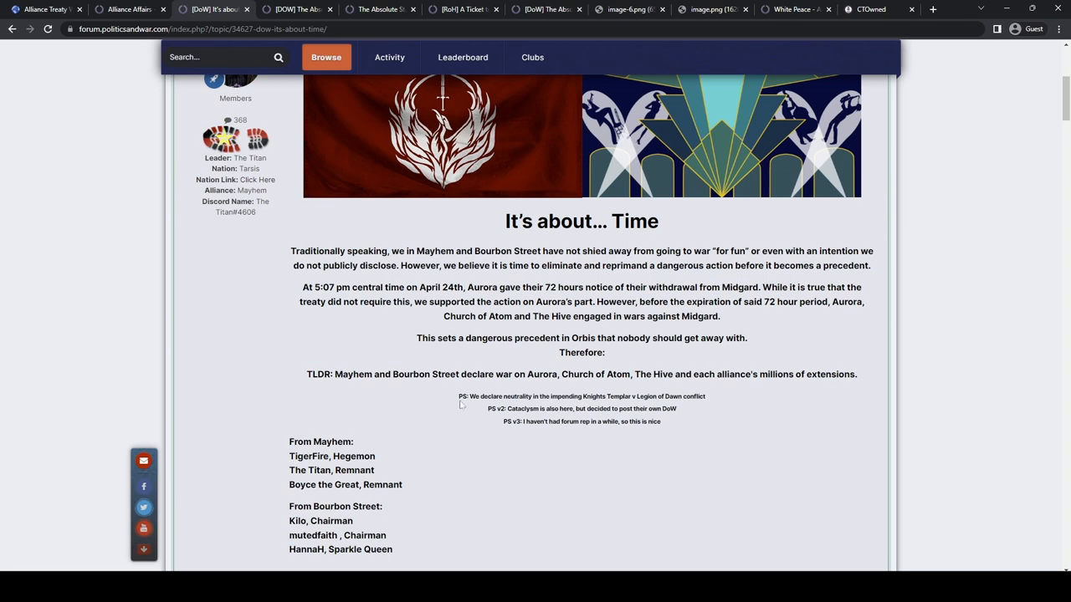
drag(458, 395, 704, 396)
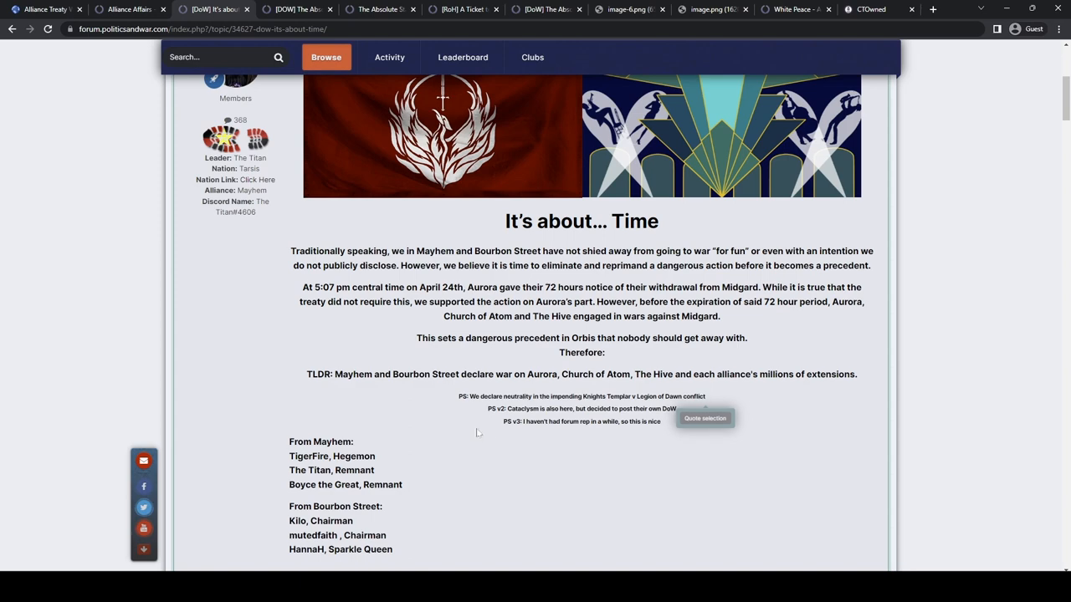
scroll(down, 3)
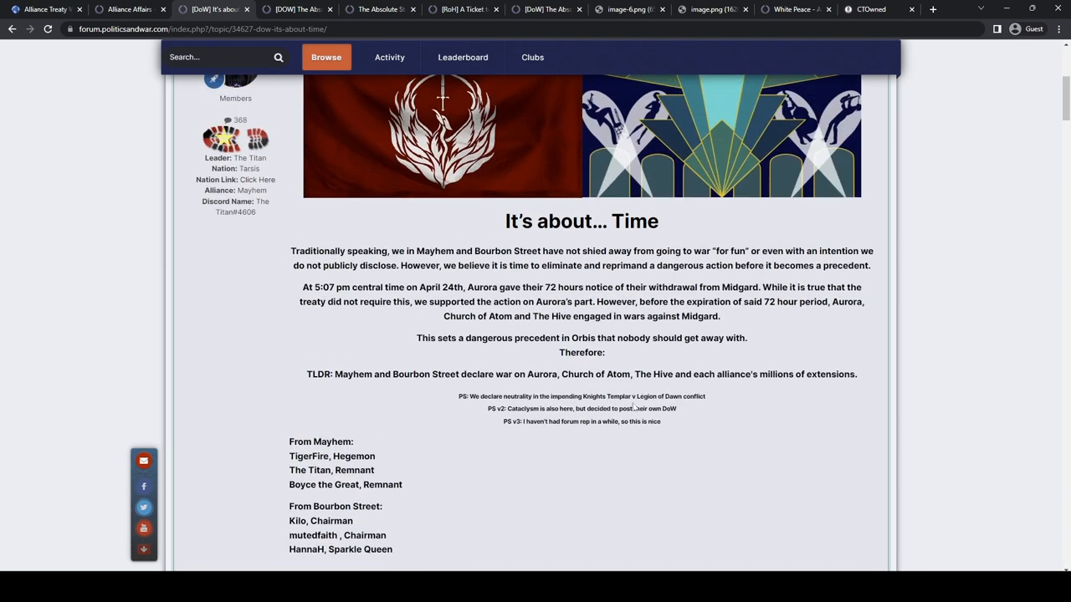
mouse_move(611, 453)
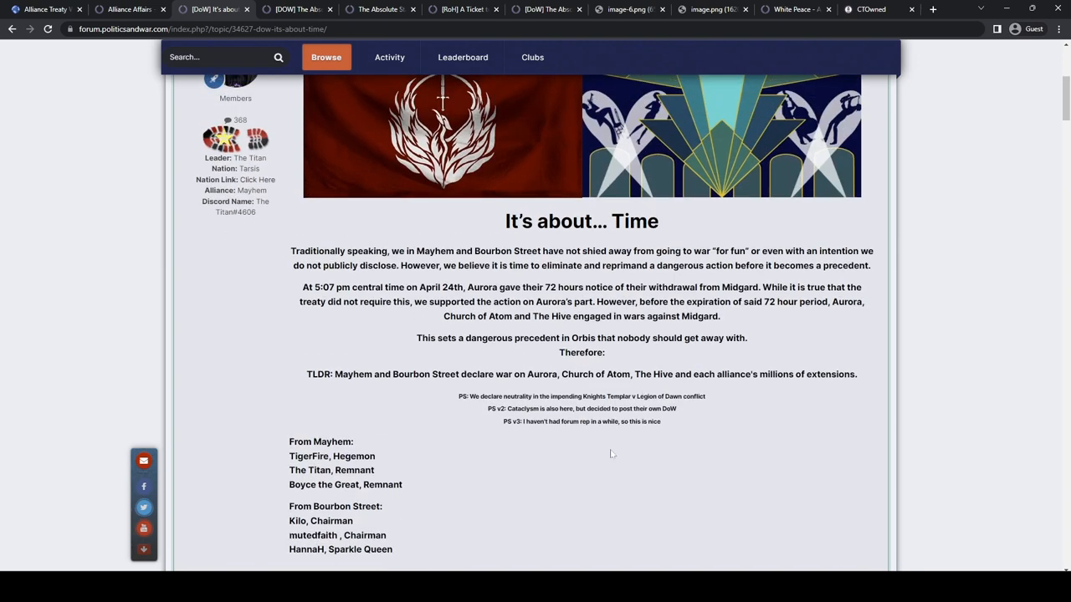
mouse_move(610, 440)
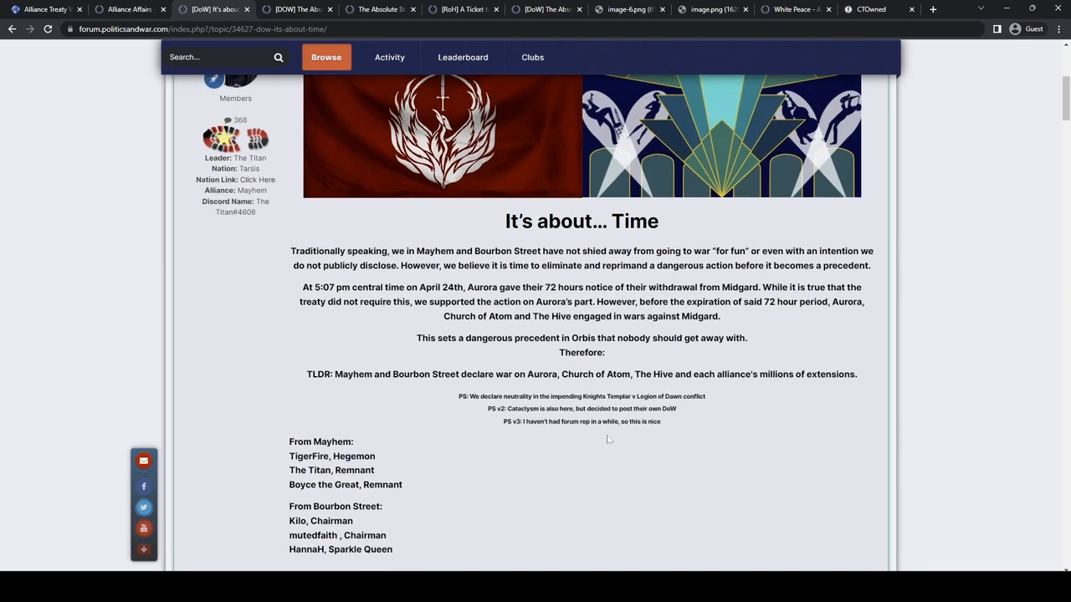
scroll(down, 3)
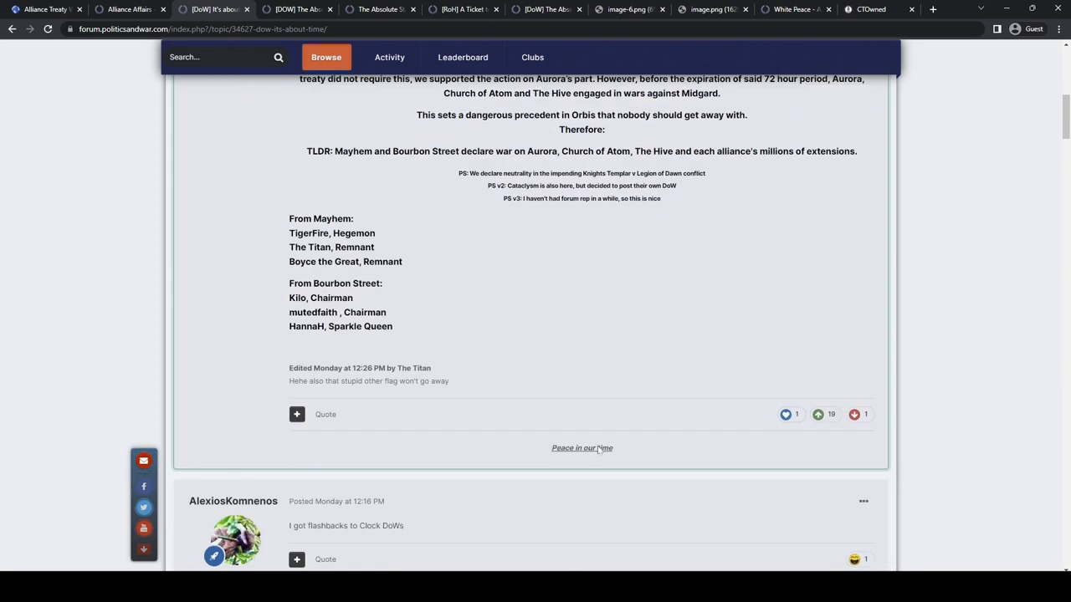
scroll(down, 3)
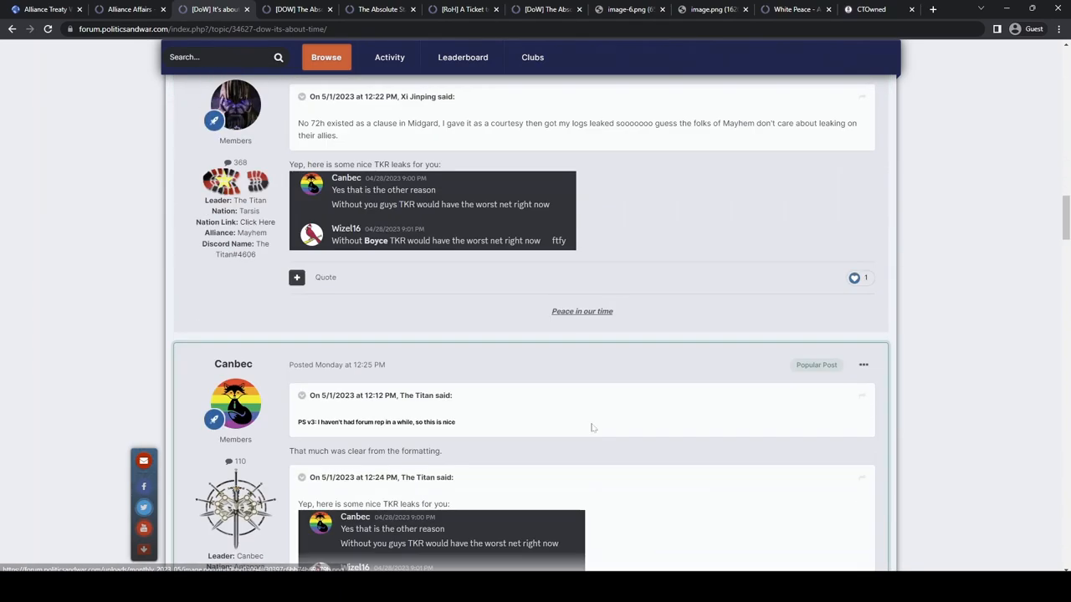
scroll(down, 3)
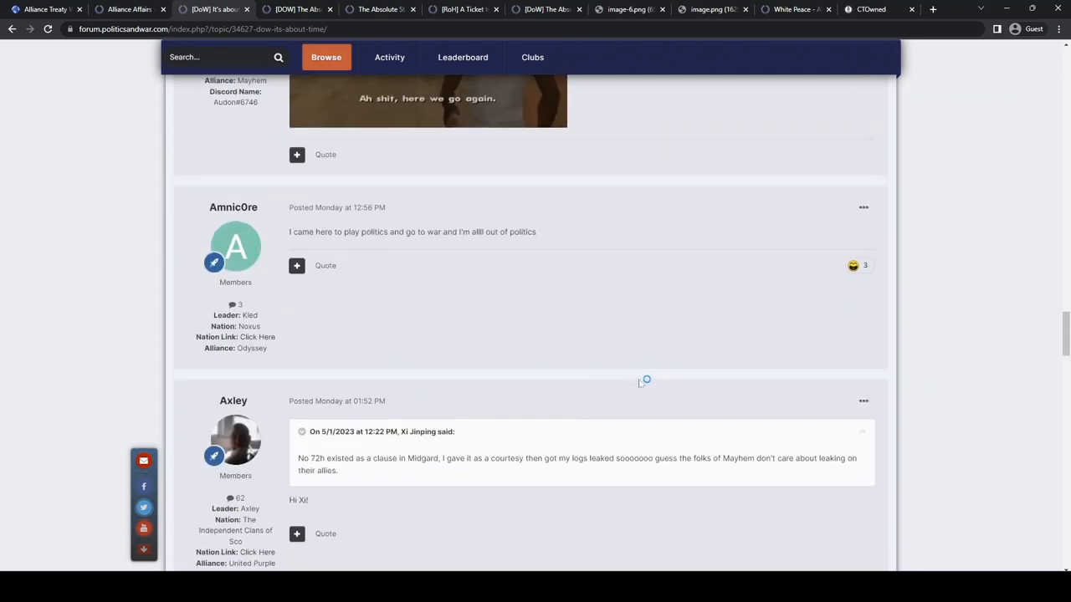
scroll(down, 3)
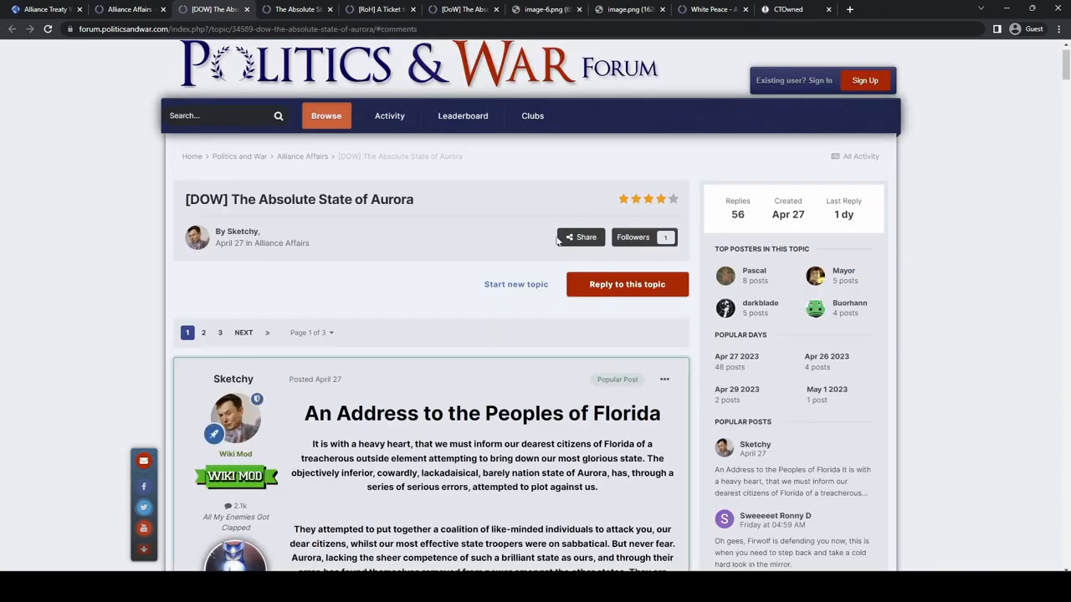
- Scroll further down the open declaration thread
scroll(down, 3)
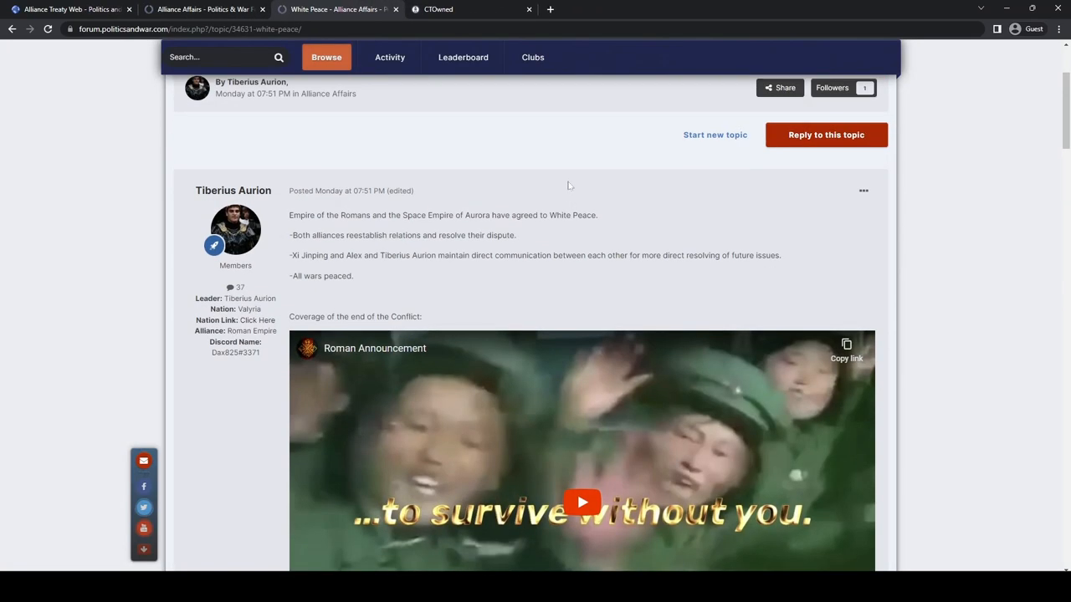
mouse_move(631, 200)
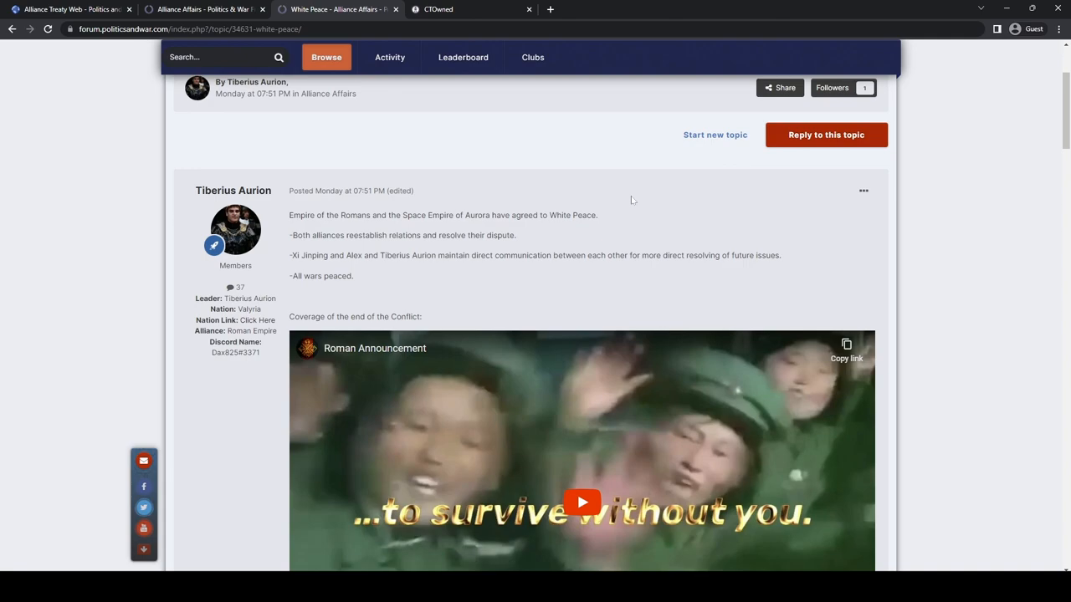
- Read the first White Peace replies about the Roman Empire and Aurora ending their war
scroll(down, 3)
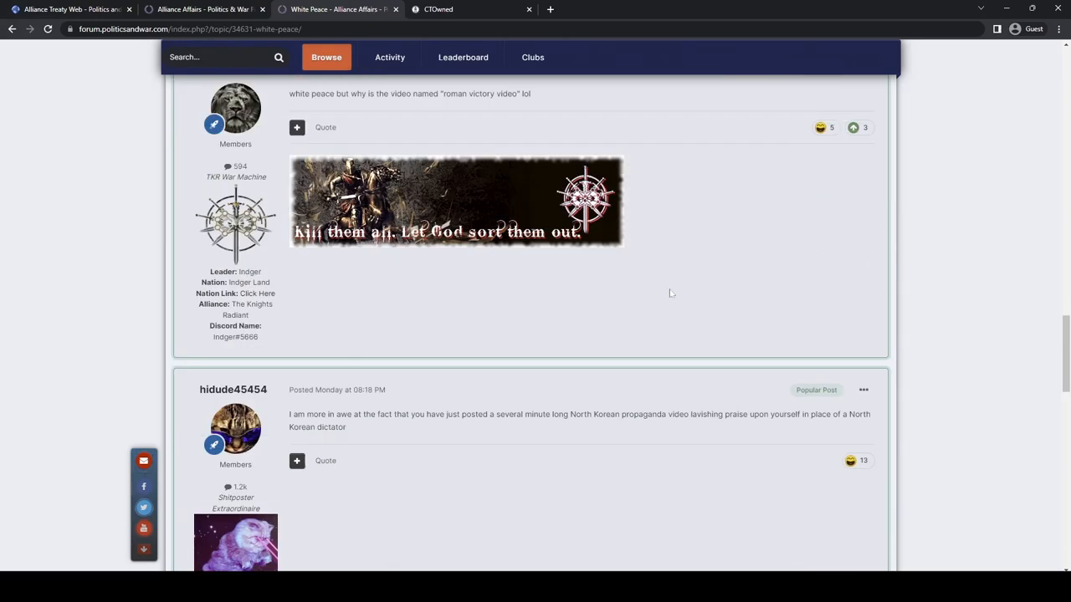
scroll(down, 3)
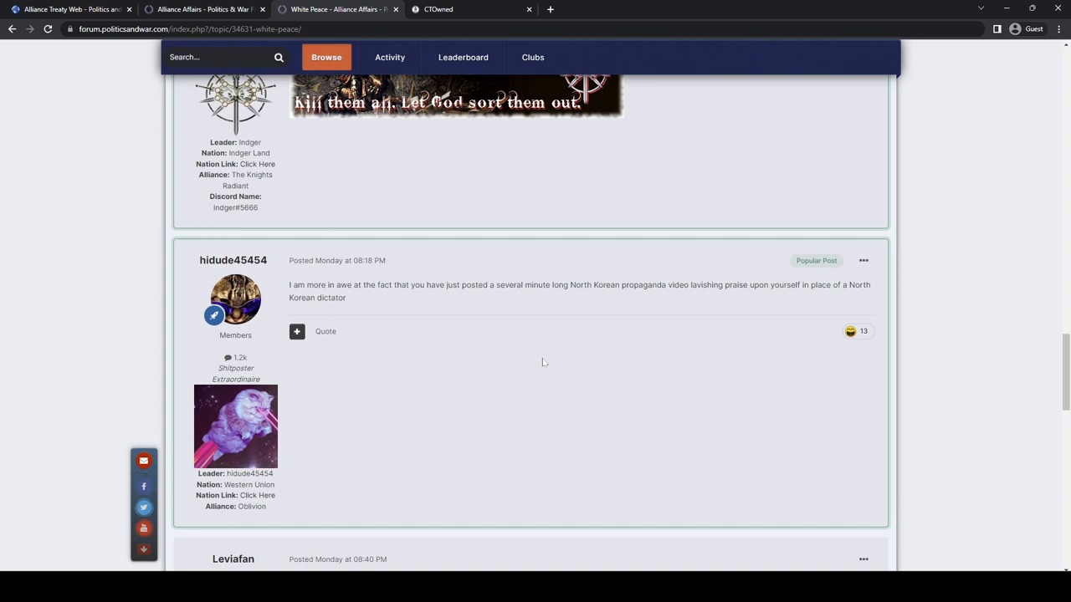
mouse_move(534, 345)
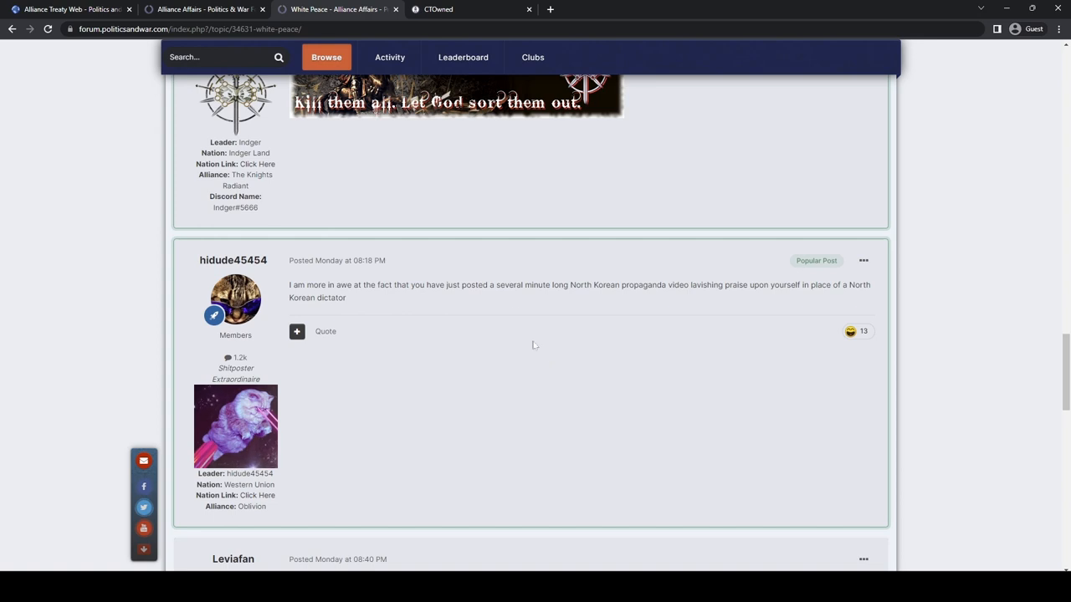
mouse_move(680, 365)
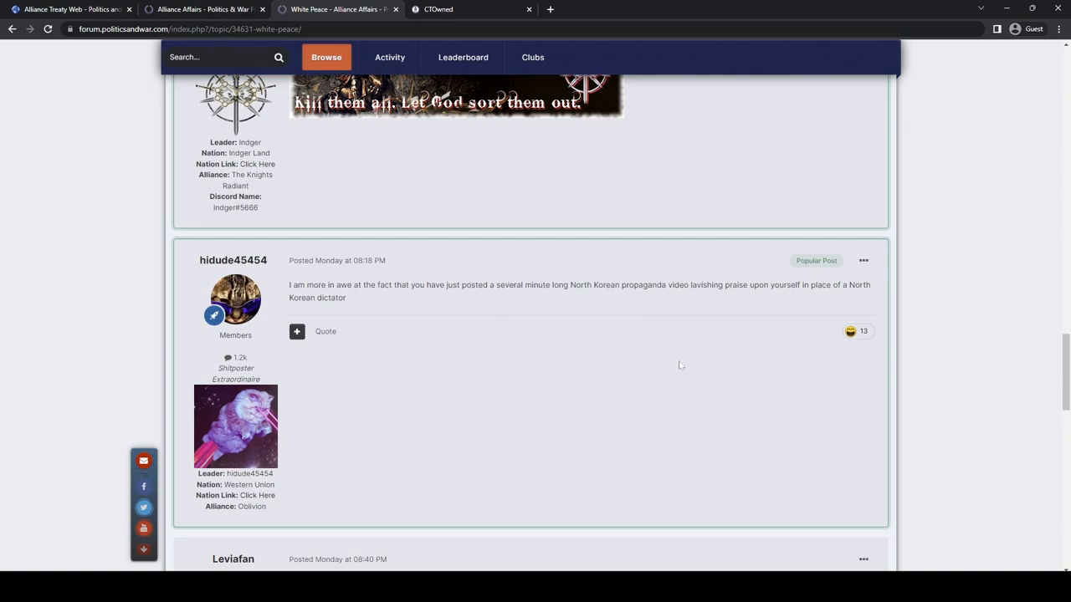
scroll(down, 3)
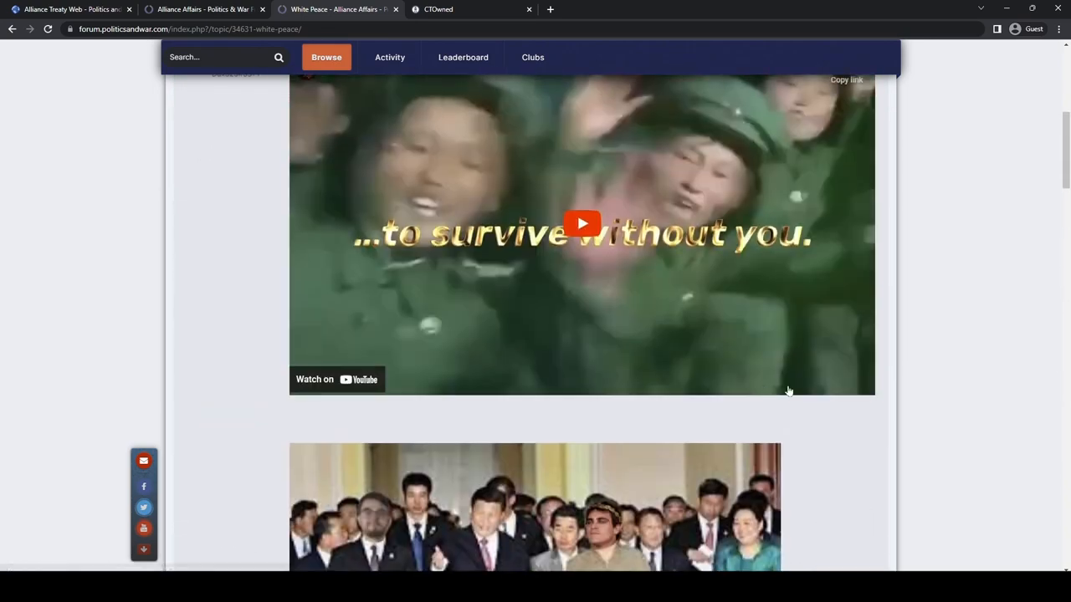
click(582, 223)
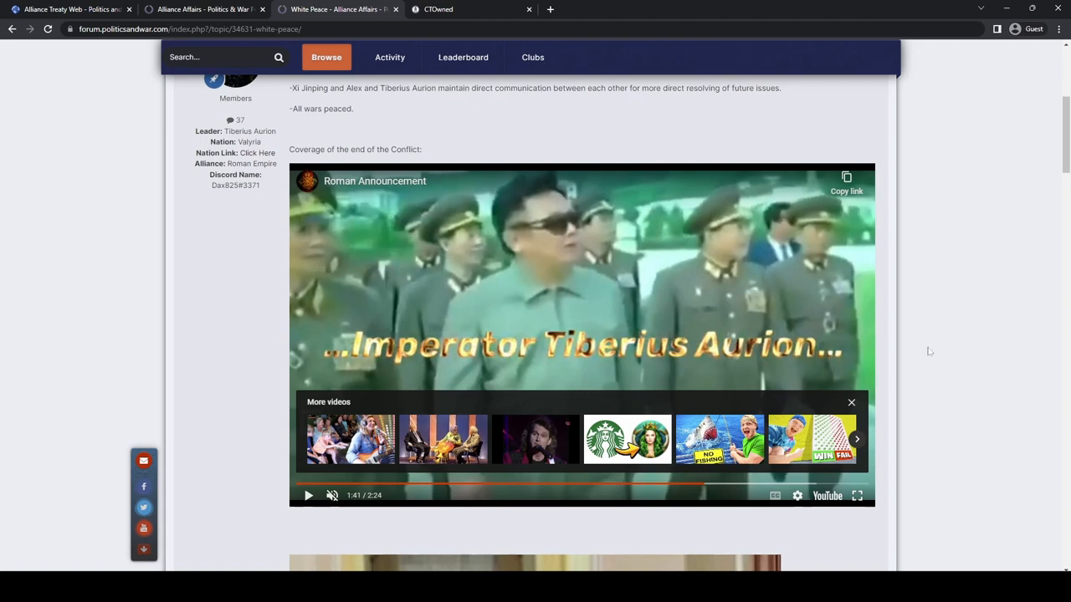
scroll(down, 3)
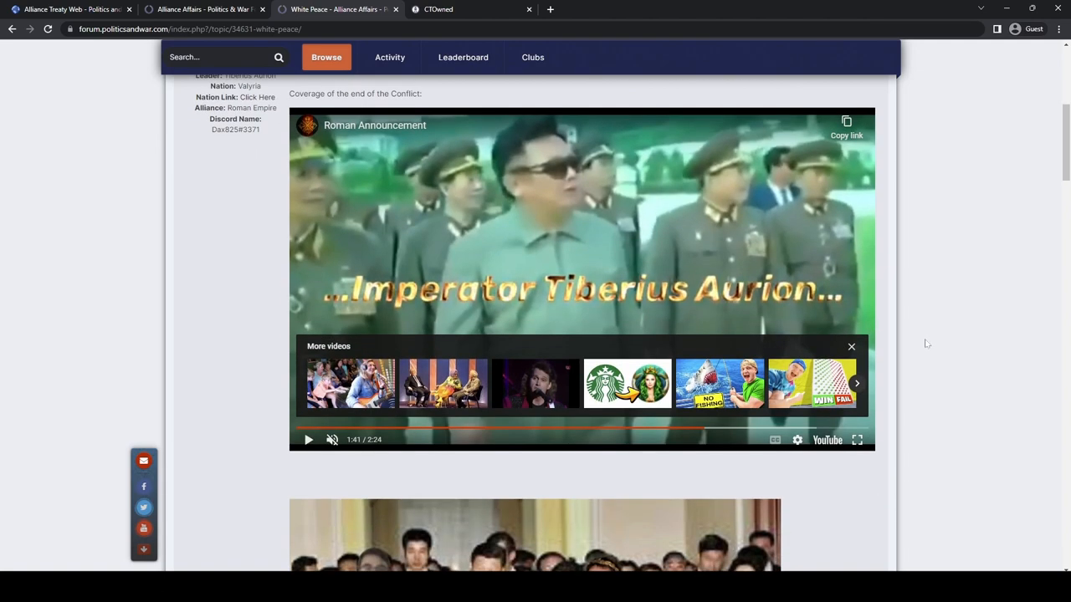
scroll(down, 3)
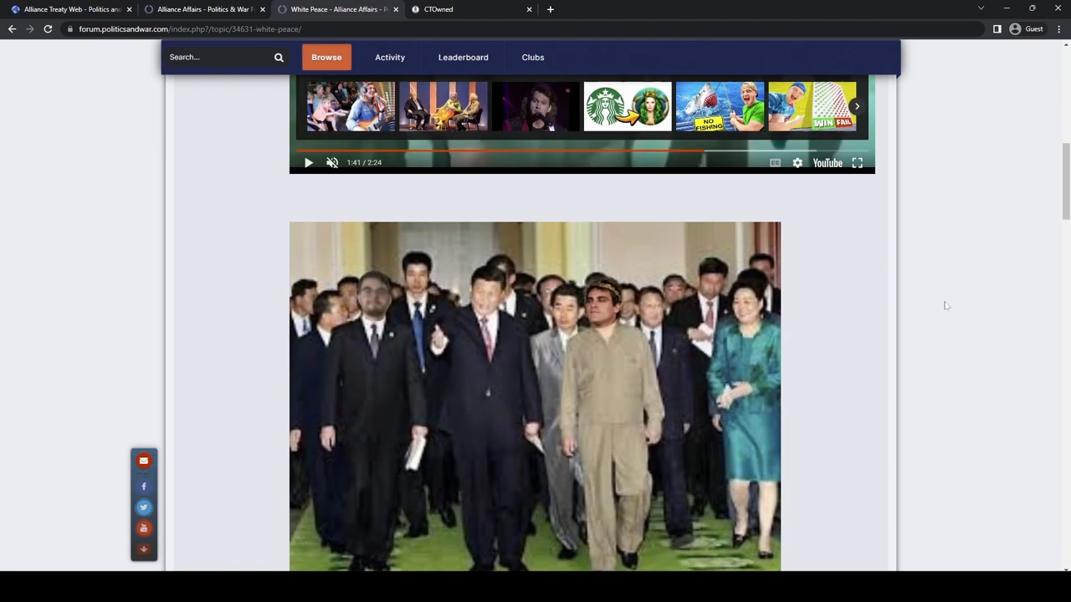
scroll(down, 3)
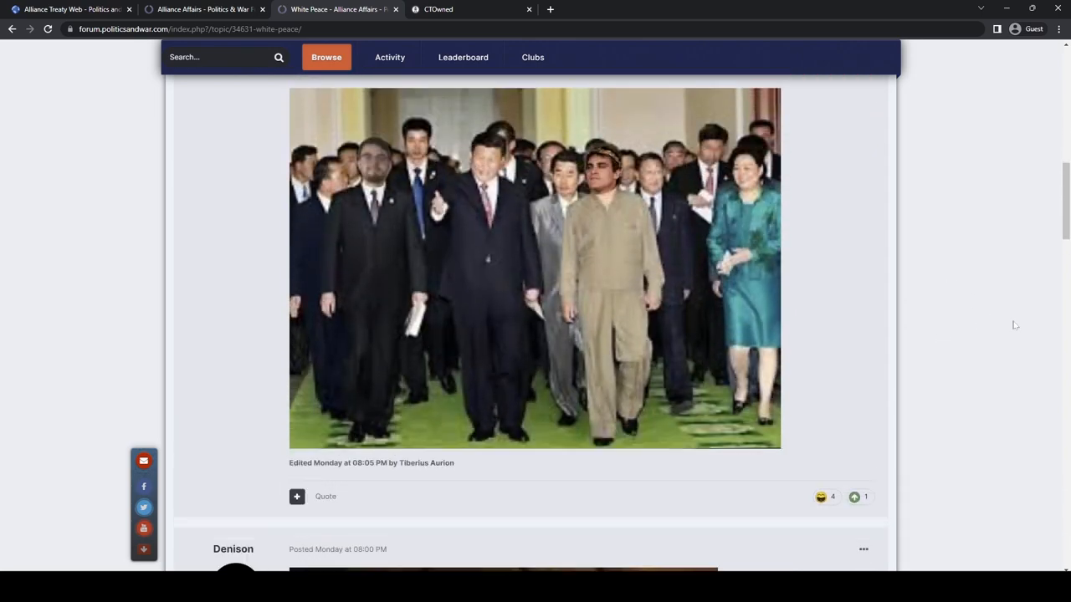
scroll(down, 3)
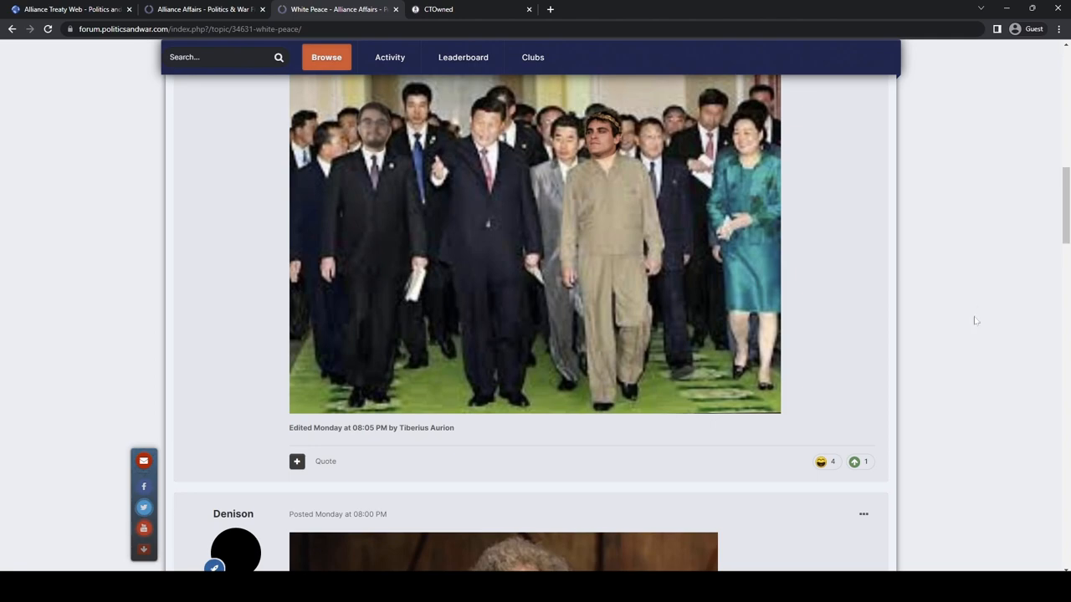
scroll(down, 3)
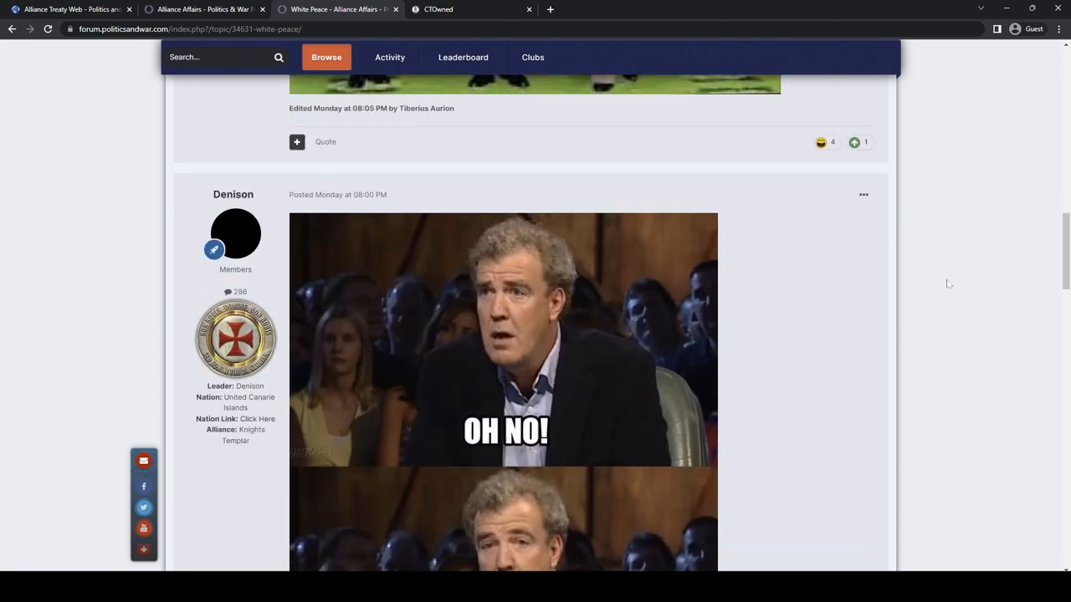
scroll(down, 3)
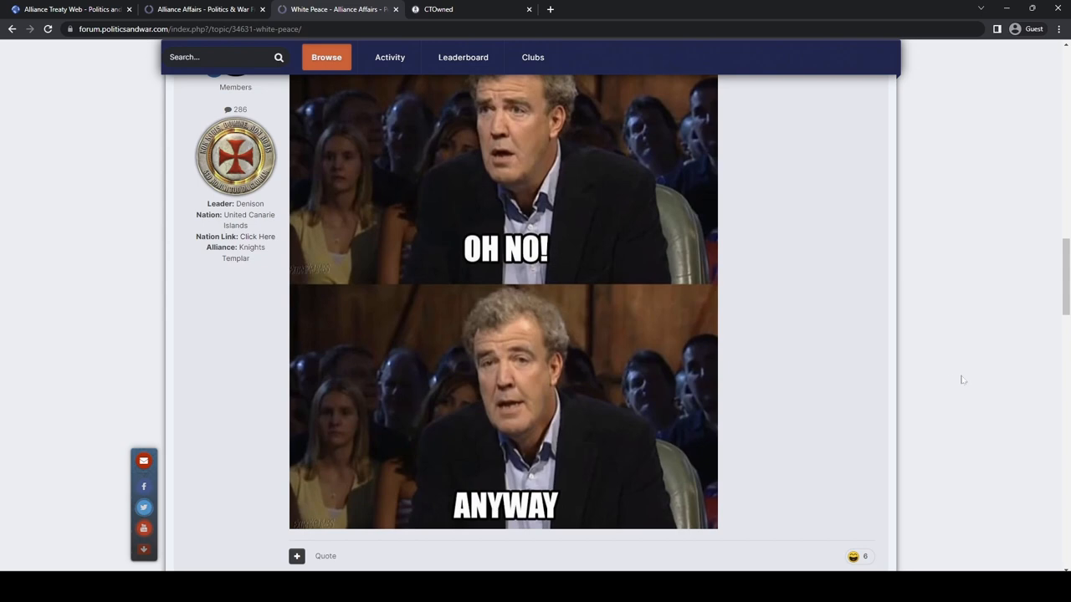
mouse_move(960, 357)
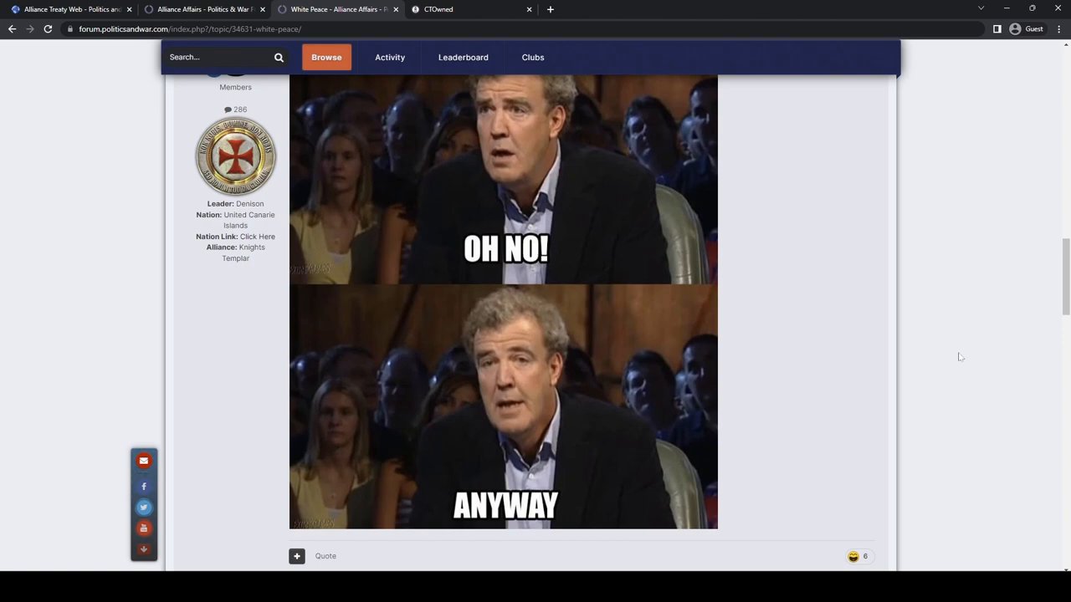
scroll(down, 3)
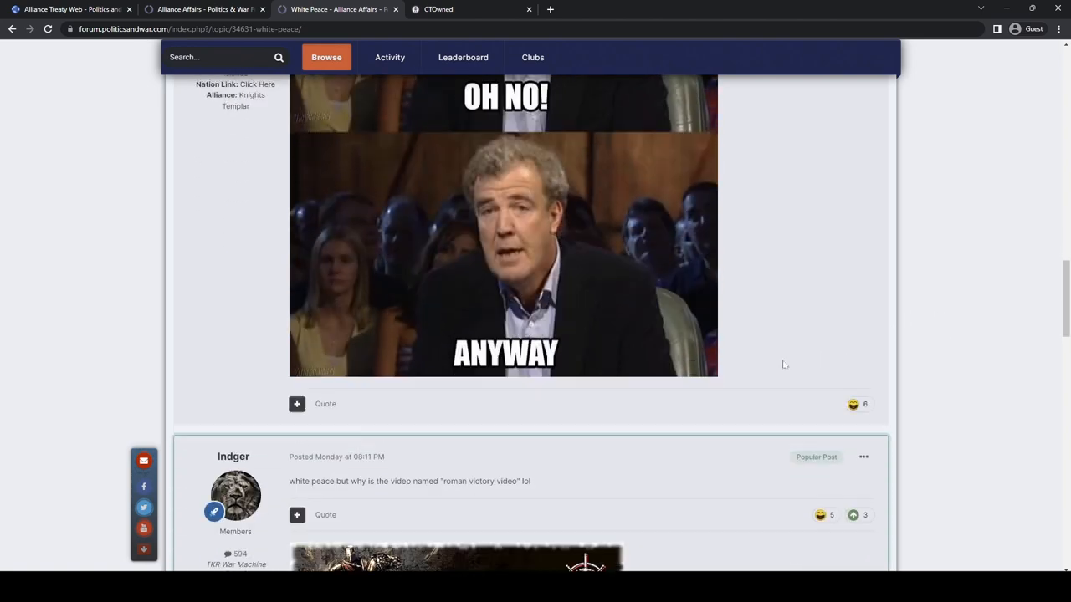
scroll(down, 3)
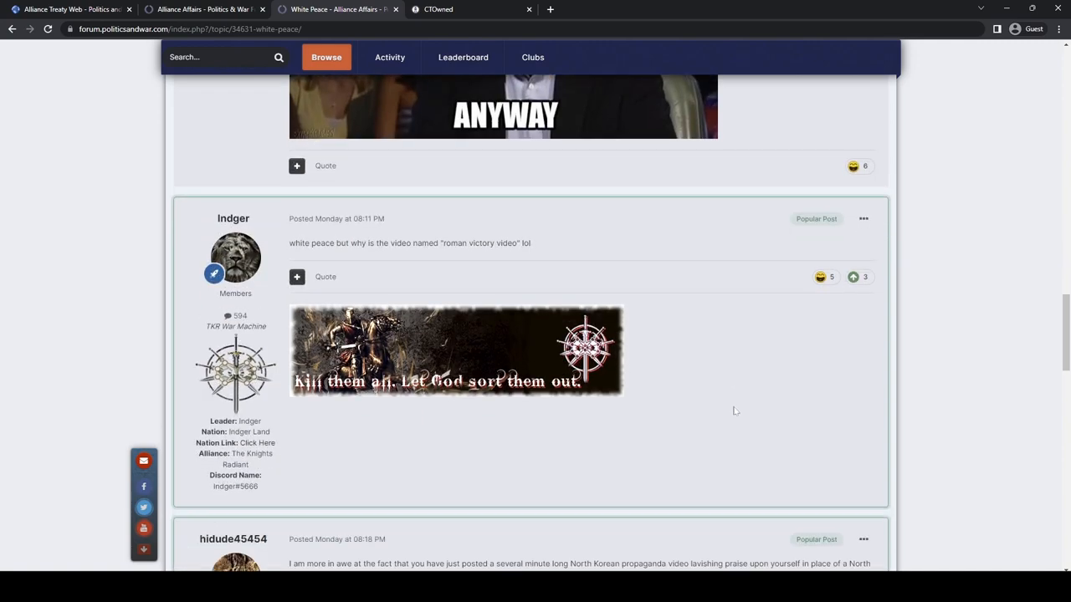
scroll(down, 3)
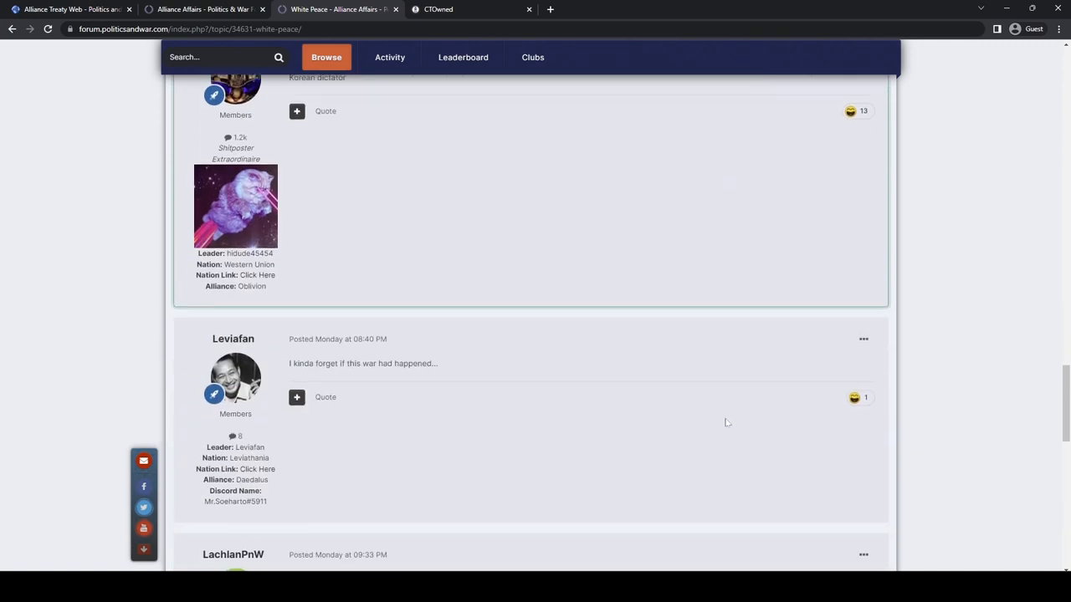
scroll(down, 3)
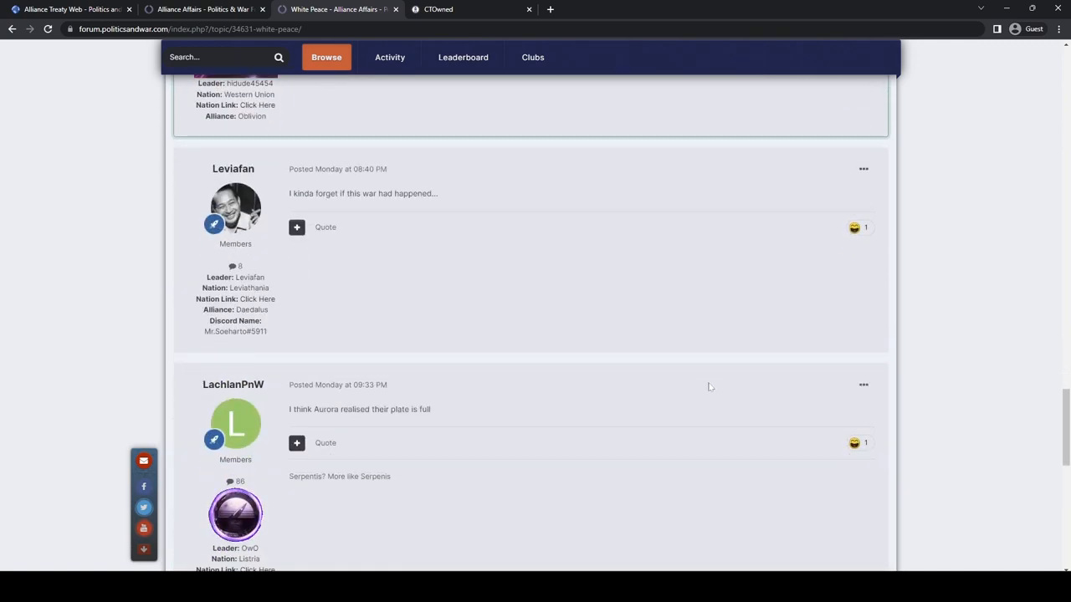
scroll(down, 3)
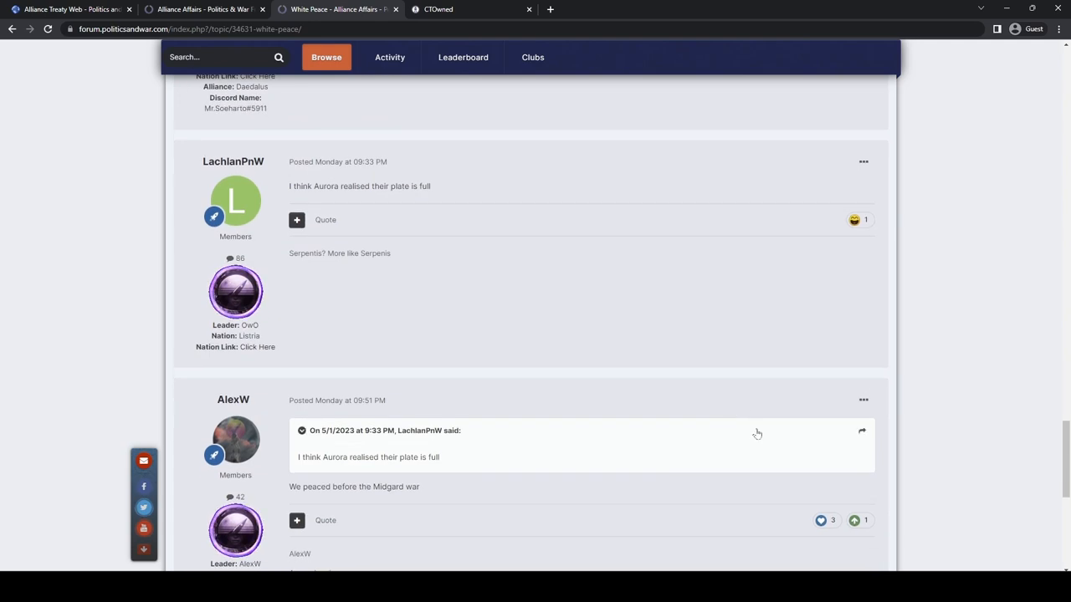
scroll(down, 3)
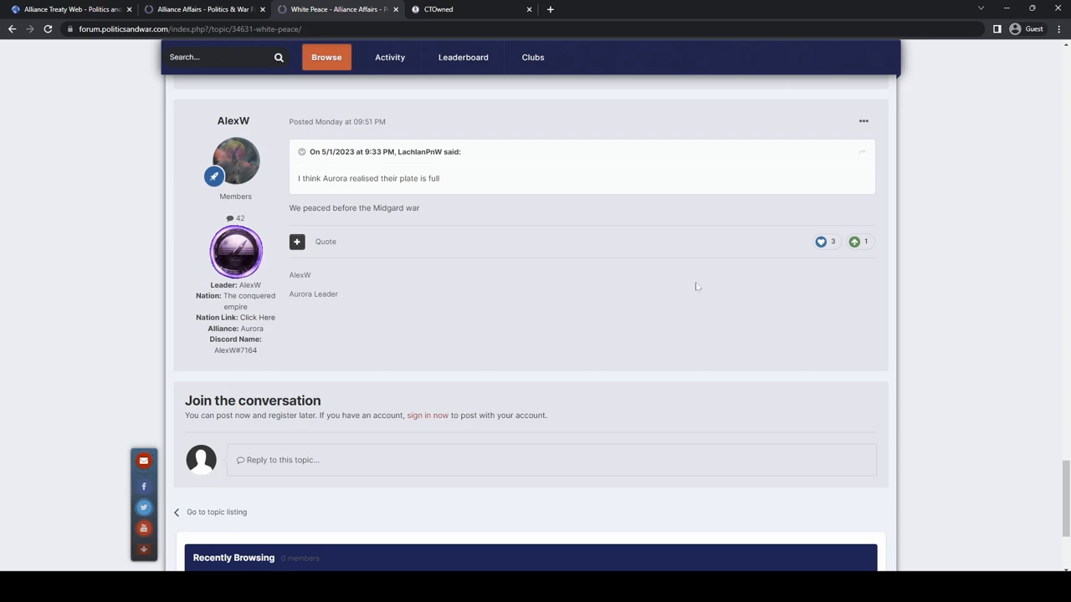
scroll(up, 3)
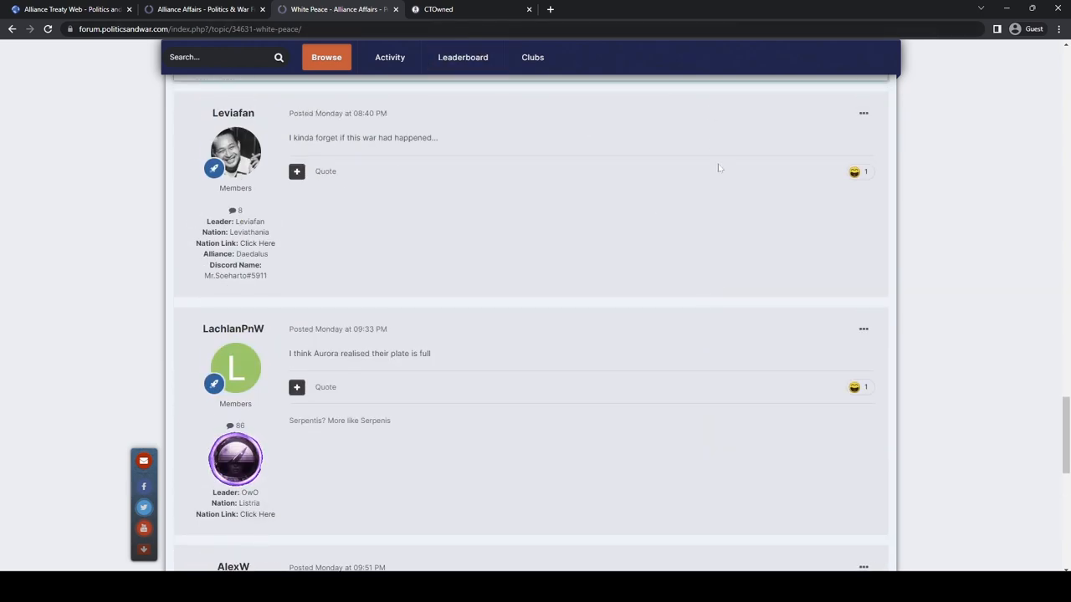
mouse_move(522, 235)
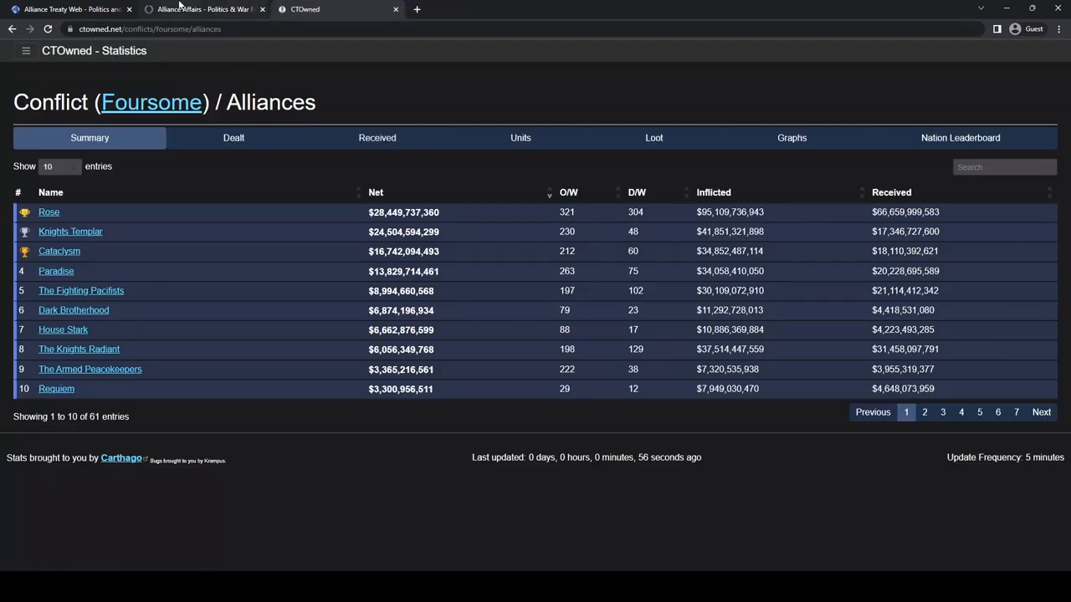
- Reopen ctowned.net in a new tab and load the Foursome conflict's Alliance Leaderboard
click(204, 9)
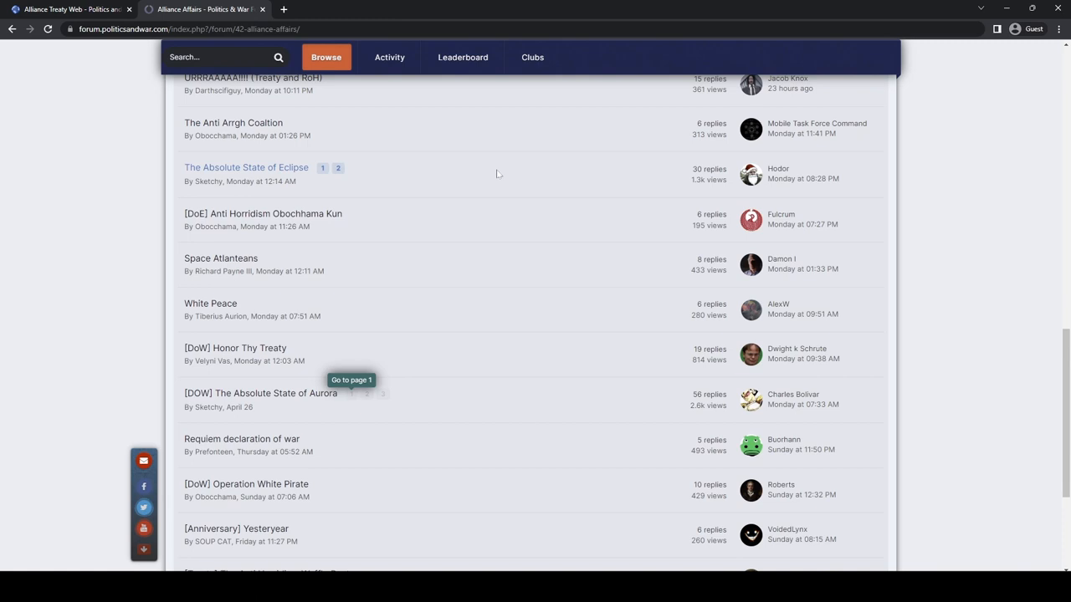
click(1058, 29)
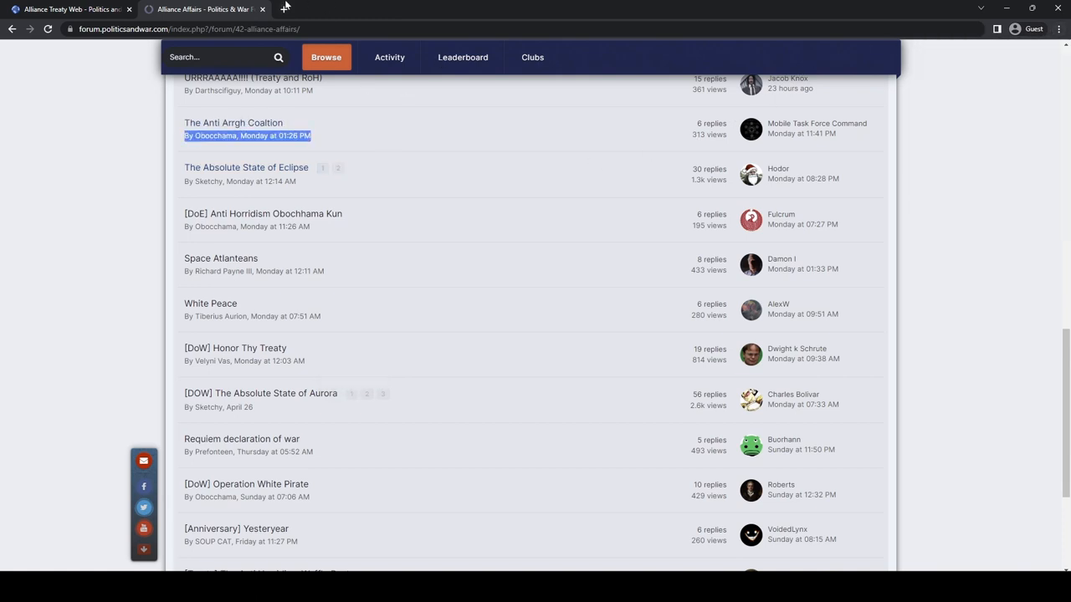
text(ctowned.net/home)
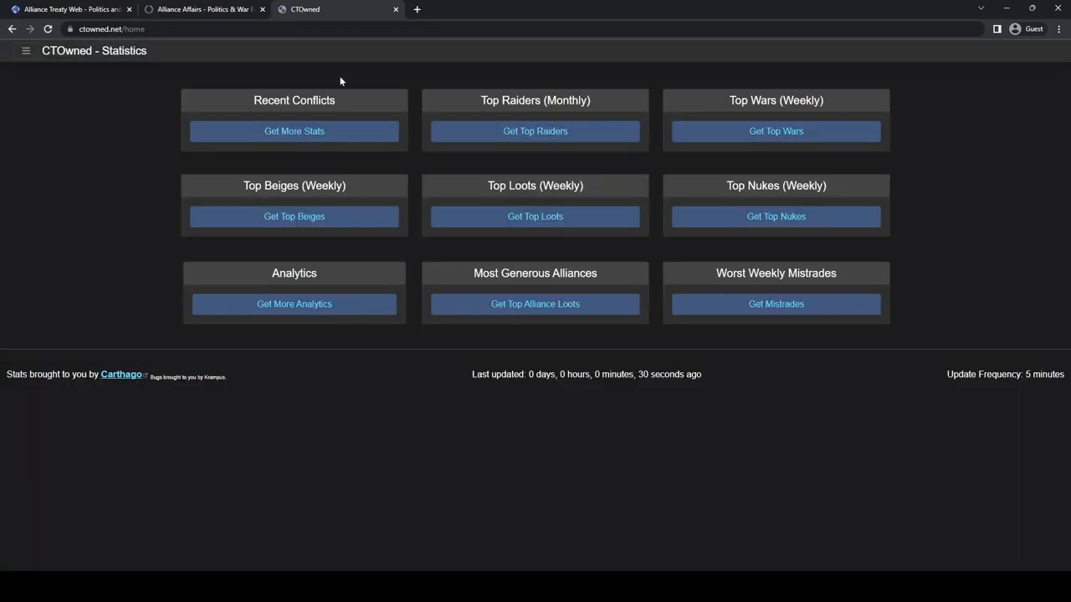
click(293, 131)
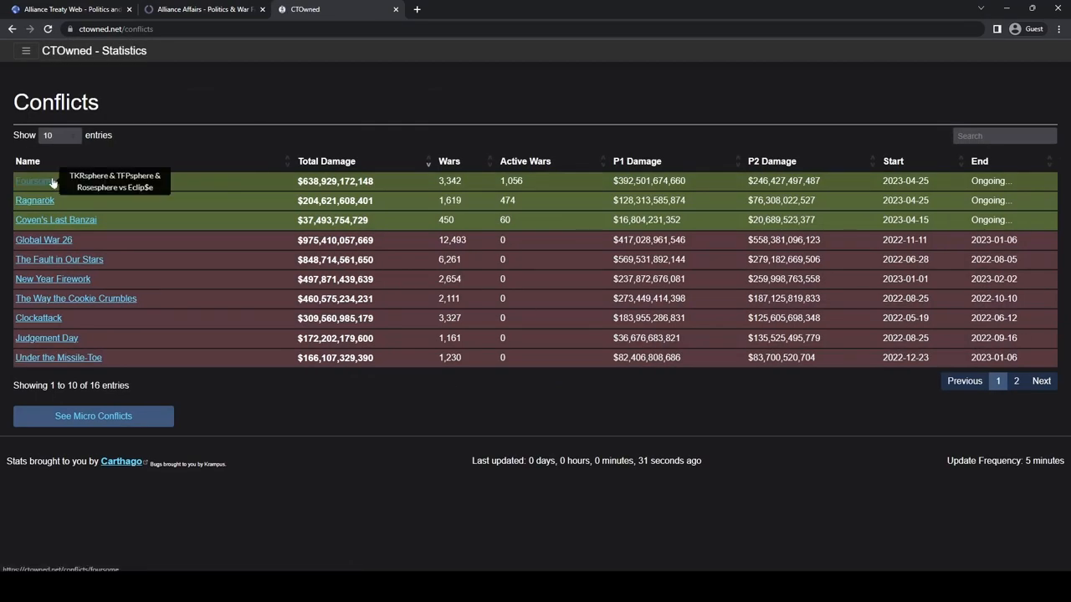
click(35, 181)
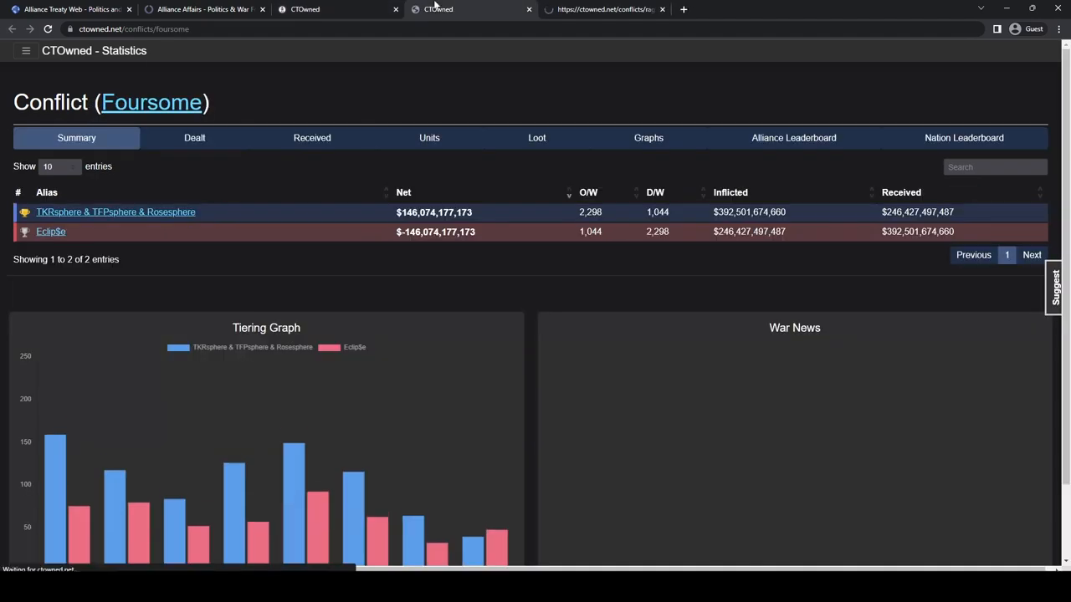
click(793, 137)
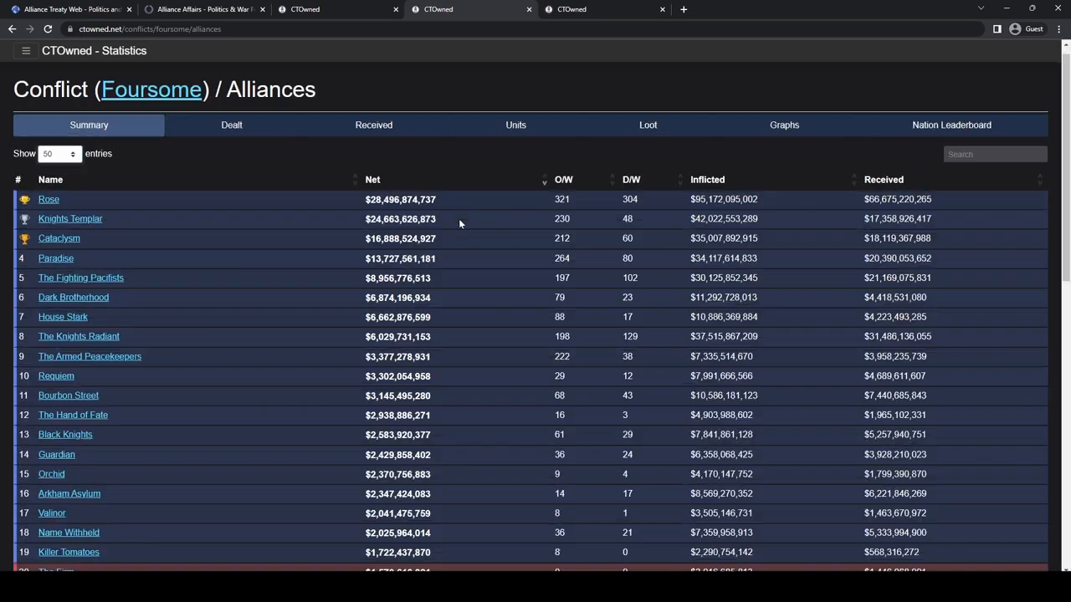
- Scroll the Foursome alliance table, then open the Ragnarök conflict summary
scroll(down, 3)
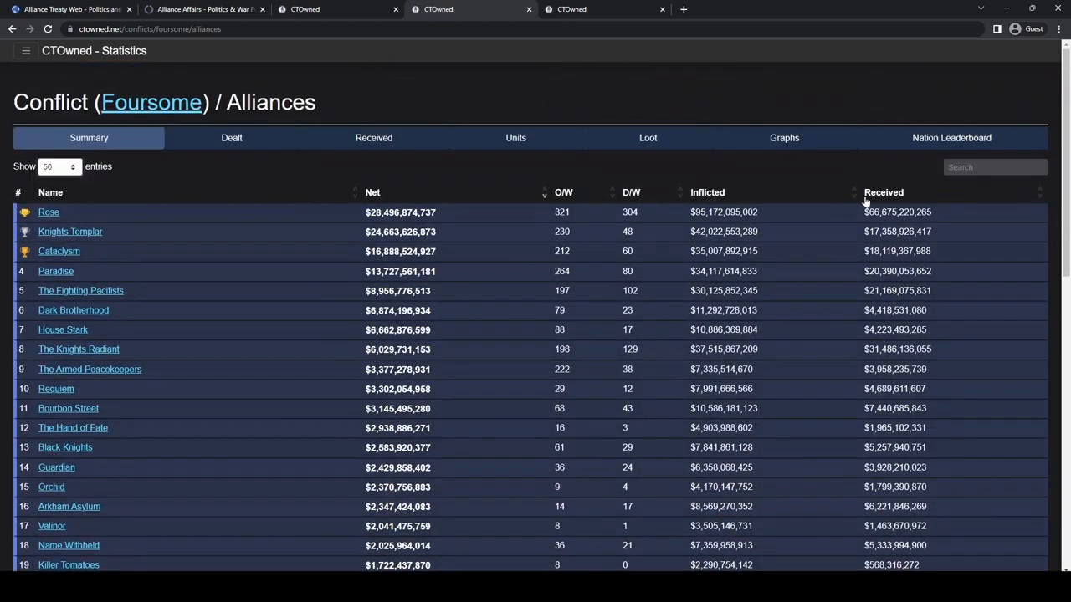
click(372, 193)
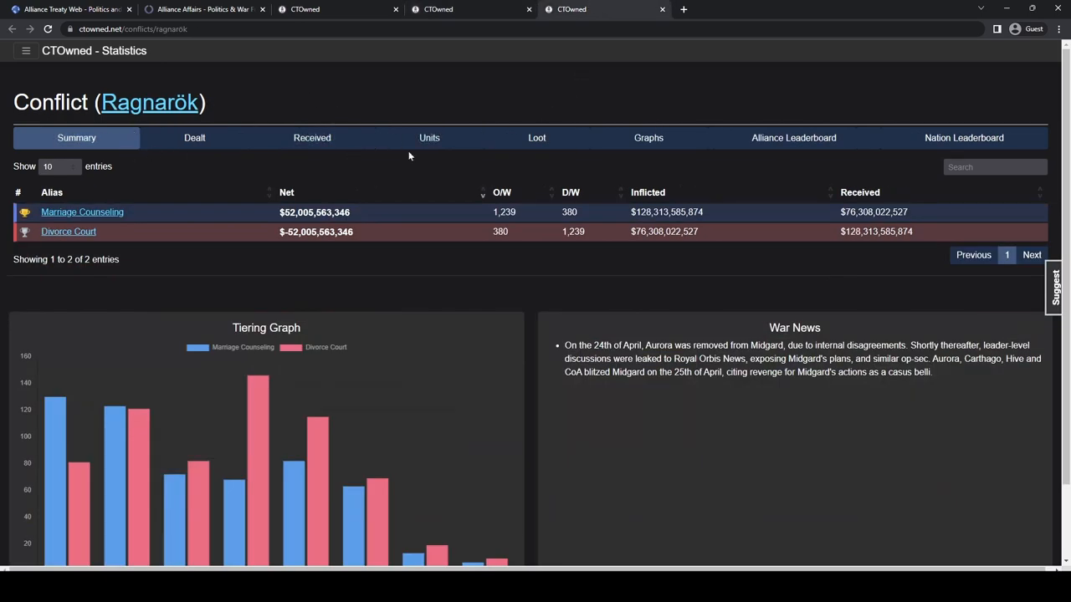
- List Ragnarök's alliances at 50 per page and scroll through all 32, Carthago leading
click(792, 138)
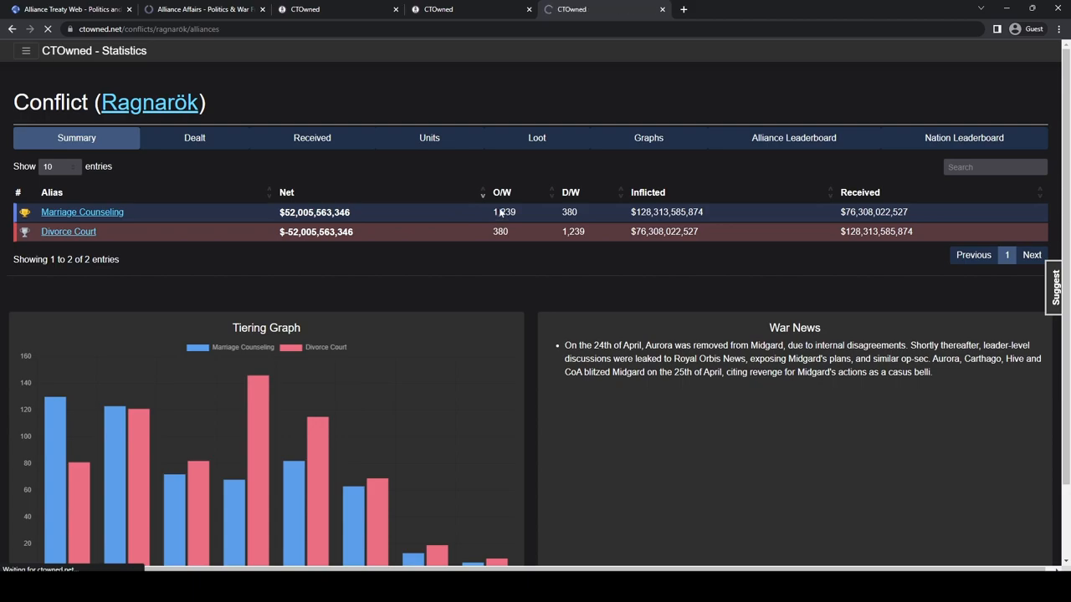
click(793, 138)
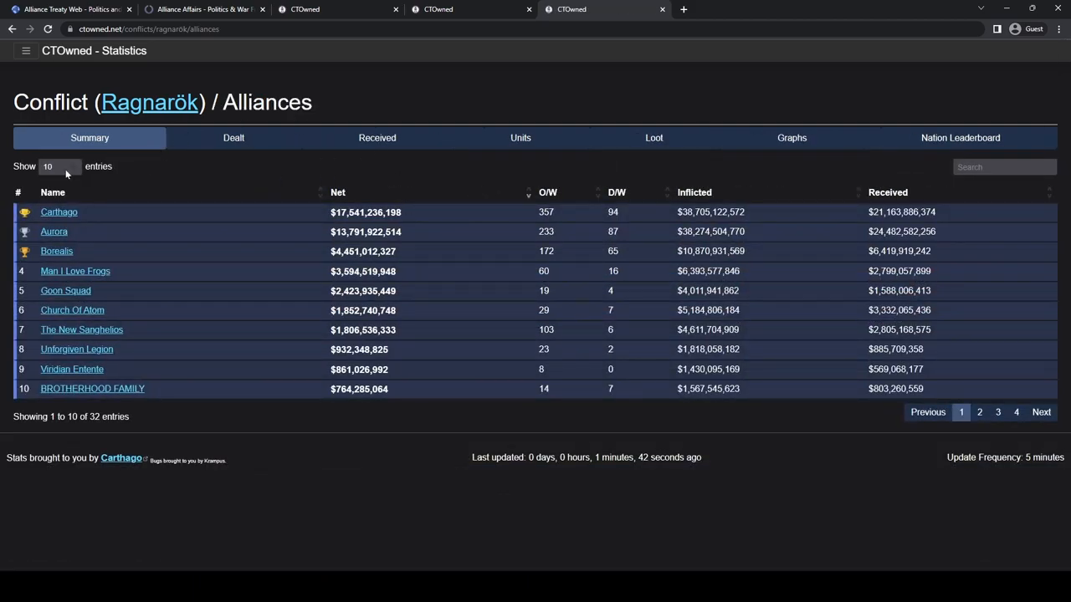
click(59, 167)
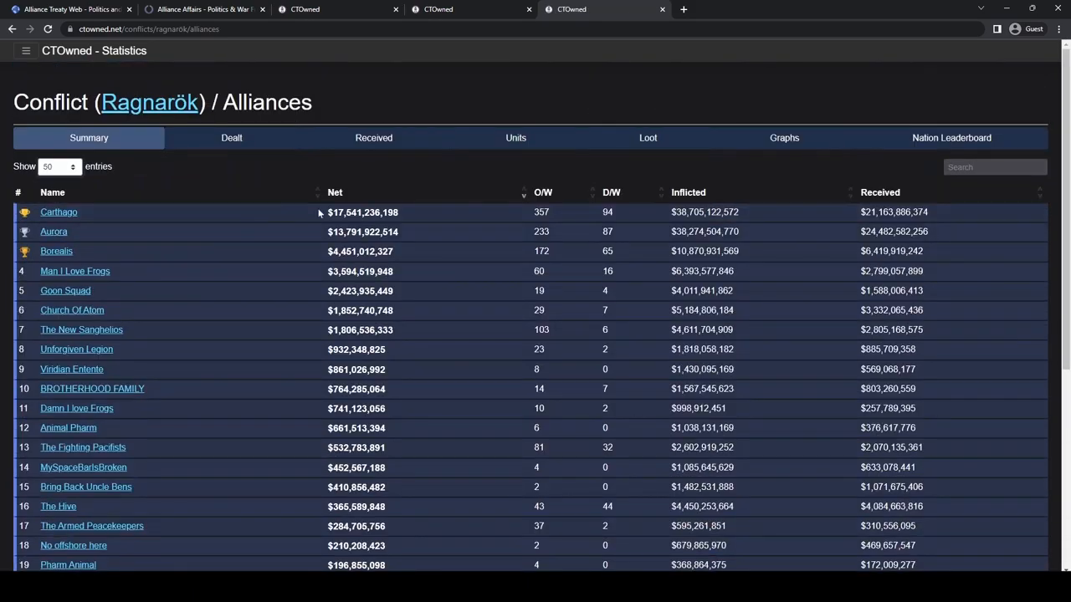
mouse_move(271, 233)
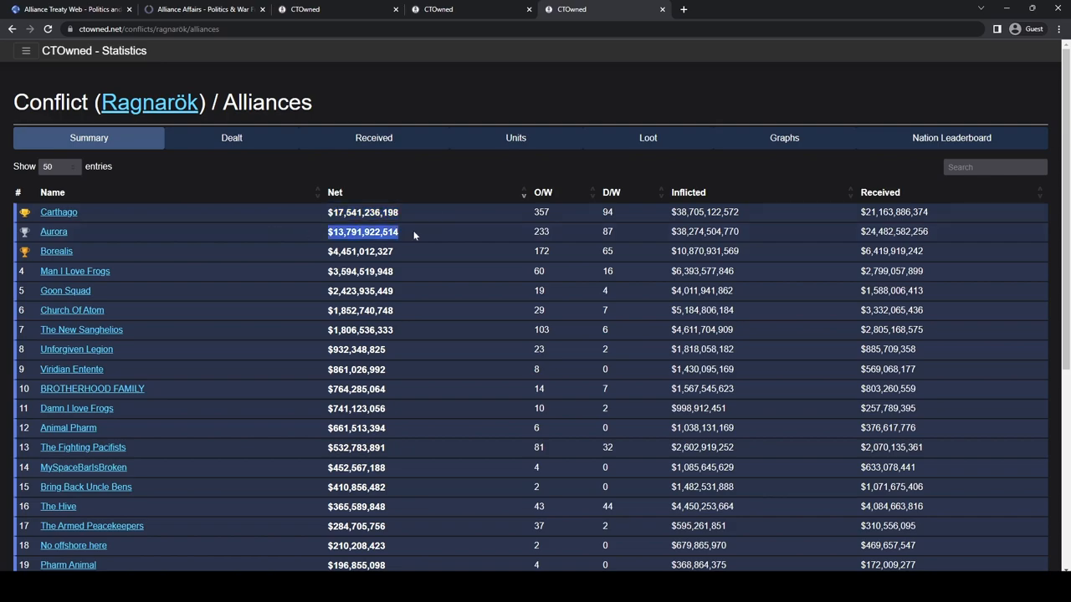
scroll(down, 3)
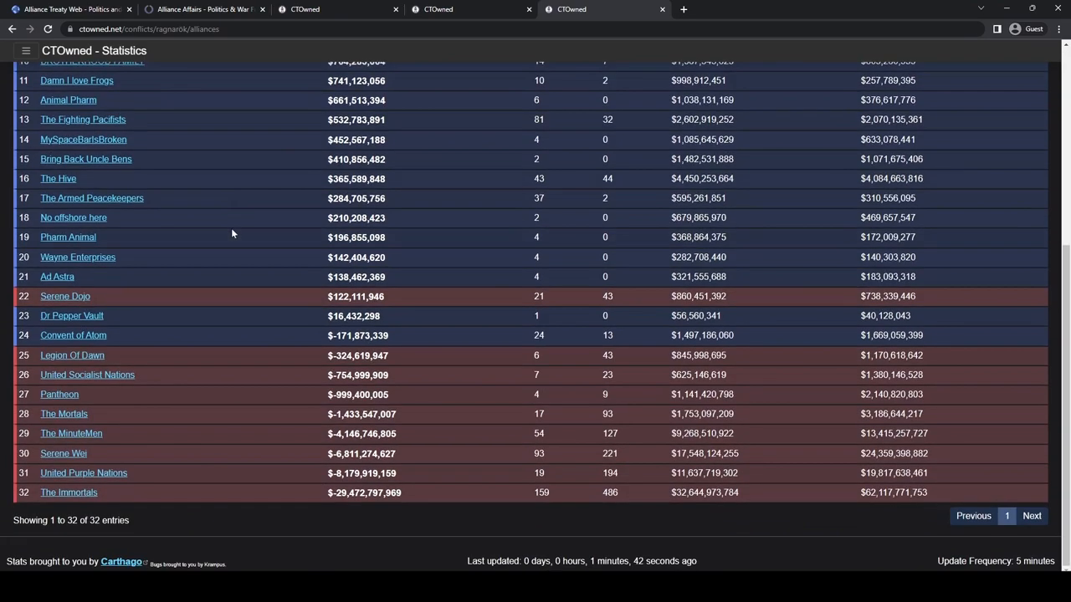
mouse_move(241, 232)
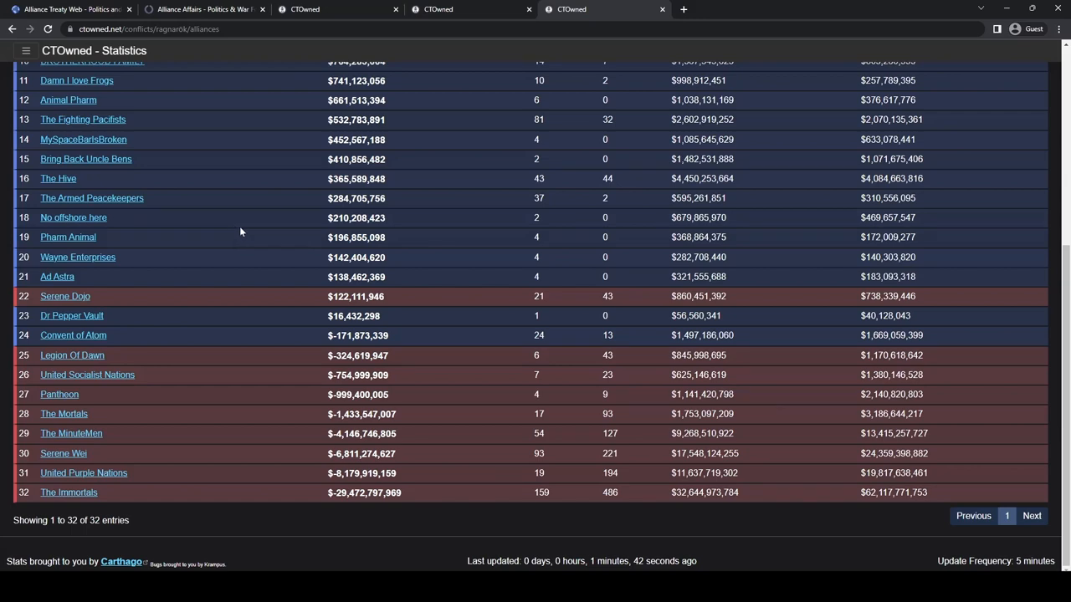
mouse_move(222, 219)
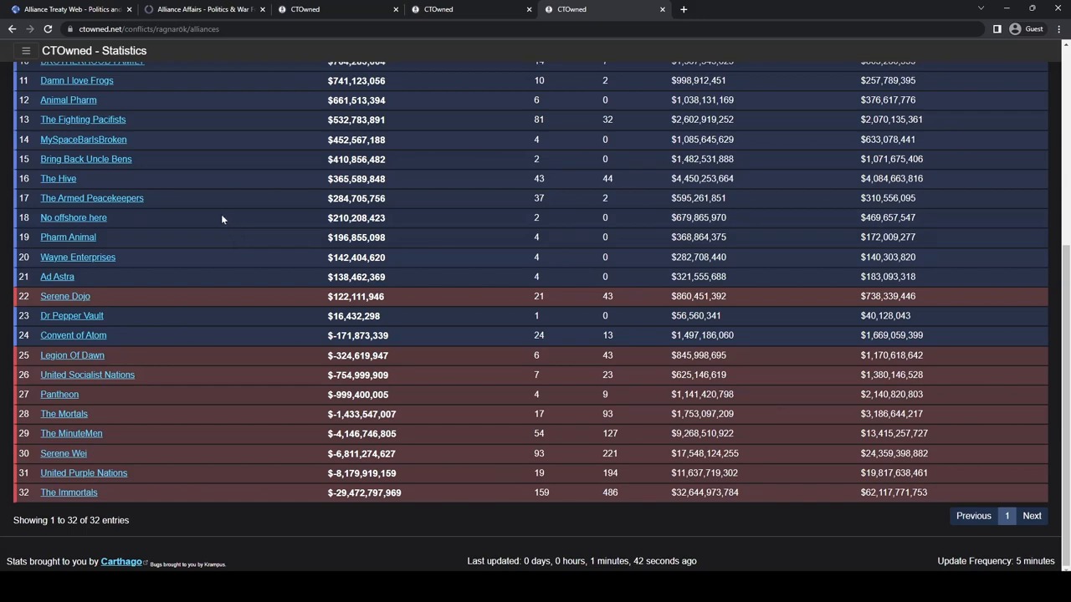
scroll(up, 3)
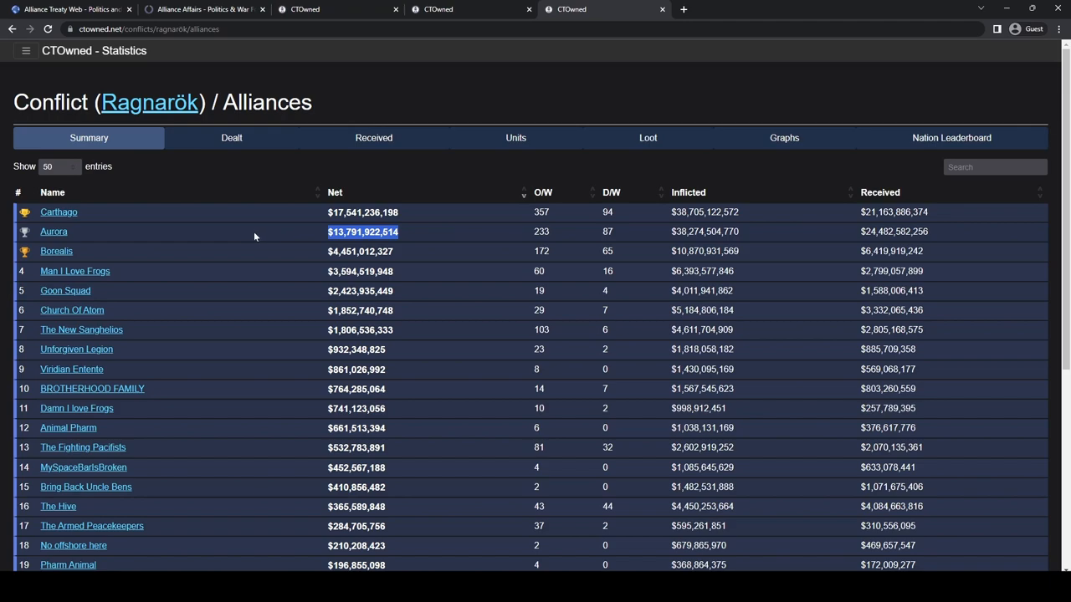
scroll(down, 3)
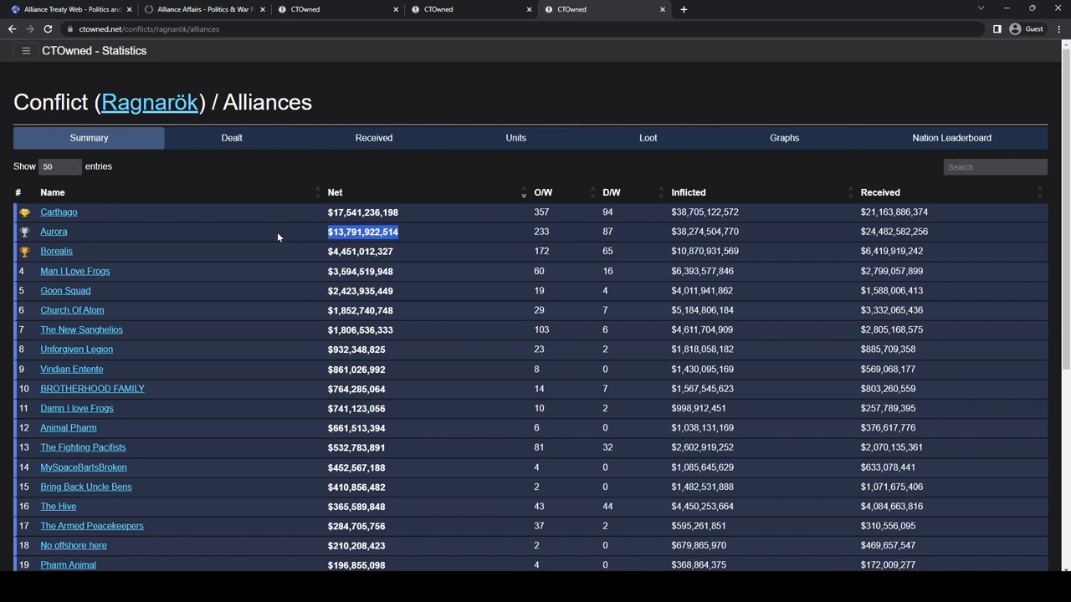
mouse_move(284, 413)
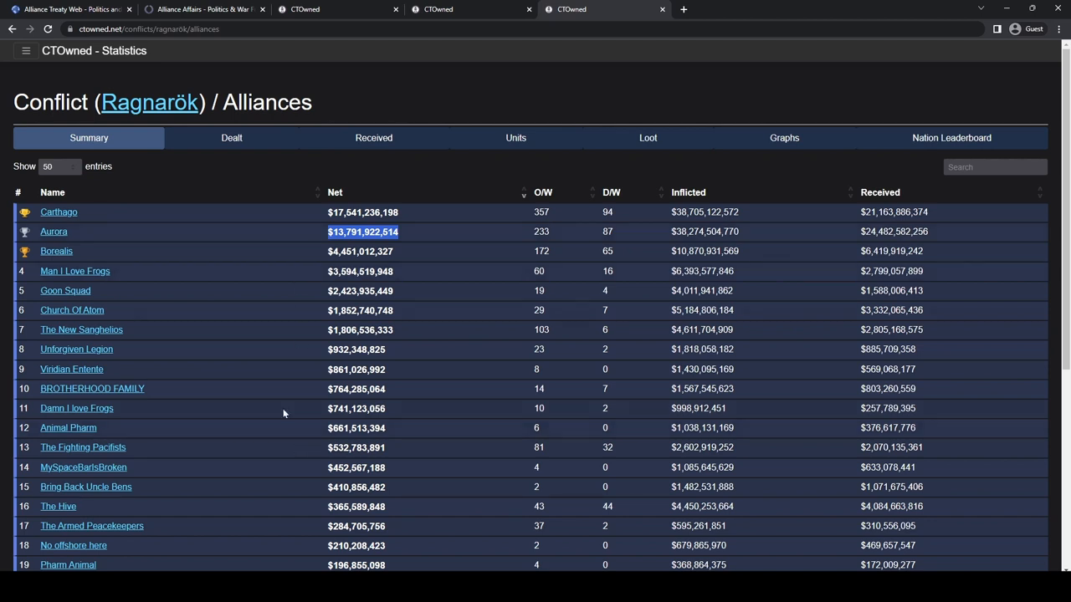
mouse_move(422, 245)
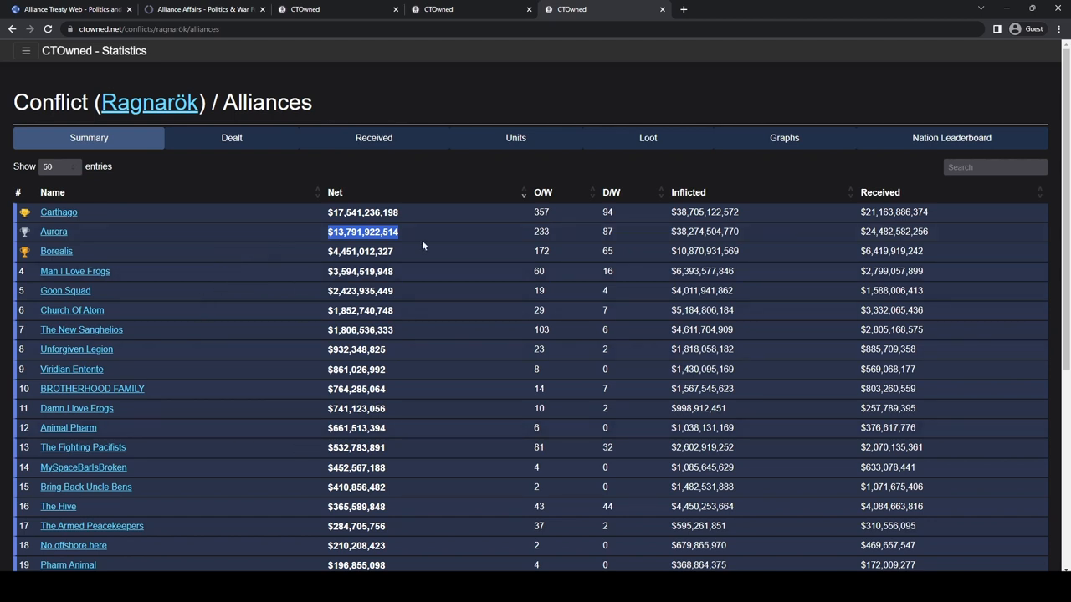
mouse_move(262, 255)
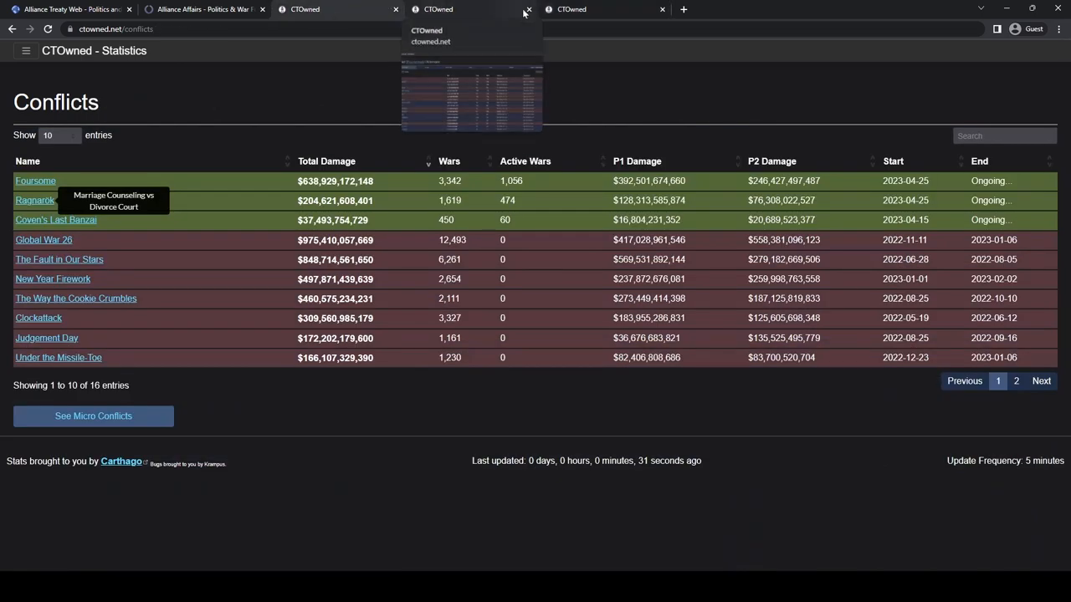
- Show Coven's Last Banzai alliance rankings at 100 entries and select The Coven's net value
click(528, 9)
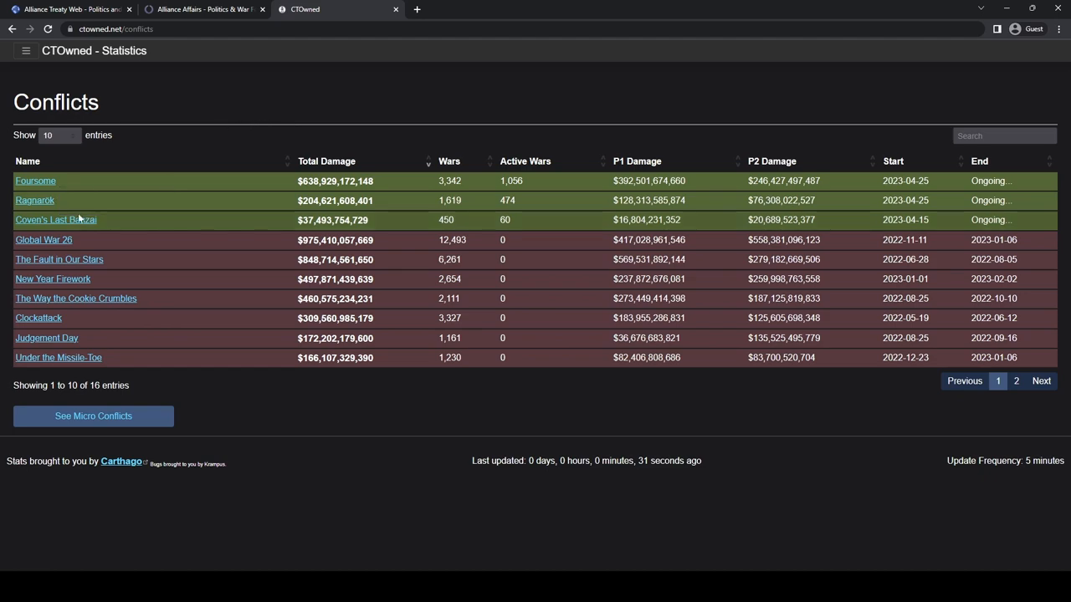
click(55, 219)
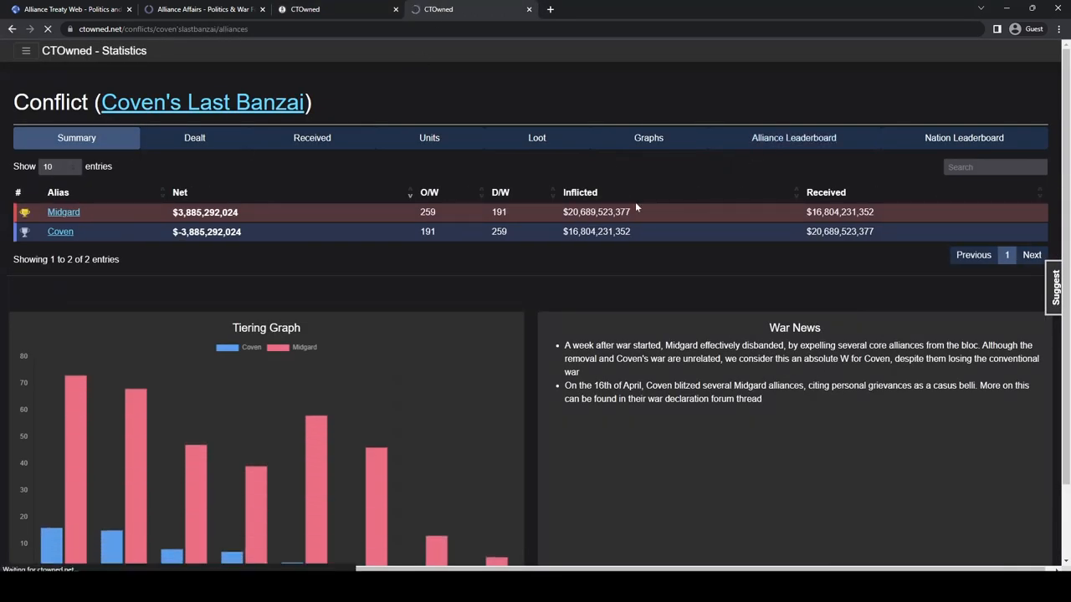
click(58, 166)
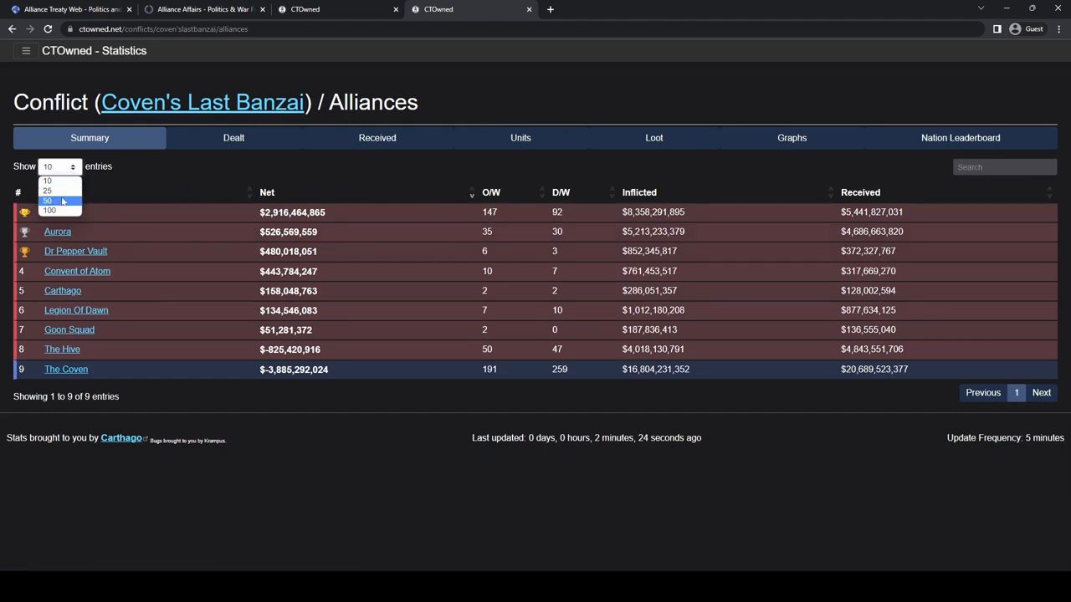
click(49, 210)
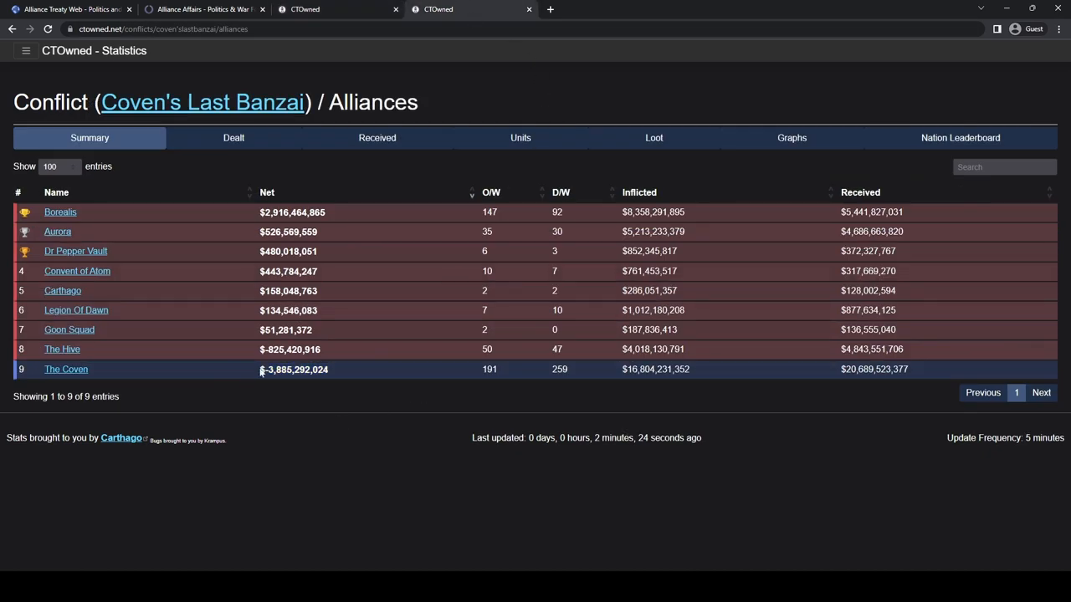
double_click(293, 369)
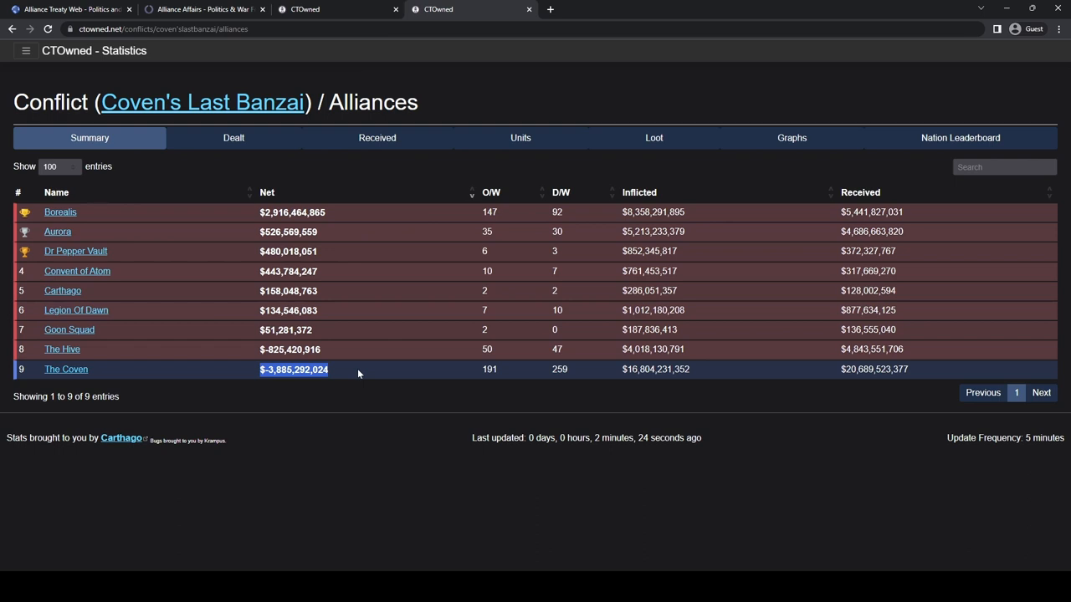
mouse_move(248, 229)
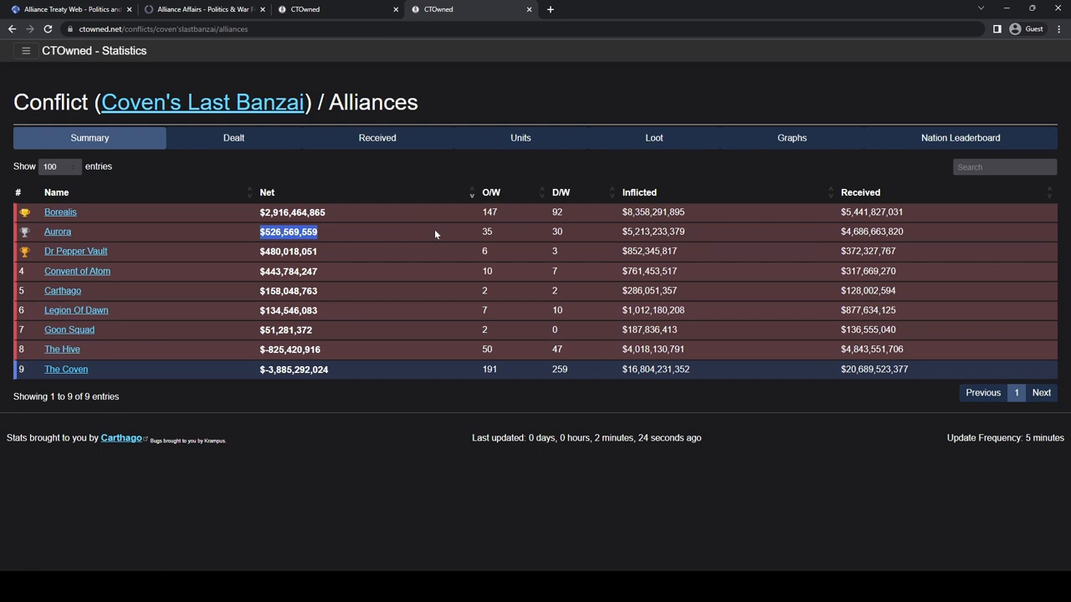
mouse_move(397, 220)
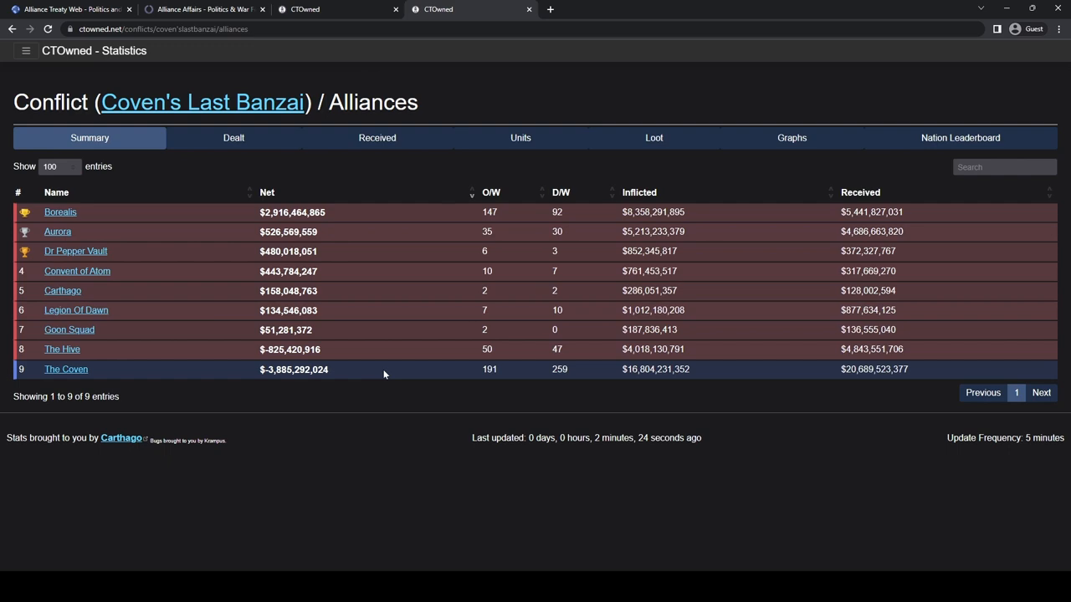
- Close the Coven statistics tabs, list all sixteen conflicts, and view Cam vs Micros results
click(12, 29)
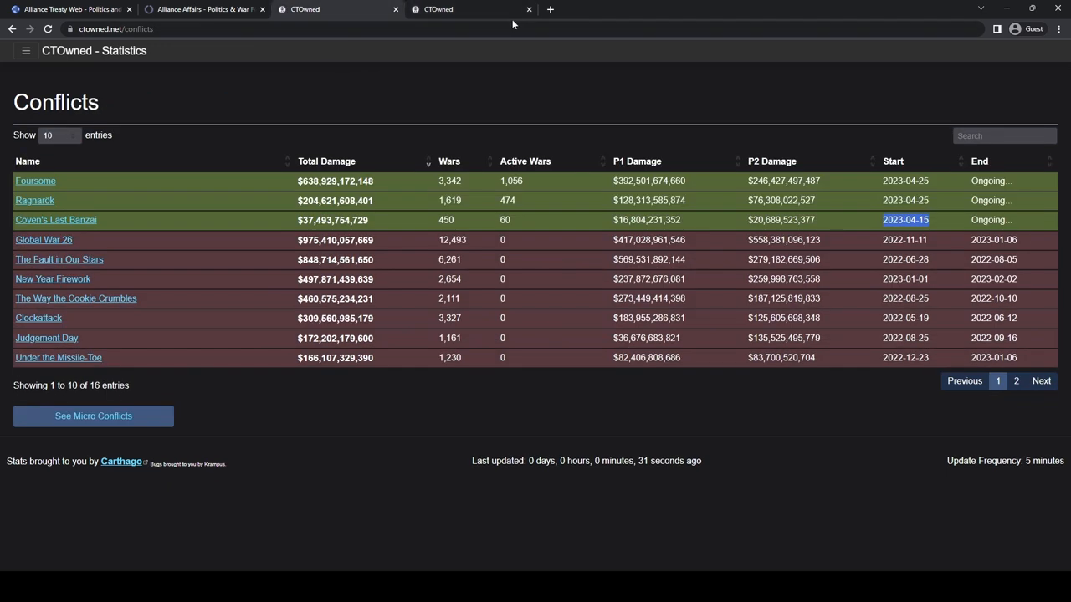
click(527, 9)
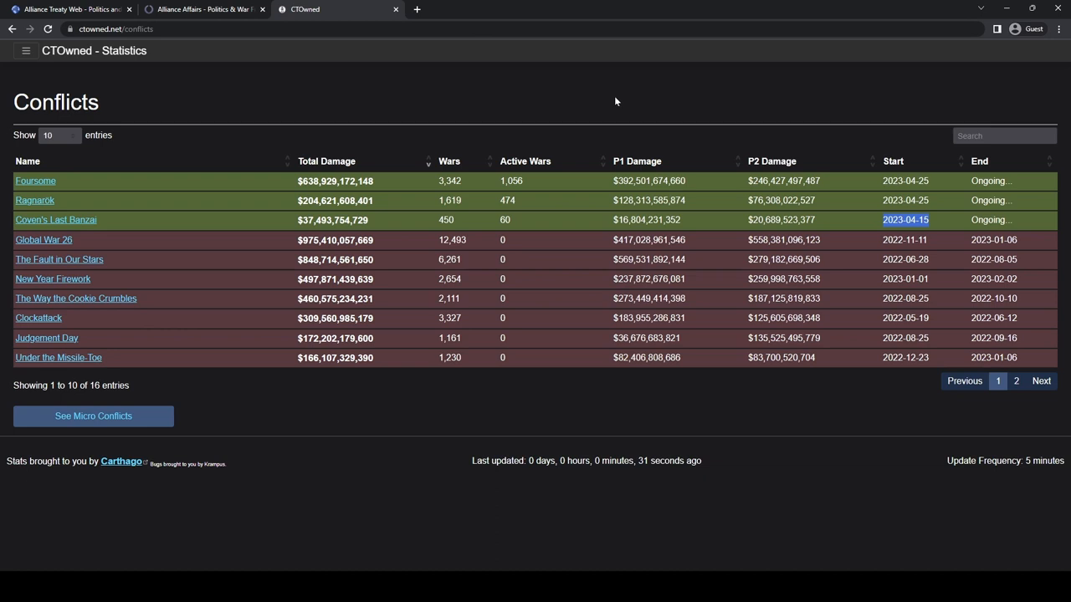
mouse_move(635, 94)
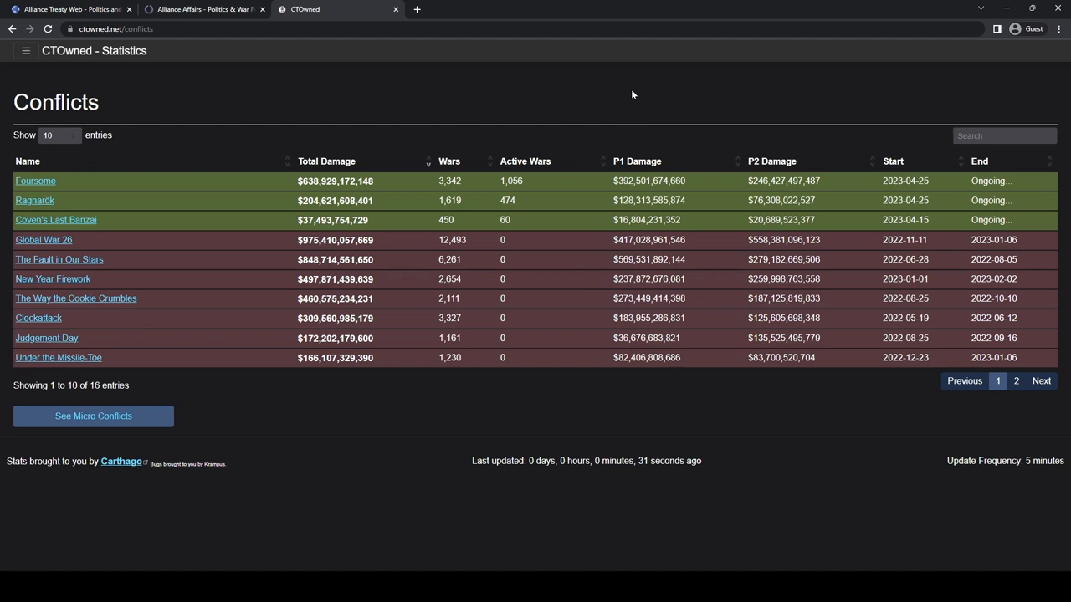
mouse_move(186, 219)
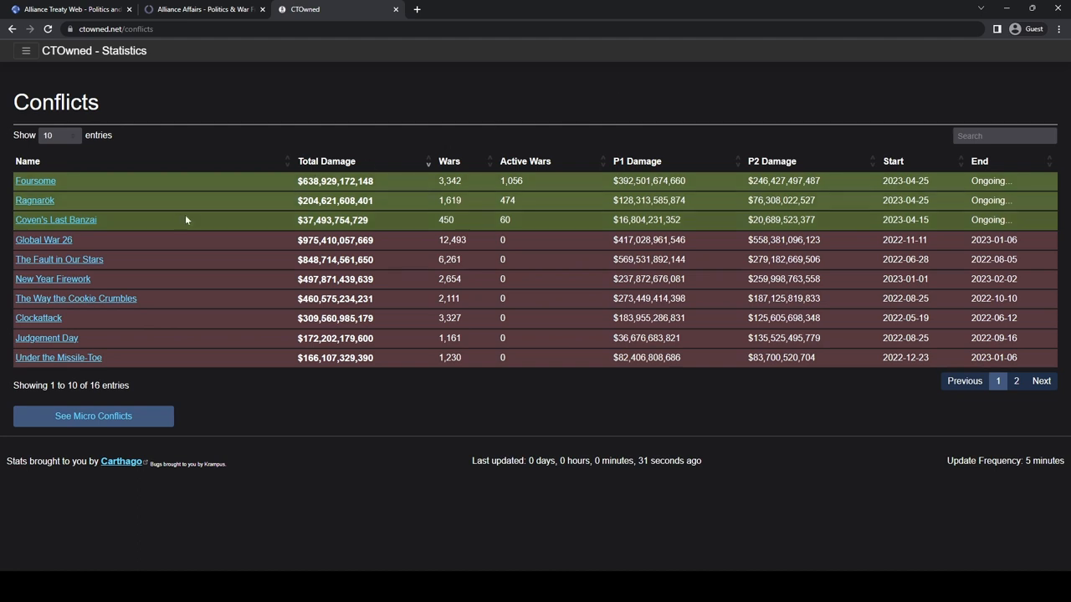
click(58, 135)
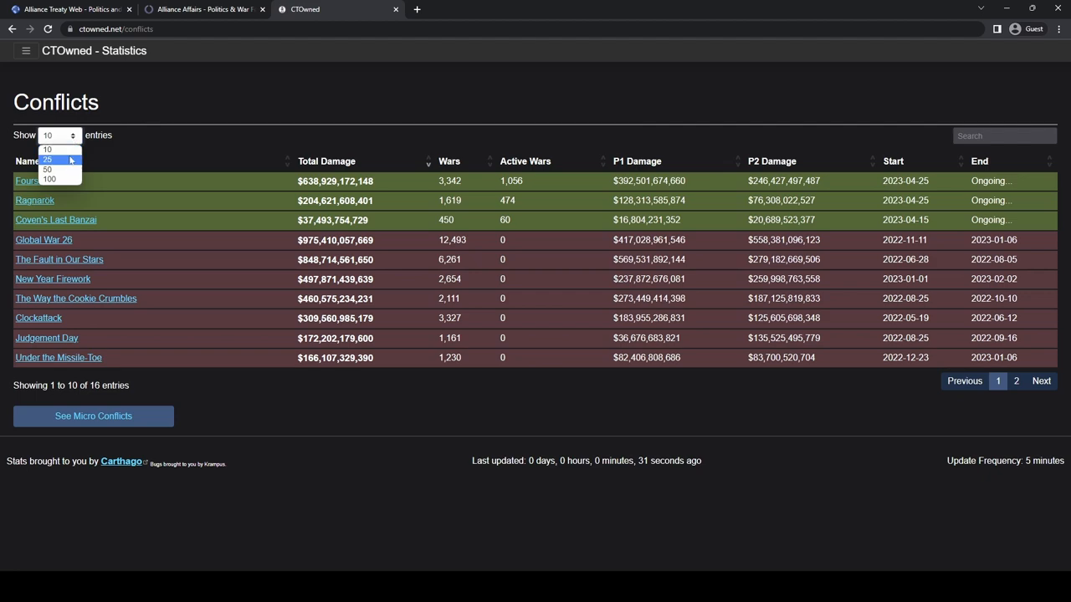
click(47, 159)
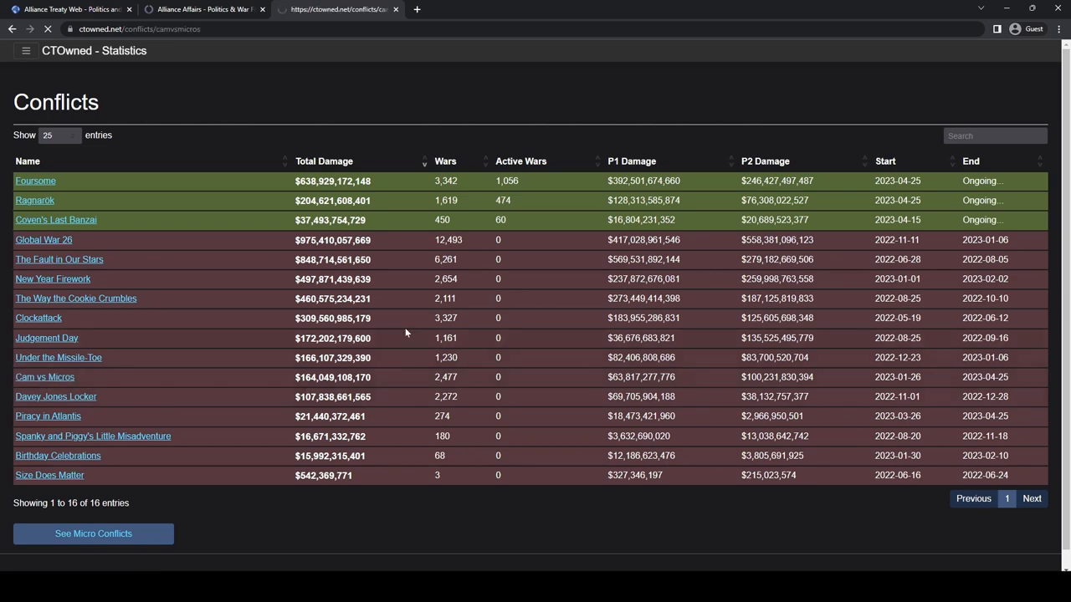
click(45, 376)
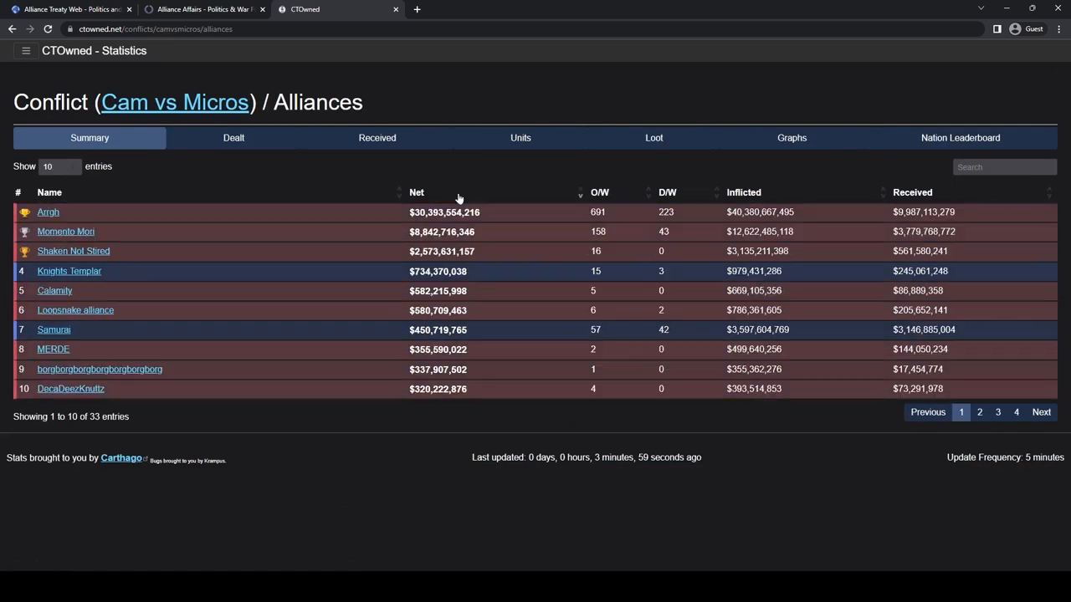
mouse_move(330, 161)
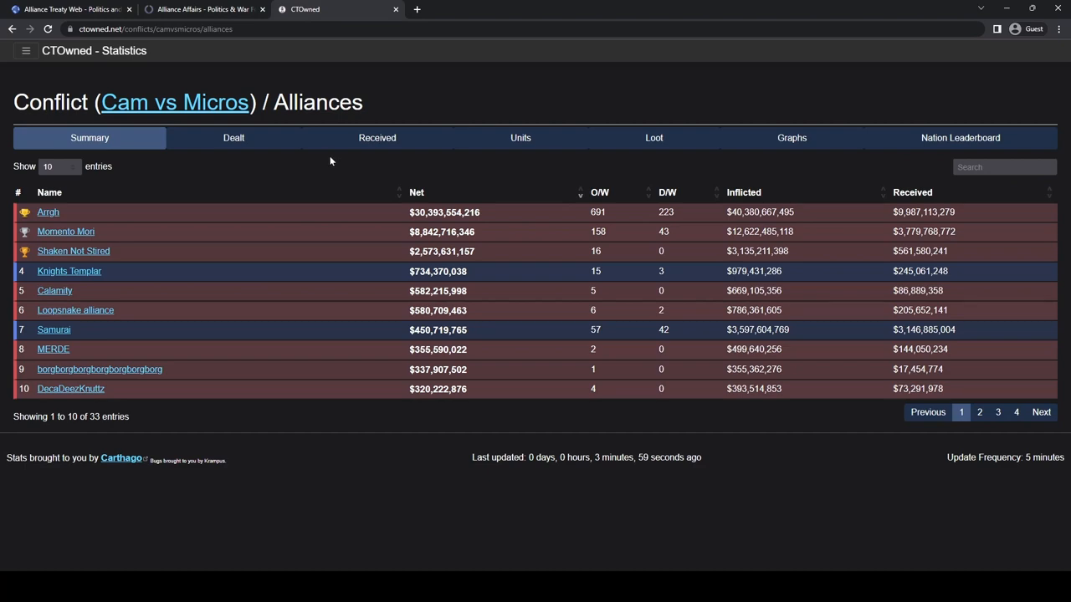
click(201, 9)
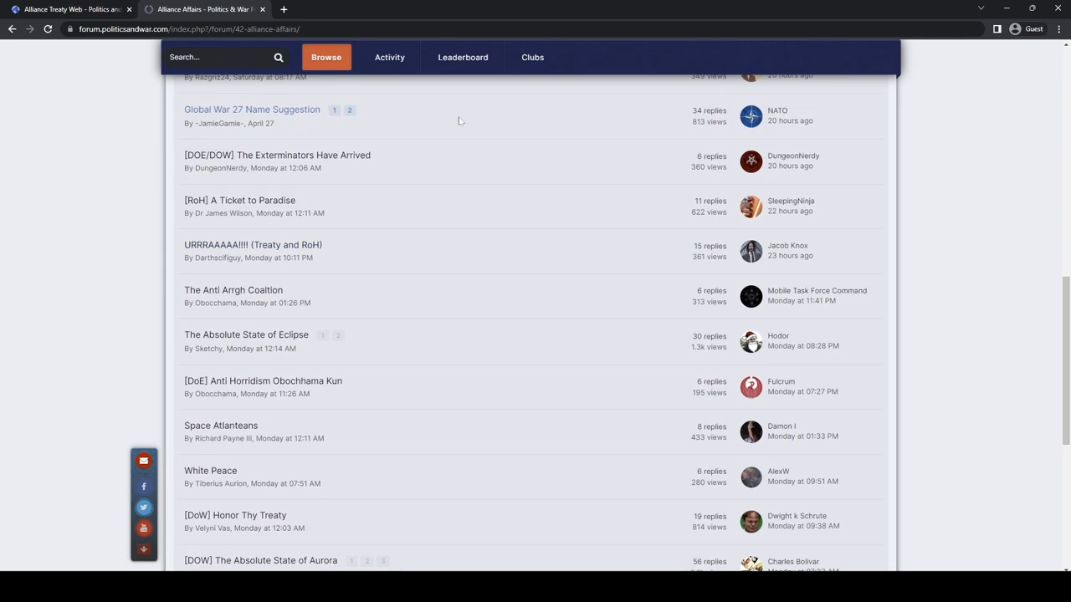
- Scroll back up the Alliance Affairs topic list toward the forum index
scroll(up, 3)
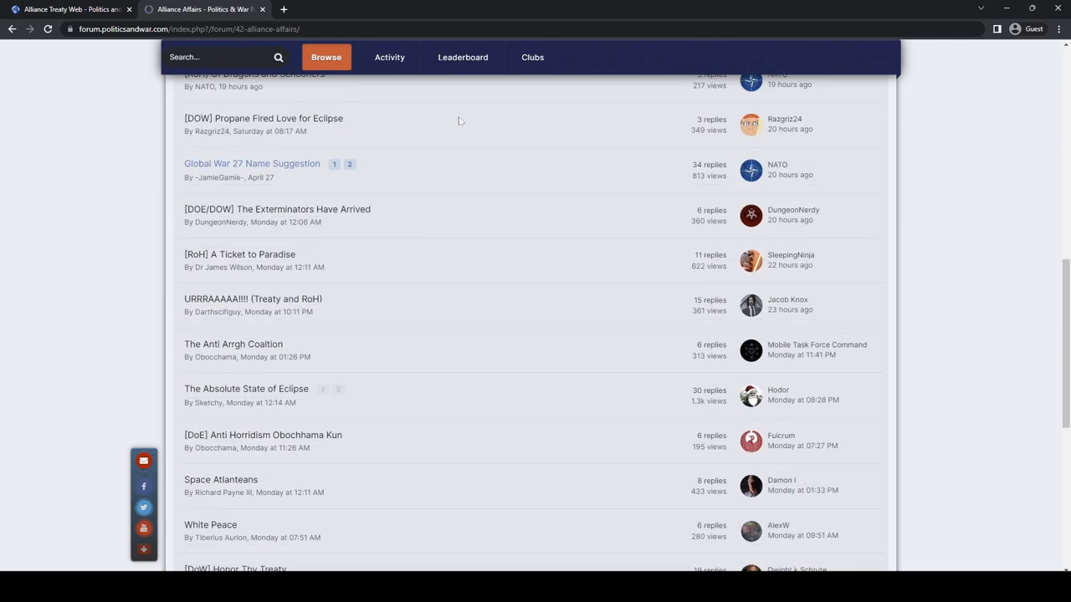
scroll(up, 3)
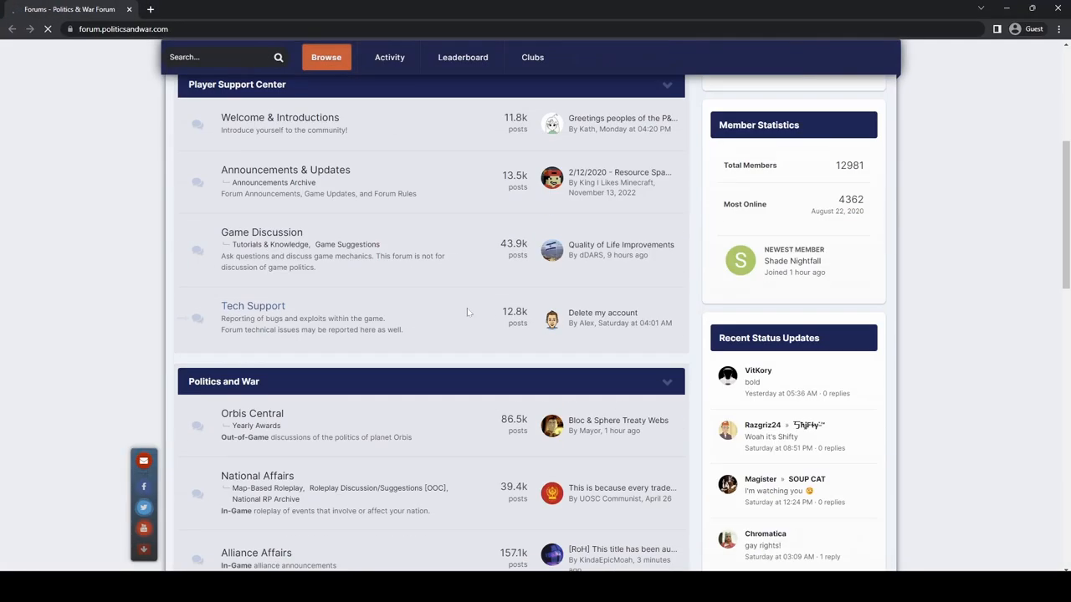
- Open the Alliance Affairs board and scroll to the 'URRRAAAAA!!!! (Treaty and RoH)' topic
click(256, 553)
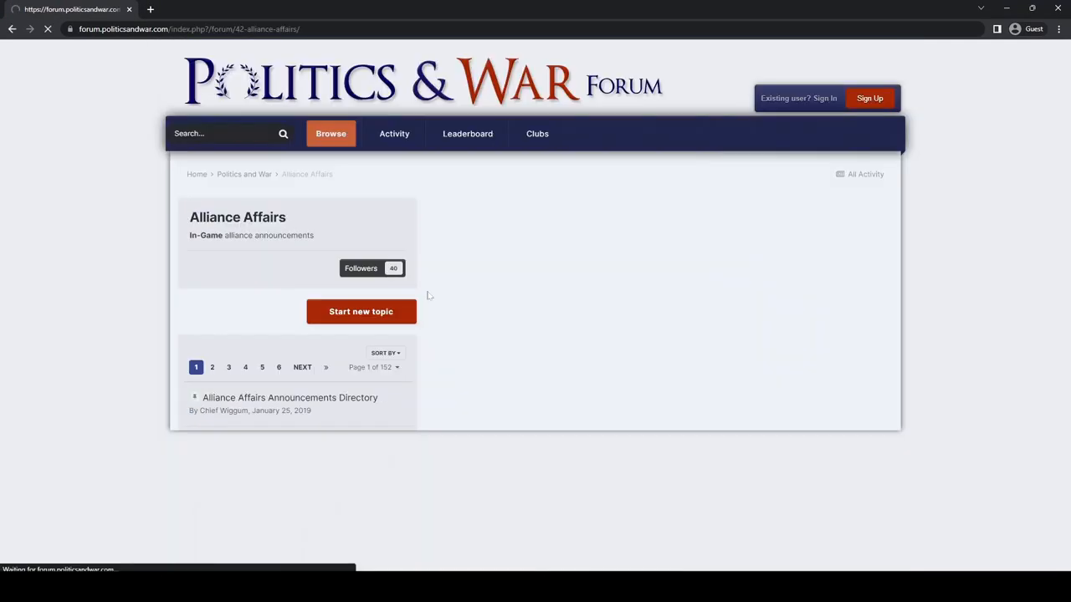
scroll(down, 3)
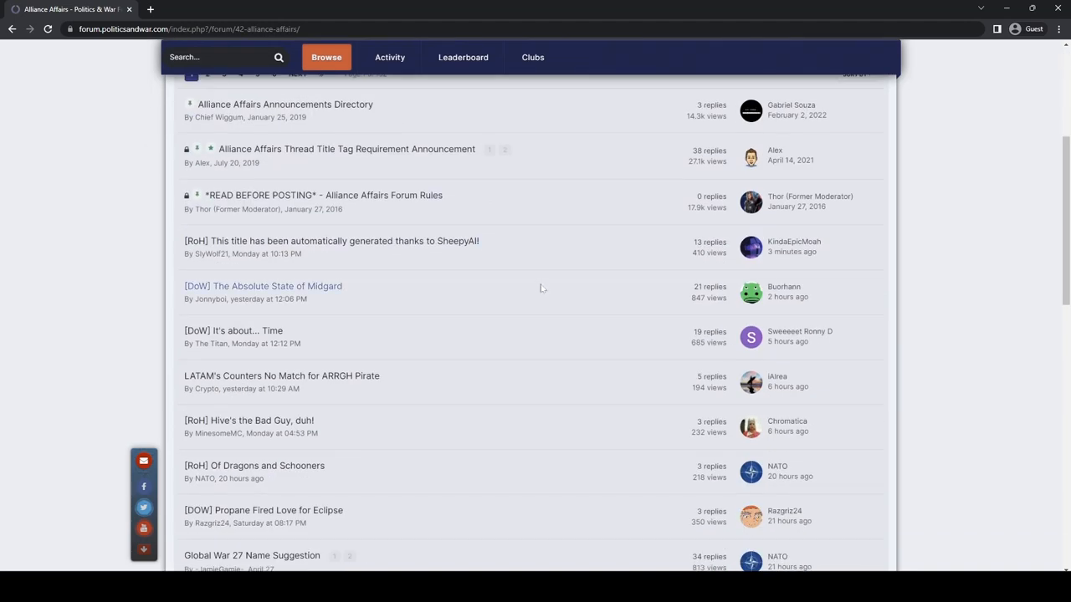
mouse_move(496, 323)
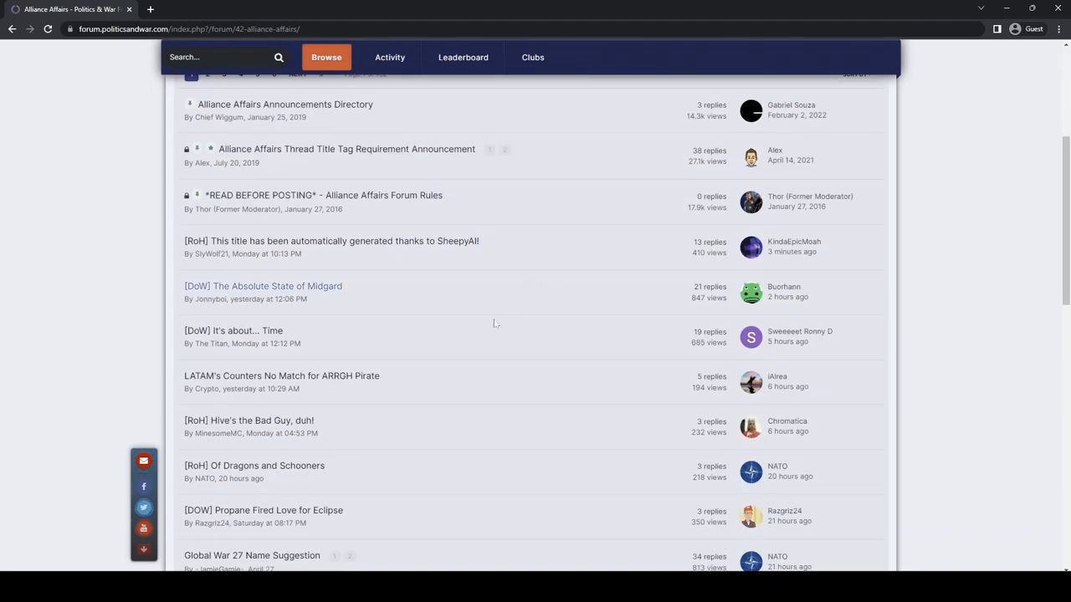
scroll(down, 3)
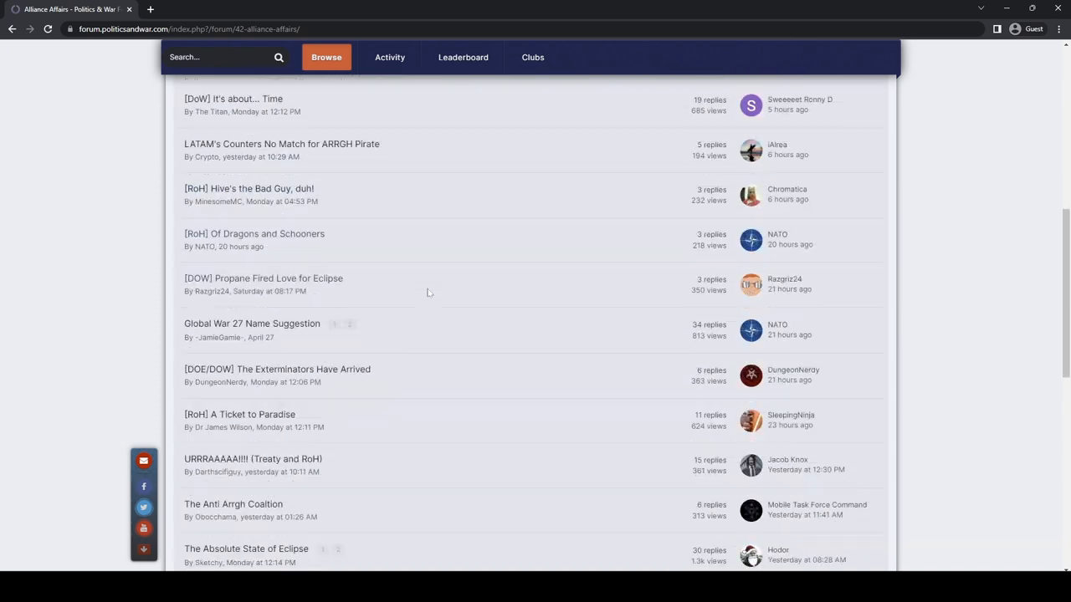
scroll(down, 3)
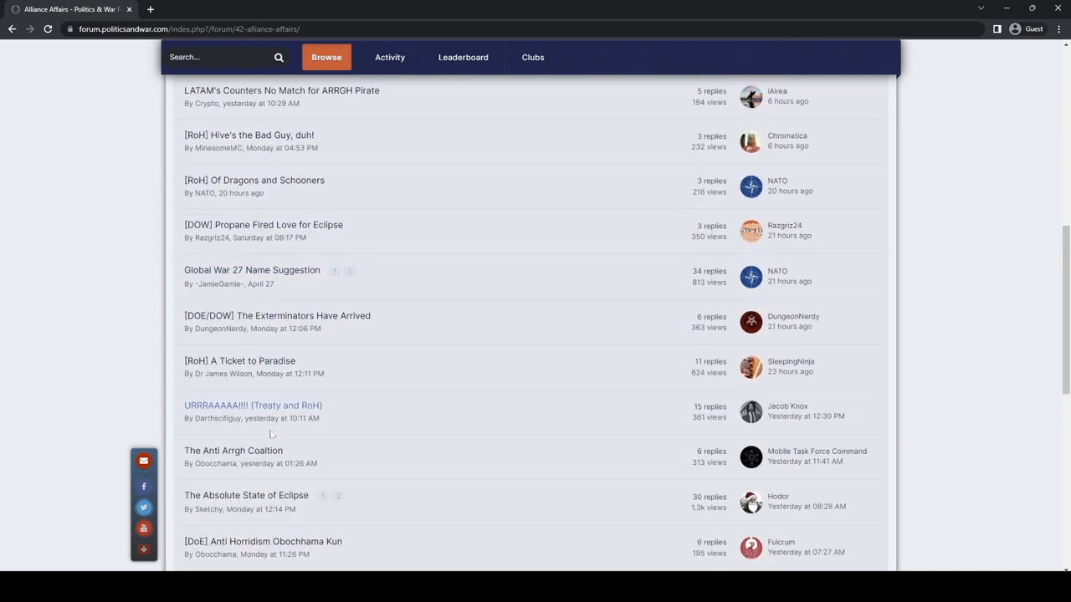
scroll(down, 3)
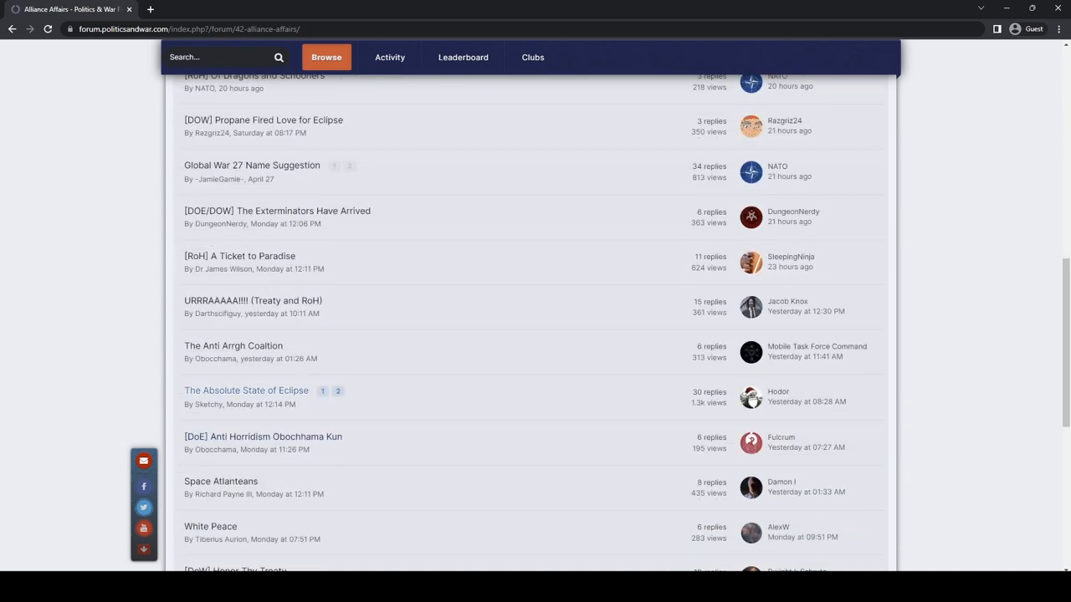
scroll(up, 3)
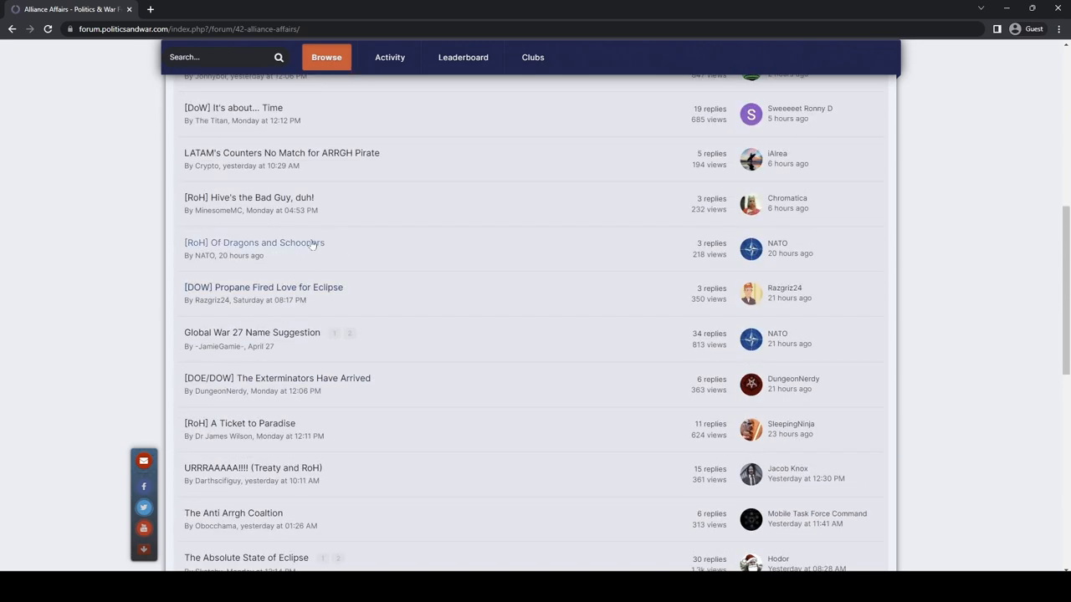
scroll(up, 3)
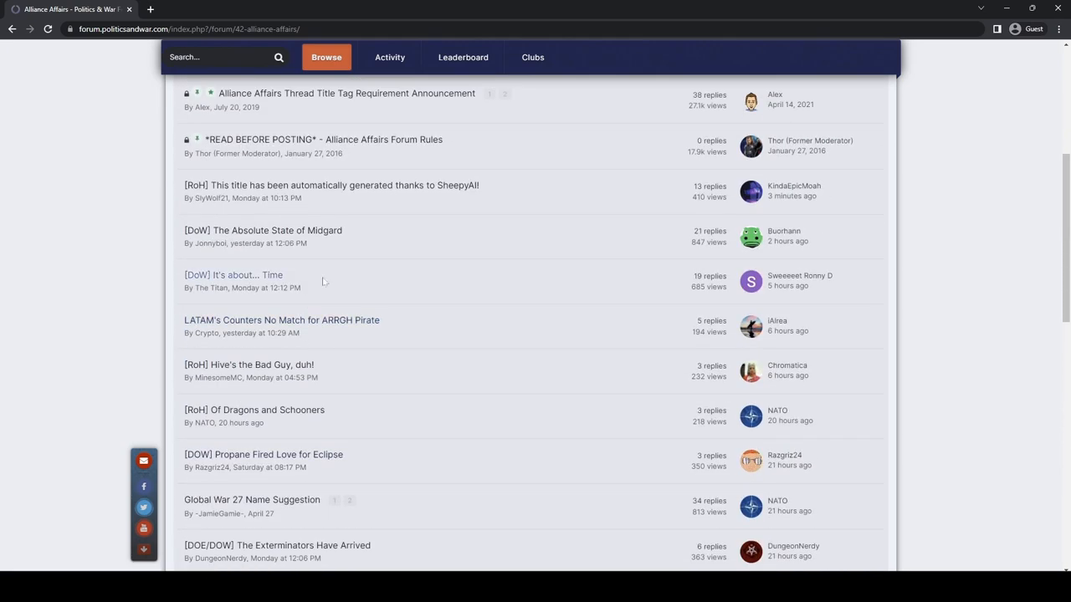
scroll(down, 3)
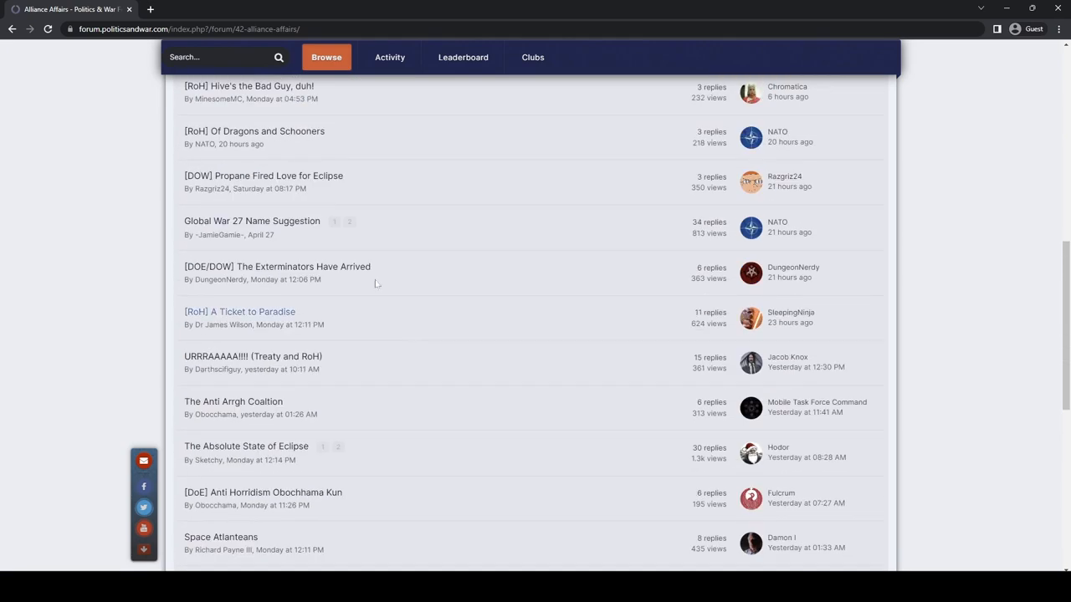
scroll(down, 3)
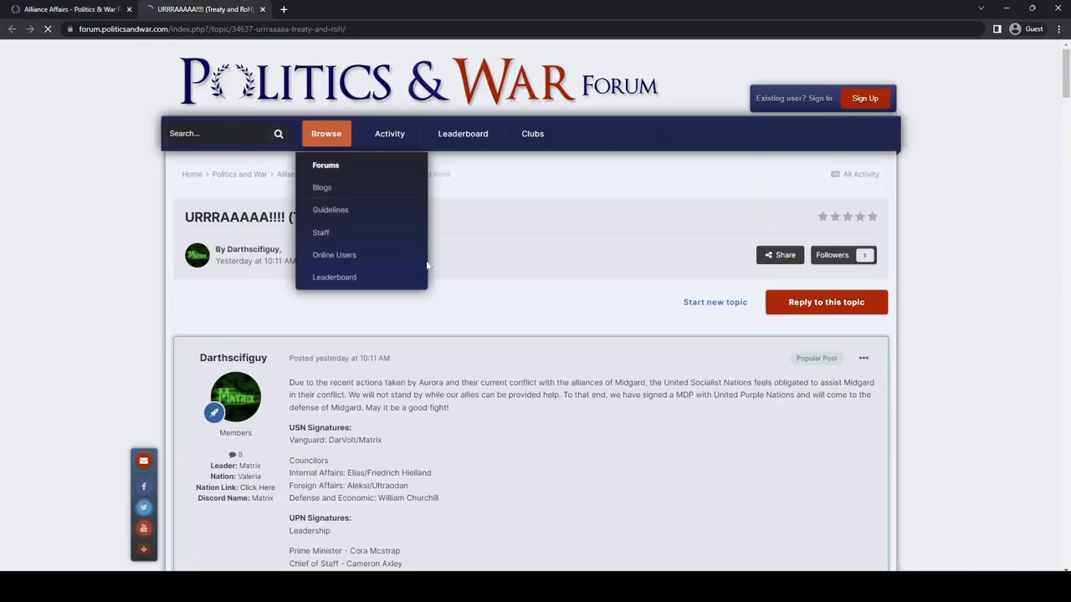
scroll(down, 3)
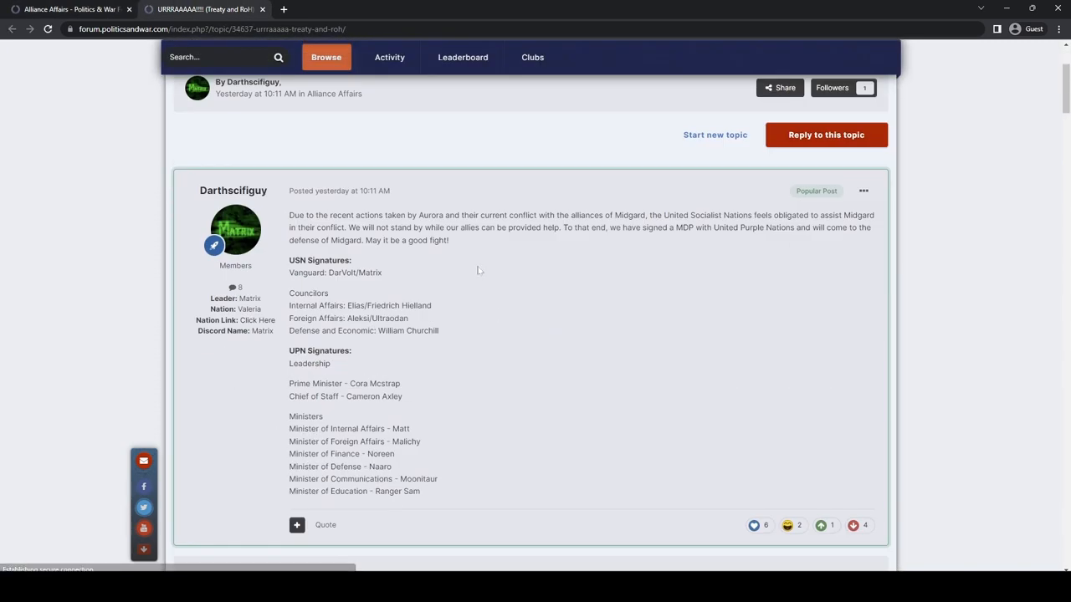
mouse_move(546, 293)
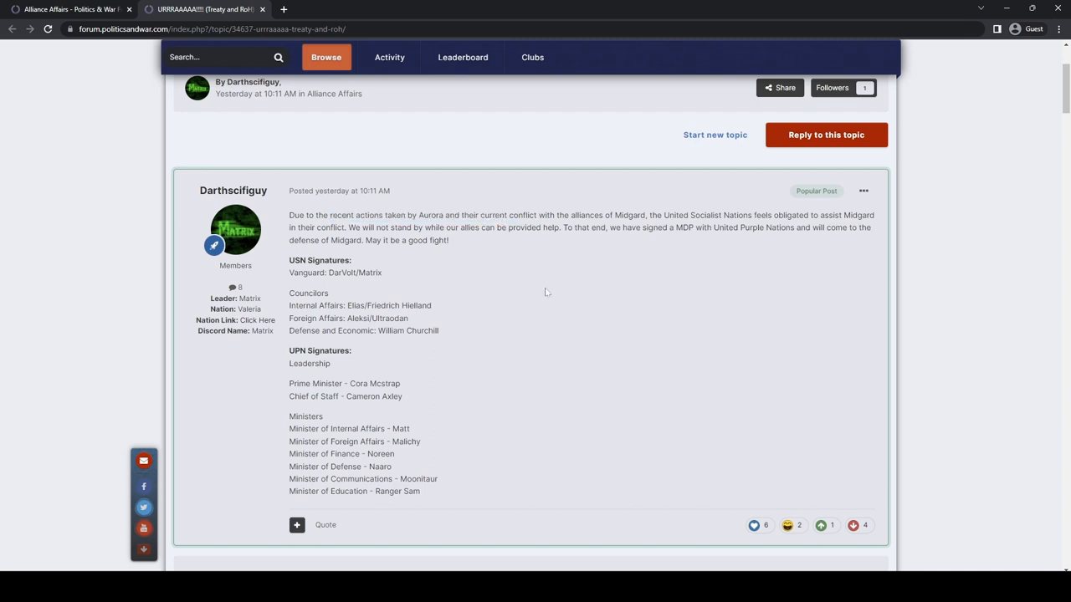
mouse_move(548, 282)
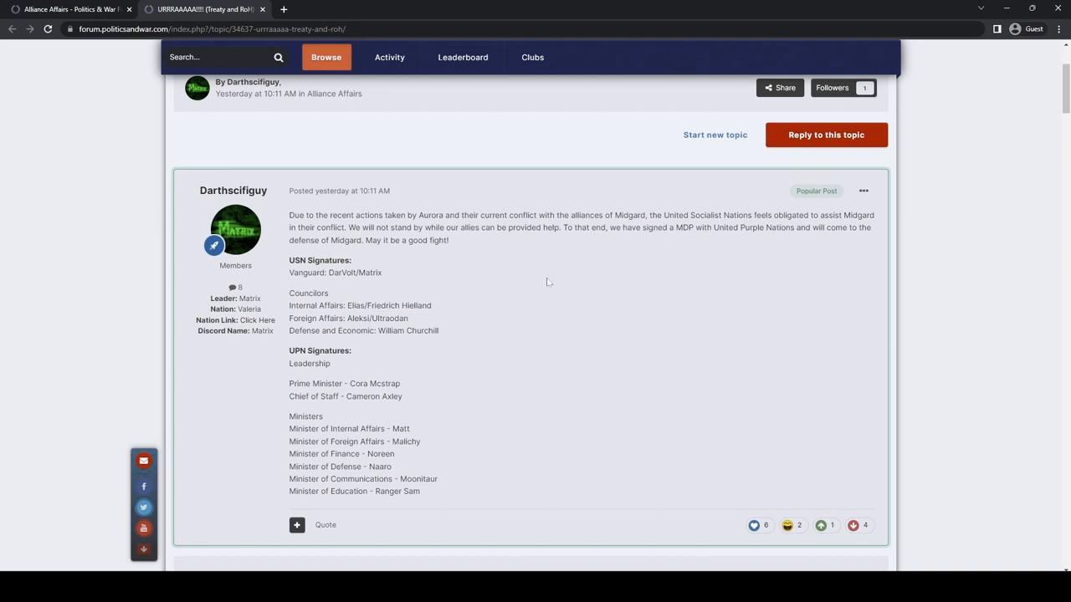
scroll(down, 3)
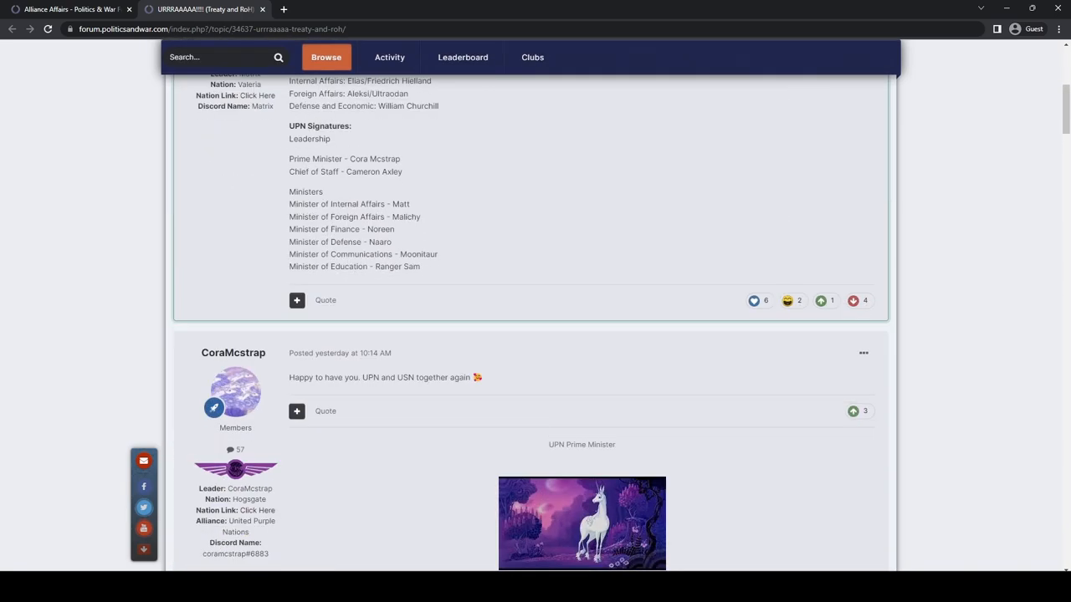
scroll(down, 3)
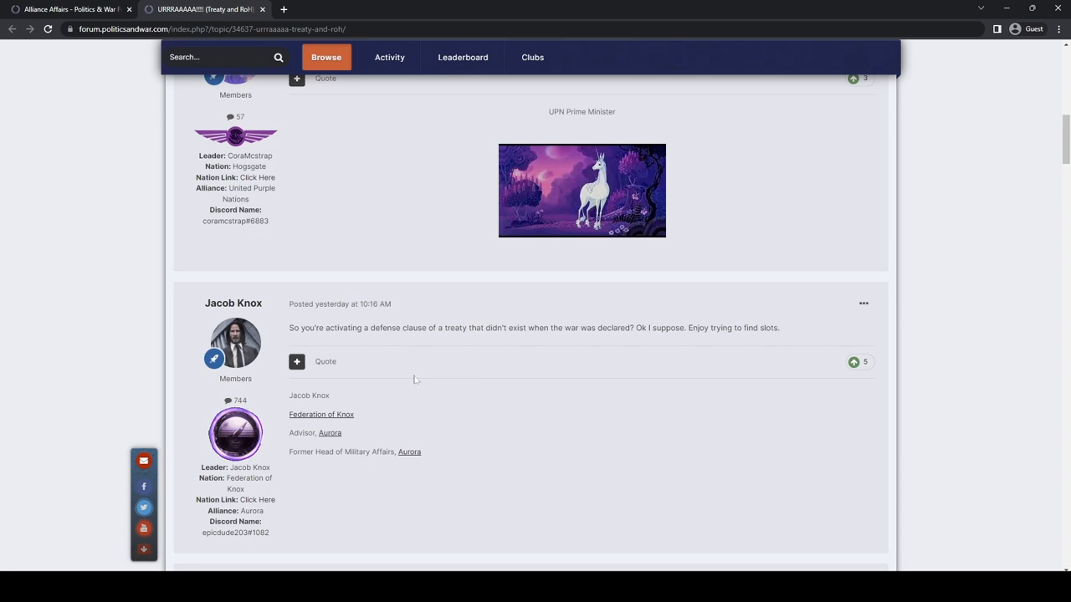
mouse_move(531, 418)
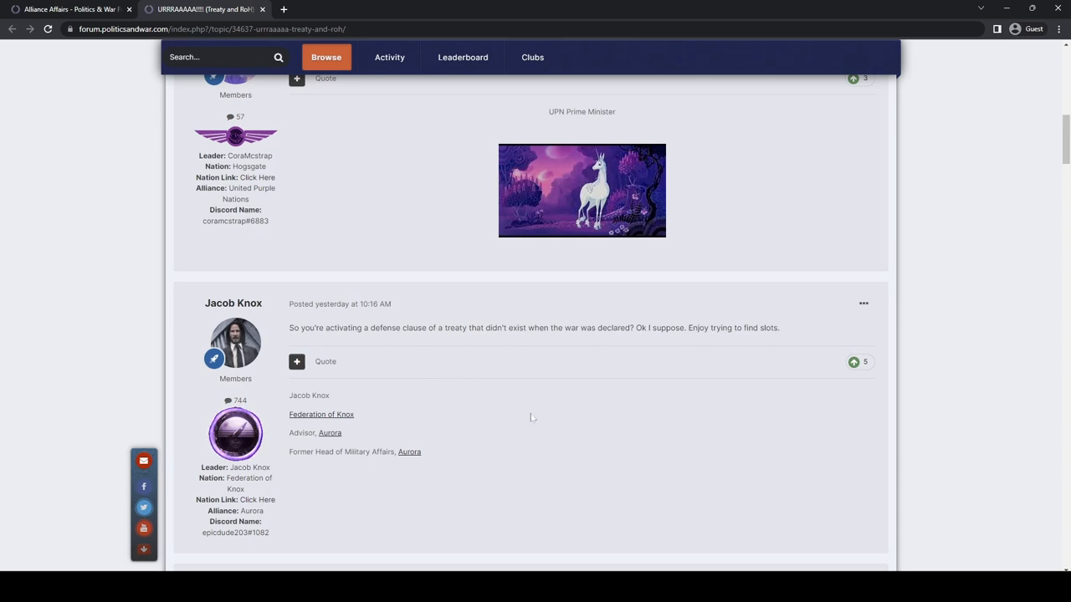
mouse_move(525, 416)
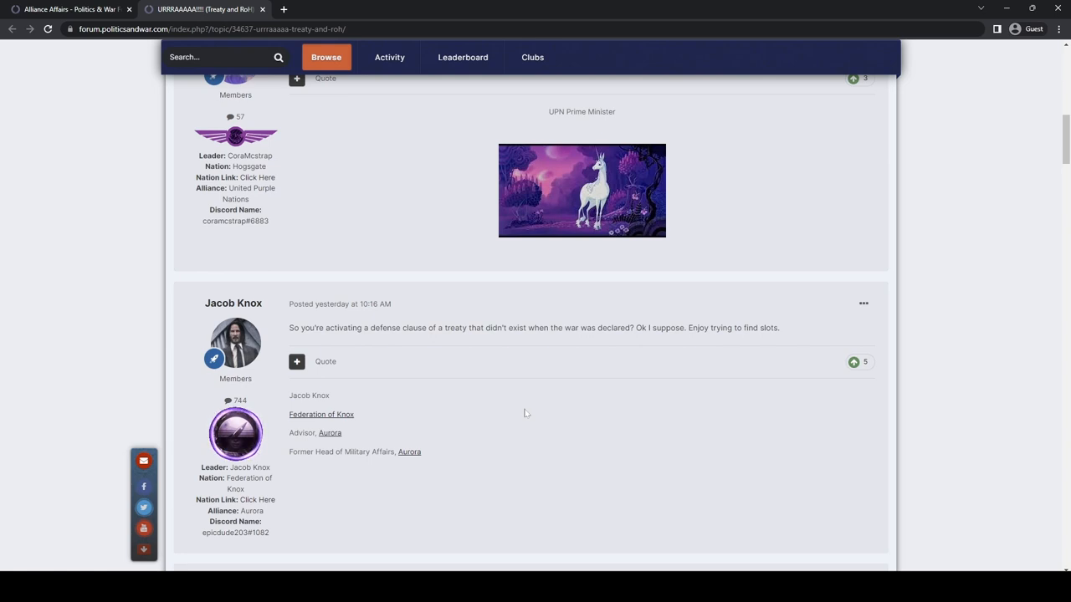
mouse_move(546, 418)
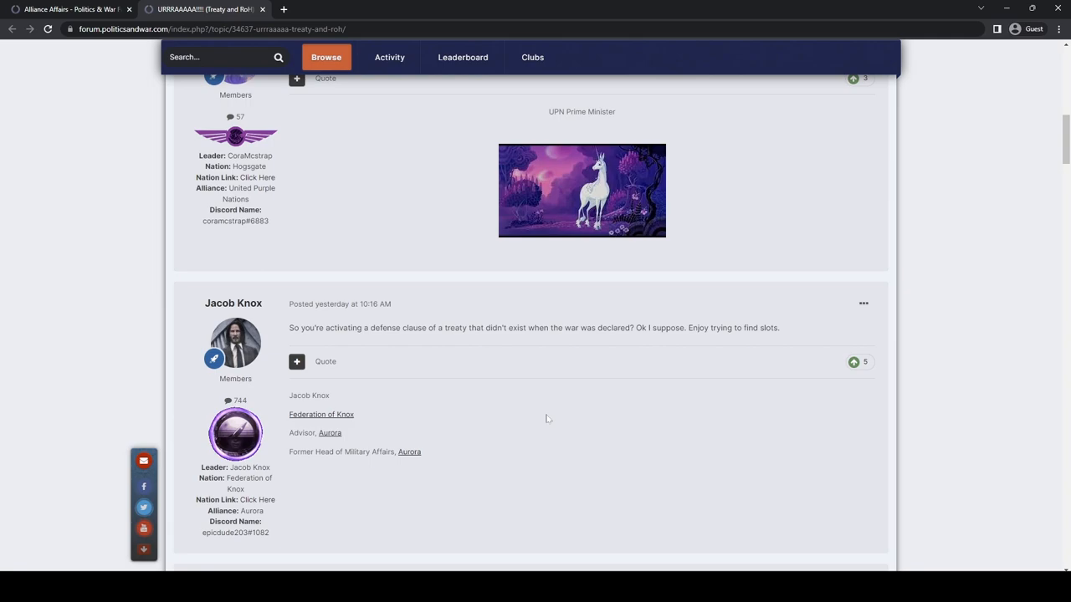
scroll(down, 3)
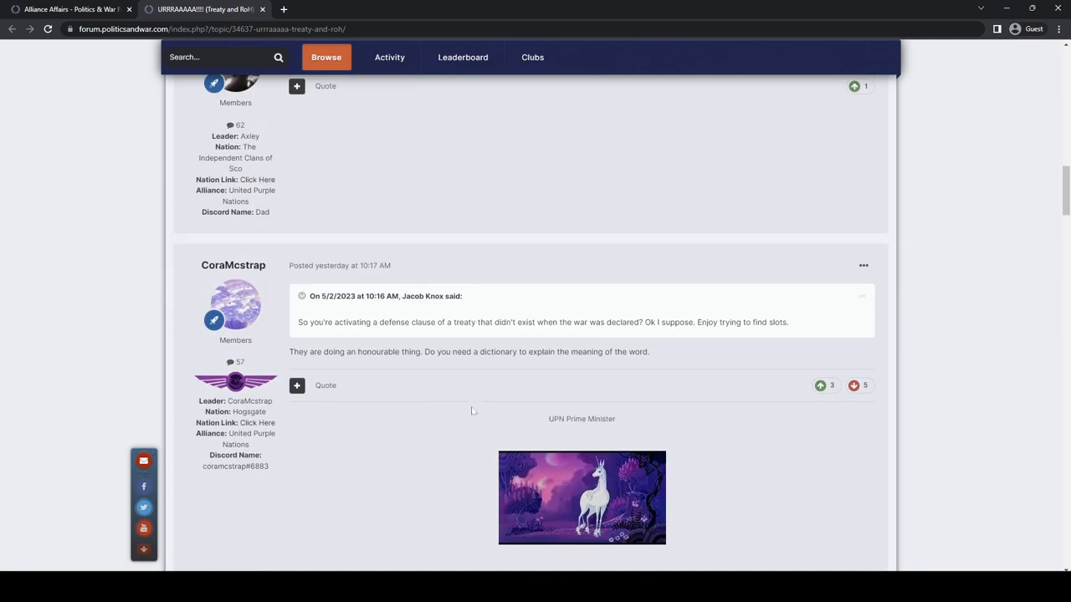
scroll(down, 3)
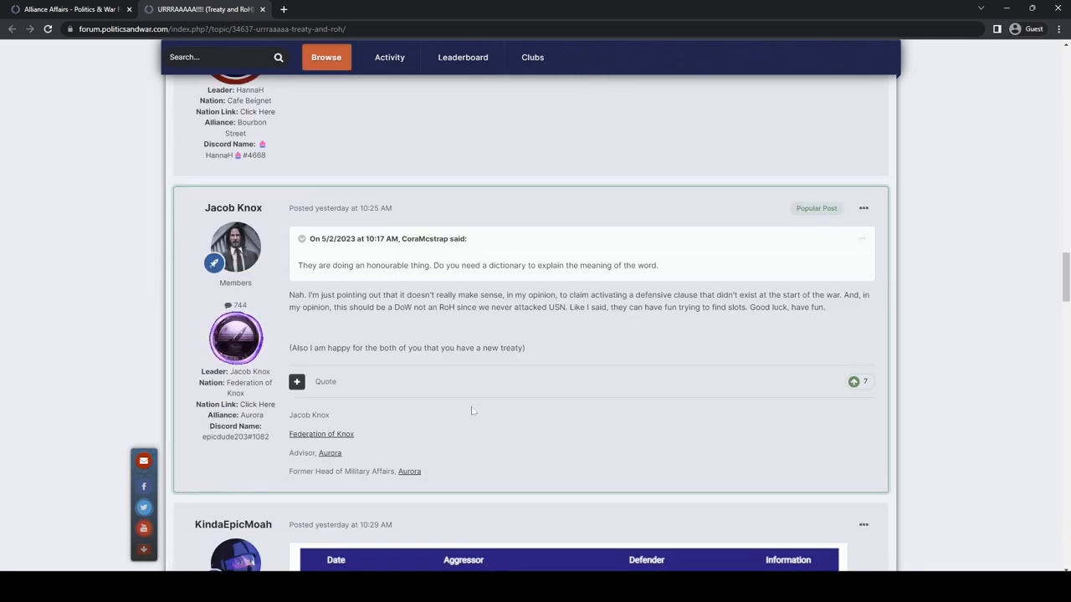
scroll(down, 3)
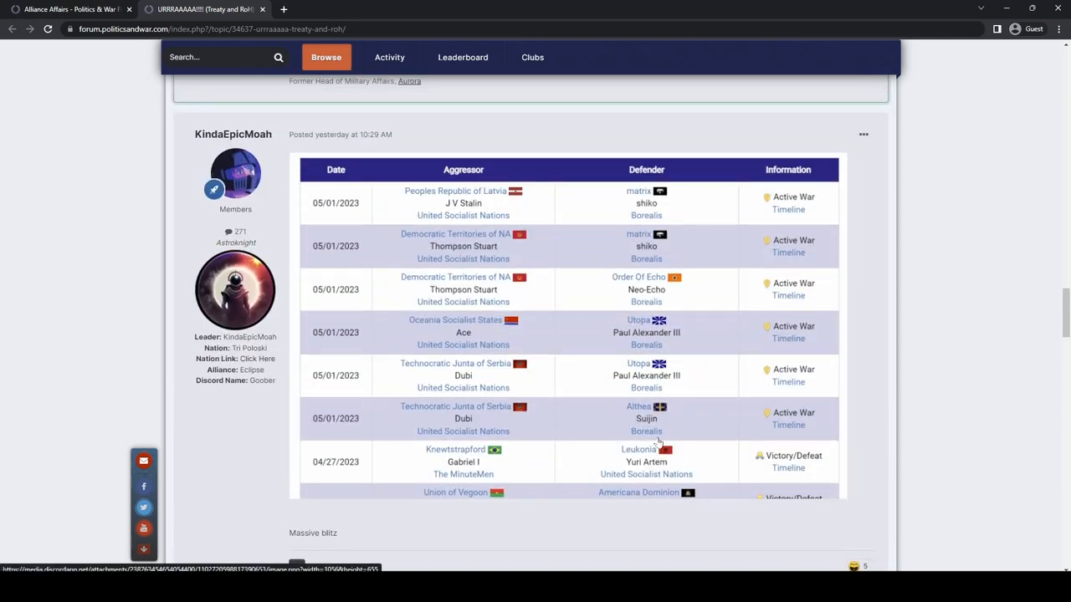
mouse_move(892, 333)
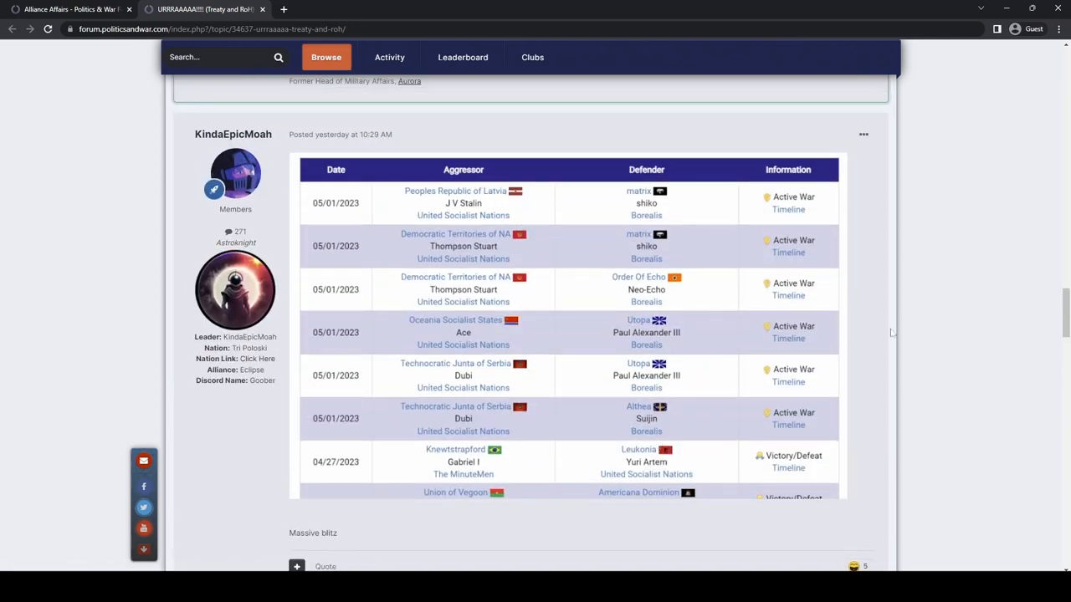
scroll(down, 3)
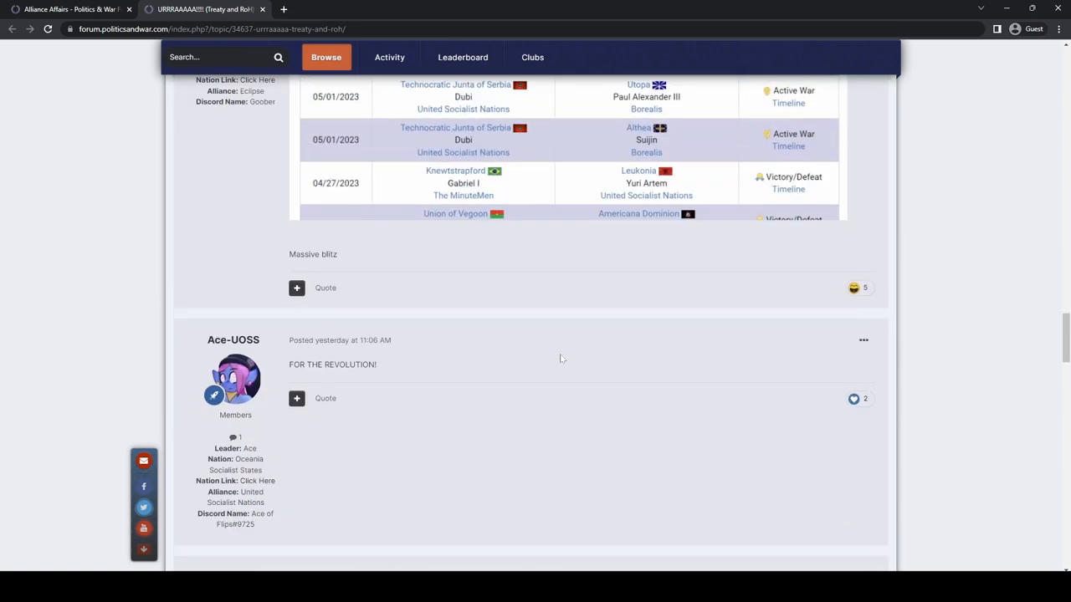
scroll(down, 3)
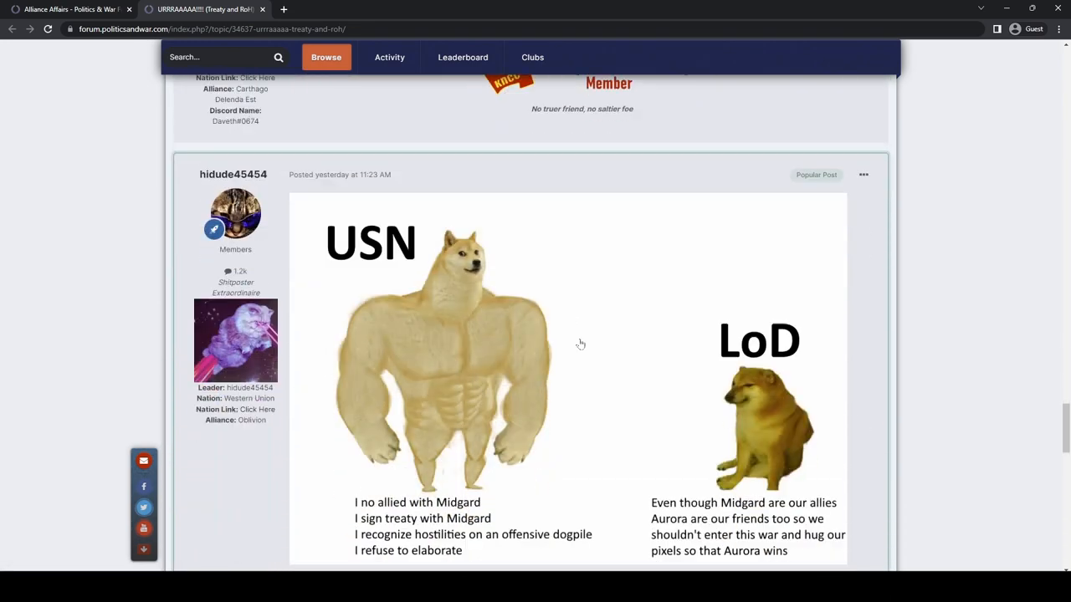
scroll(down, 3)
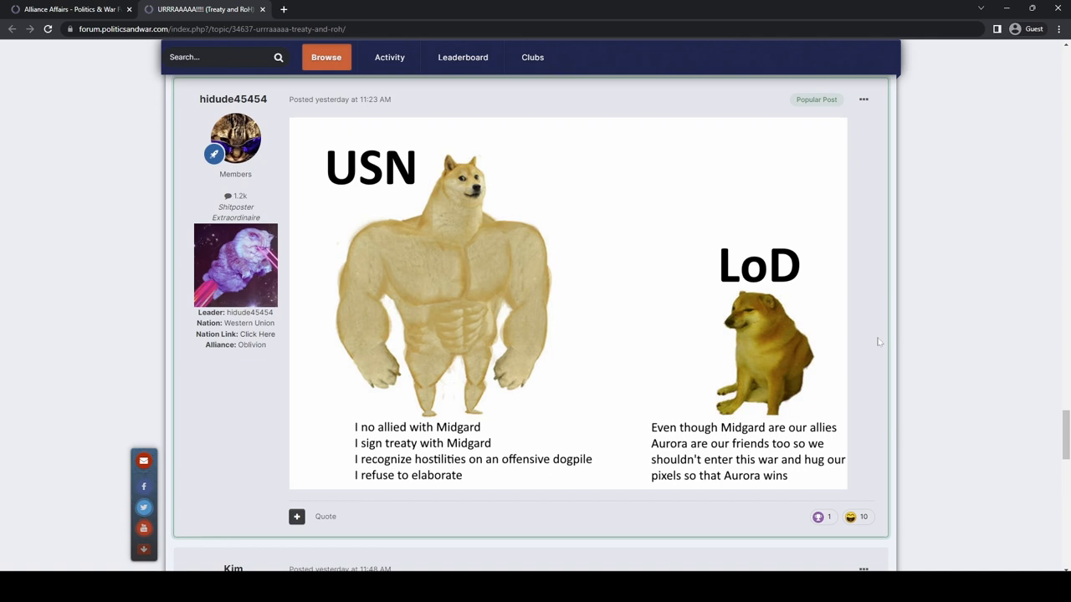
mouse_move(873, 336)
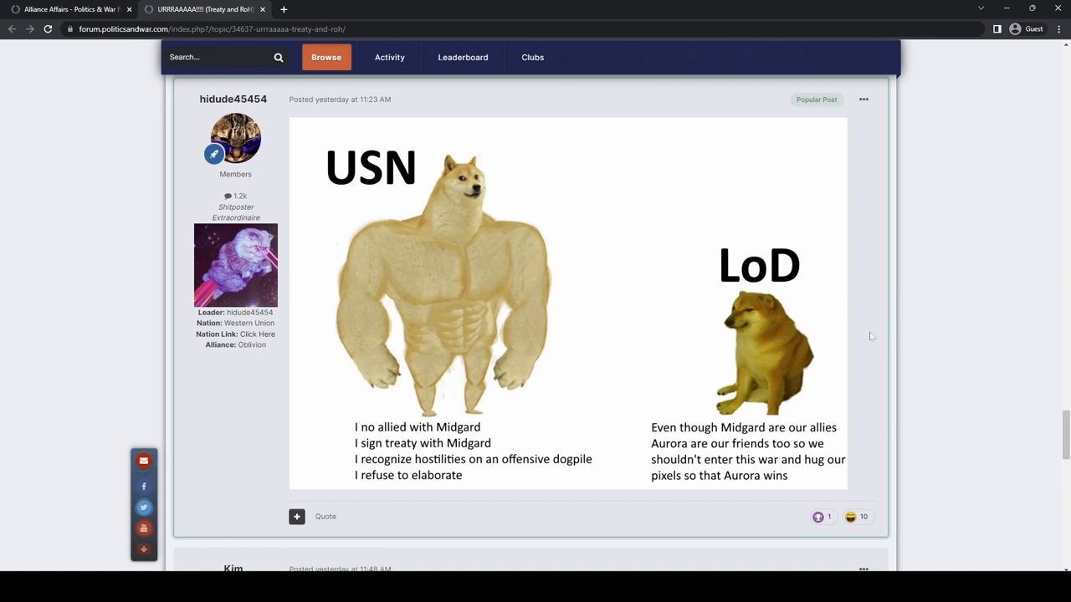
mouse_move(866, 336)
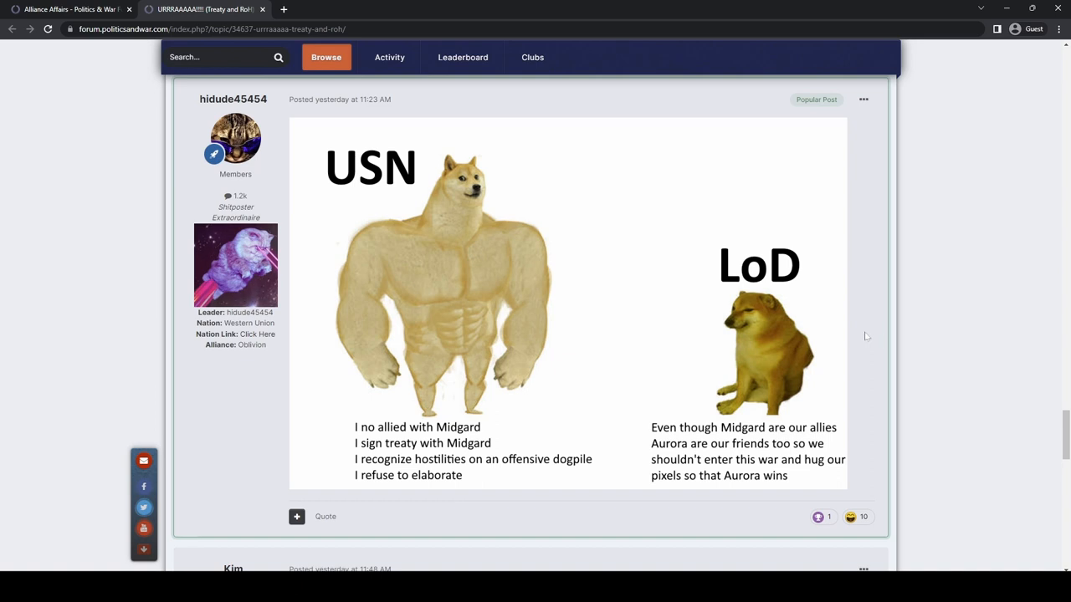
mouse_move(864, 336)
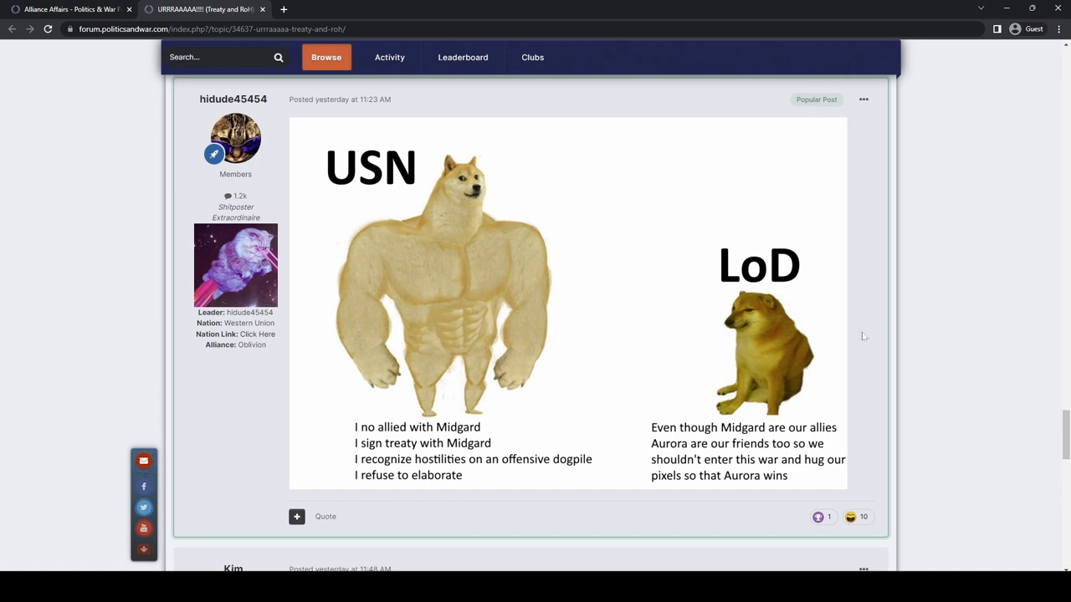
mouse_move(945, 328)
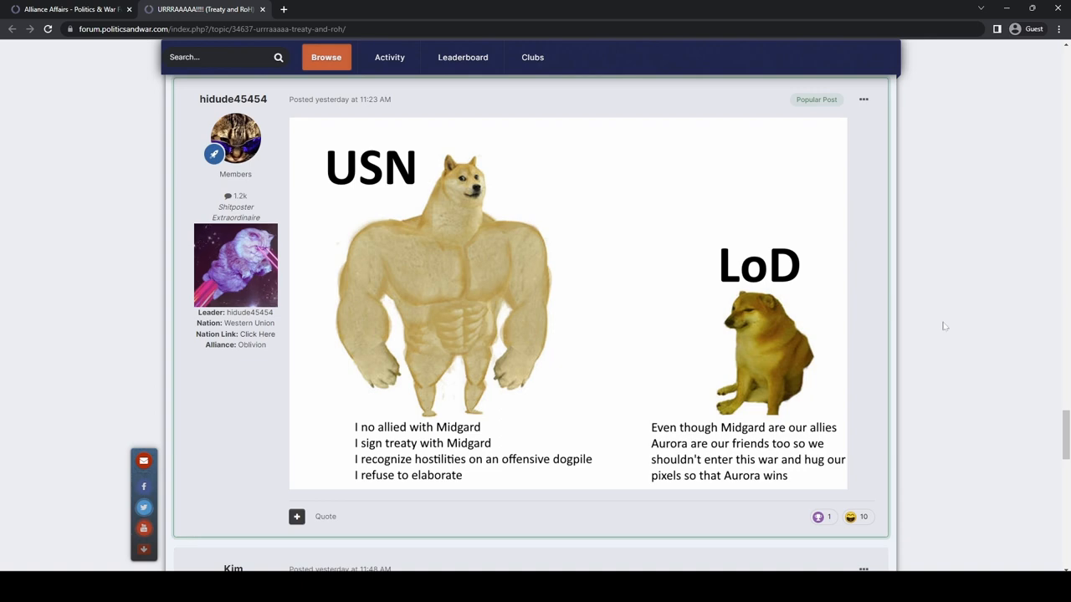
scroll(down, 3)
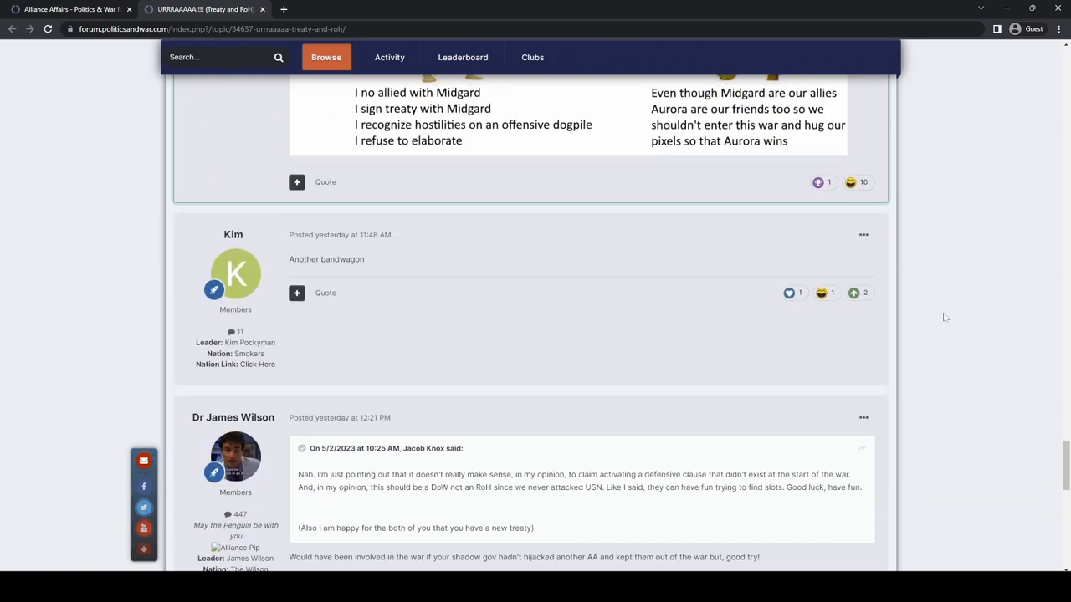
scroll(down, 3)
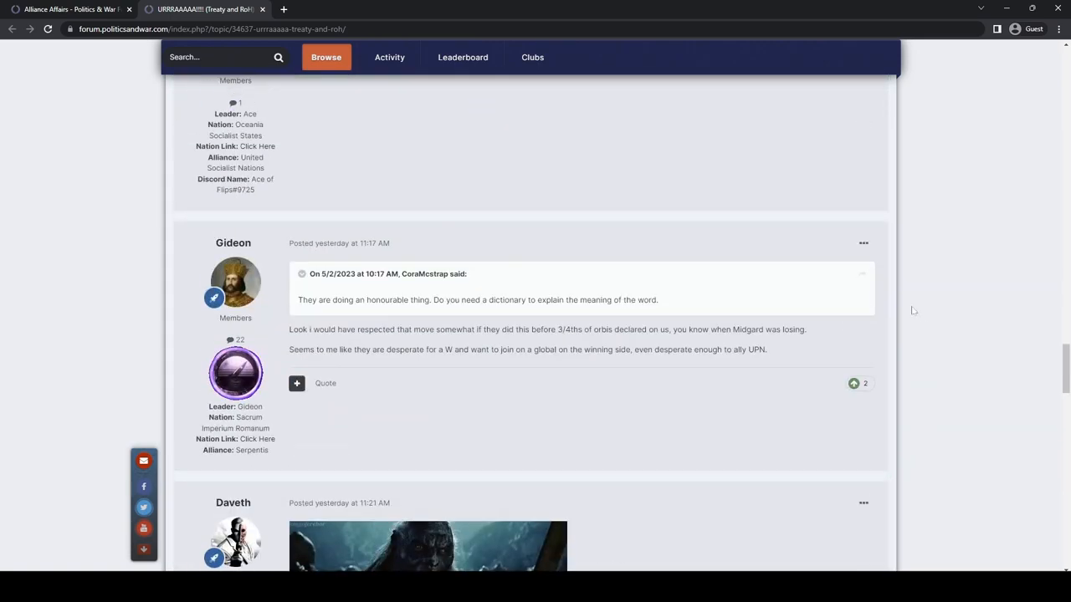
scroll(up, 3)
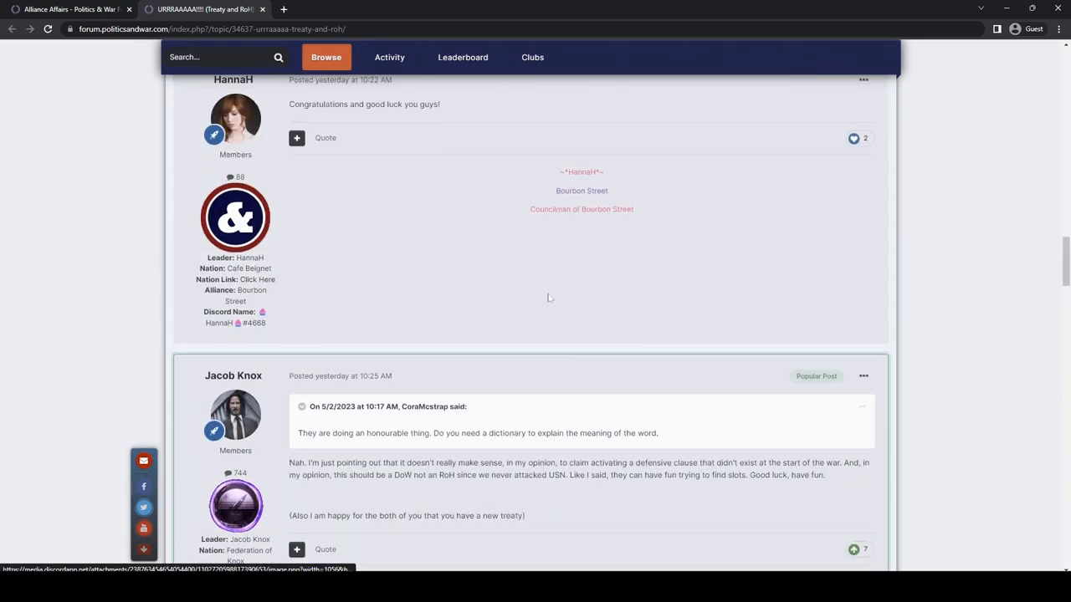
scroll(up, 3)
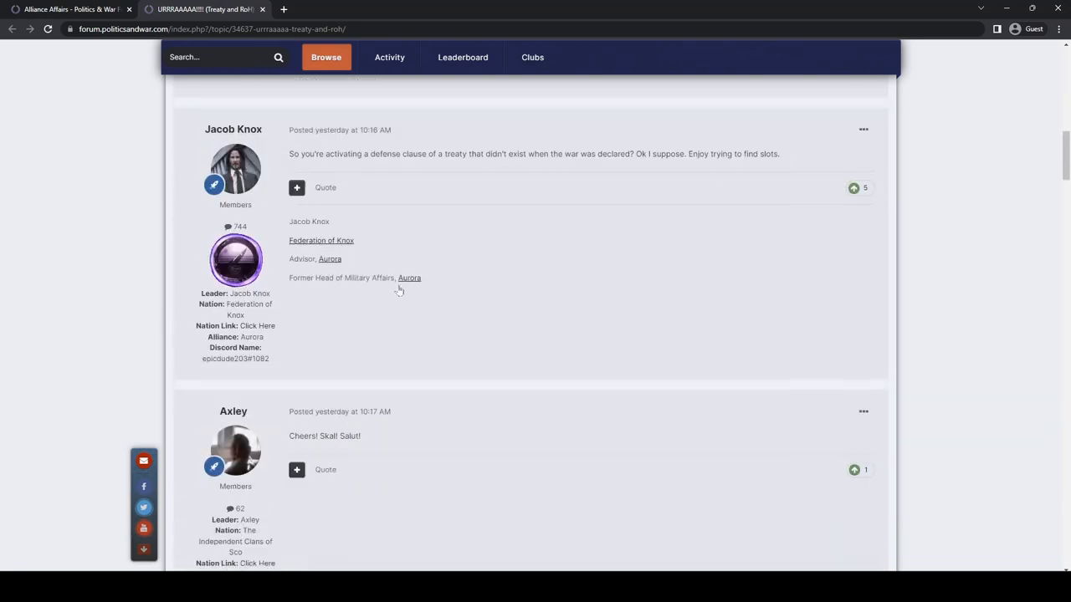
- Open Valeria's nation page in a new tab and show its three active wars
right_click(257, 332)
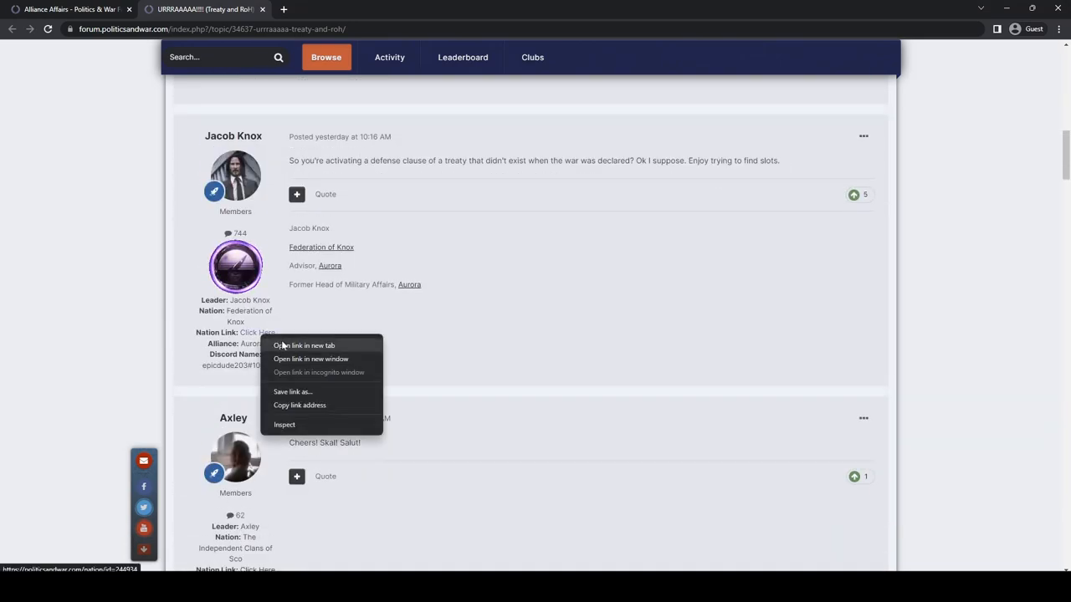
click(303, 345)
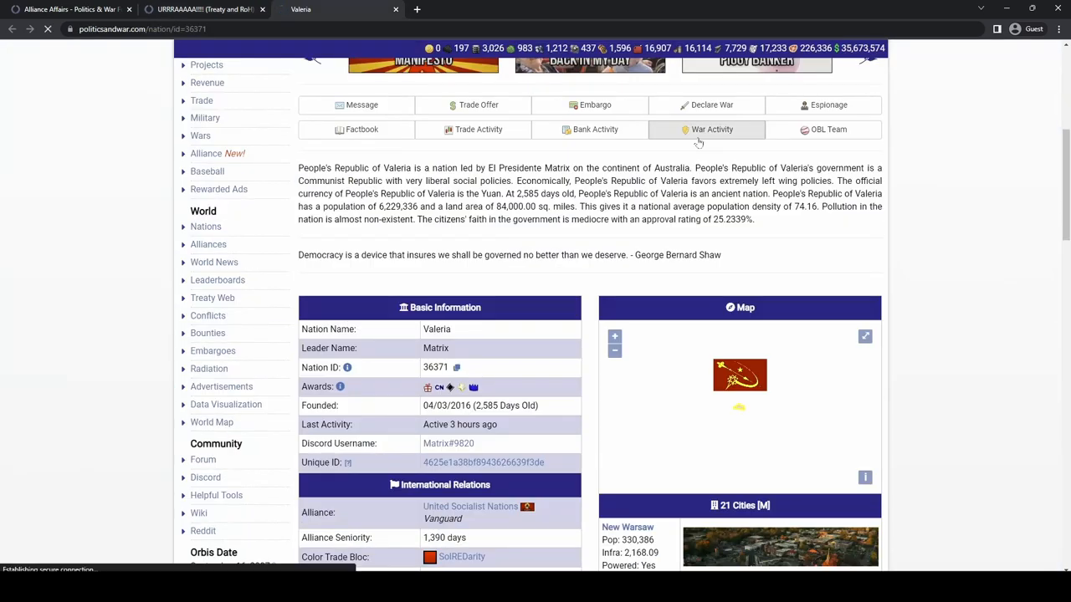
click(711, 129)
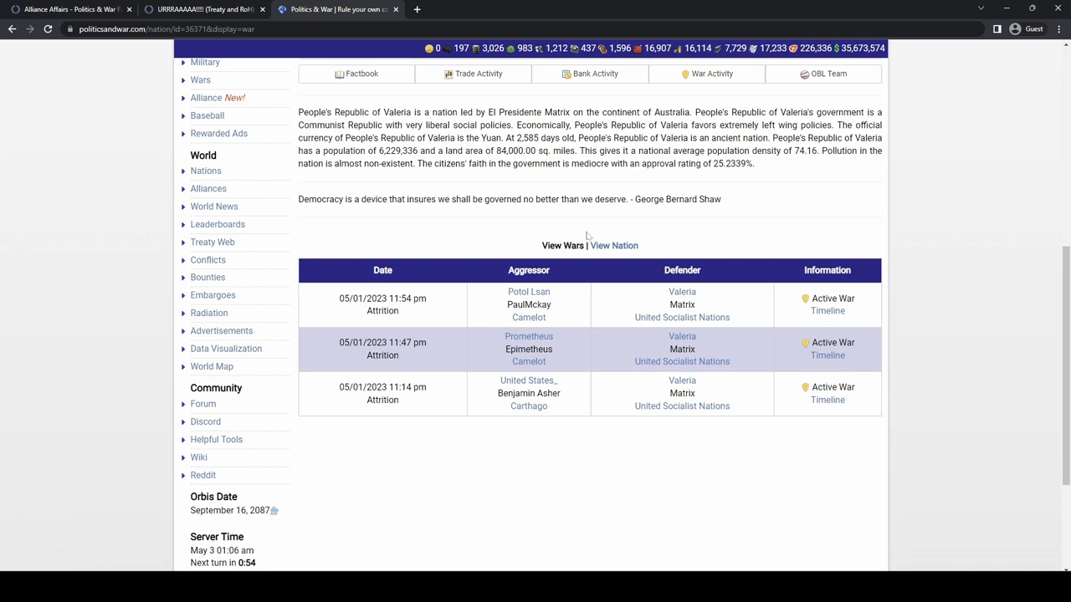
- Open the United Socialist Nations alliance page and page through its 330-war list
click(682, 317)
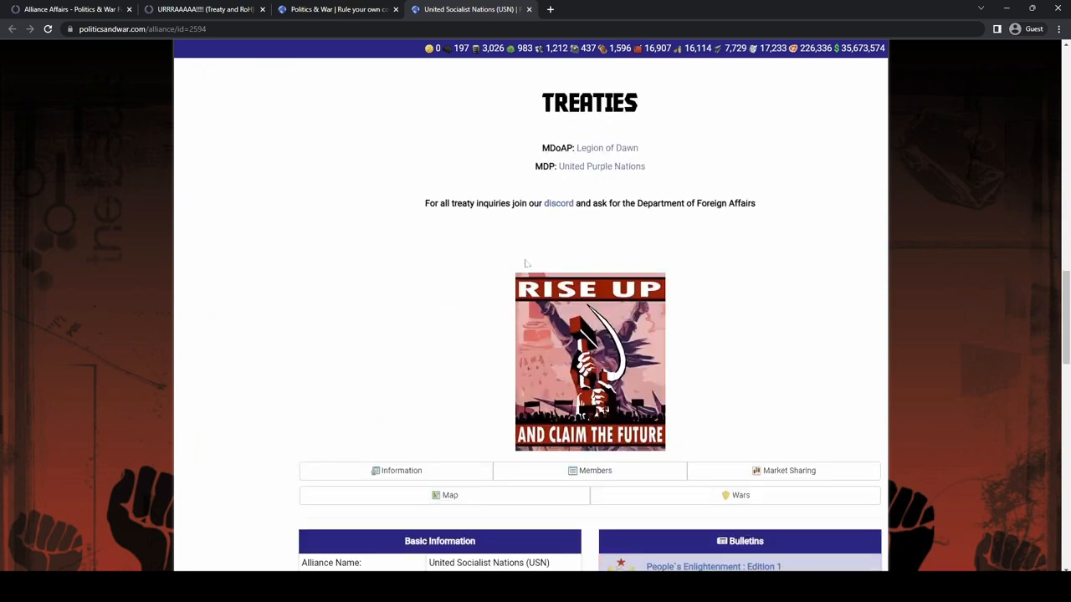
scroll(down, 3)
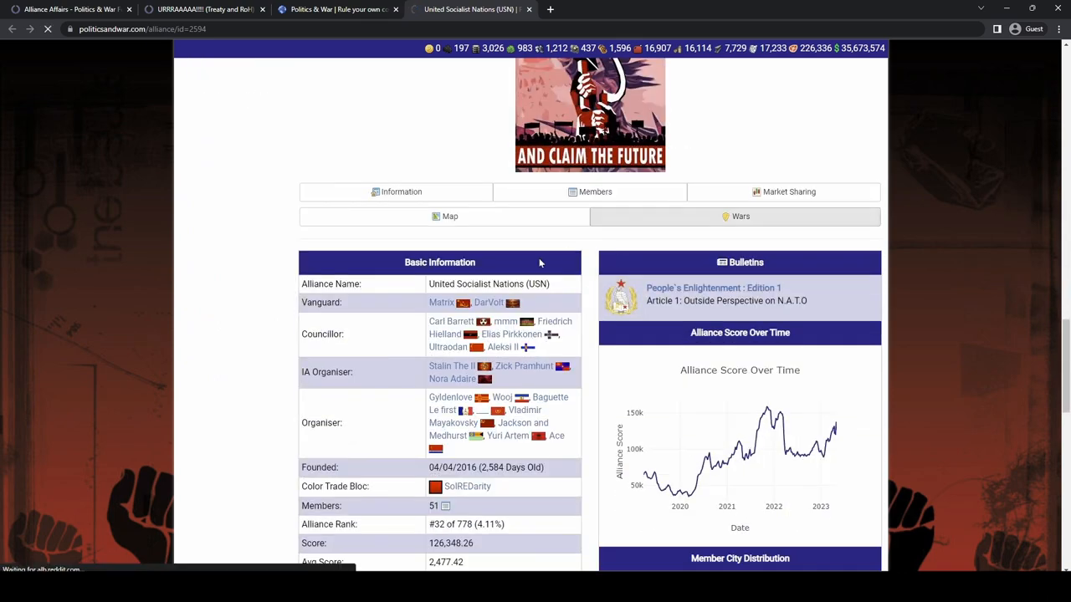
click(740, 215)
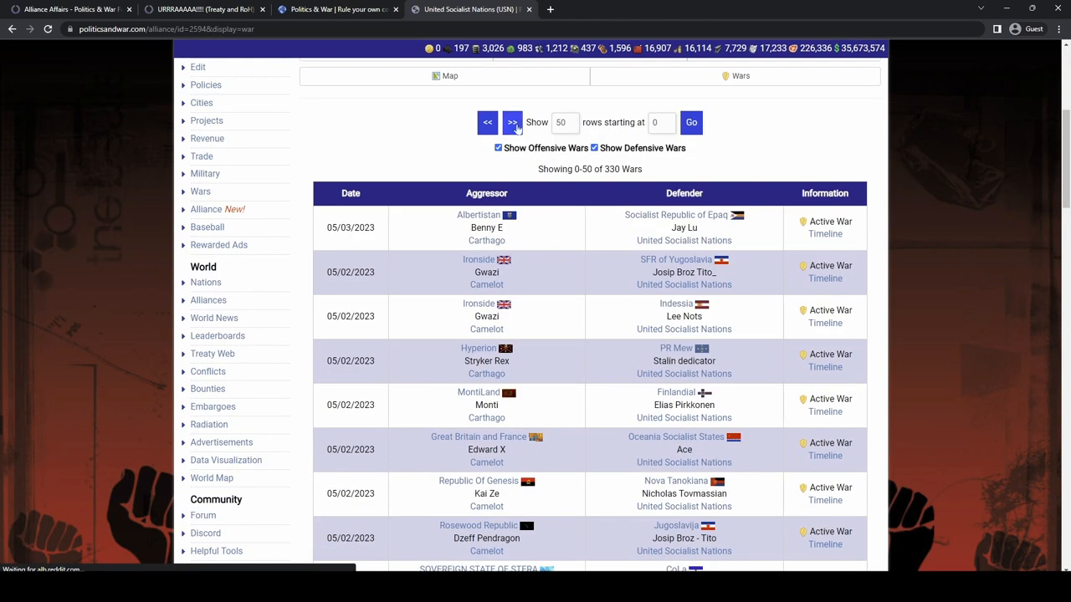
click(511, 122)
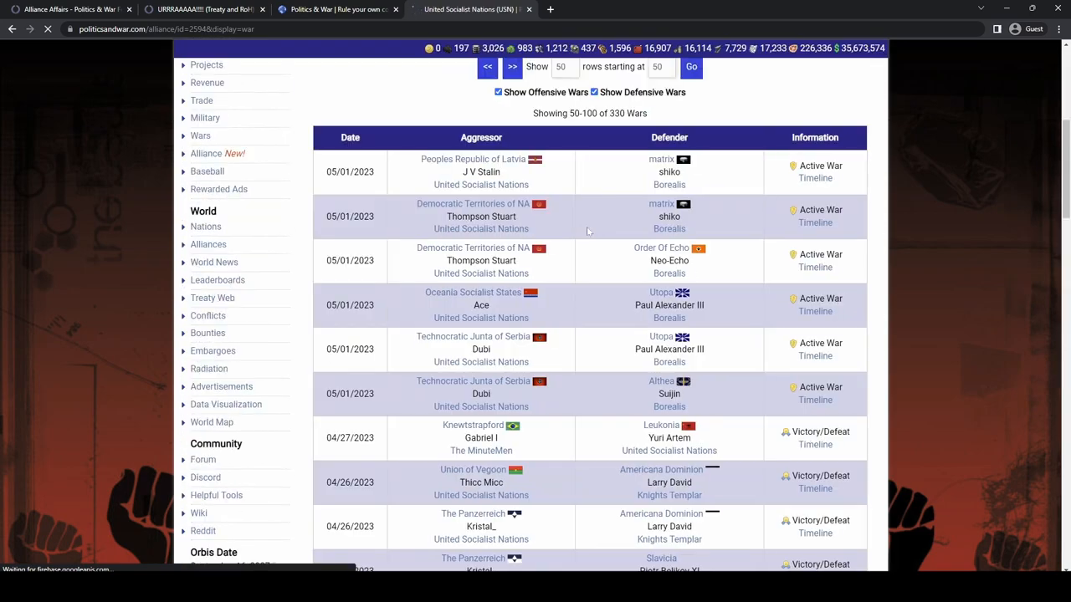
scroll(down, 3)
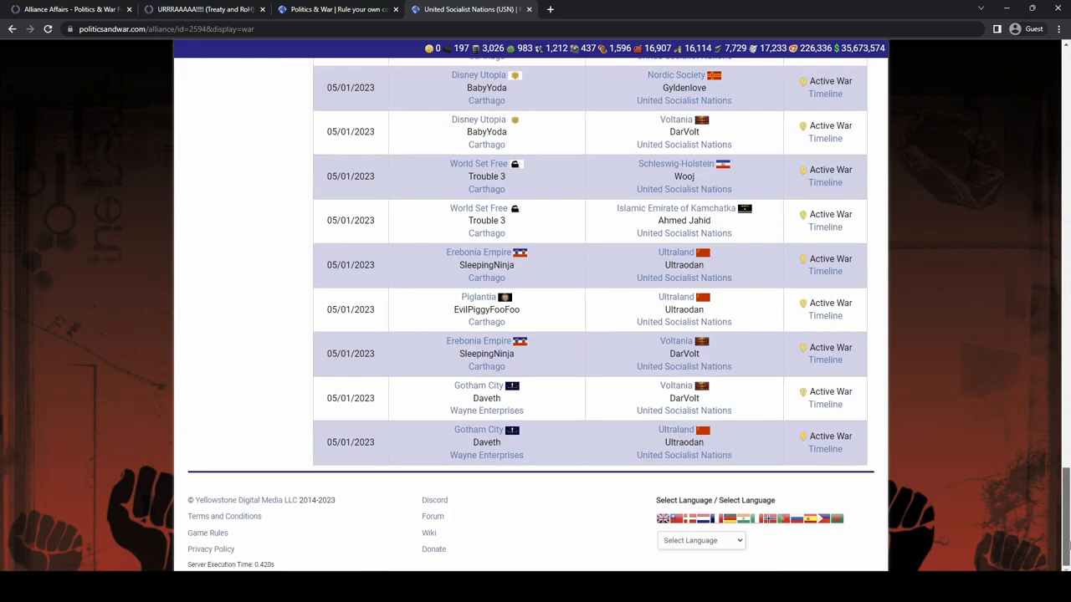
scroll(up, 3)
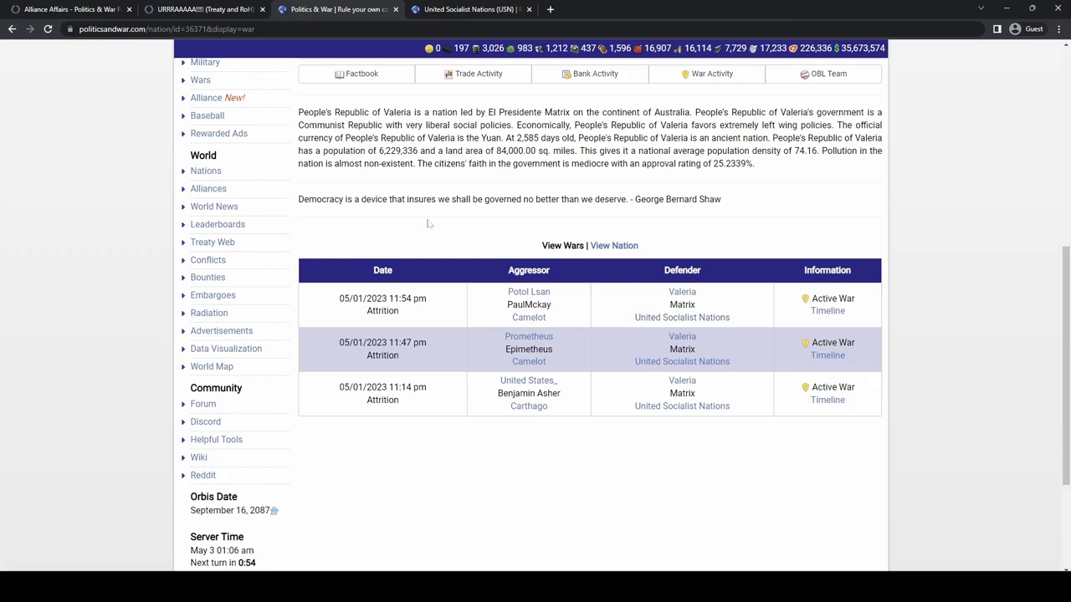
mouse_move(407, 235)
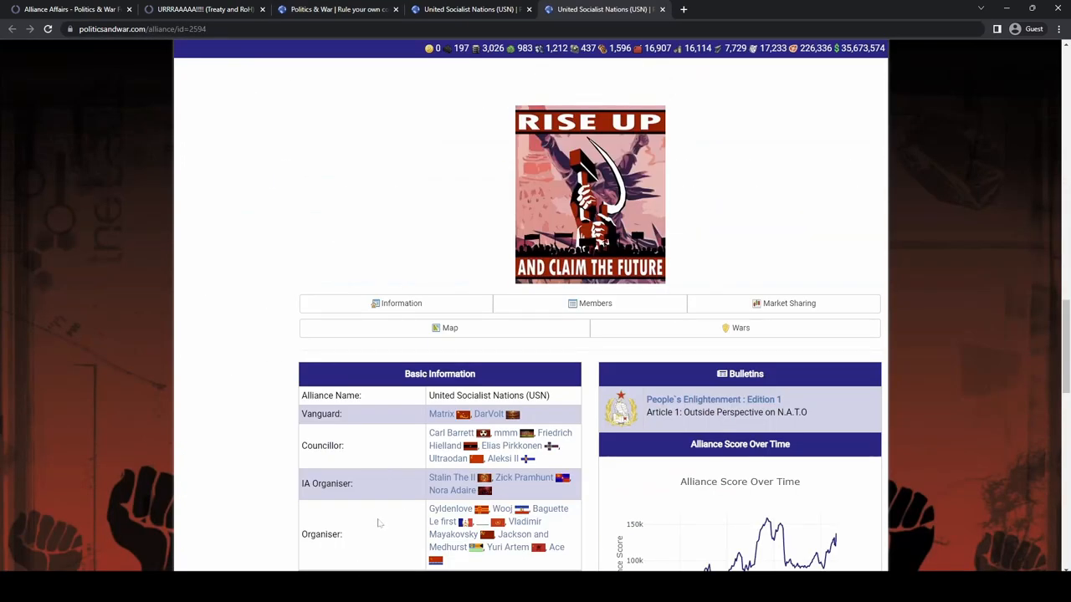
- Read further URRRAAAAA!!!! replies, then return to the Alliance Affairs topic list
scroll(down, 3)
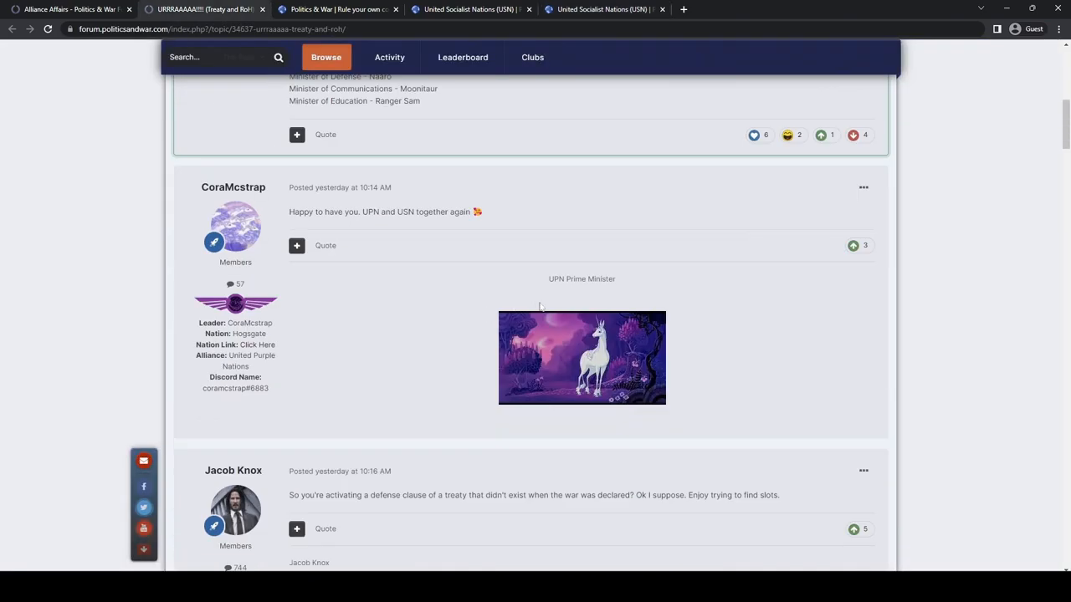
scroll(down, 3)
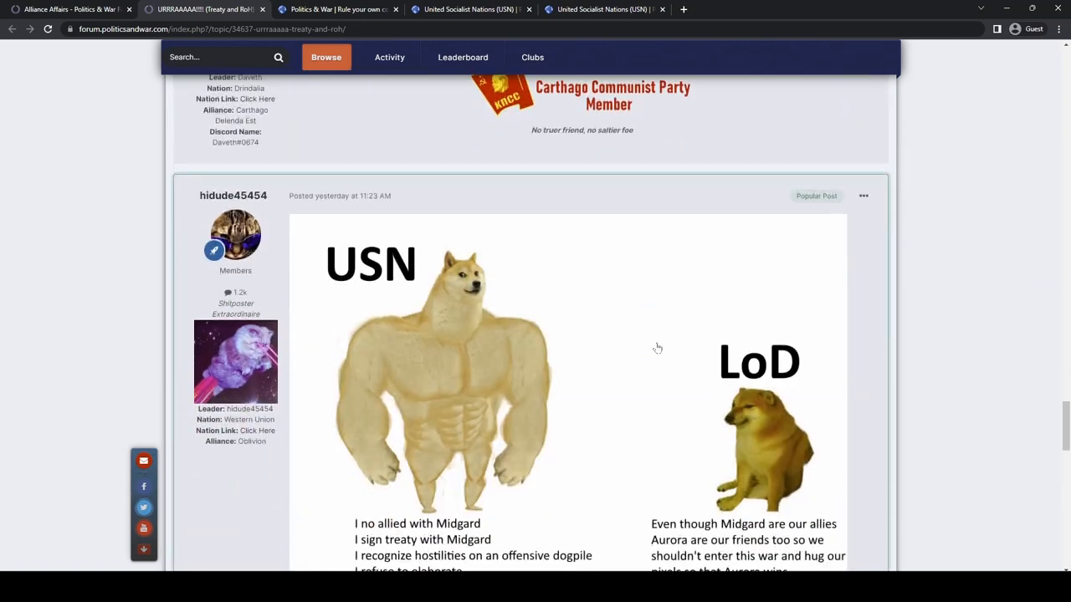
scroll(down, 3)
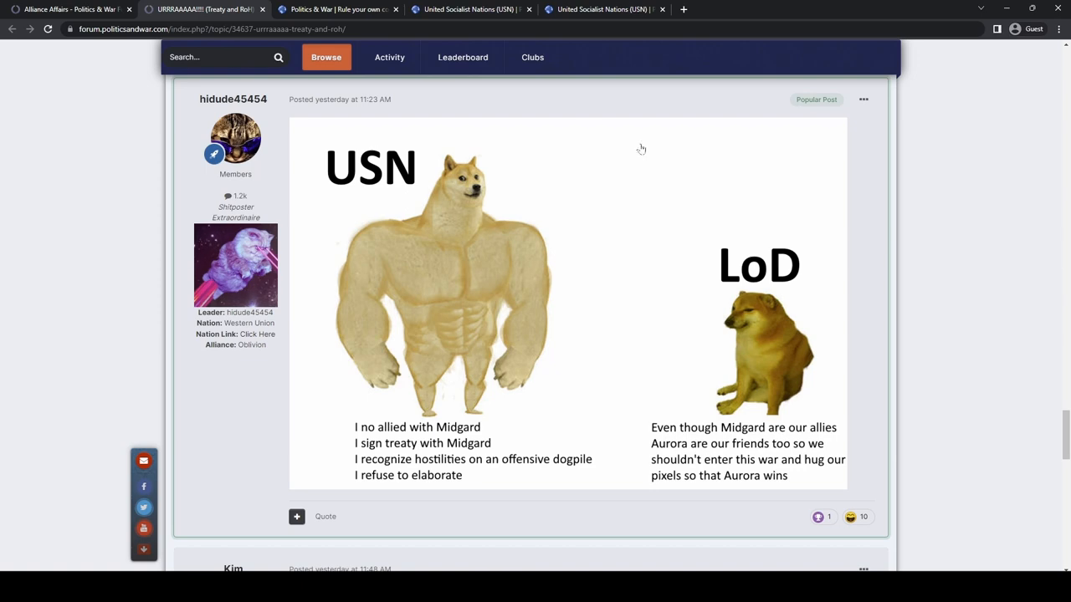
click(335, 10)
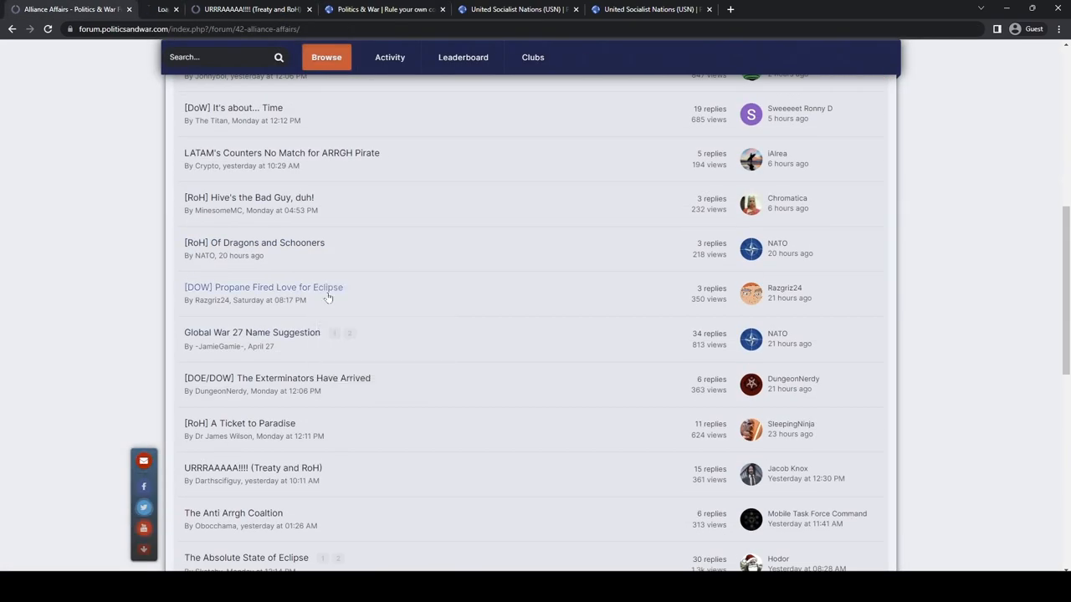
- Navigate back to the Politics & War Forum main board index
click(263, 287)
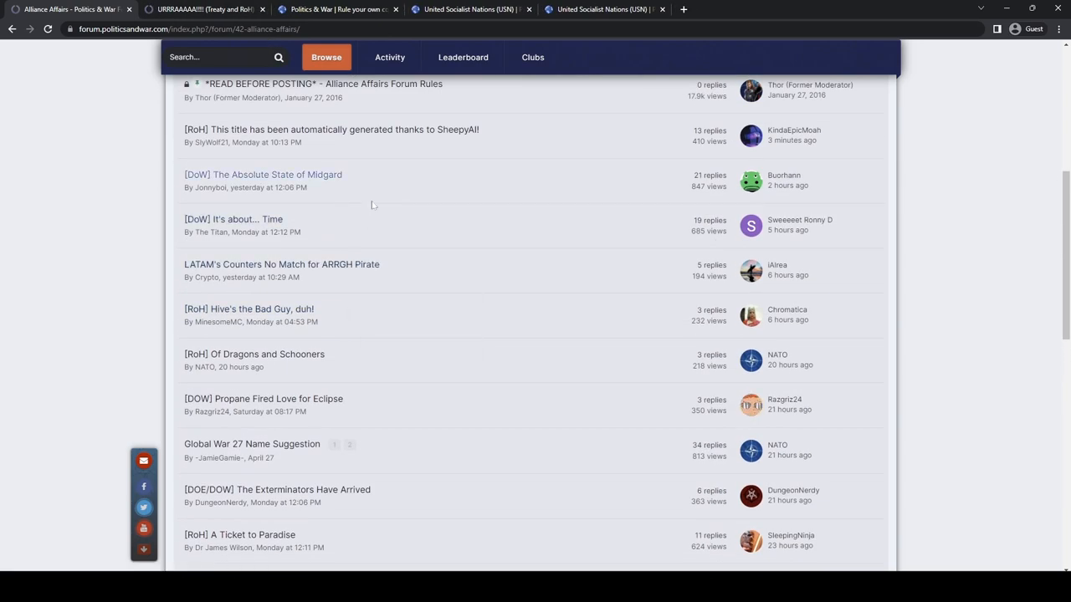
scroll(up, 3)
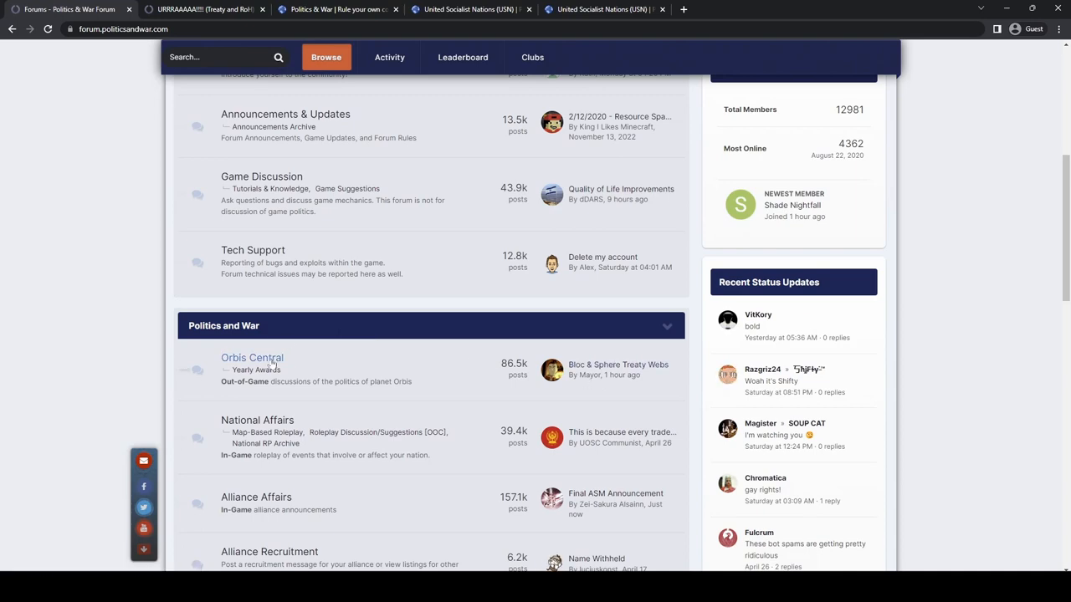
- Open the Orbis Central board and read the Major War Memes/Discussion thread
click(251, 358)
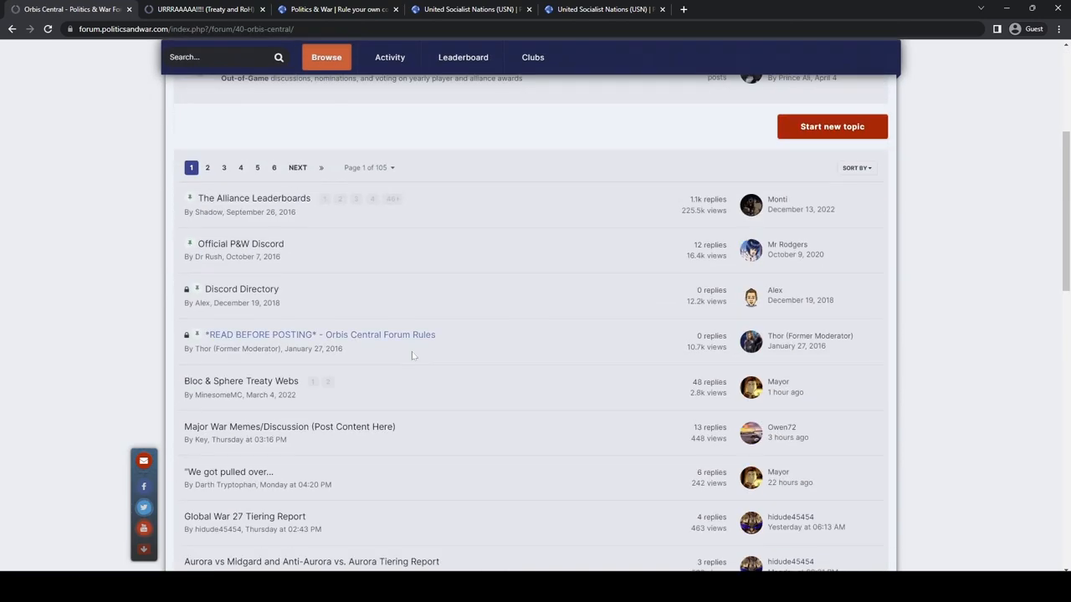
scroll(down, 3)
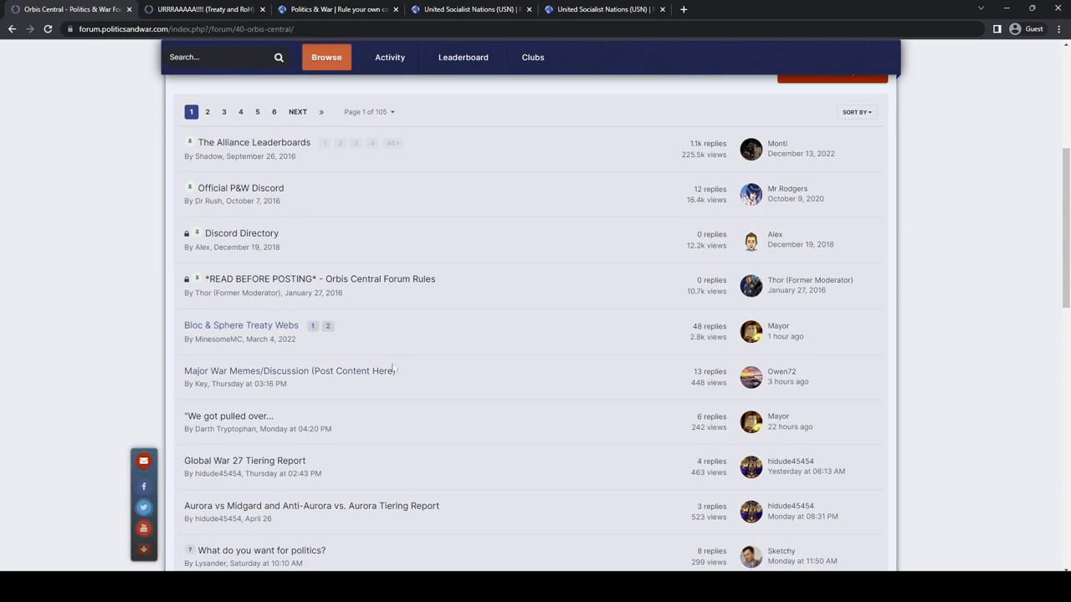
click(288, 370)
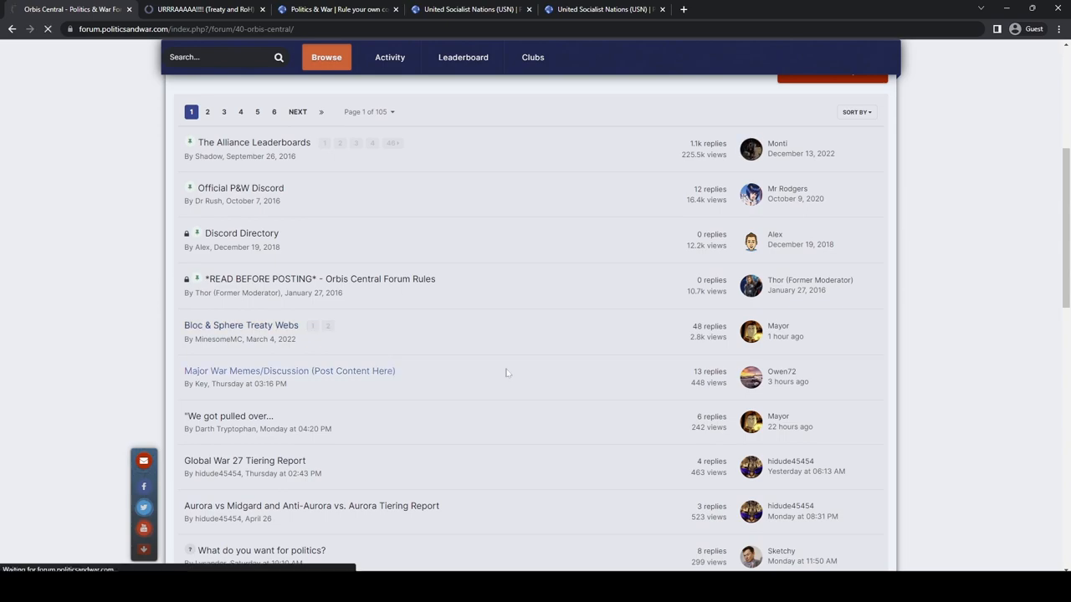
click(289, 371)
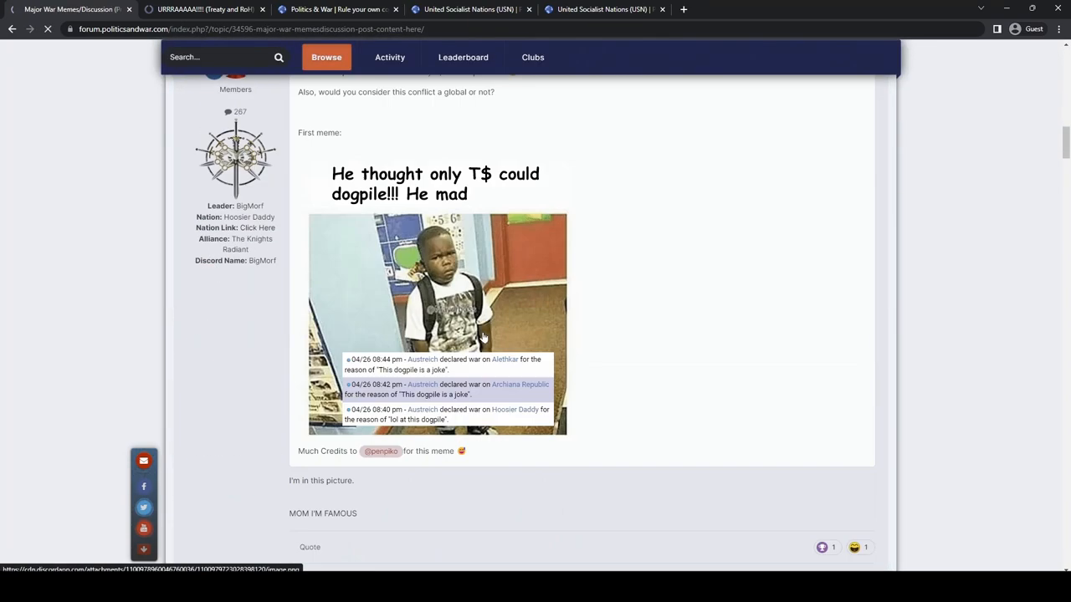
scroll(down, 3)
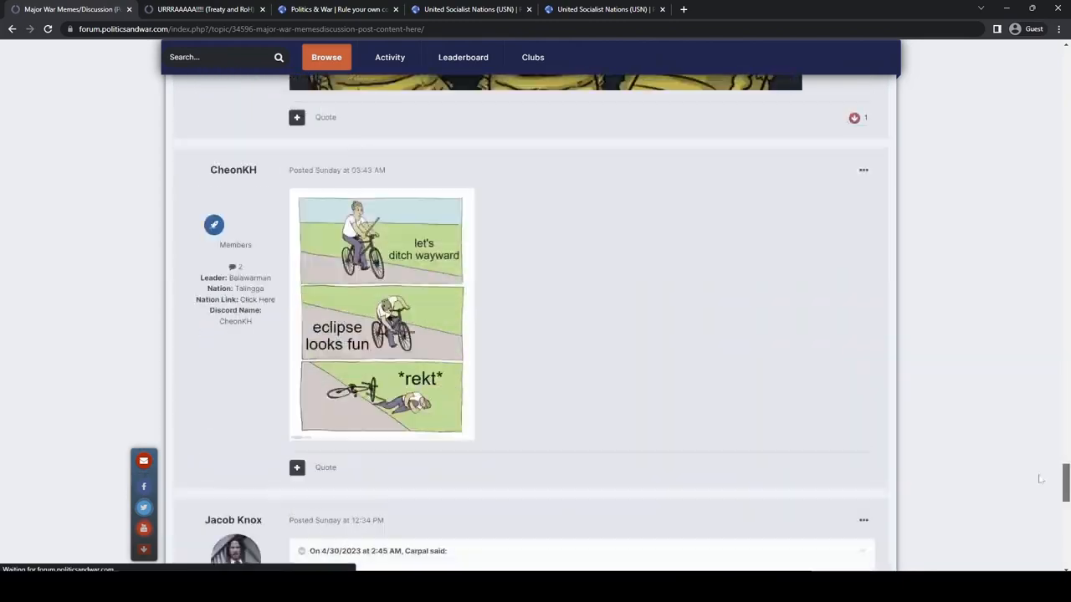
scroll(down, 3)
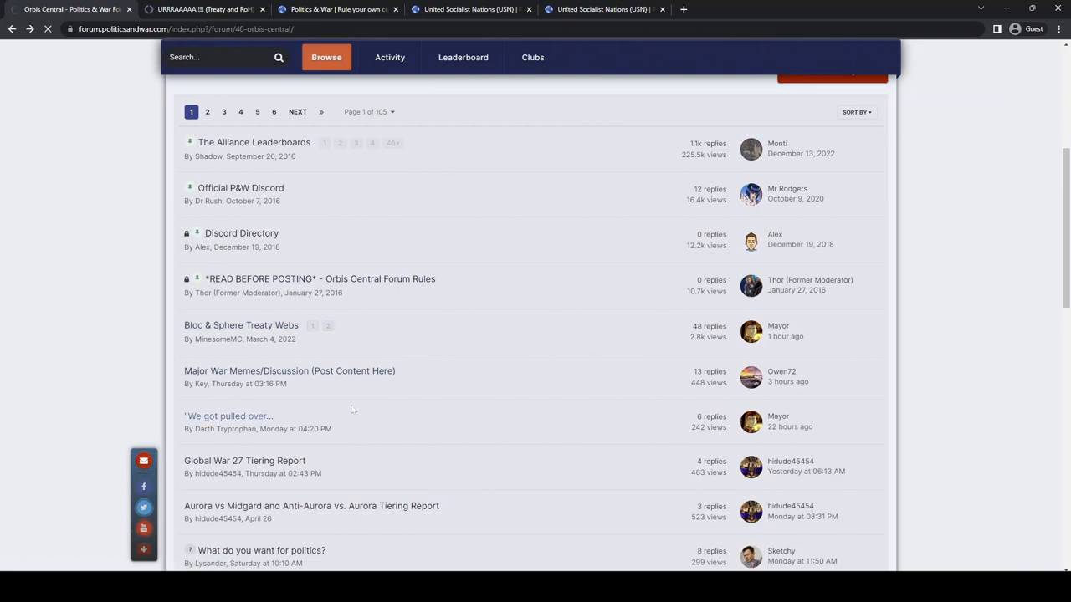
- Read the "We got pulled over..." propaganda thread
click(228, 416)
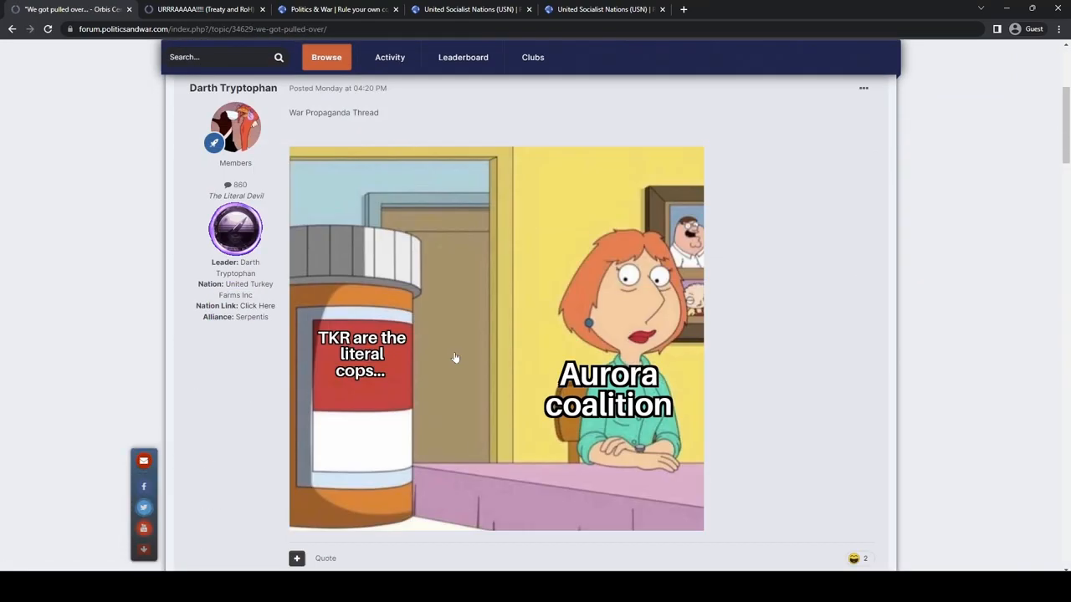
scroll(down, 3)
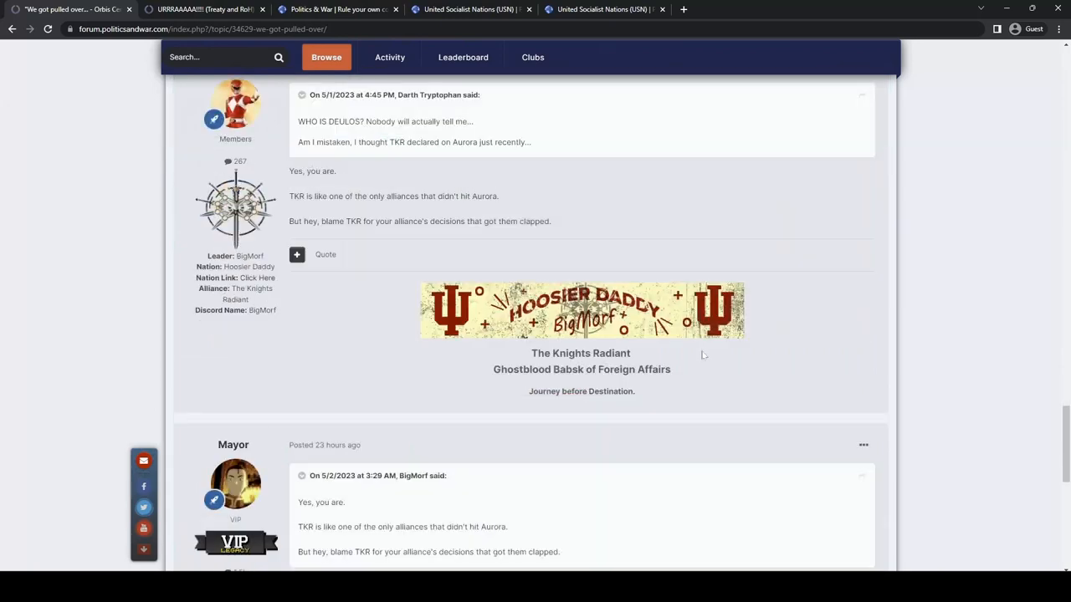
scroll(down, 3)
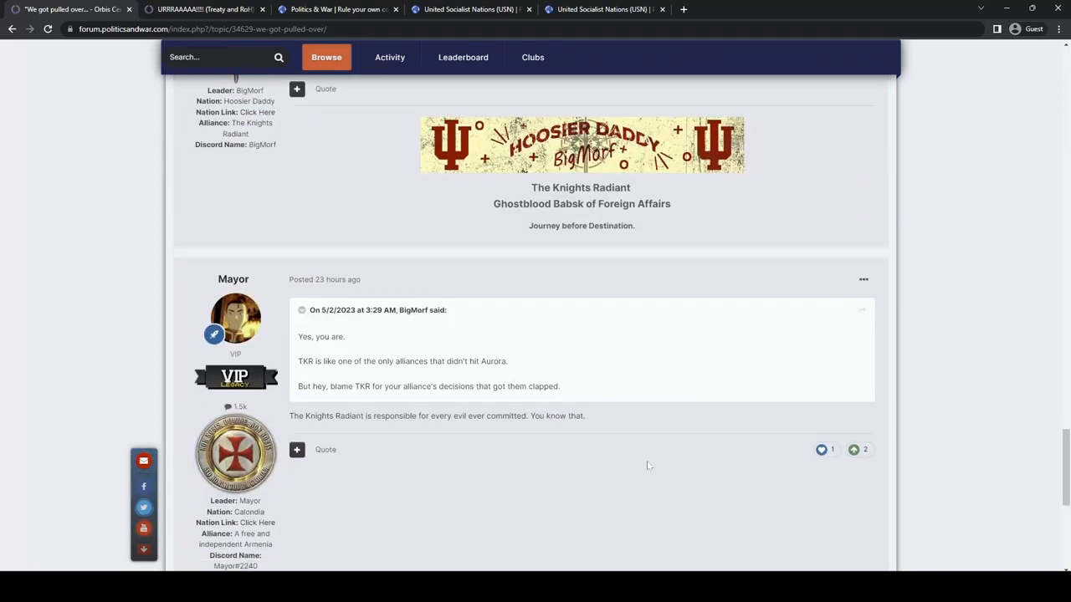
mouse_move(643, 478)
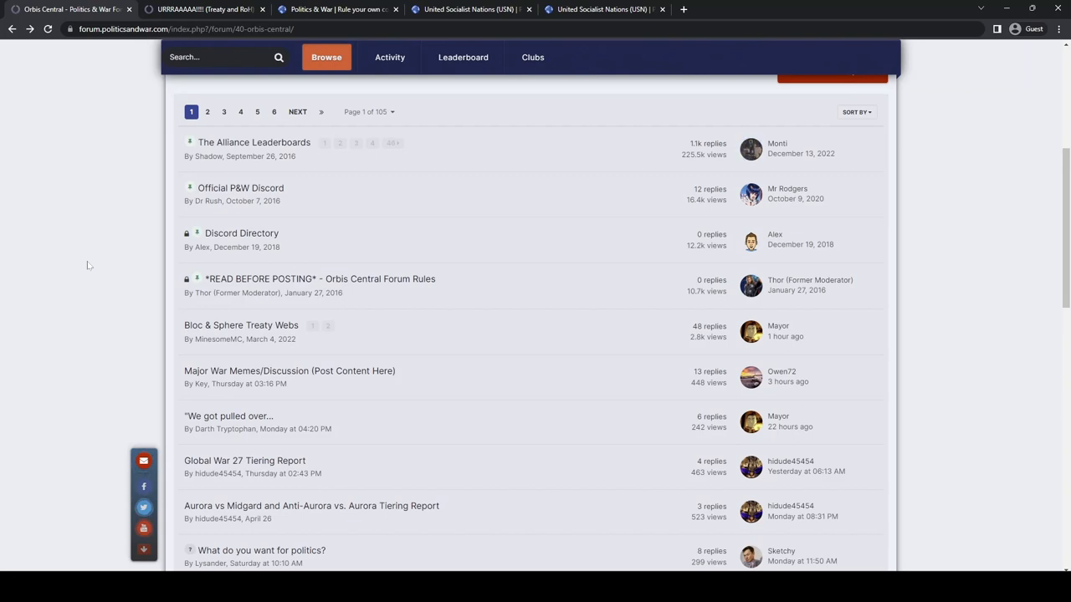
mouse_move(92, 271)
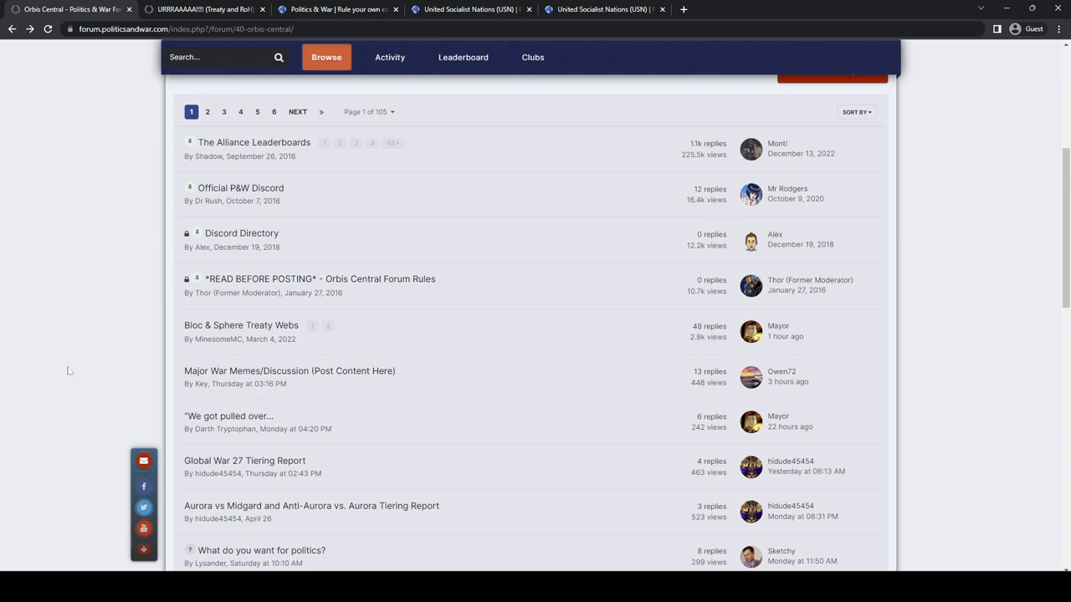
mouse_move(42, 381)
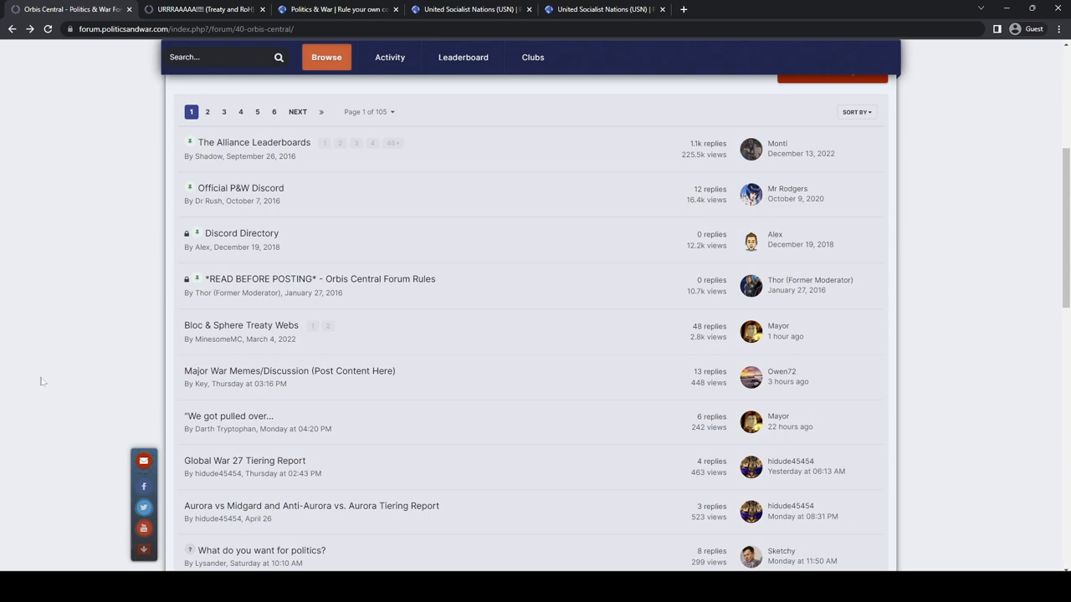
scroll(down, 3)
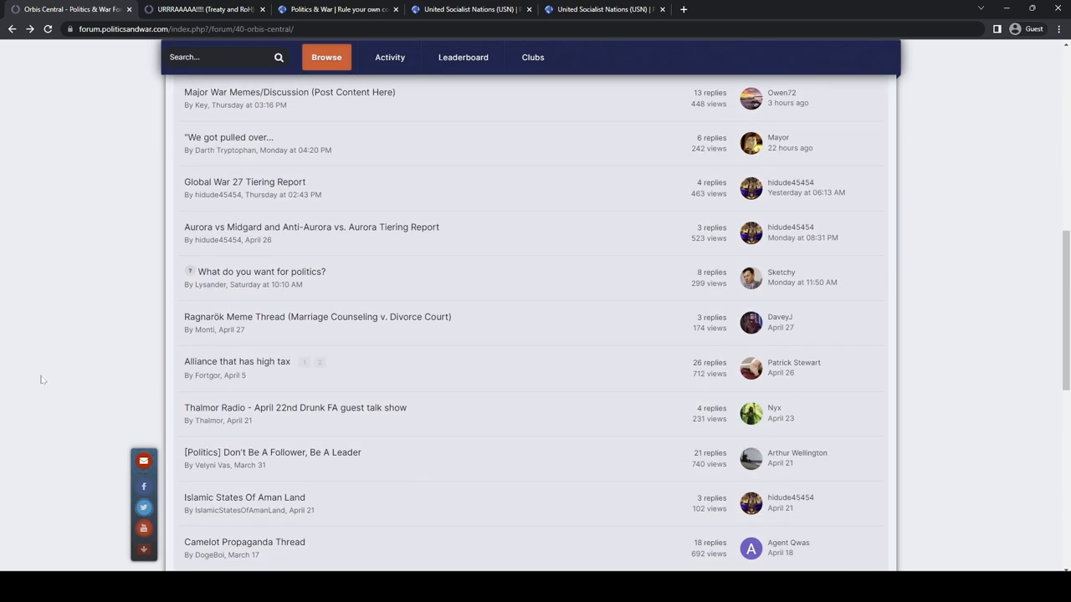
scroll(up, 3)
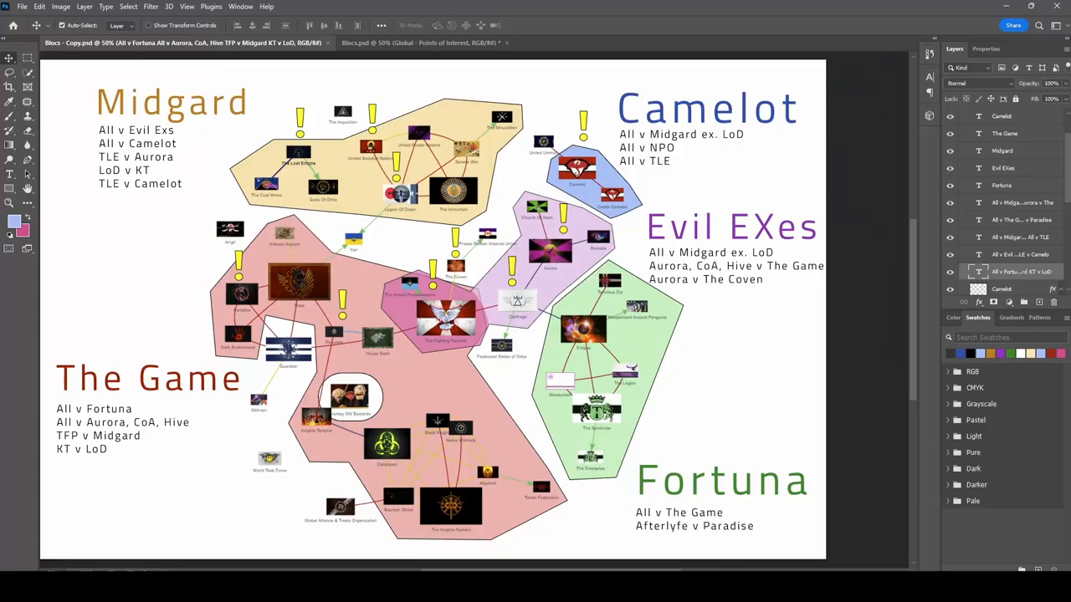
mouse_move(730, 418)
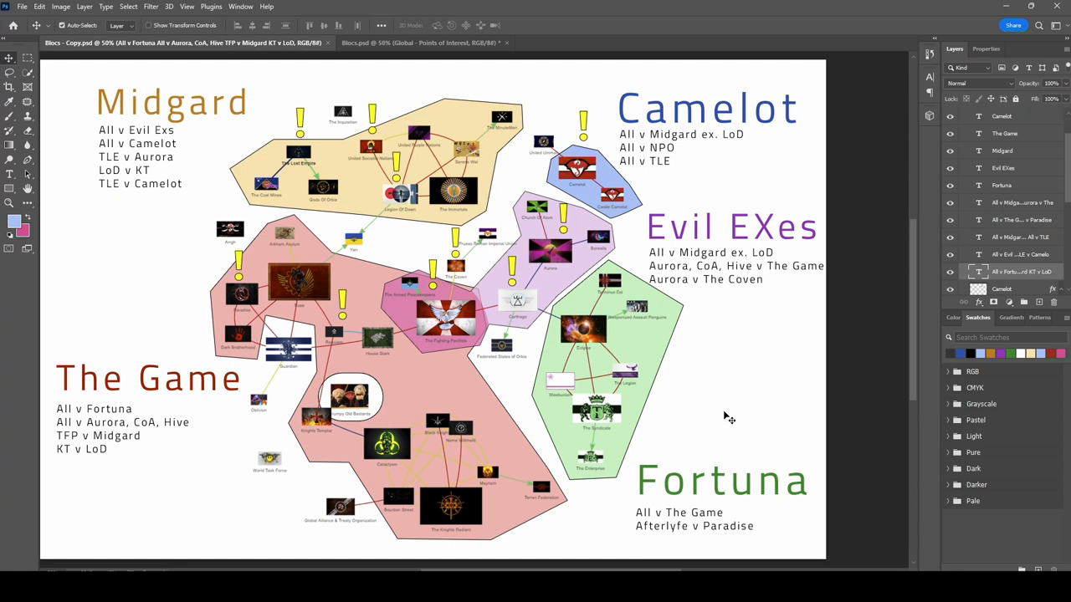
mouse_move(672, 551)
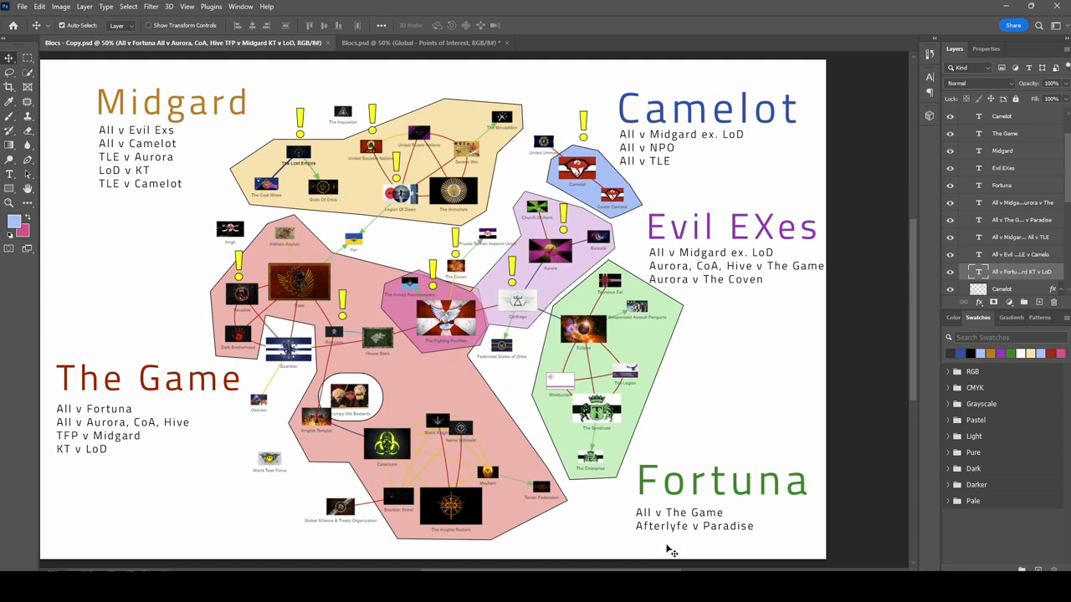
mouse_move(677, 511)
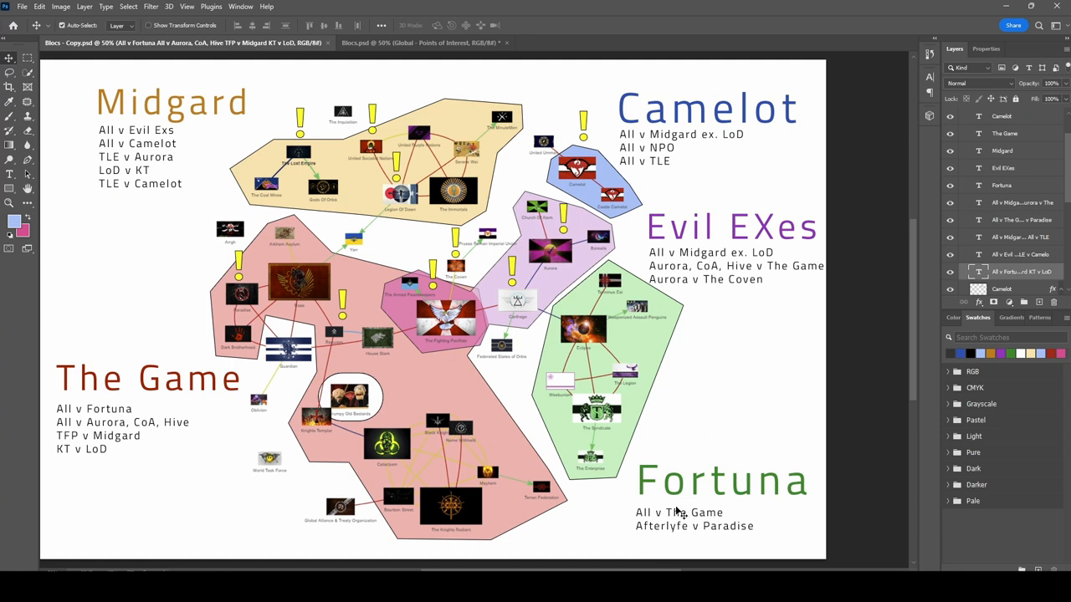